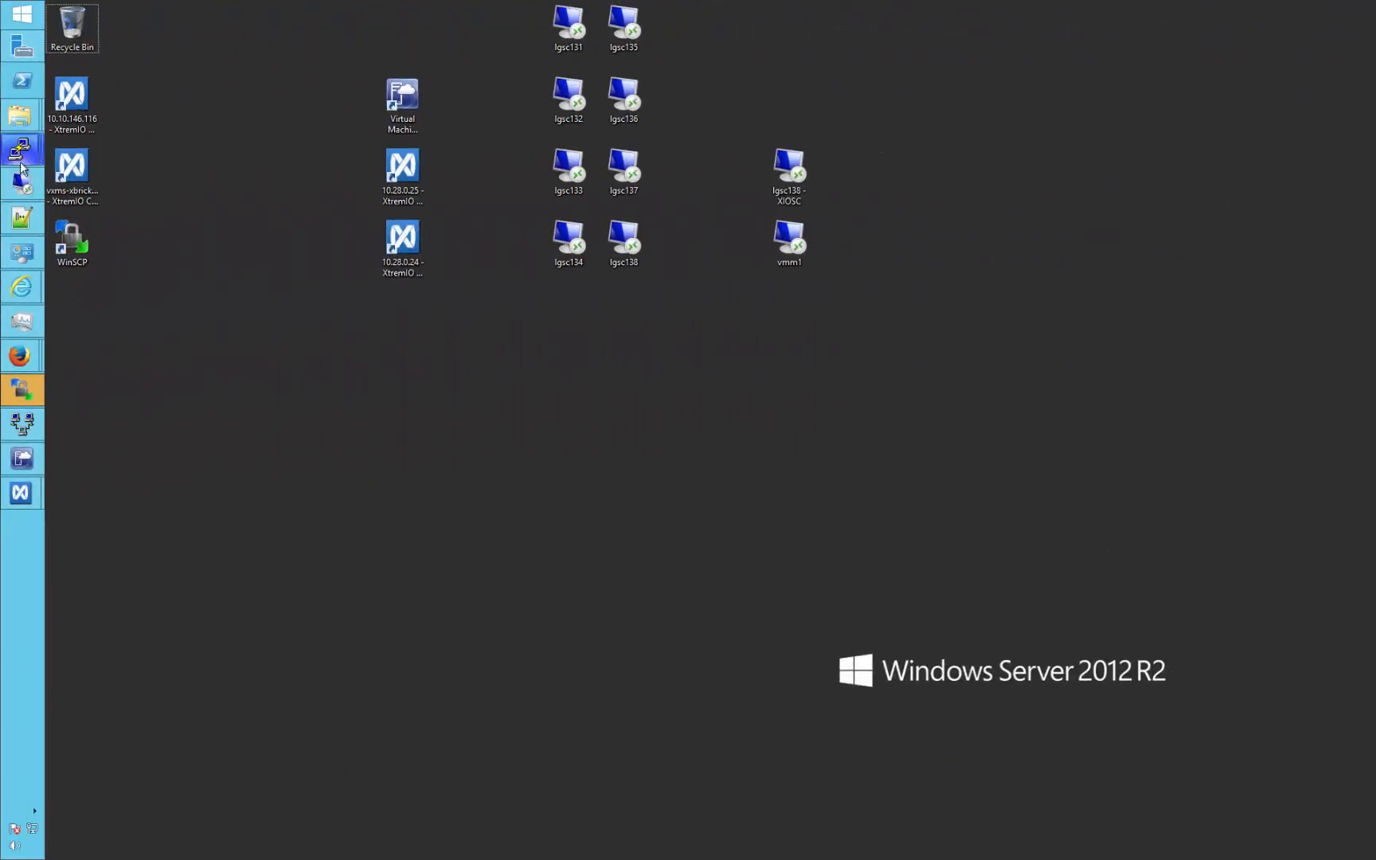
# On vmm1, view Storage Classifications and Pools showing Platinum All-Flash, then minimize the session
pyautogui.doubleClick(789, 239)
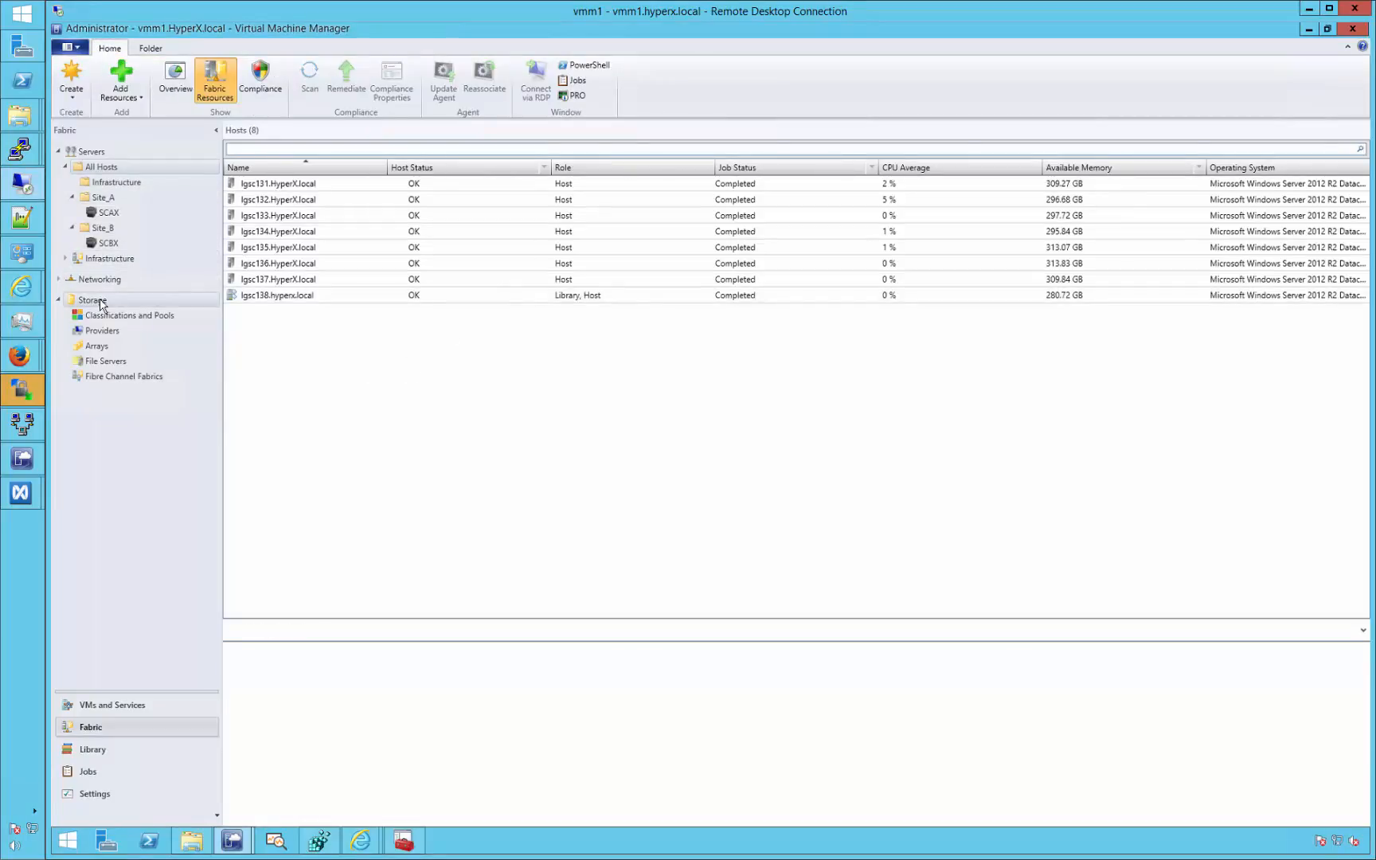
pyautogui.click(90, 299)
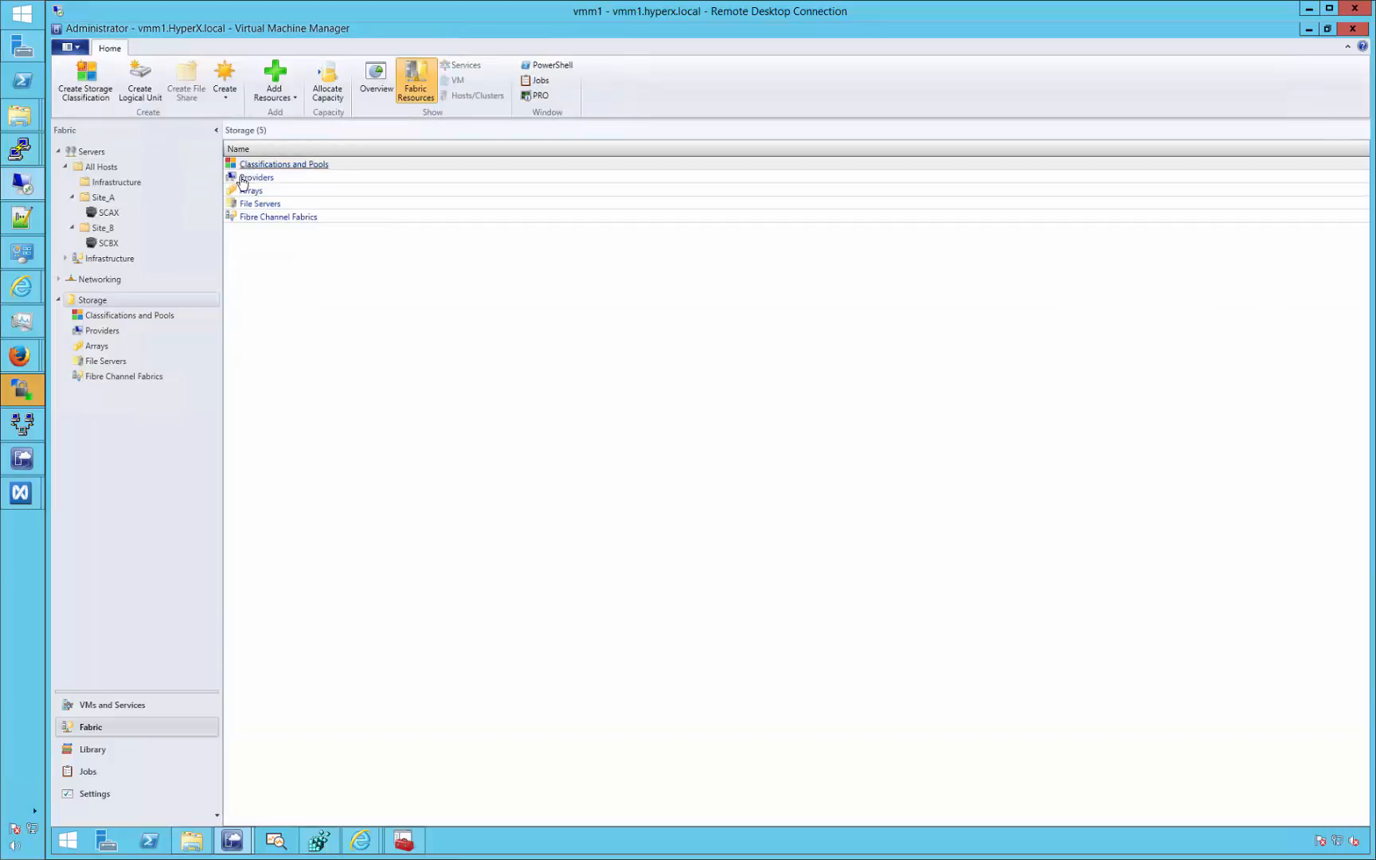
pyautogui.click(283, 164)
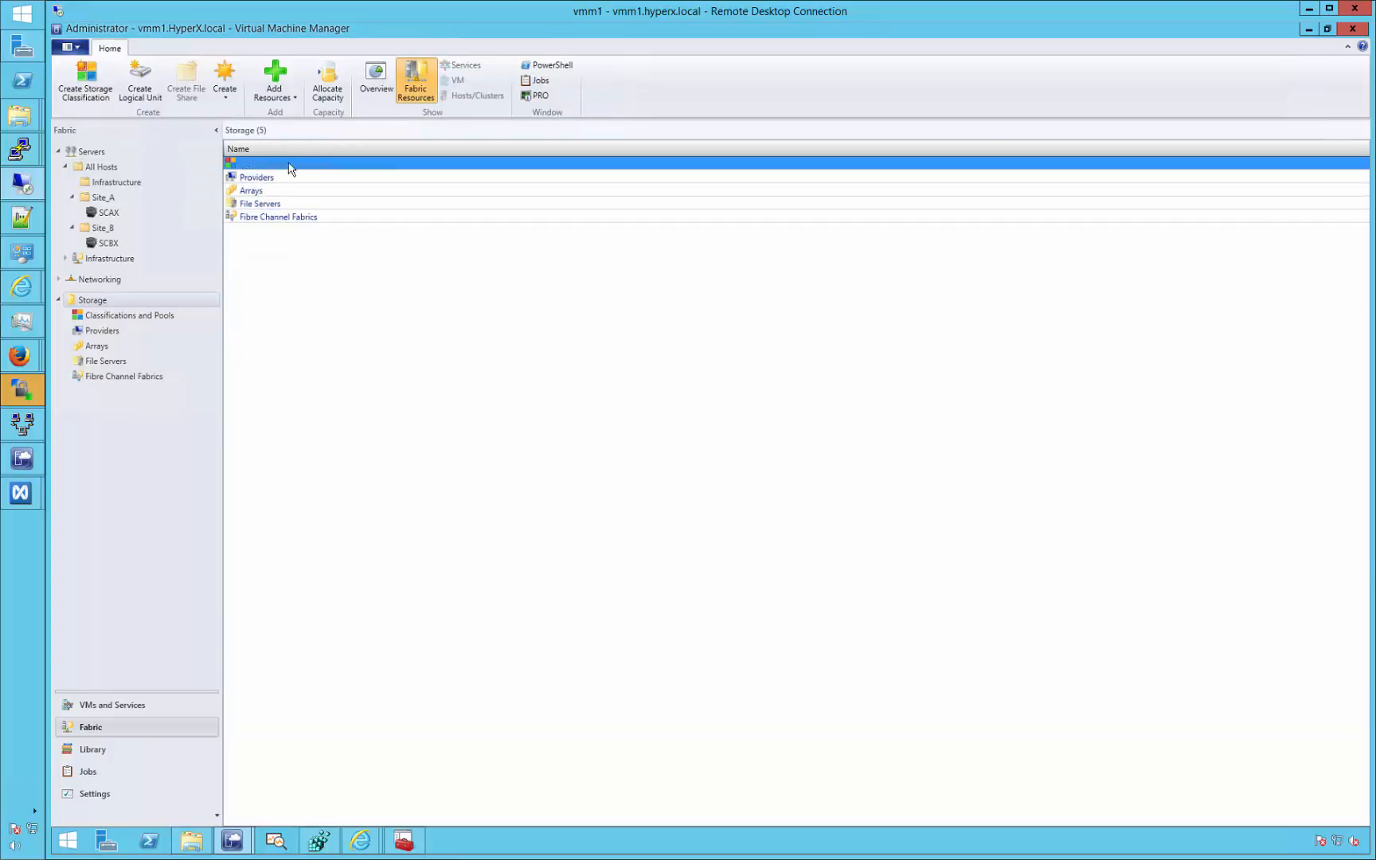
pyautogui.click(129, 315)
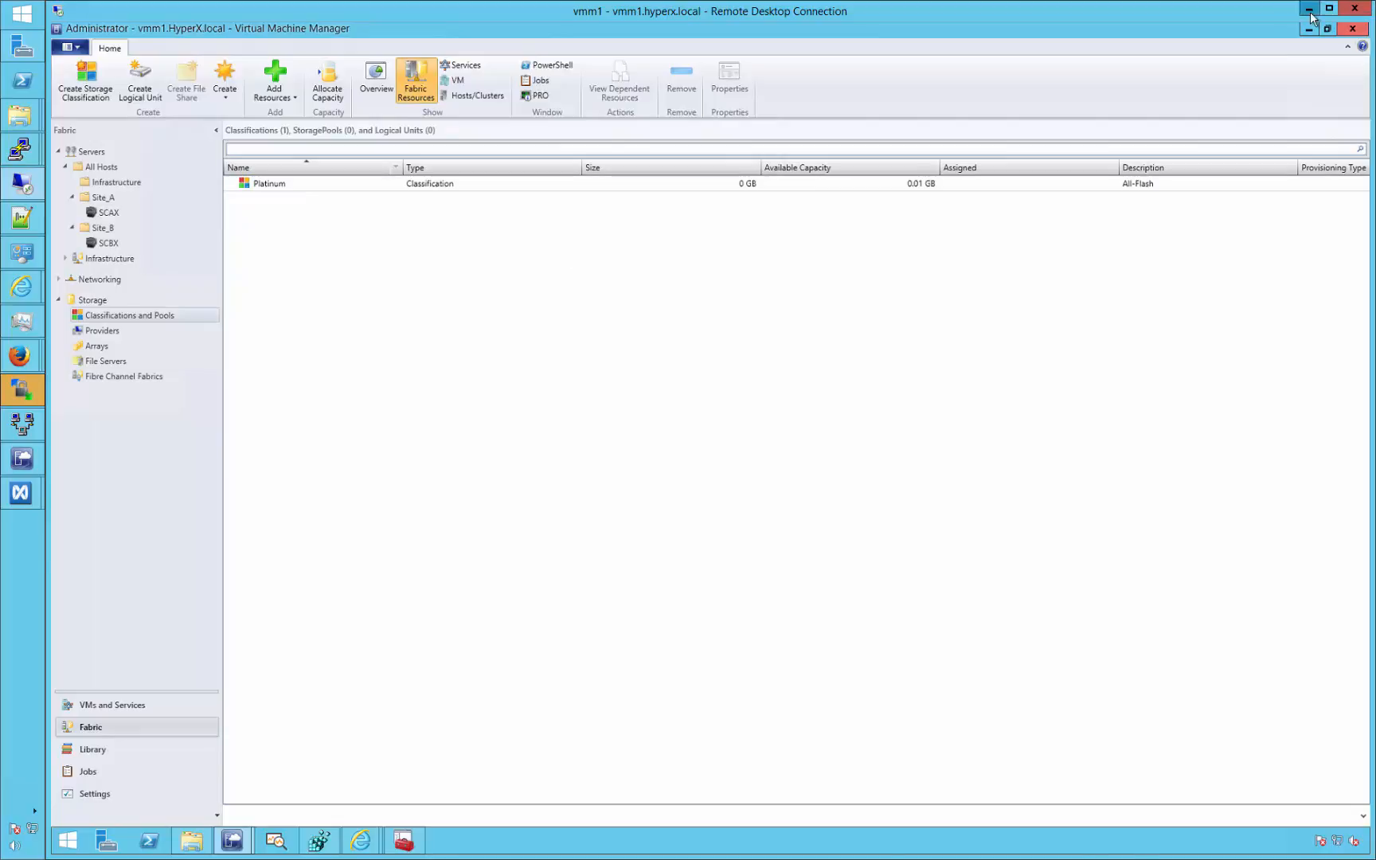
pyautogui.click(1310, 7)
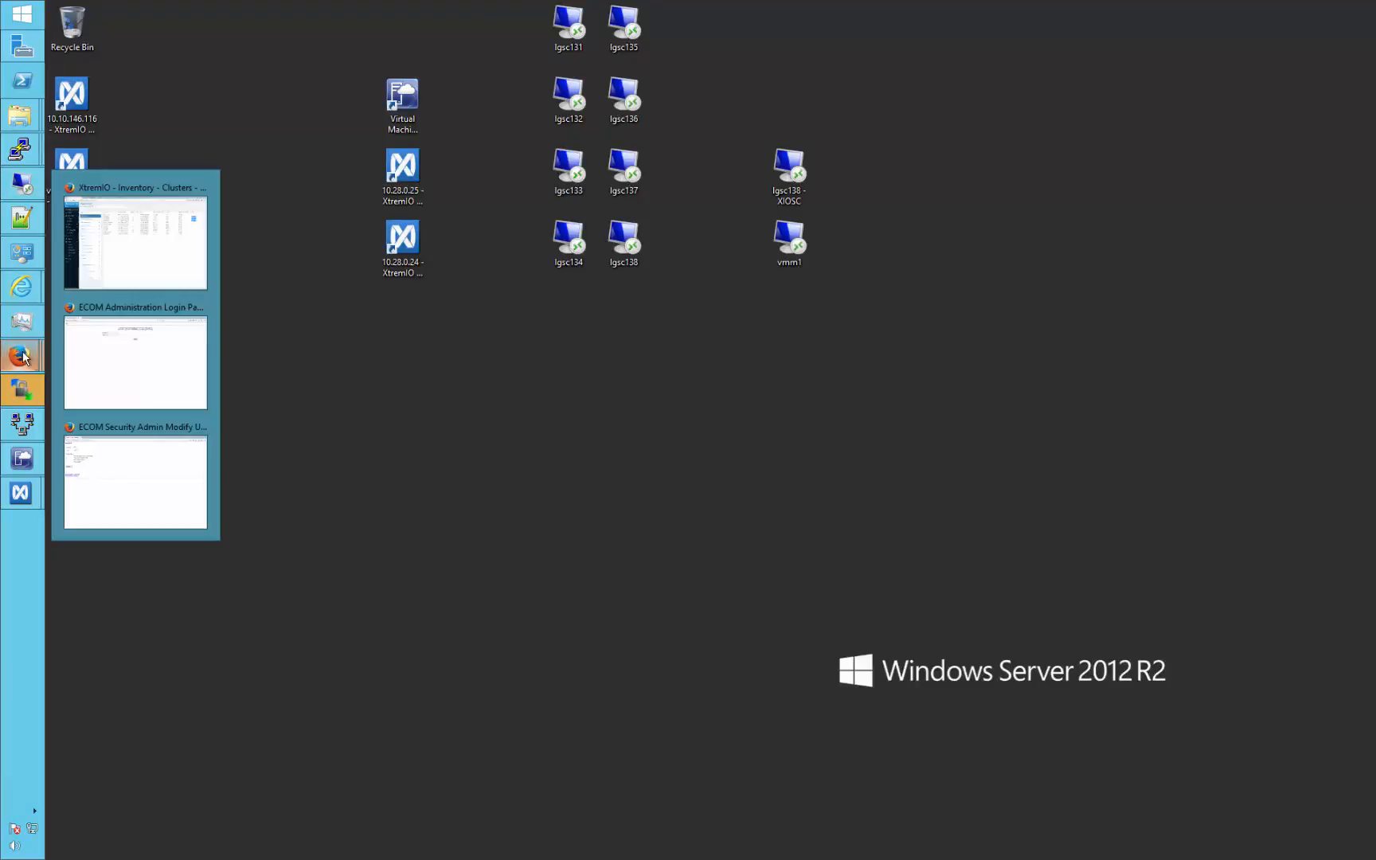
# Sign in to ECOM Administration Web Server as admin
pyautogui.click(135, 362)
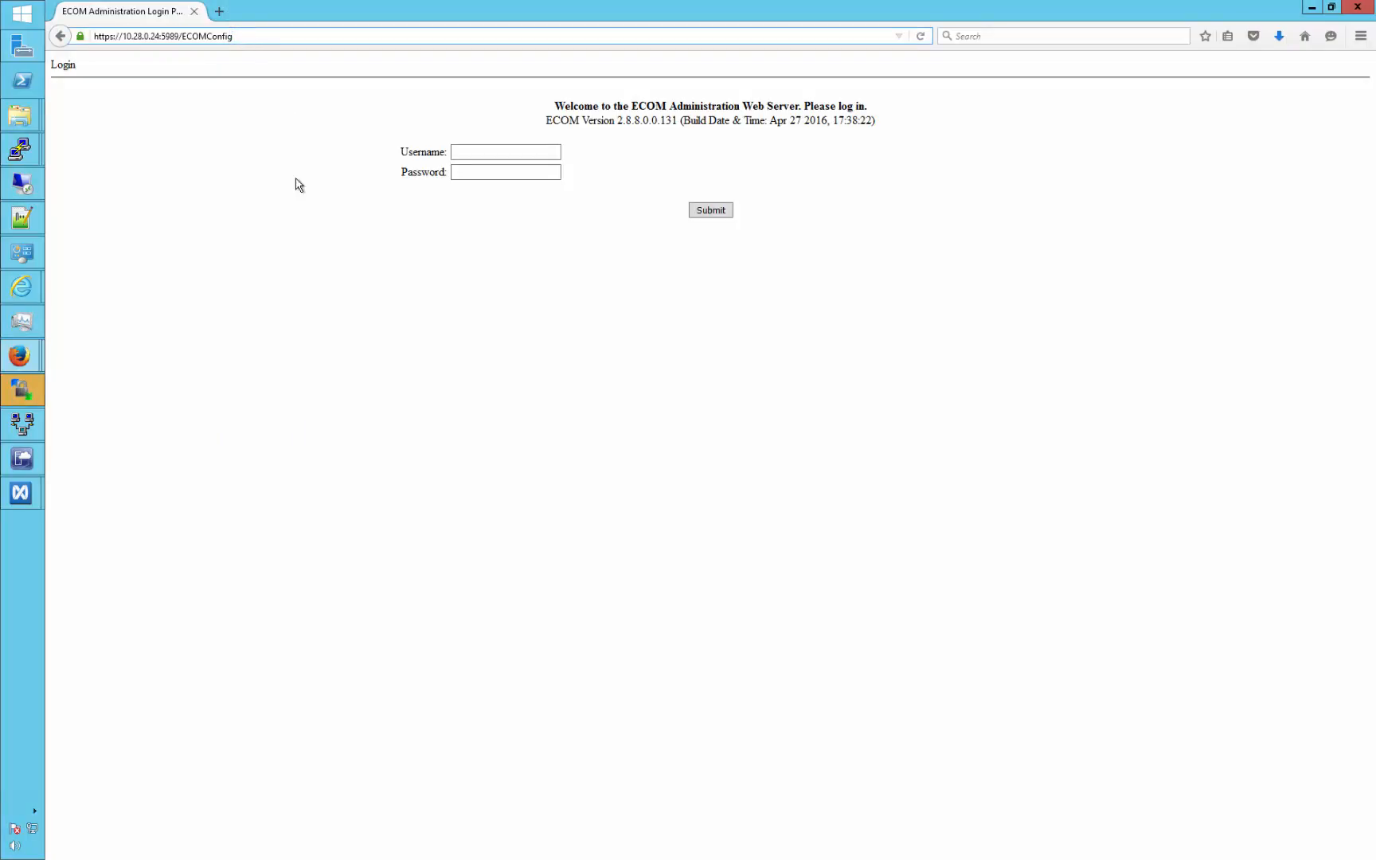
pyautogui.click(506, 151)
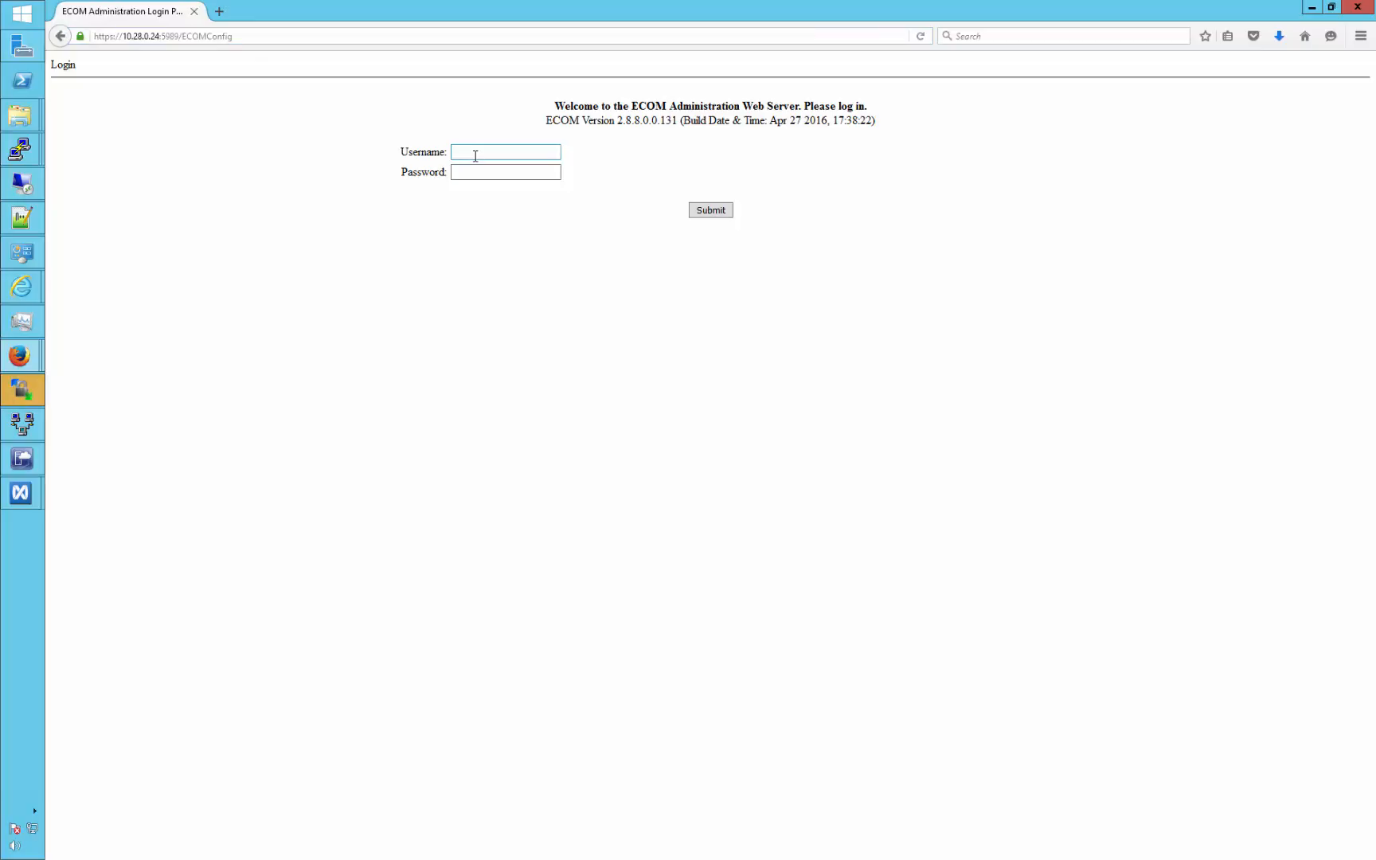
pyautogui.write('admin')
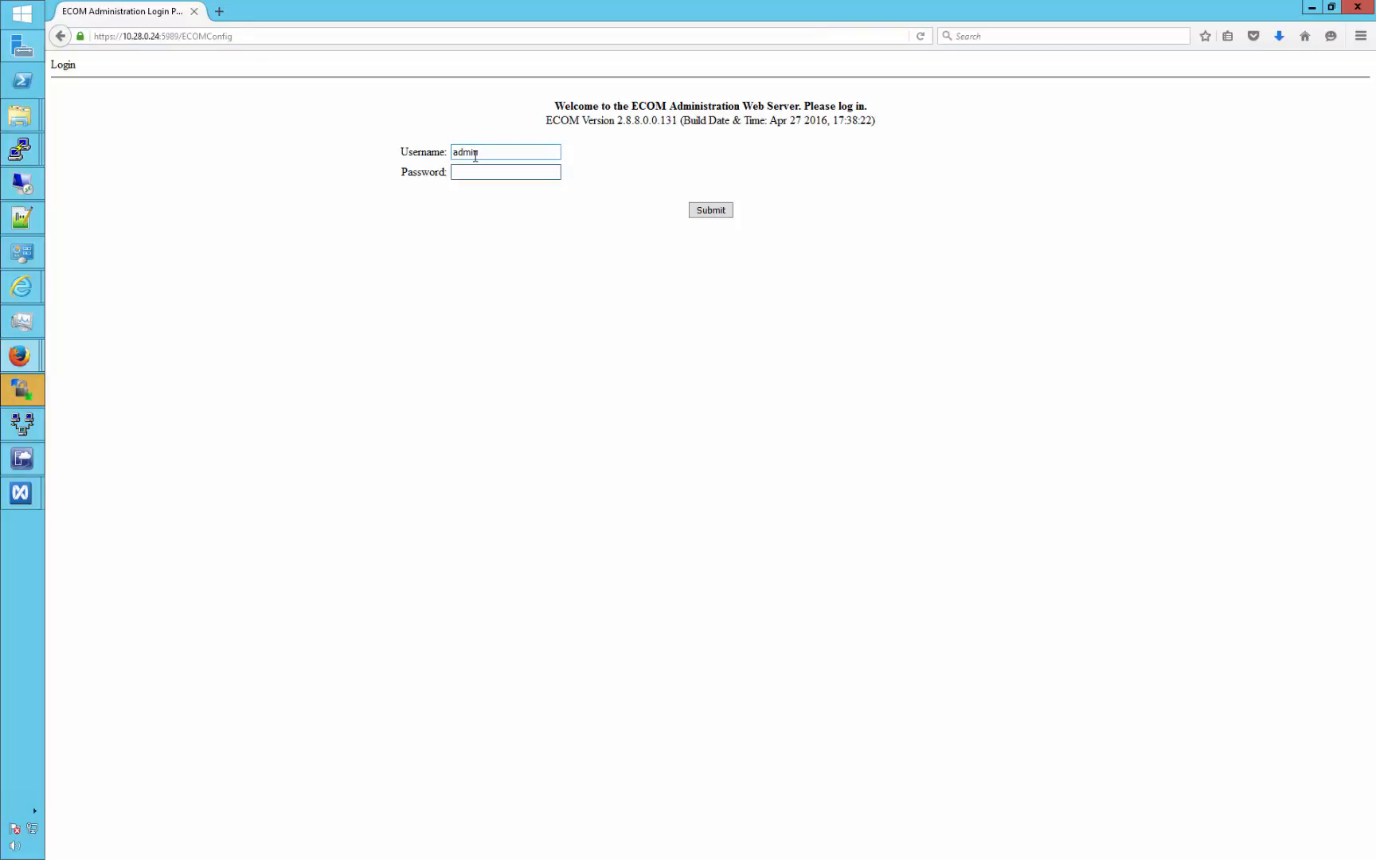
pyautogui.write('password')
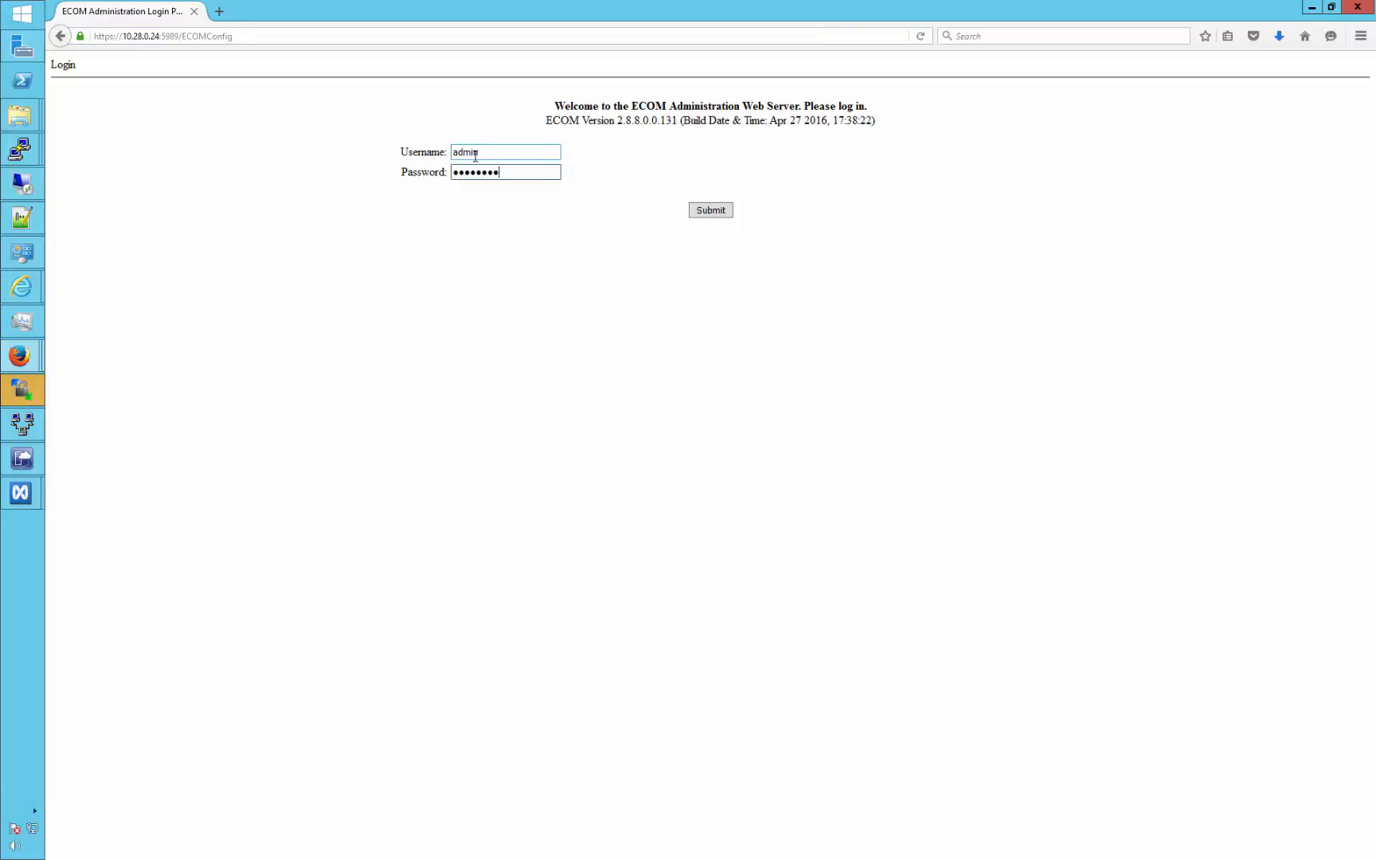
pyautogui.click(711, 210)
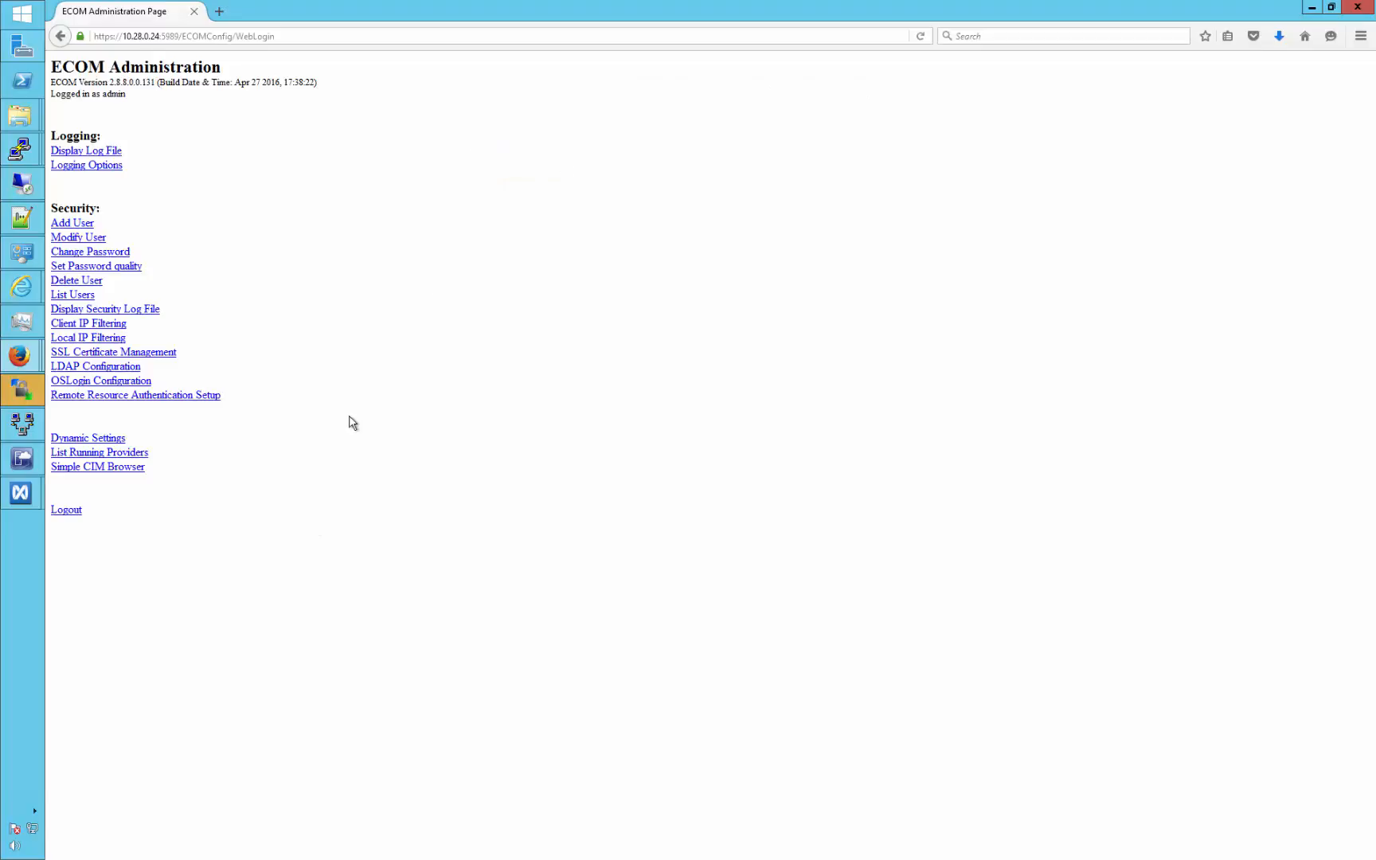
# Check the Add User and Modify User pages, confirming the scvmm account exists
pyautogui.click(71, 223)
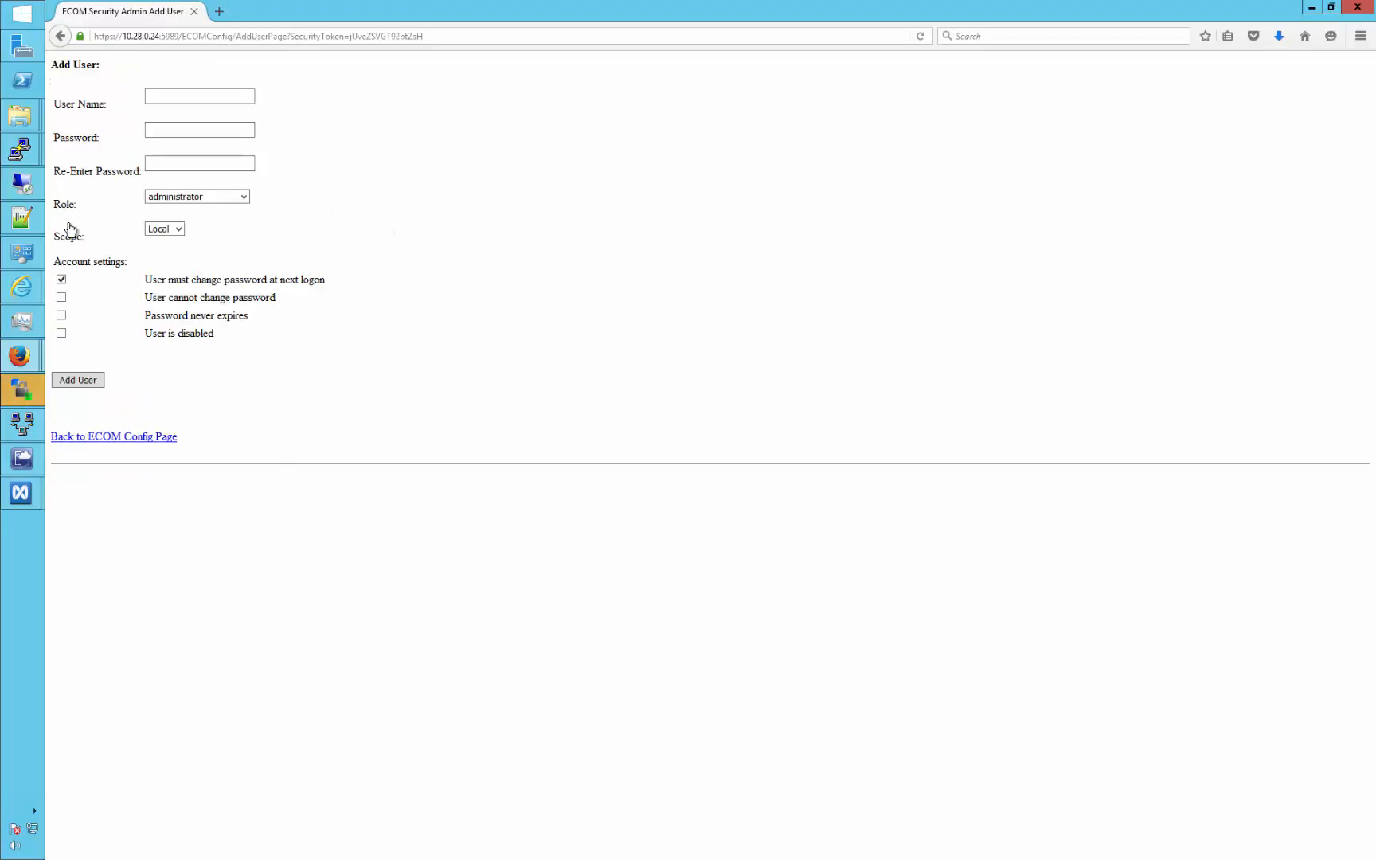
pyautogui.click(199, 96)
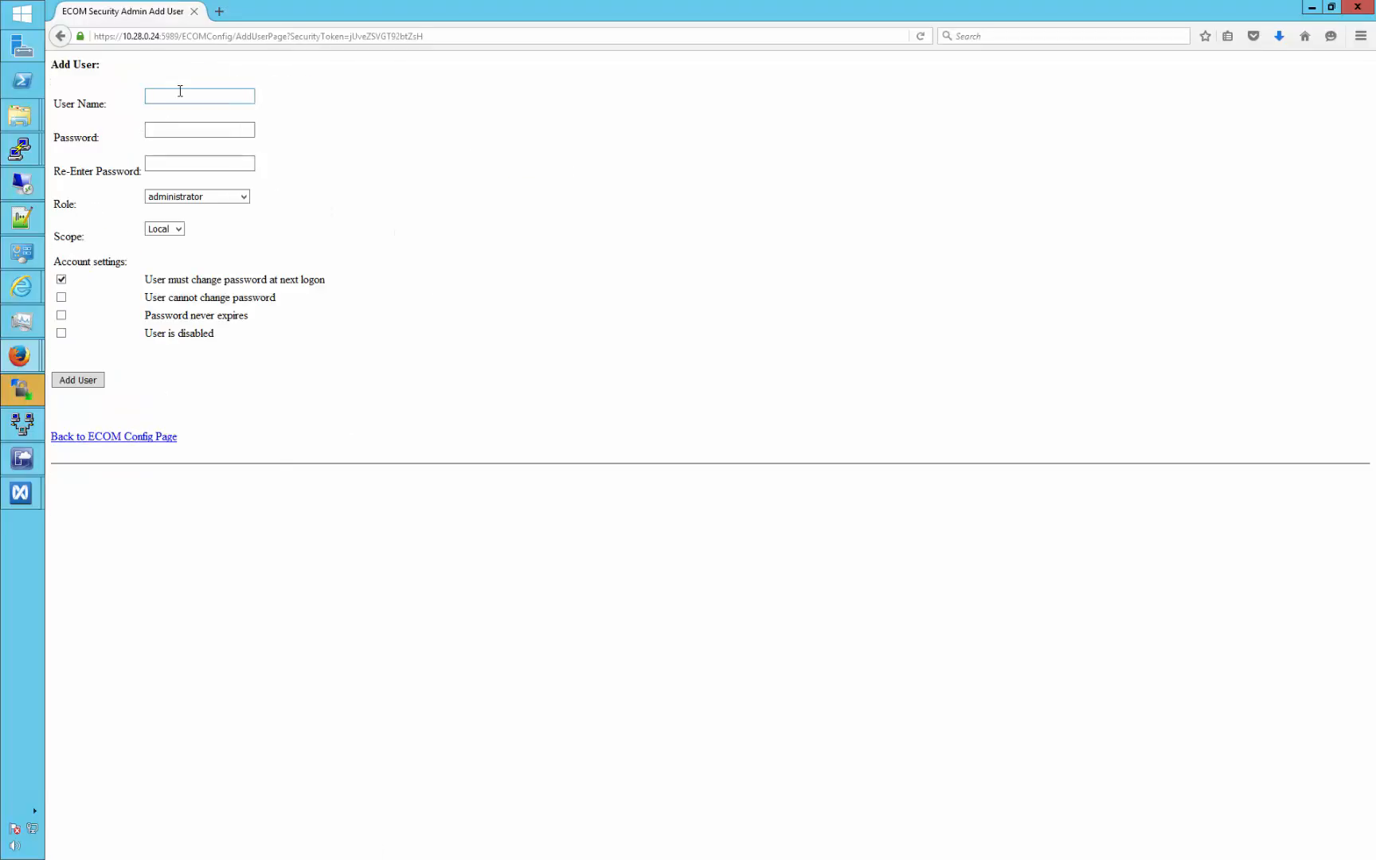
pyautogui.write('scvmm')
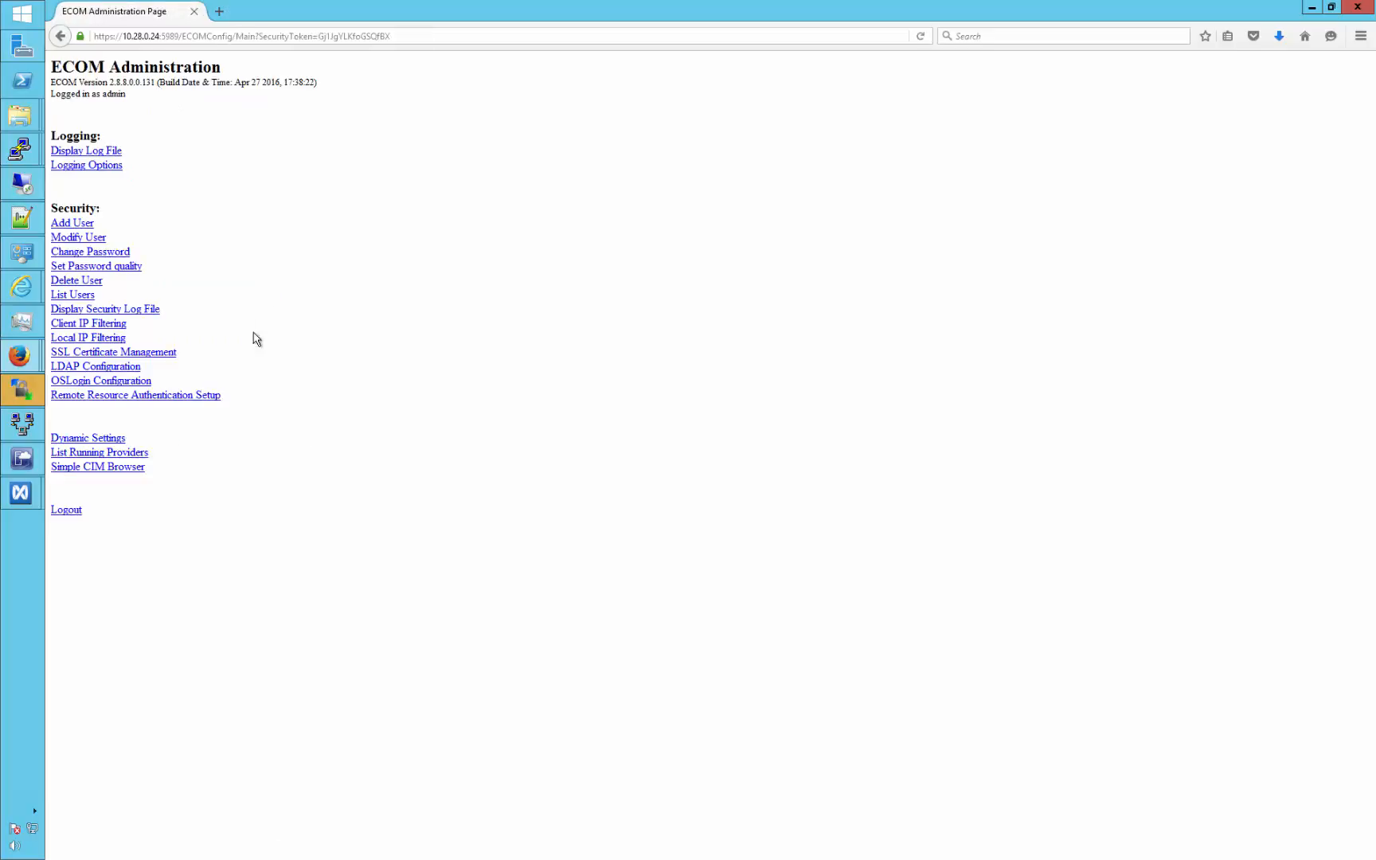
pyautogui.click(77, 238)
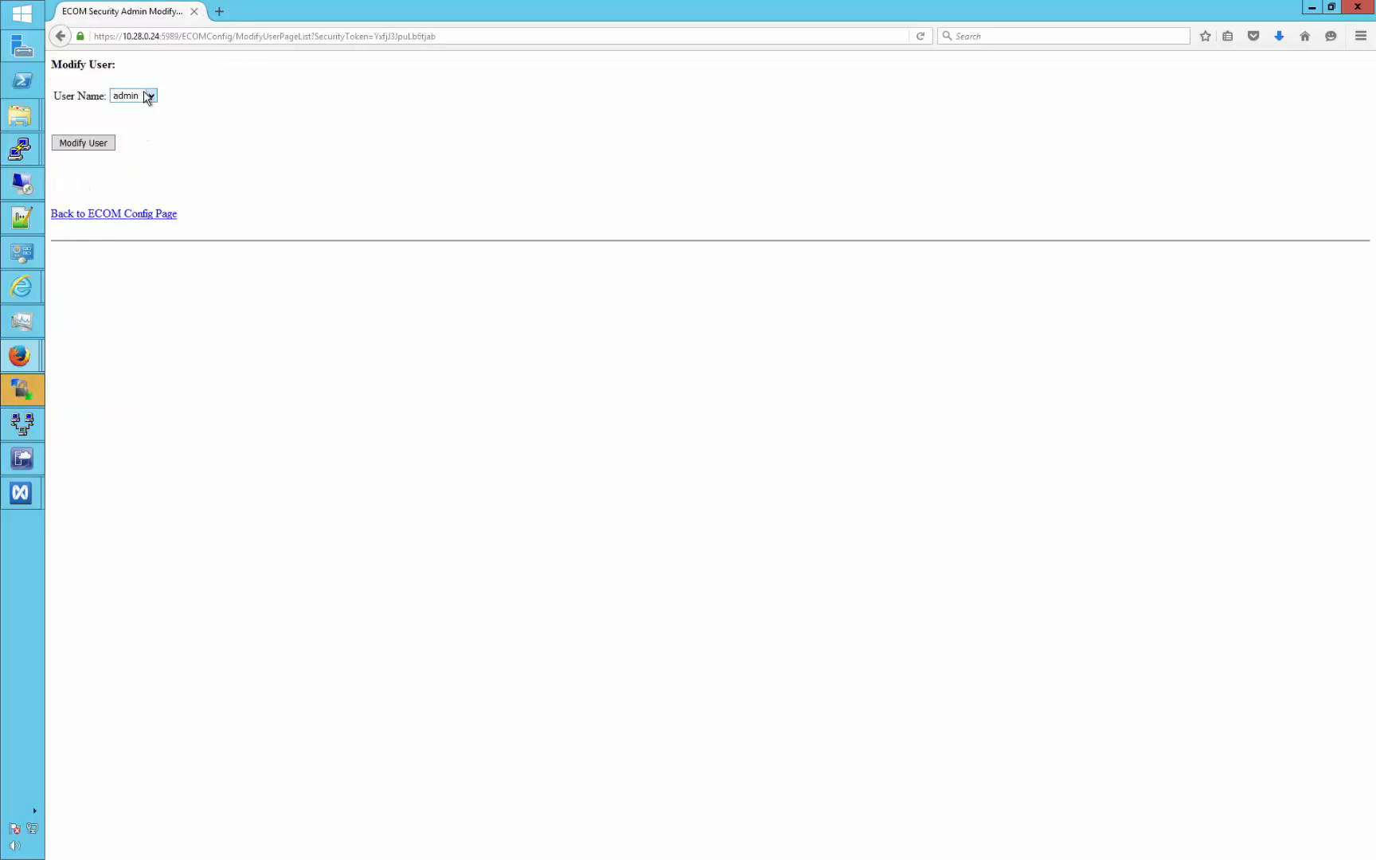
pyautogui.click(151, 96)
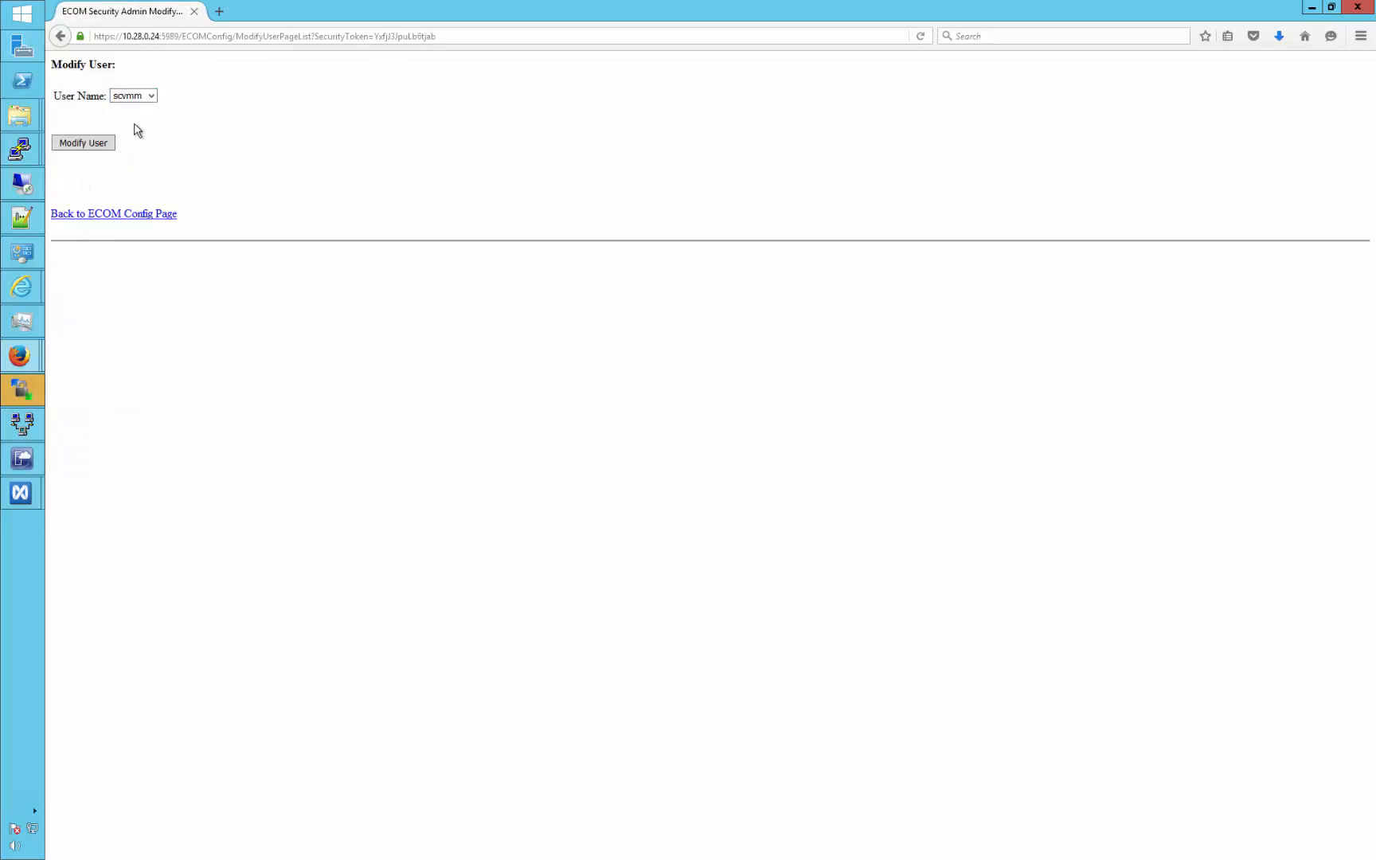
pyautogui.click(114, 213)
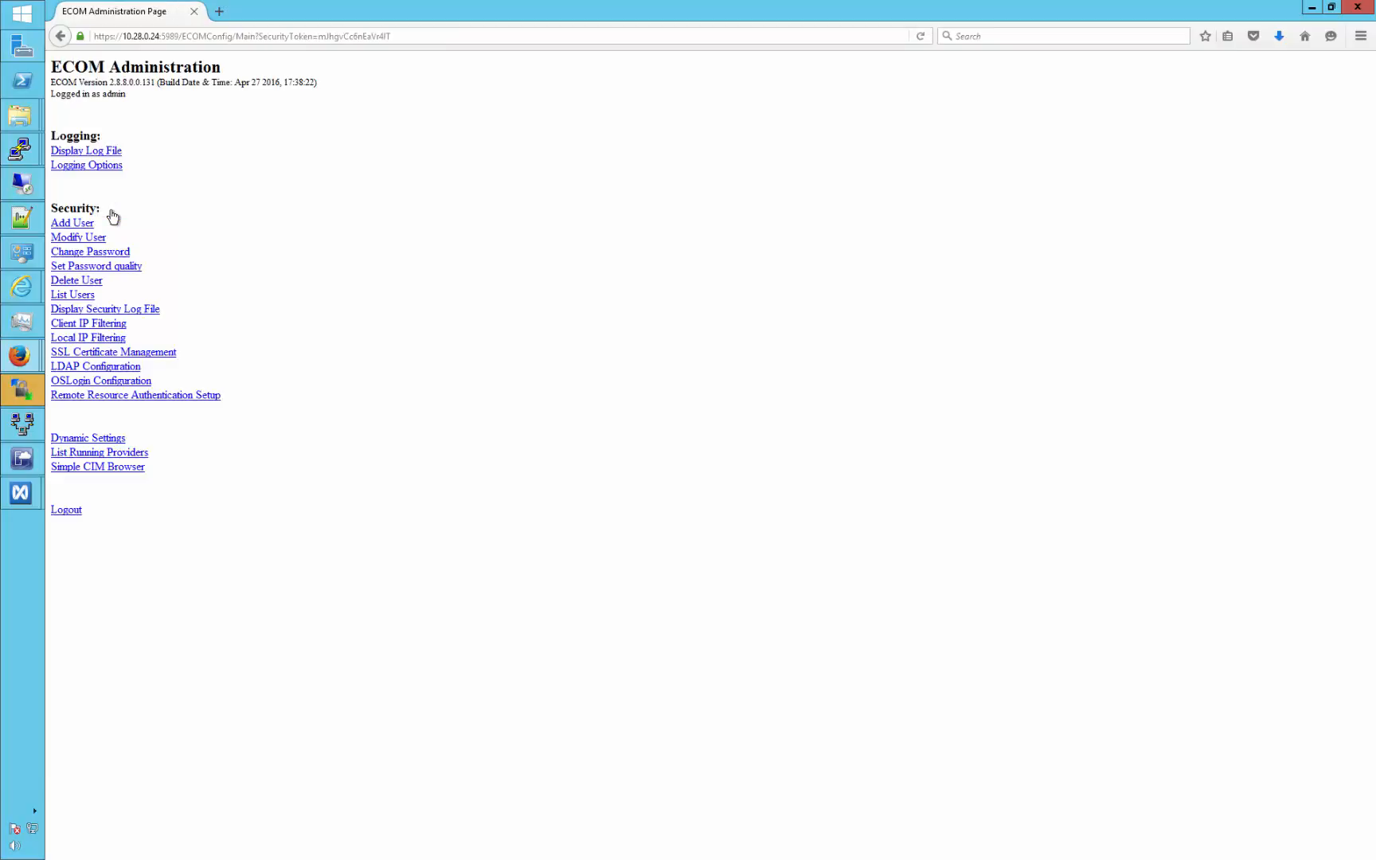
pyautogui.moveTo(66, 510)
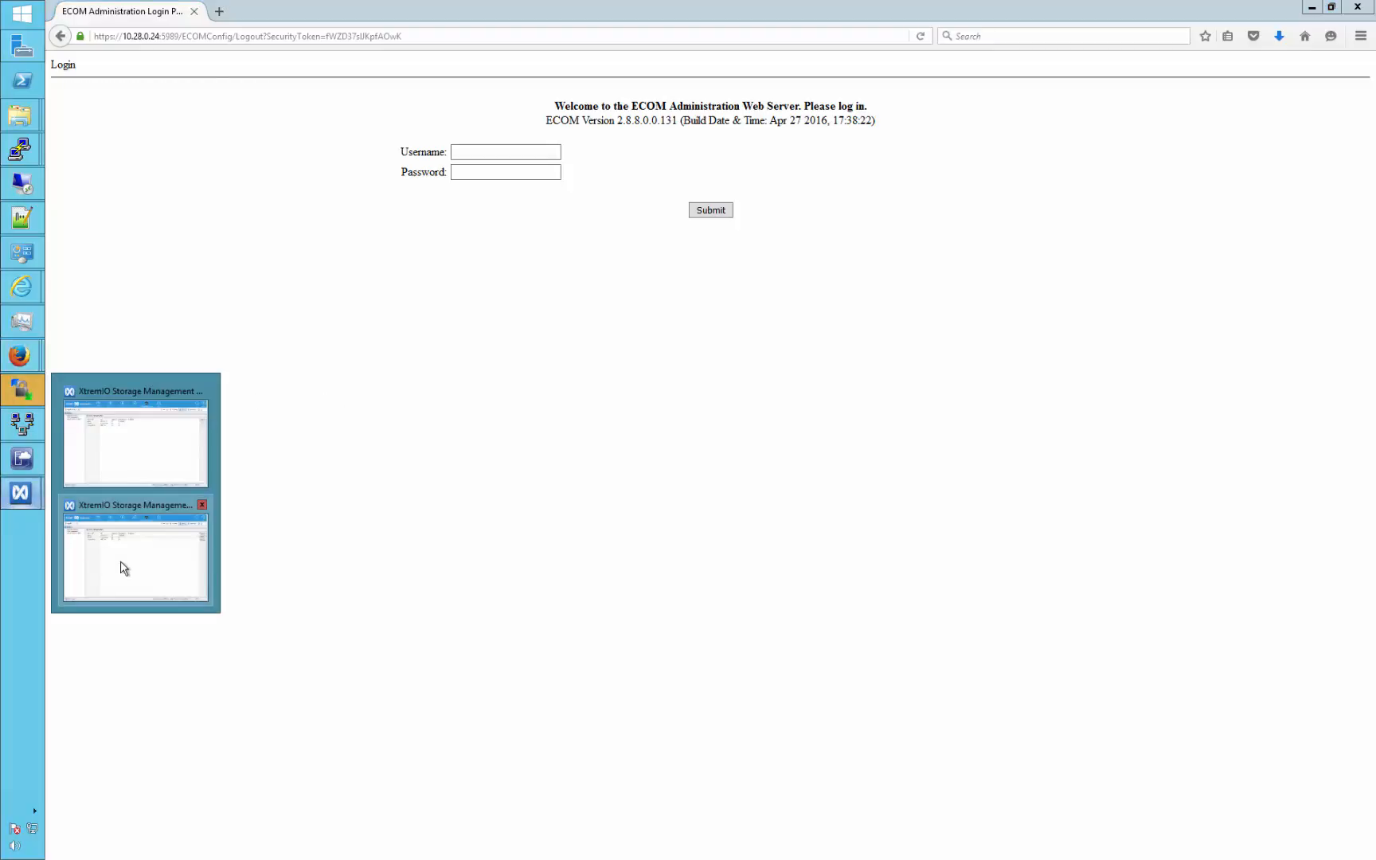
# Select scvmm in XMS Users Administration, try adding a duplicate scvmm user, cancel, and minimize
pyautogui.click(135, 555)
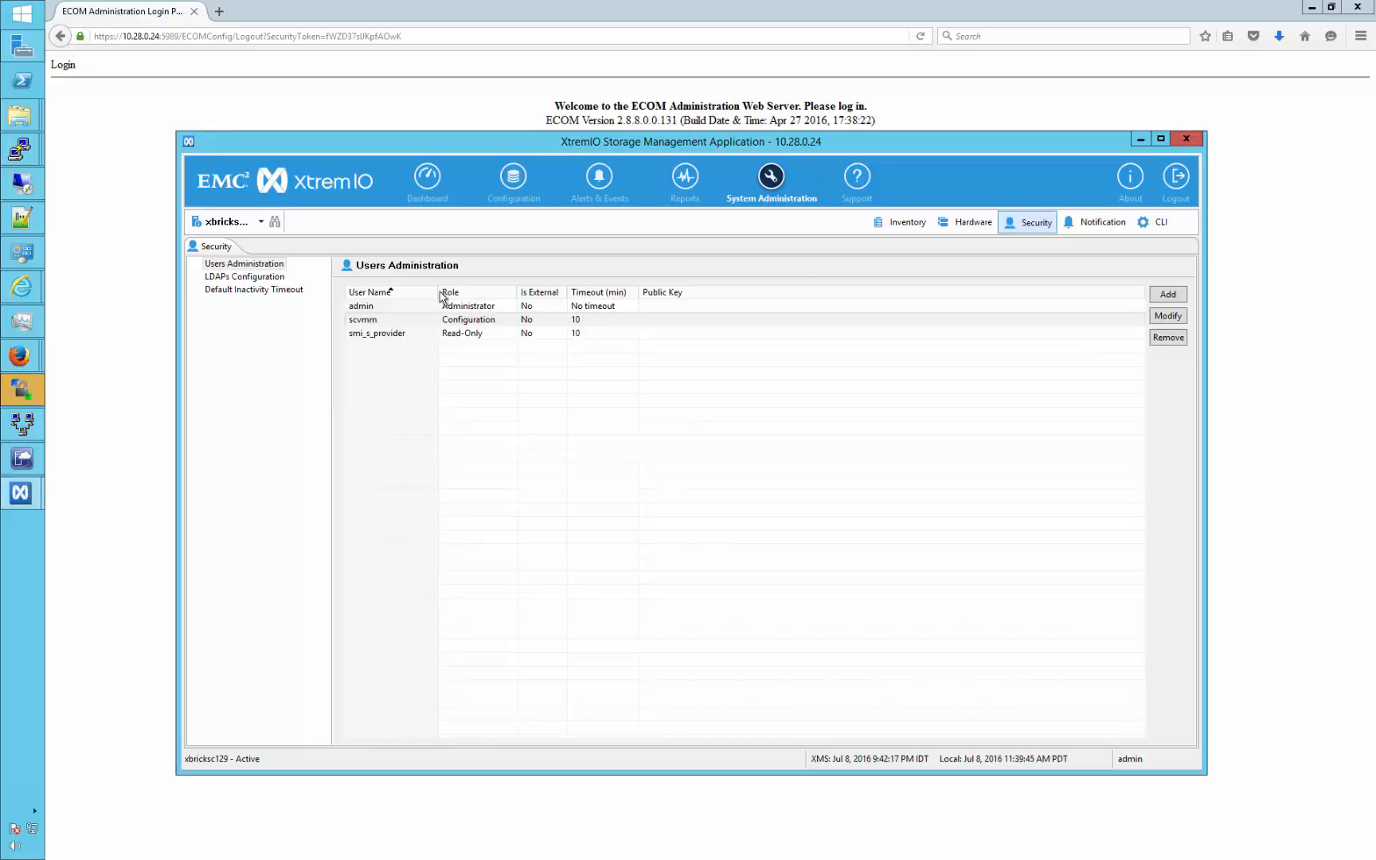
pyautogui.click(394, 320)
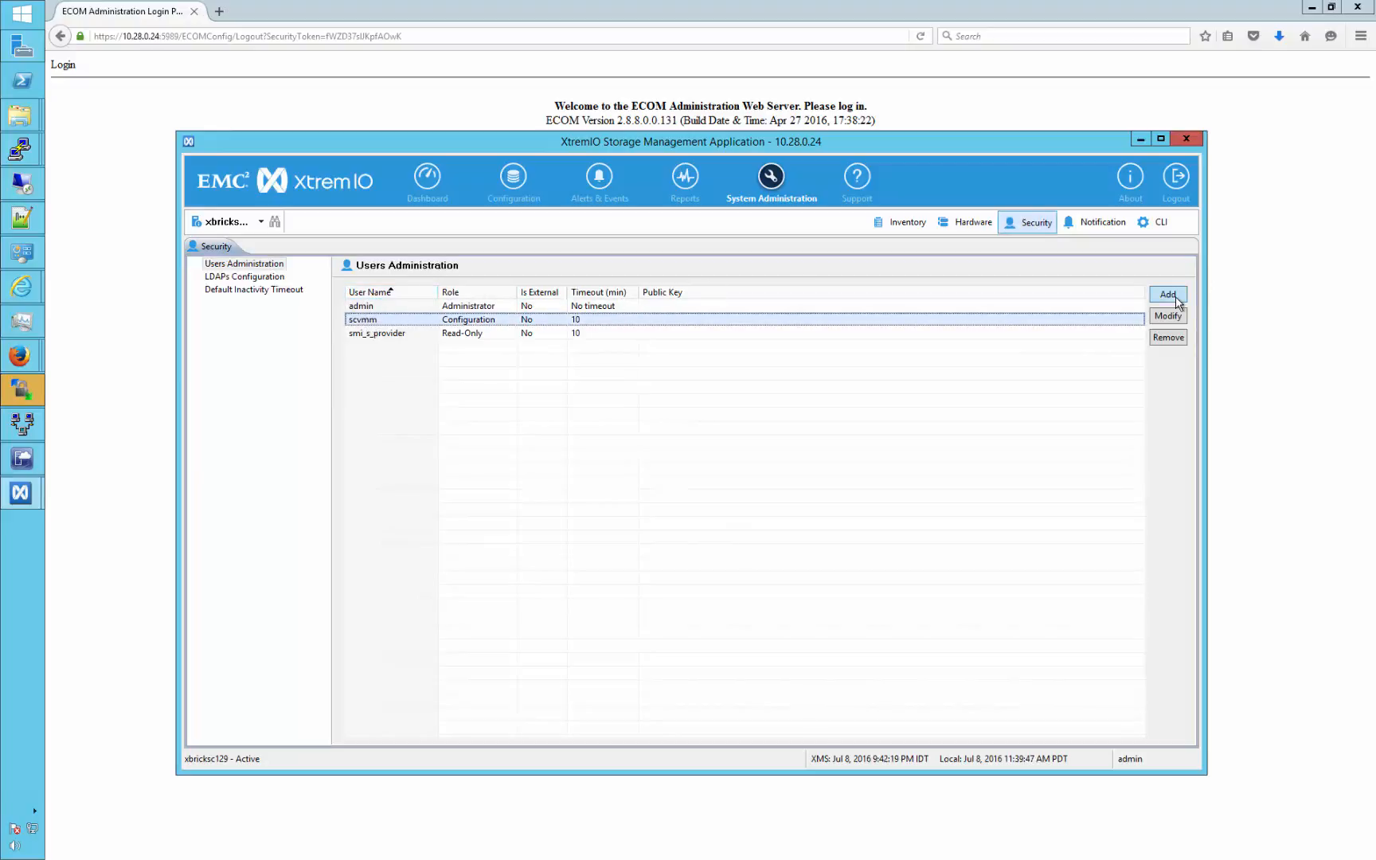
pyautogui.click(1168, 294)
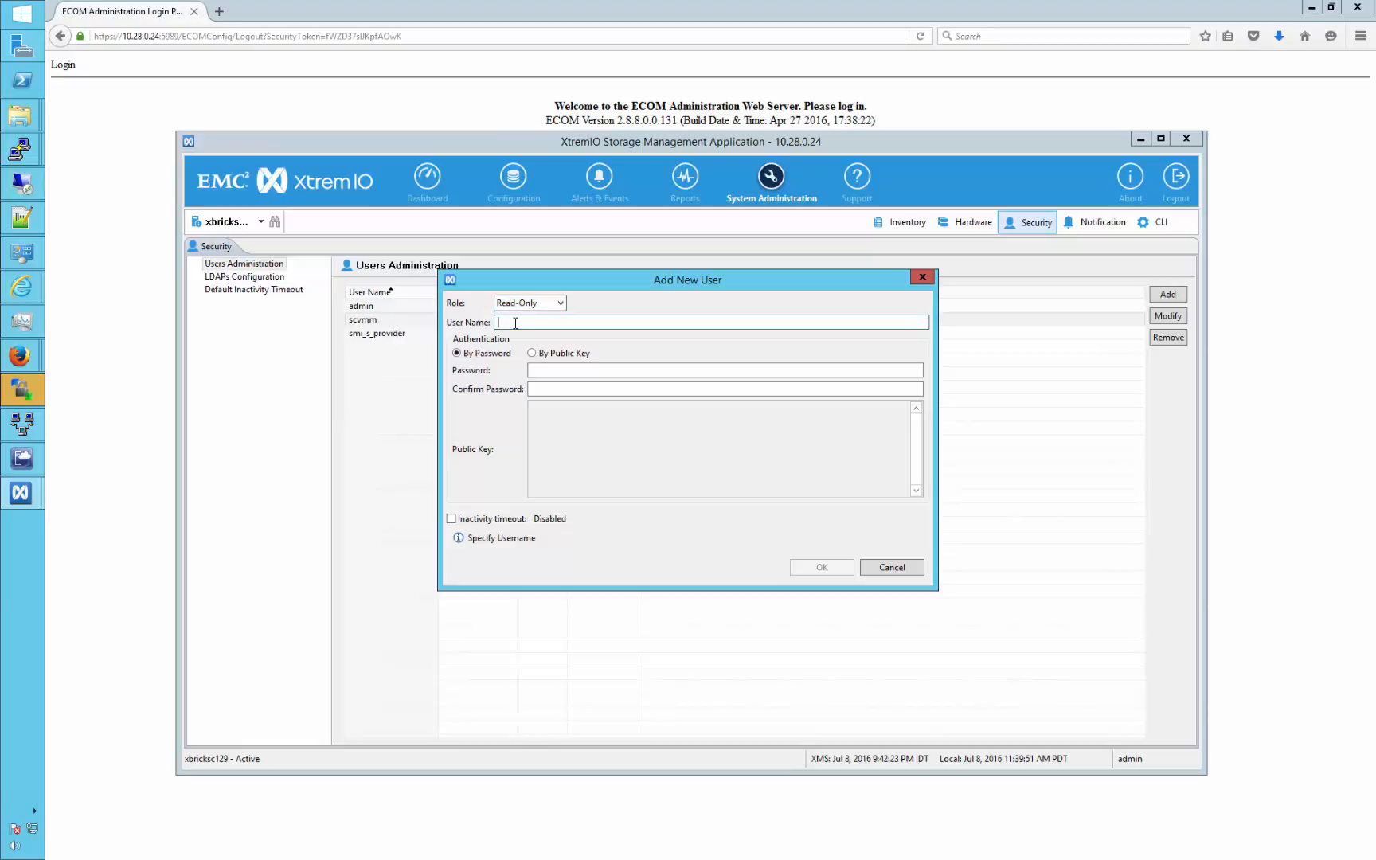
pyautogui.write('scvmm')
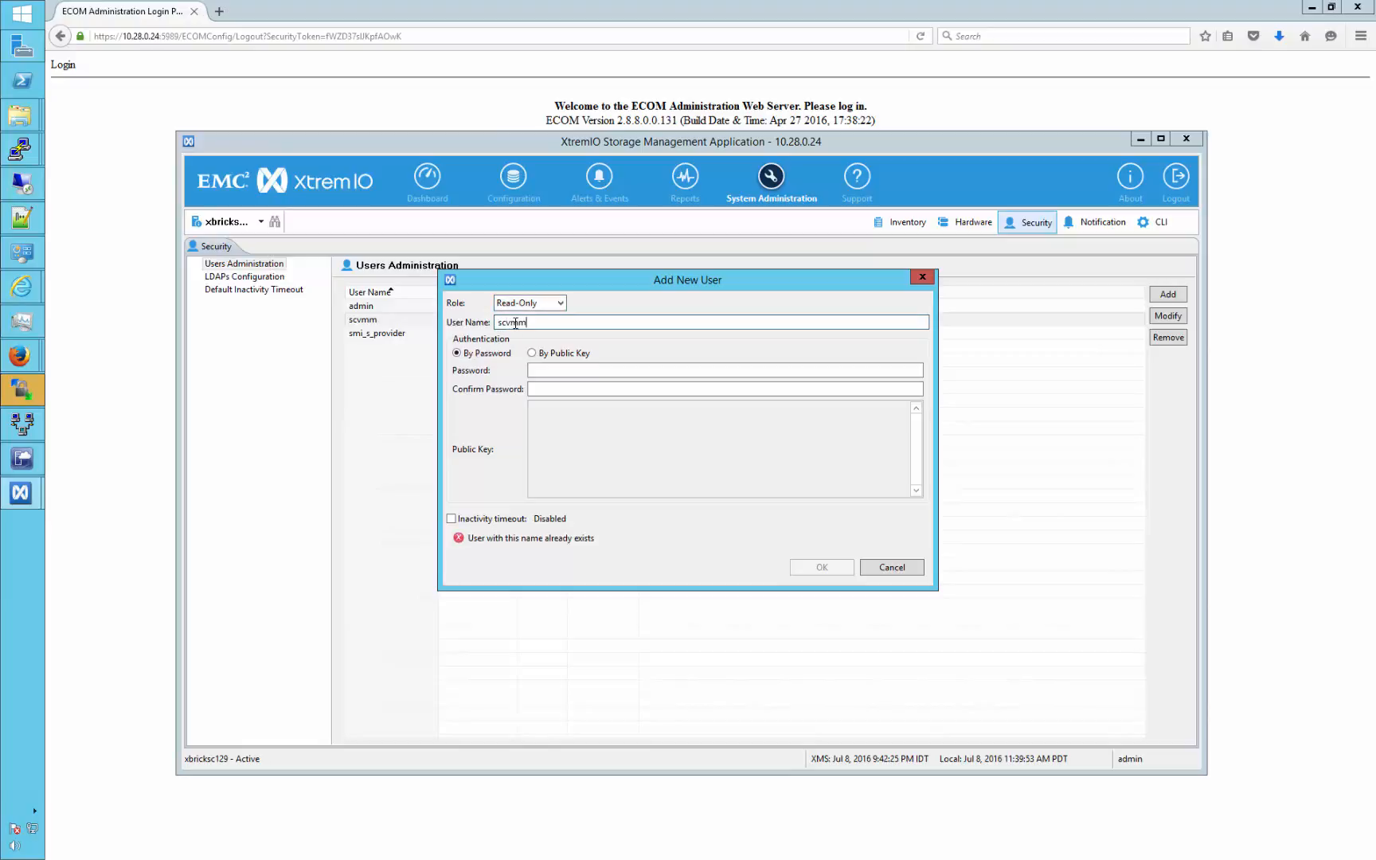
pyautogui.click(892, 567)
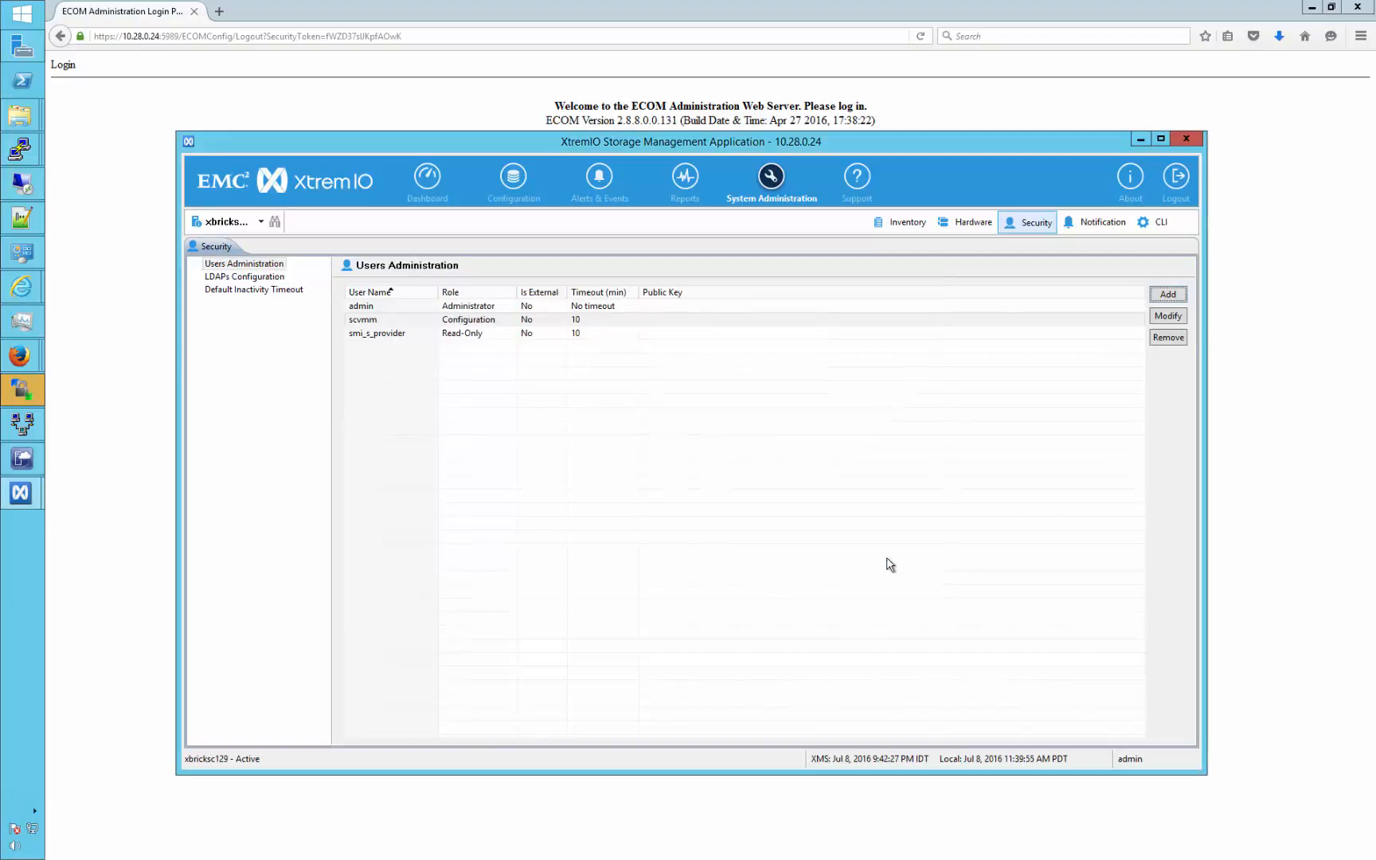
pyautogui.click(1187, 139)
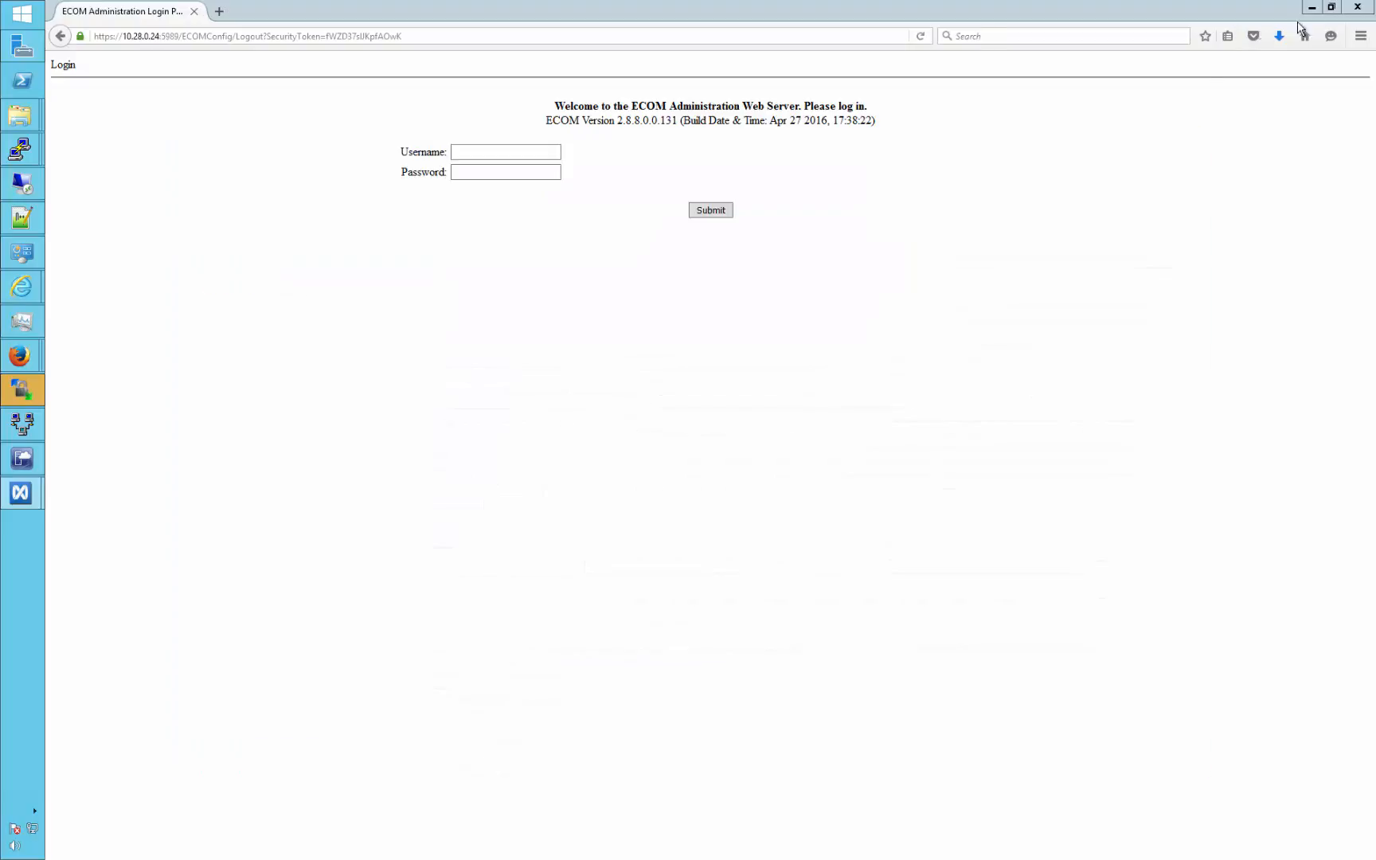
# Review VMM Run As accounts, confirming the SMI-S account uses the scvmm user name
pyautogui.click(1361, 6)
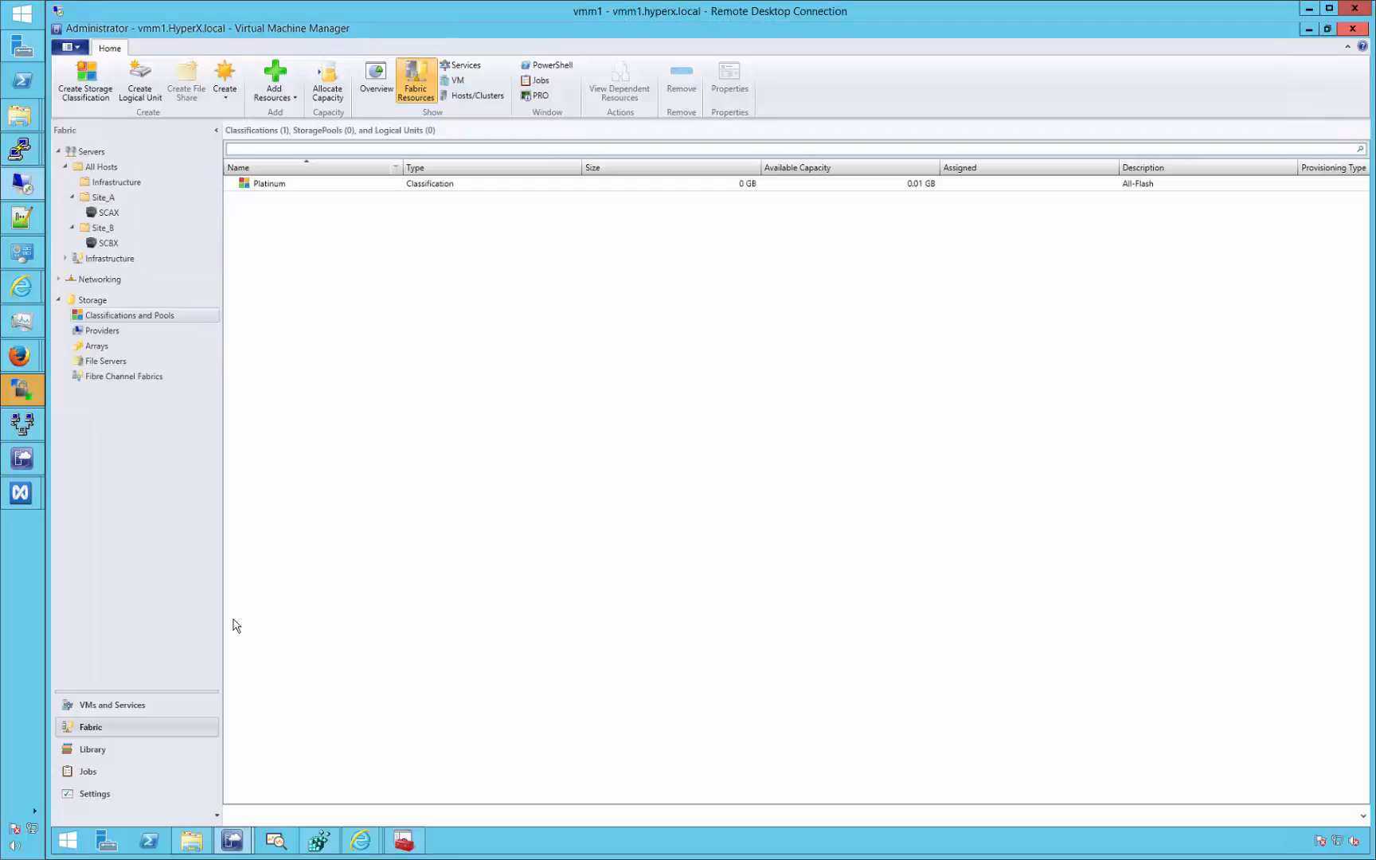
pyautogui.click(93, 793)
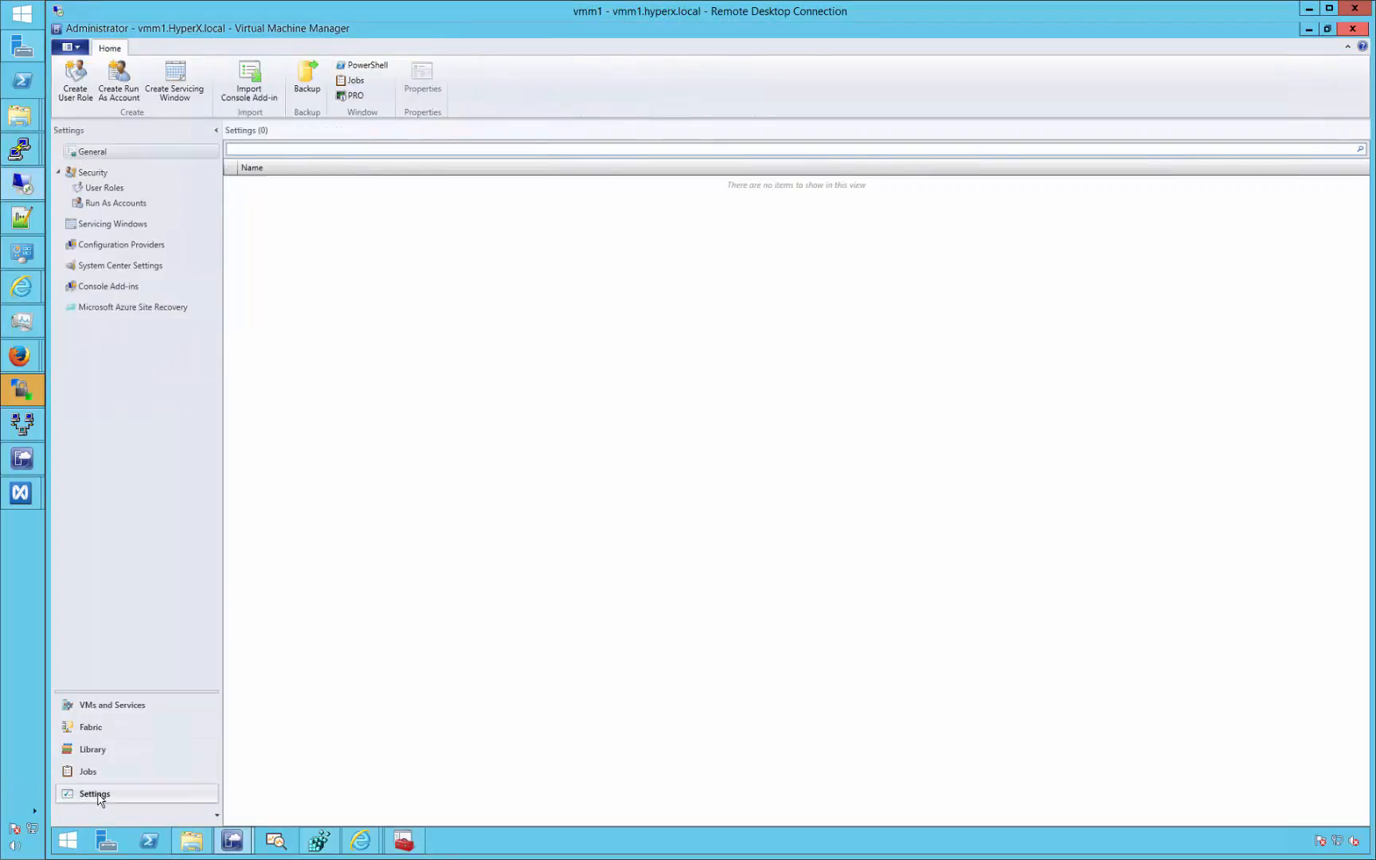
pyautogui.click(94, 151)
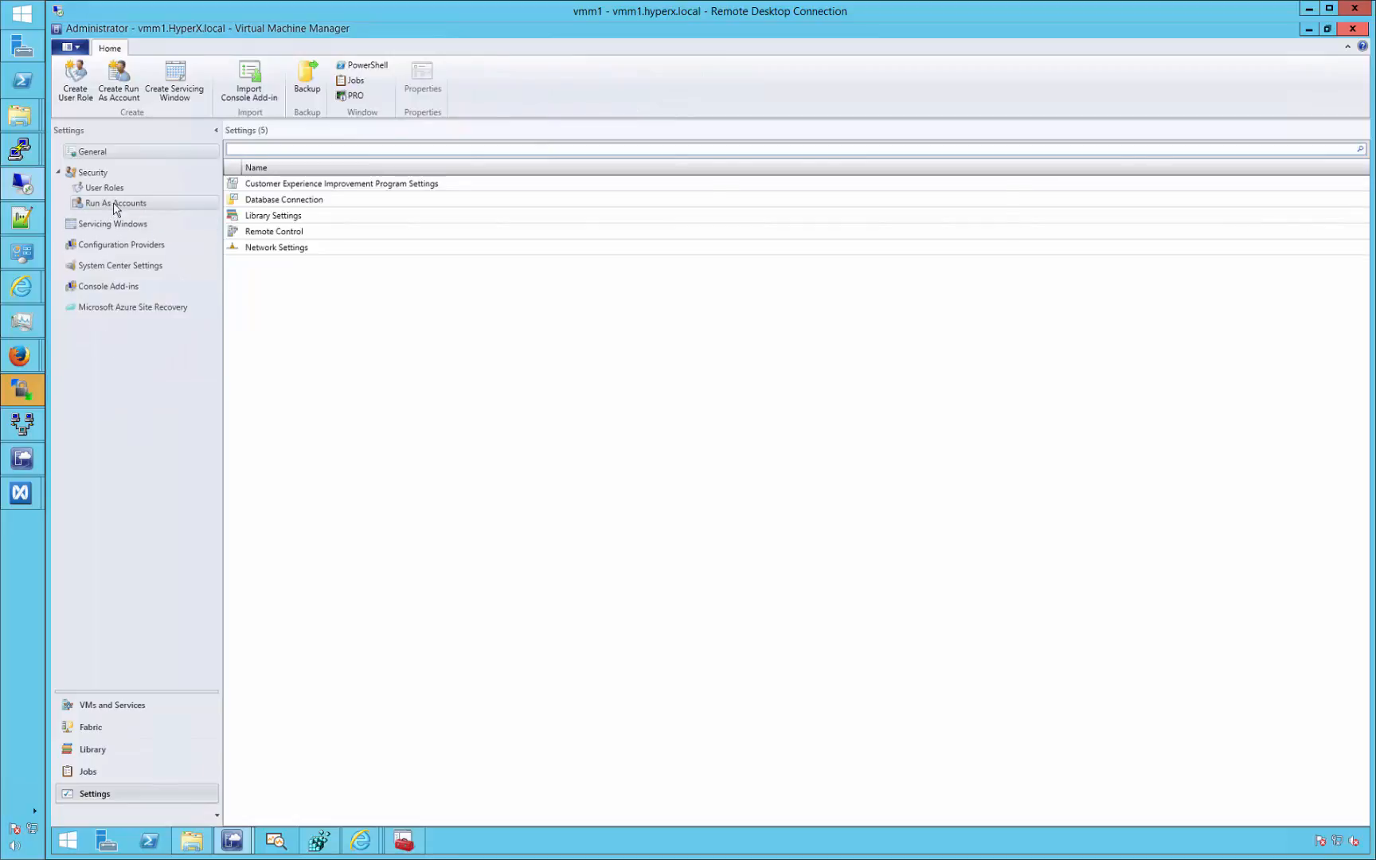
pyautogui.click(111, 203)
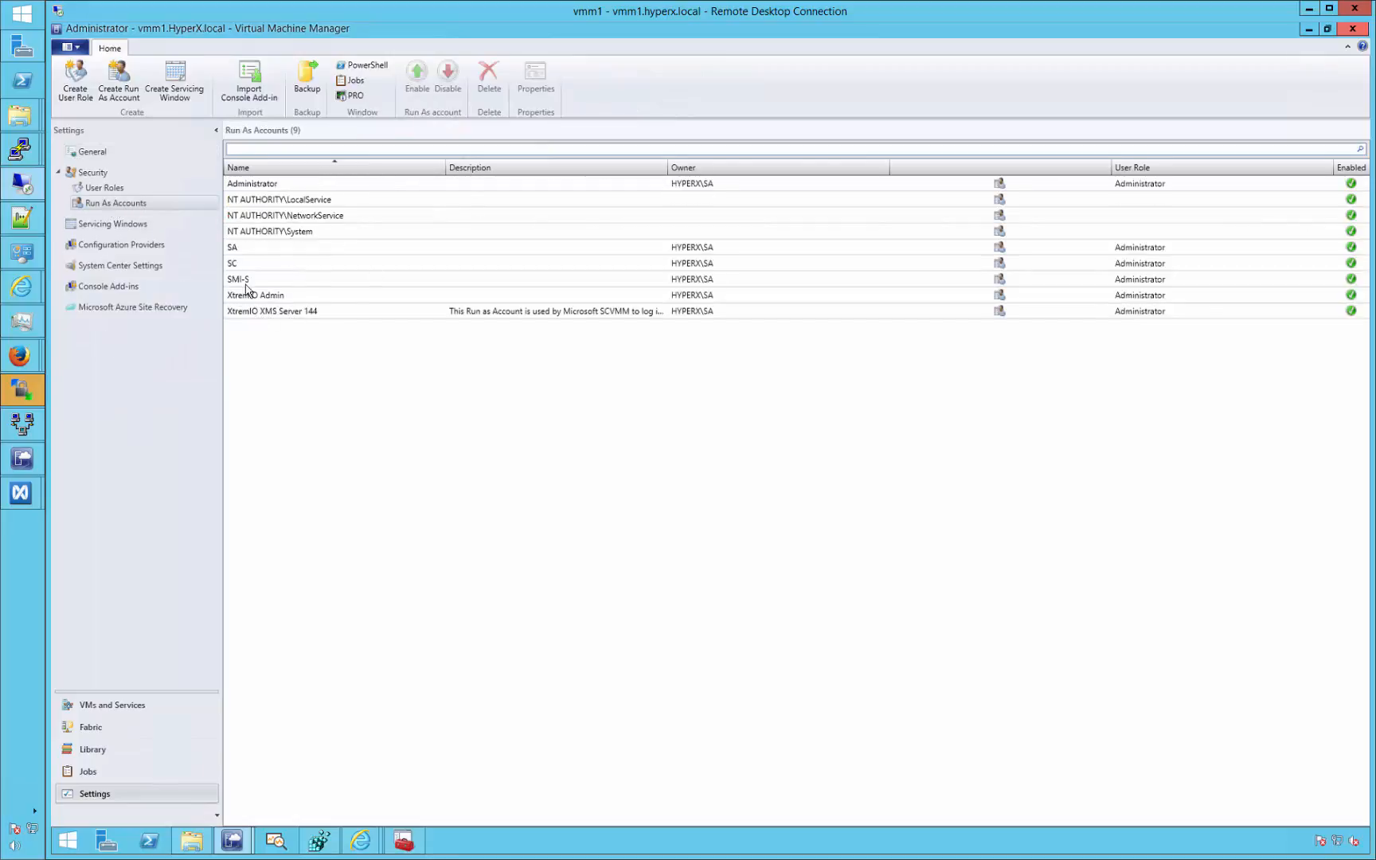
pyautogui.doubleClick(238, 279)
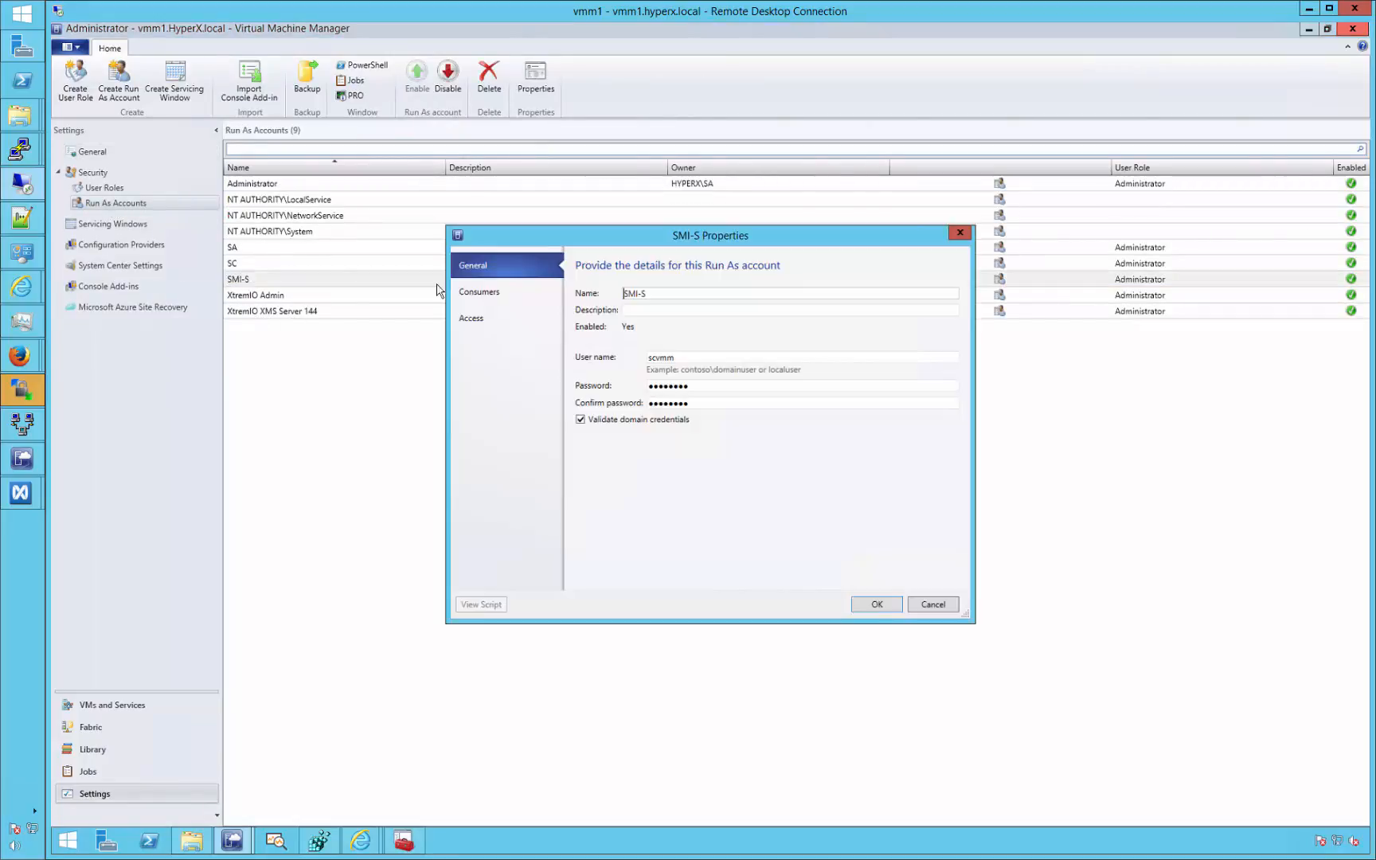
pyautogui.doubleClick(660, 357)
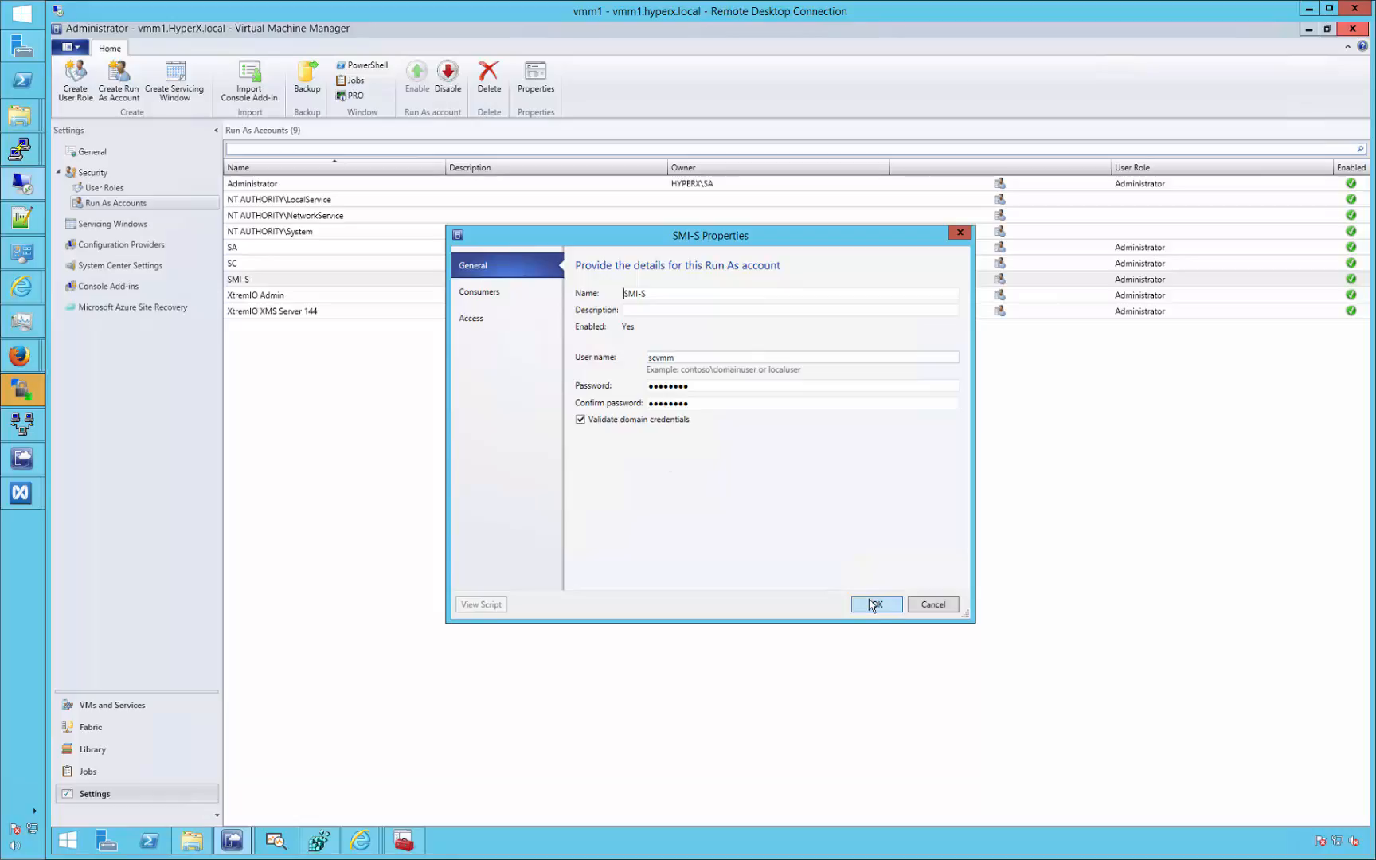
pyautogui.click(876, 605)
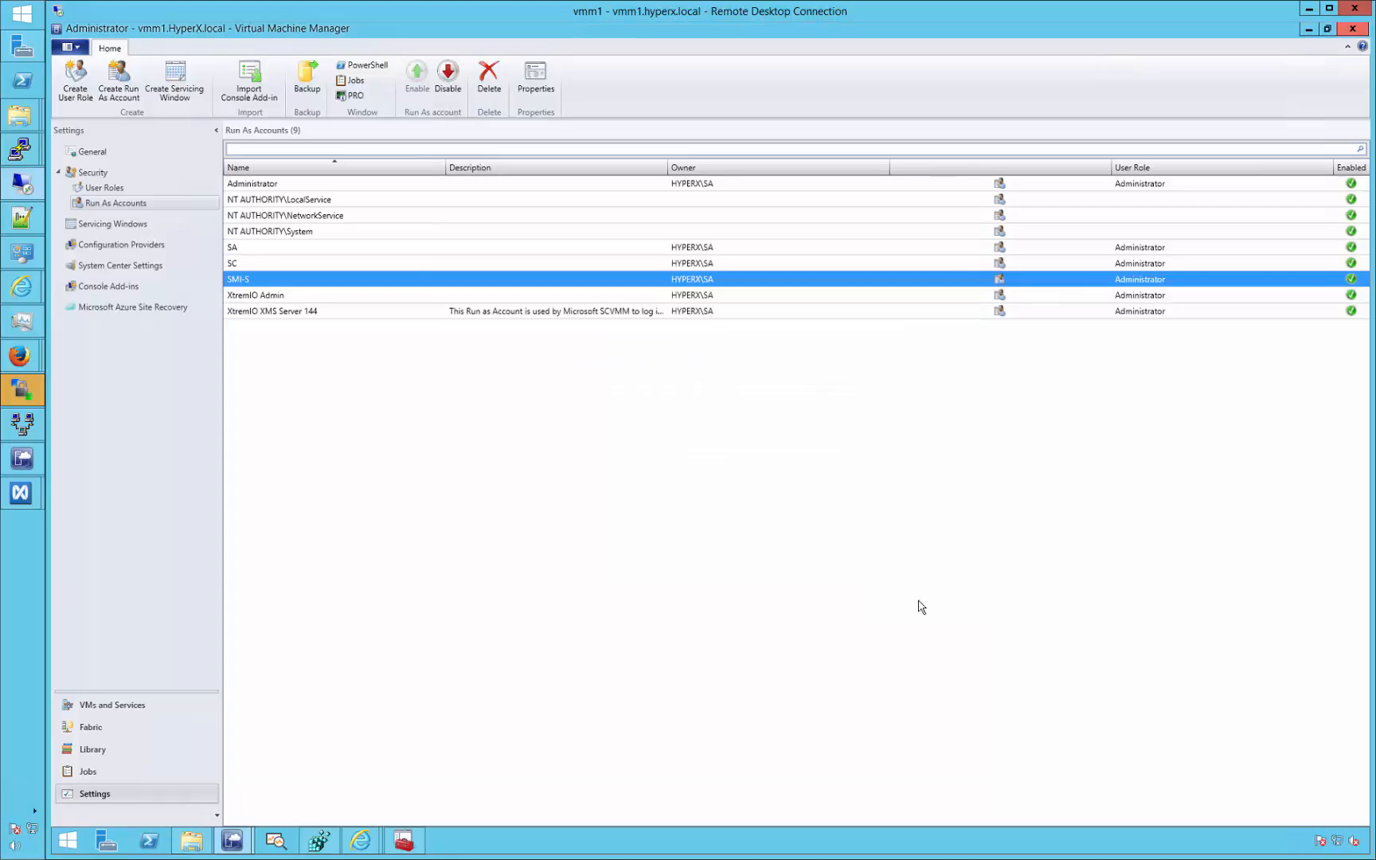
pyautogui.moveTo(601, 454)
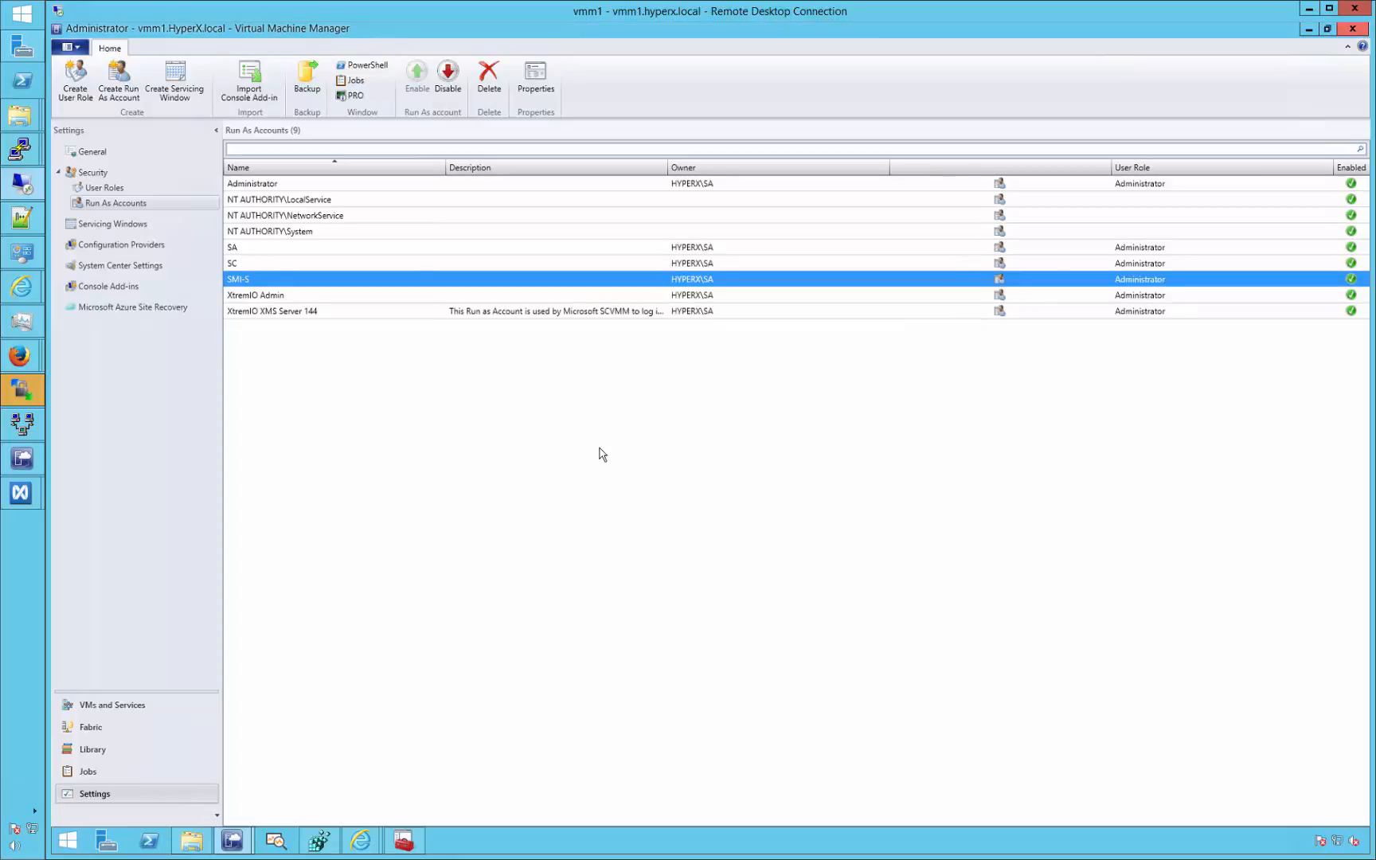
pyautogui.moveTo(453, 396)
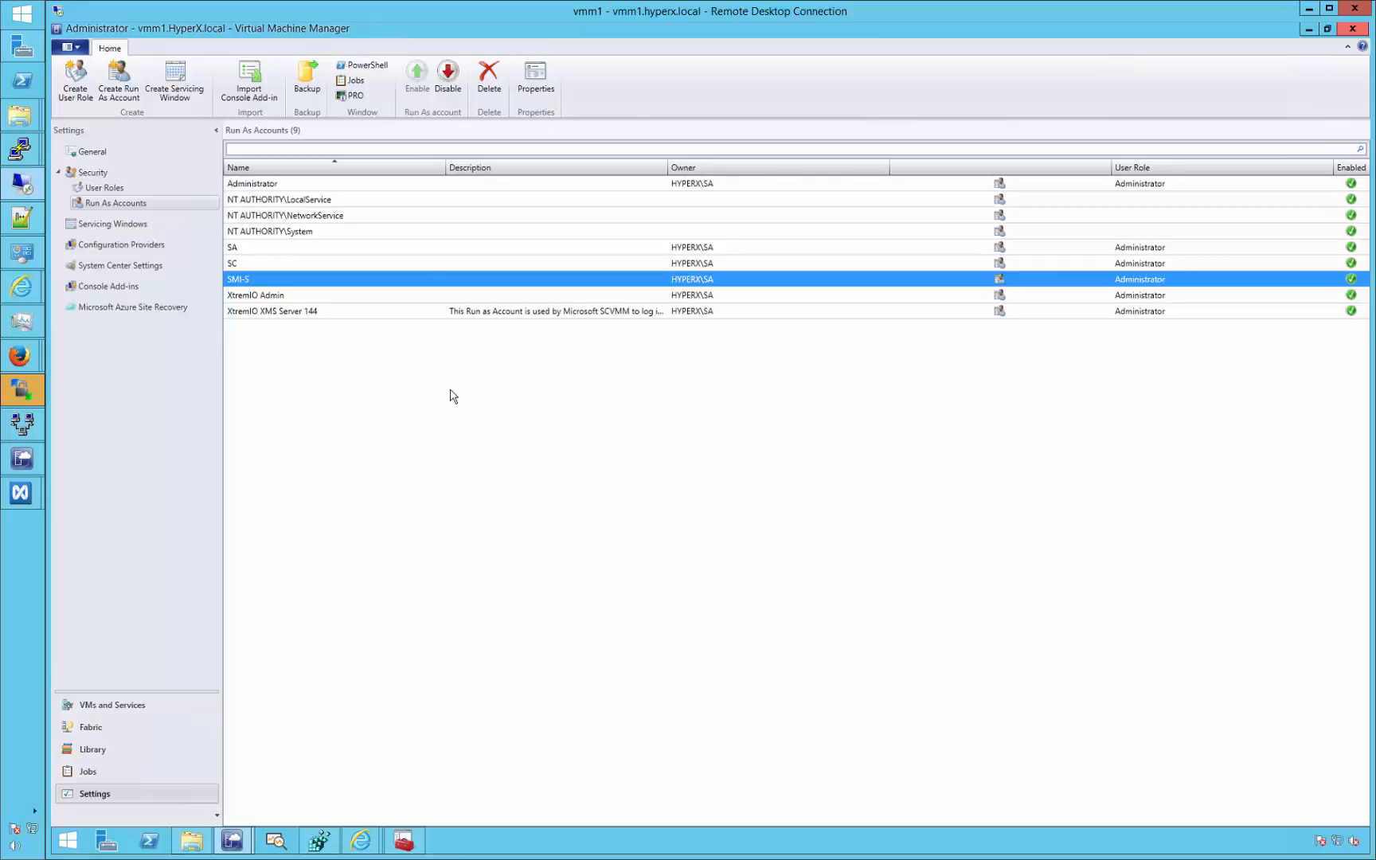
pyautogui.moveTo(433, 399)
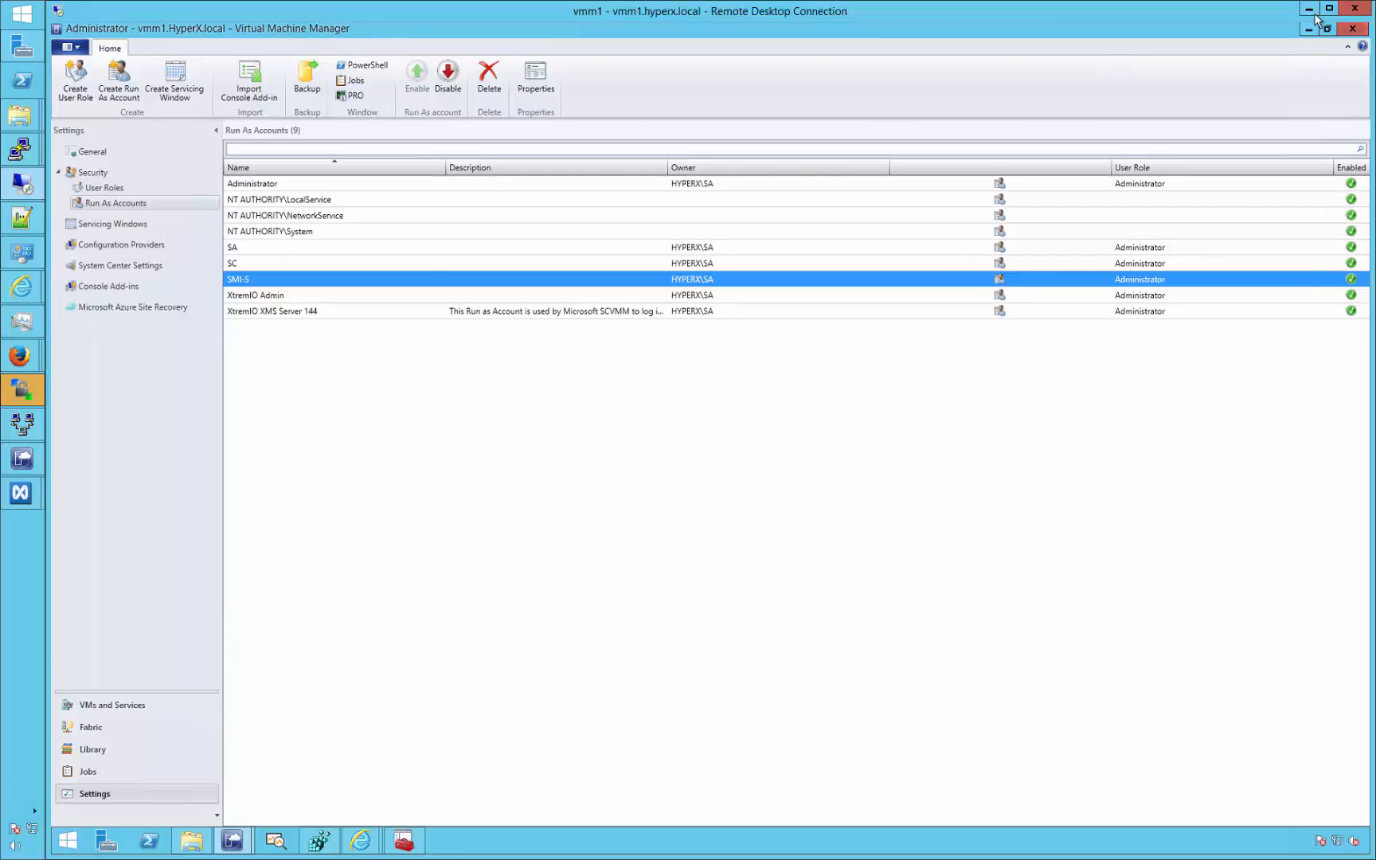
pyautogui.moveTo(949, 544)
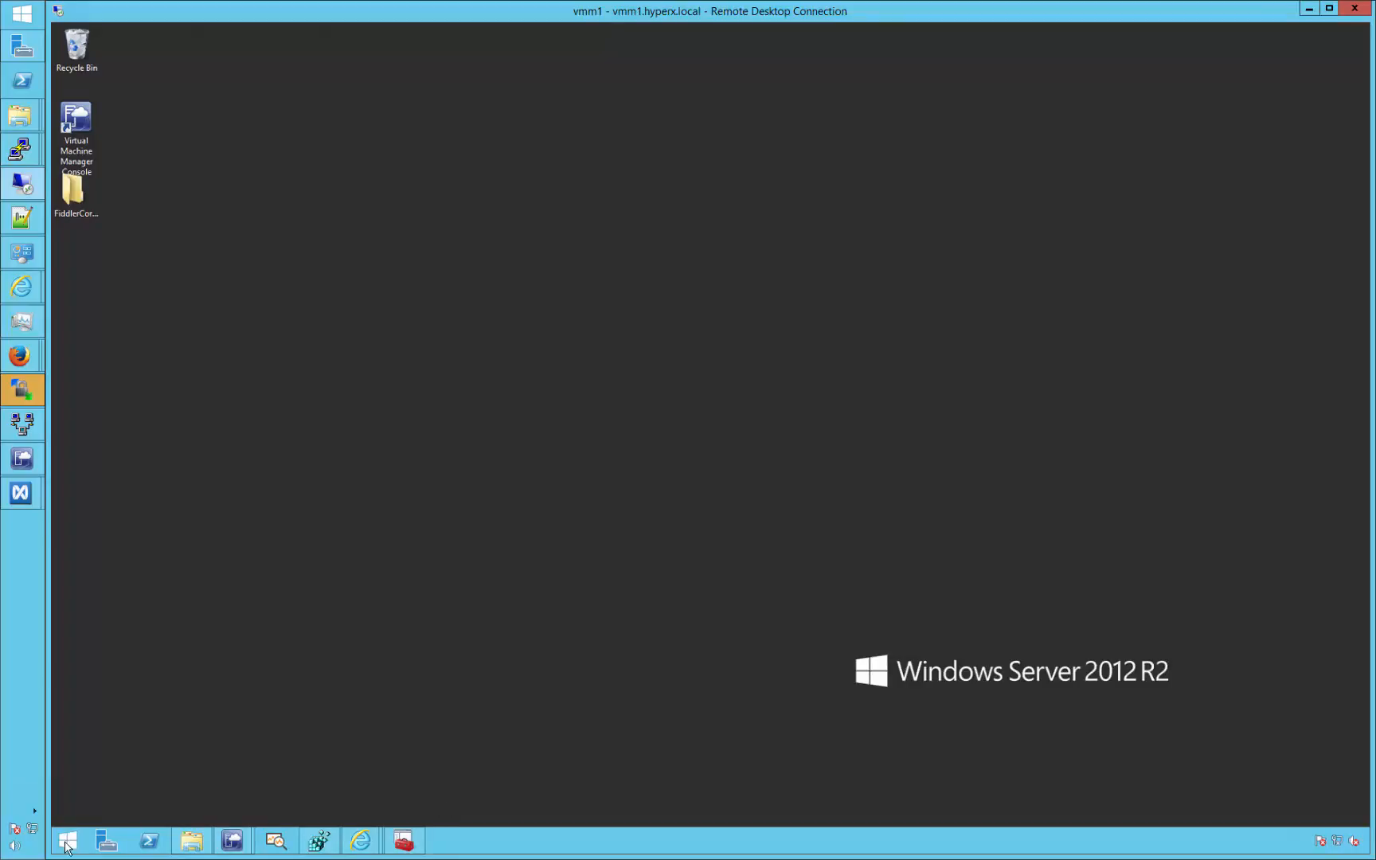
# Launch mmc elevated and add the Certificates snap-in for the local computer
pyautogui.rightClick(69, 838)
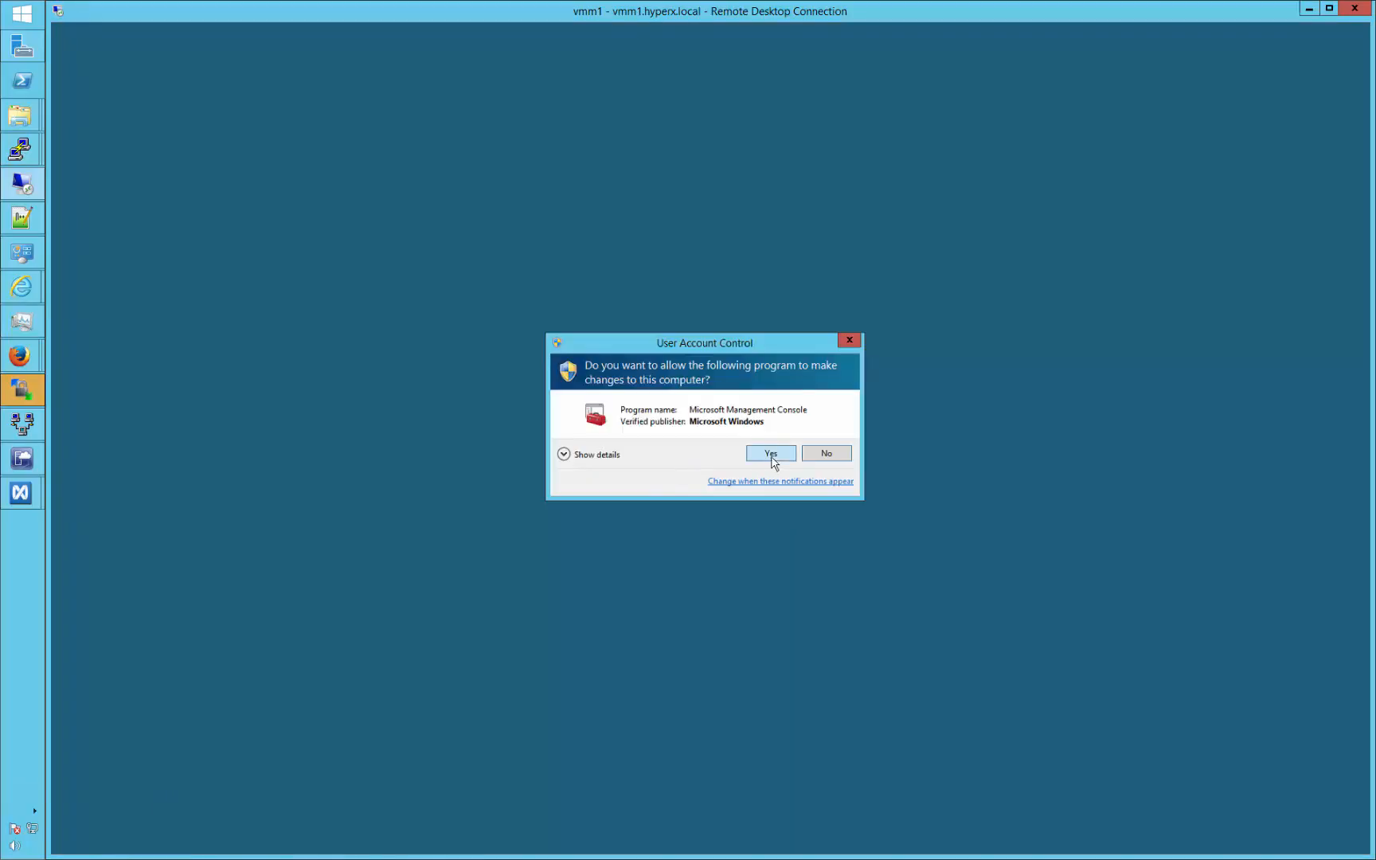
pyautogui.click(771, 453)
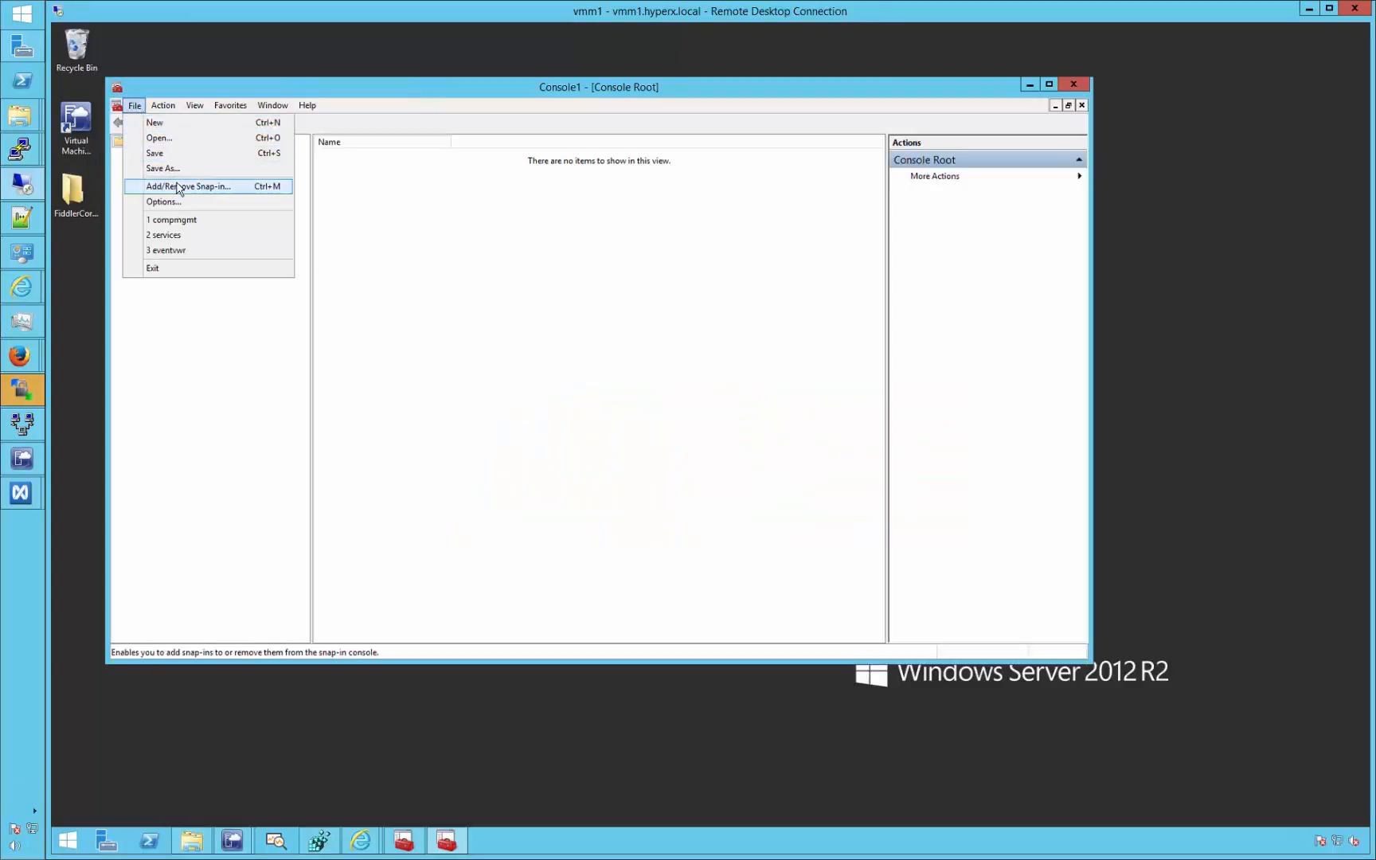
pyautogui.click(189, 187)
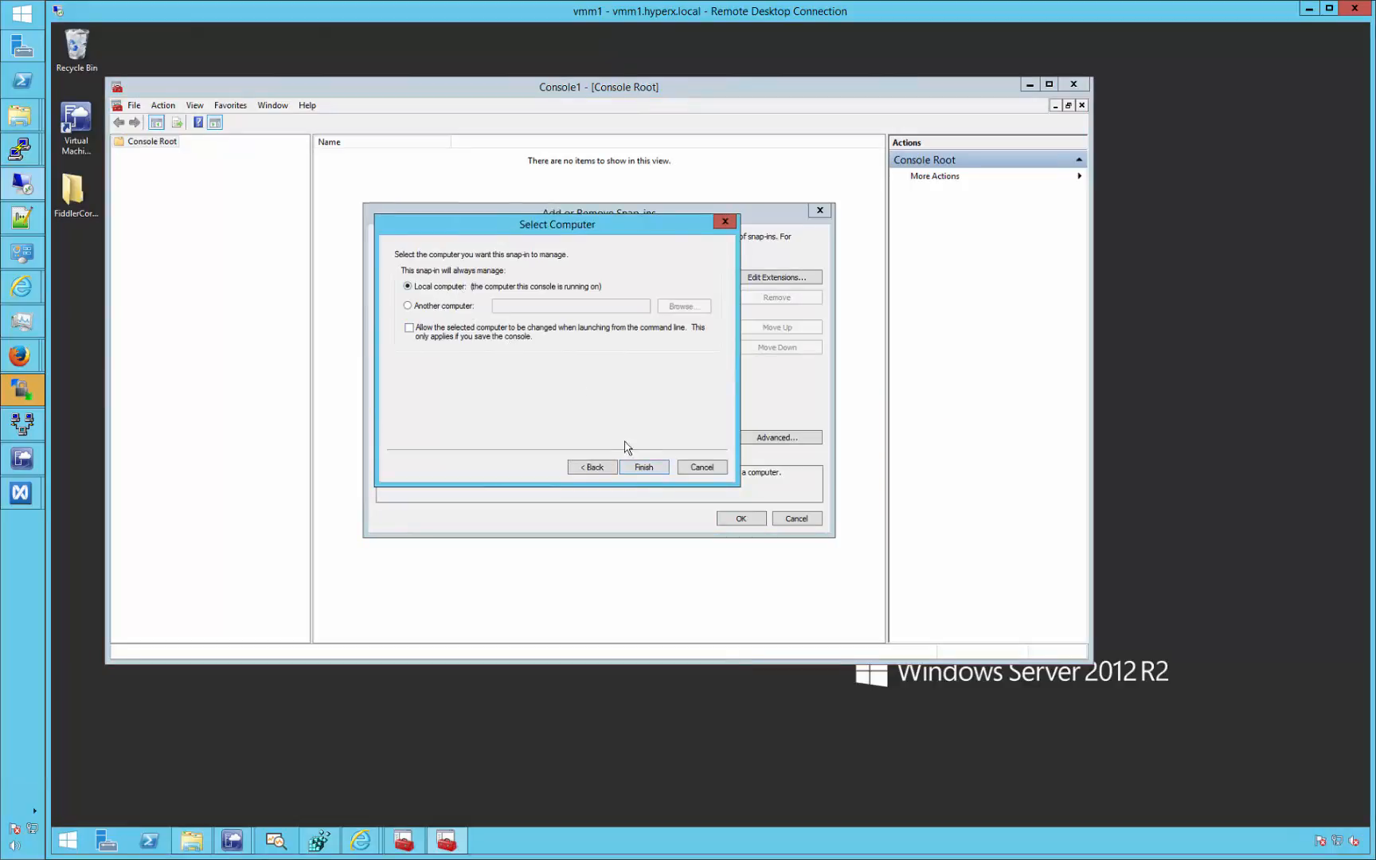
pyautogui.click(644, 466)
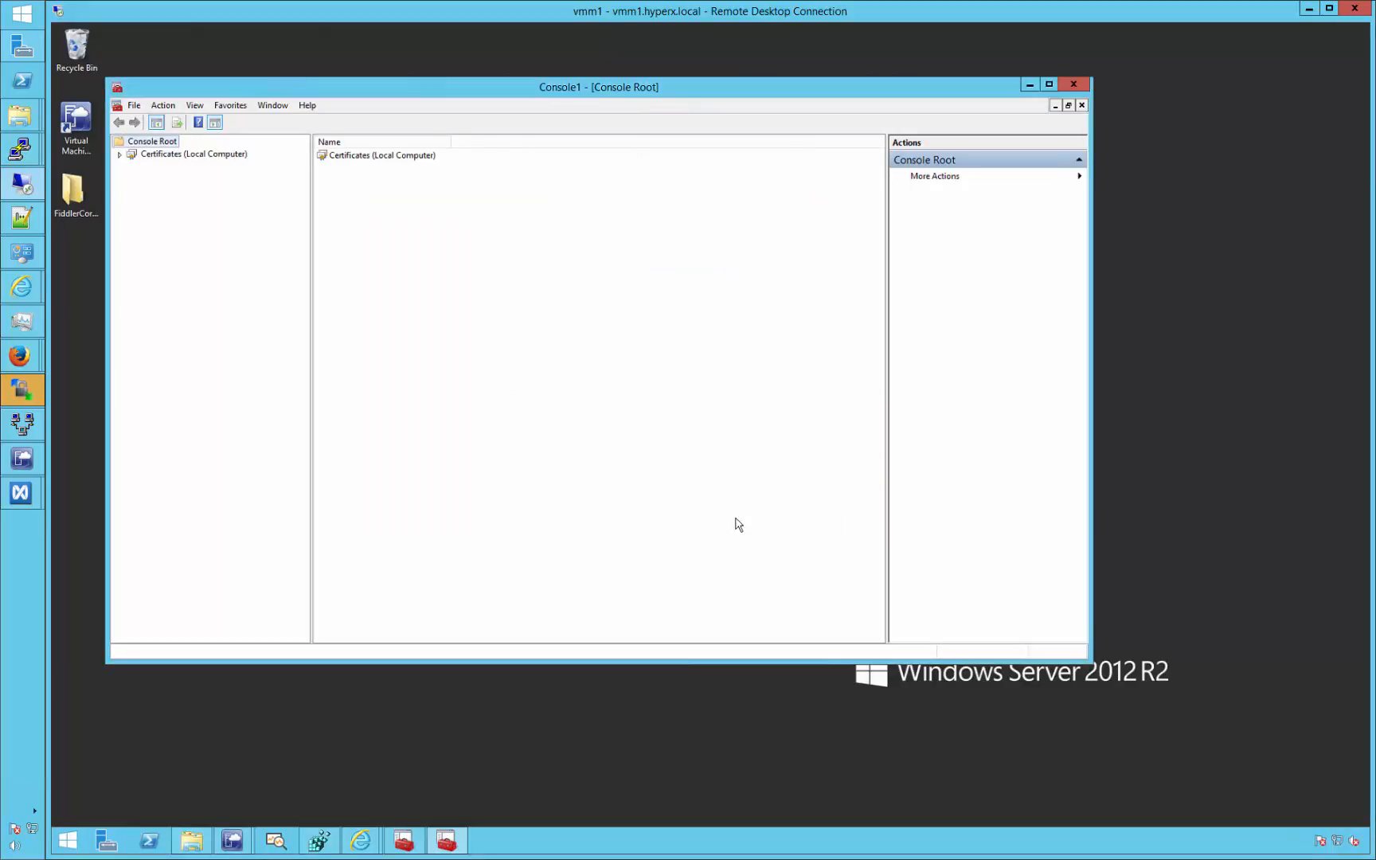
# Export the vmm1.HyperX.local Personal certificate as Base-64 file VMMx64 into Downloads
pyautogui.click(120, 153)
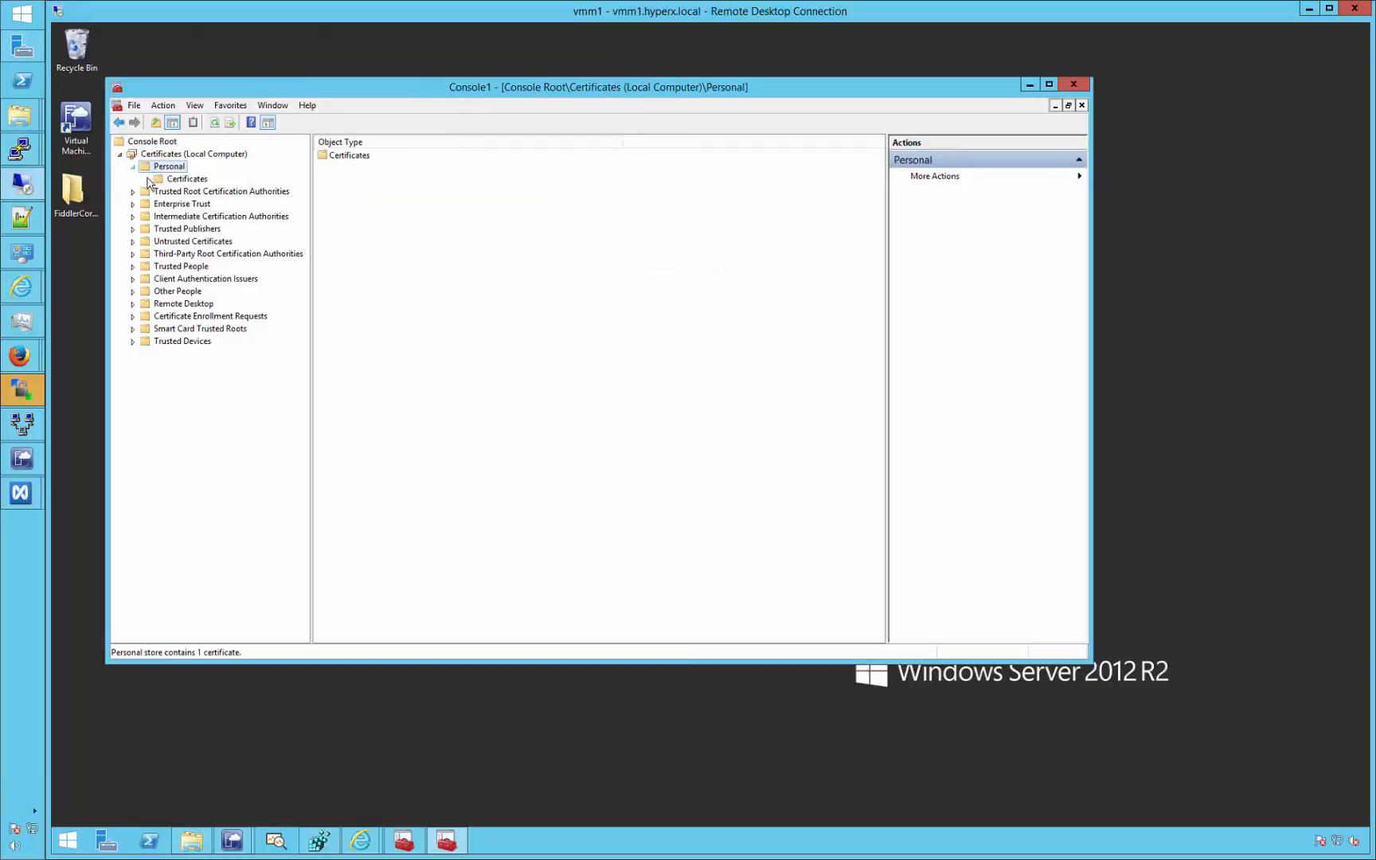
pyautogui.rightClick(363, 154)
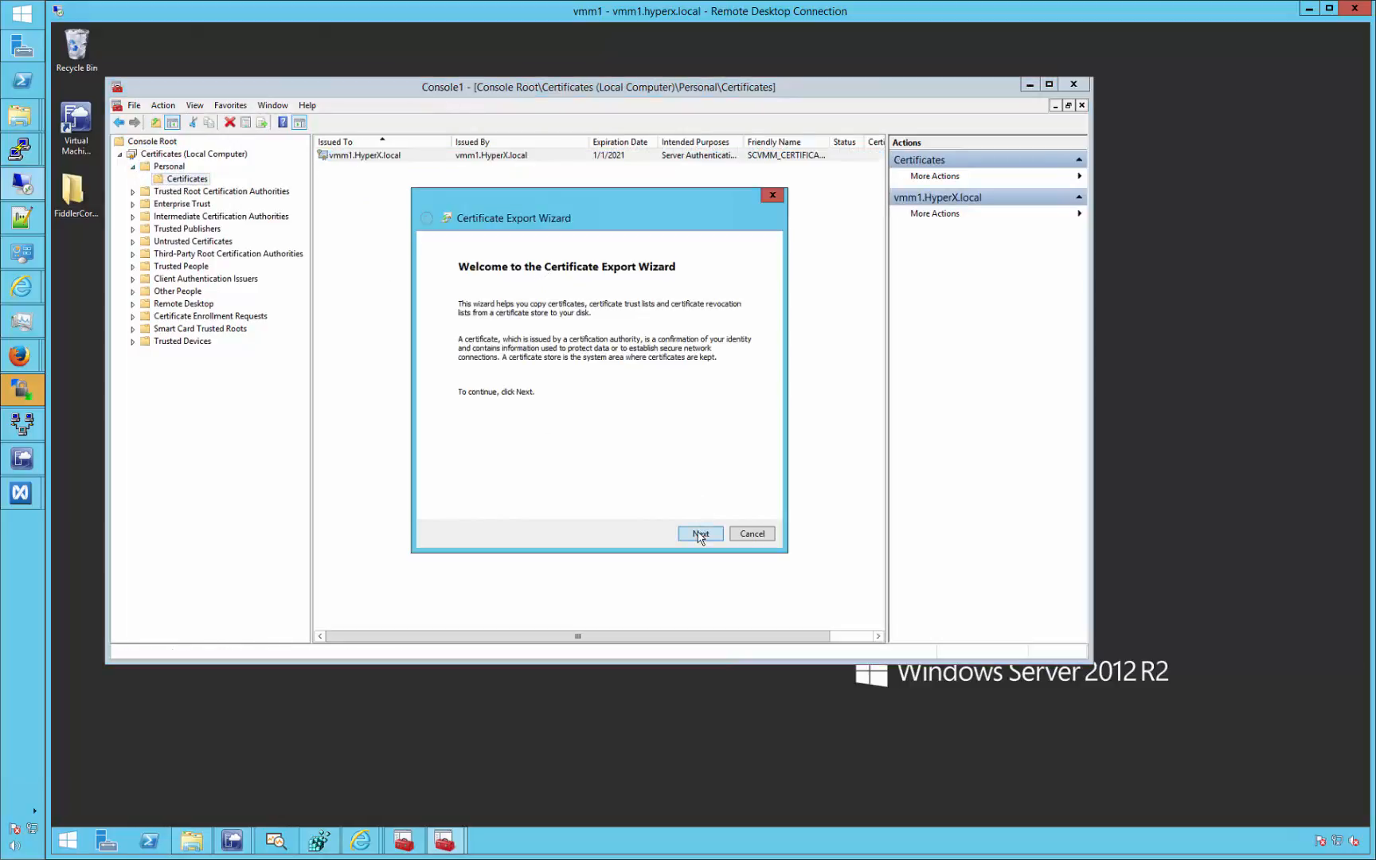
pyautogui.click(700, 534)
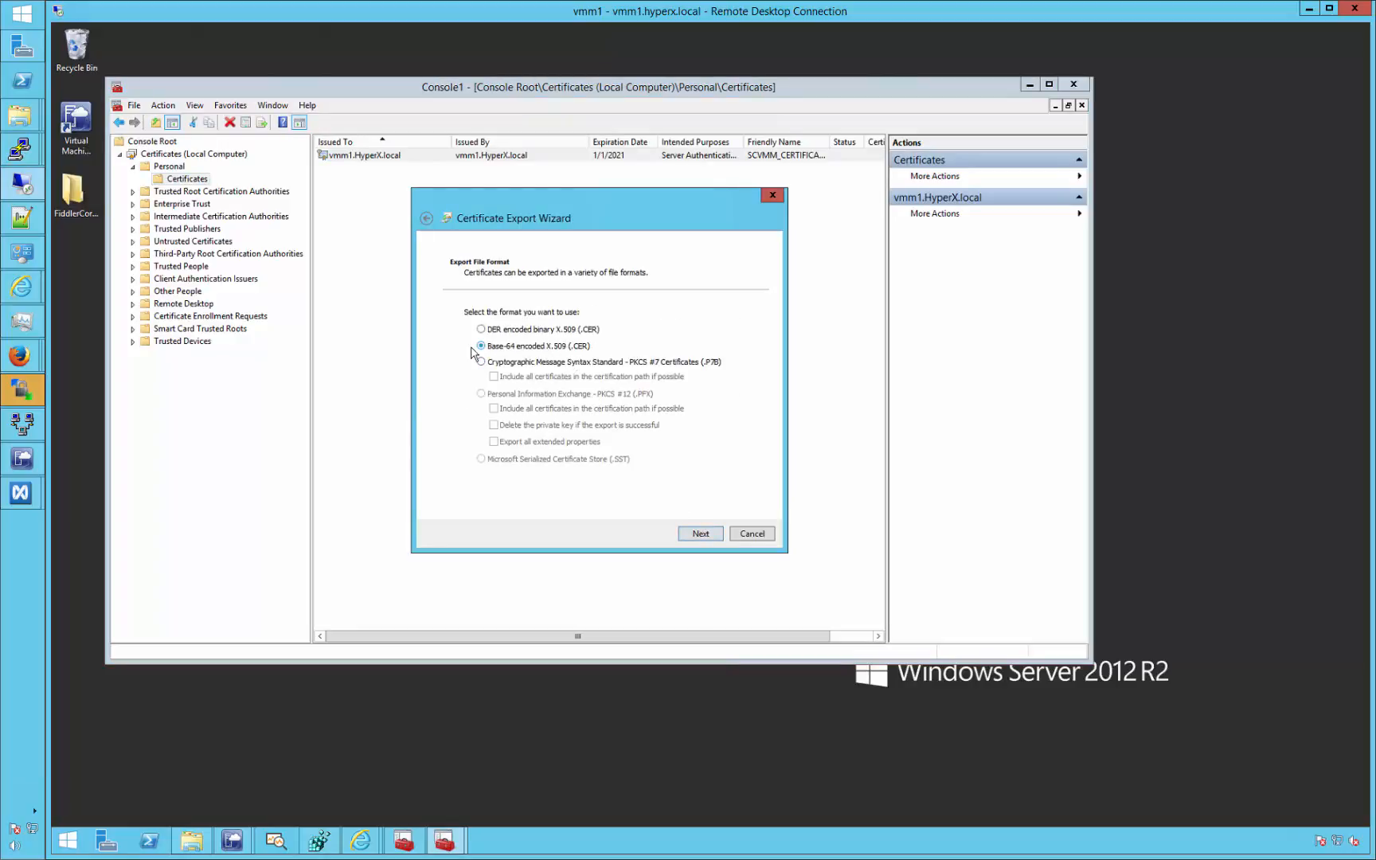
pyautogui.click(700, 533)
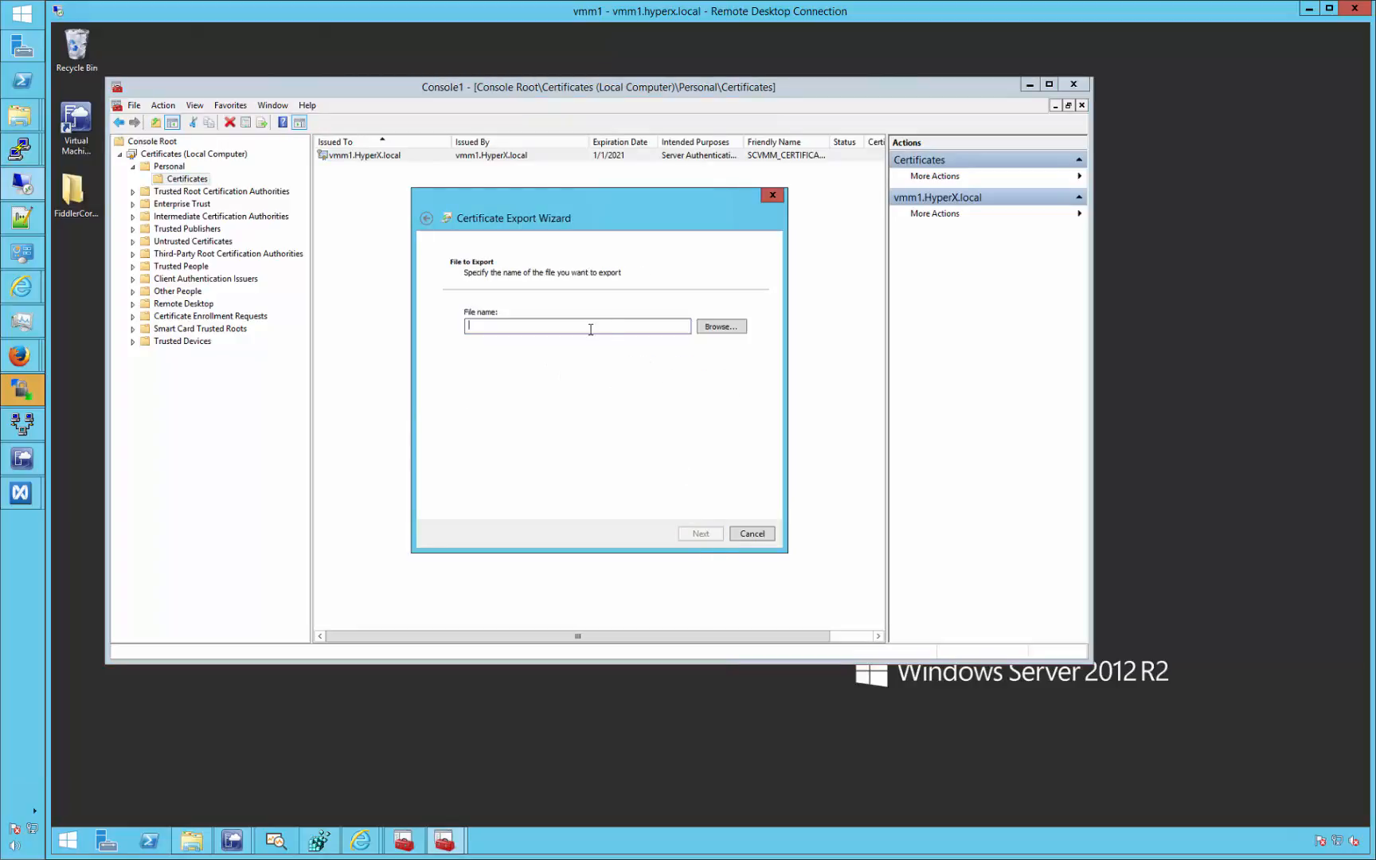
pyautogui.click(701, 534)
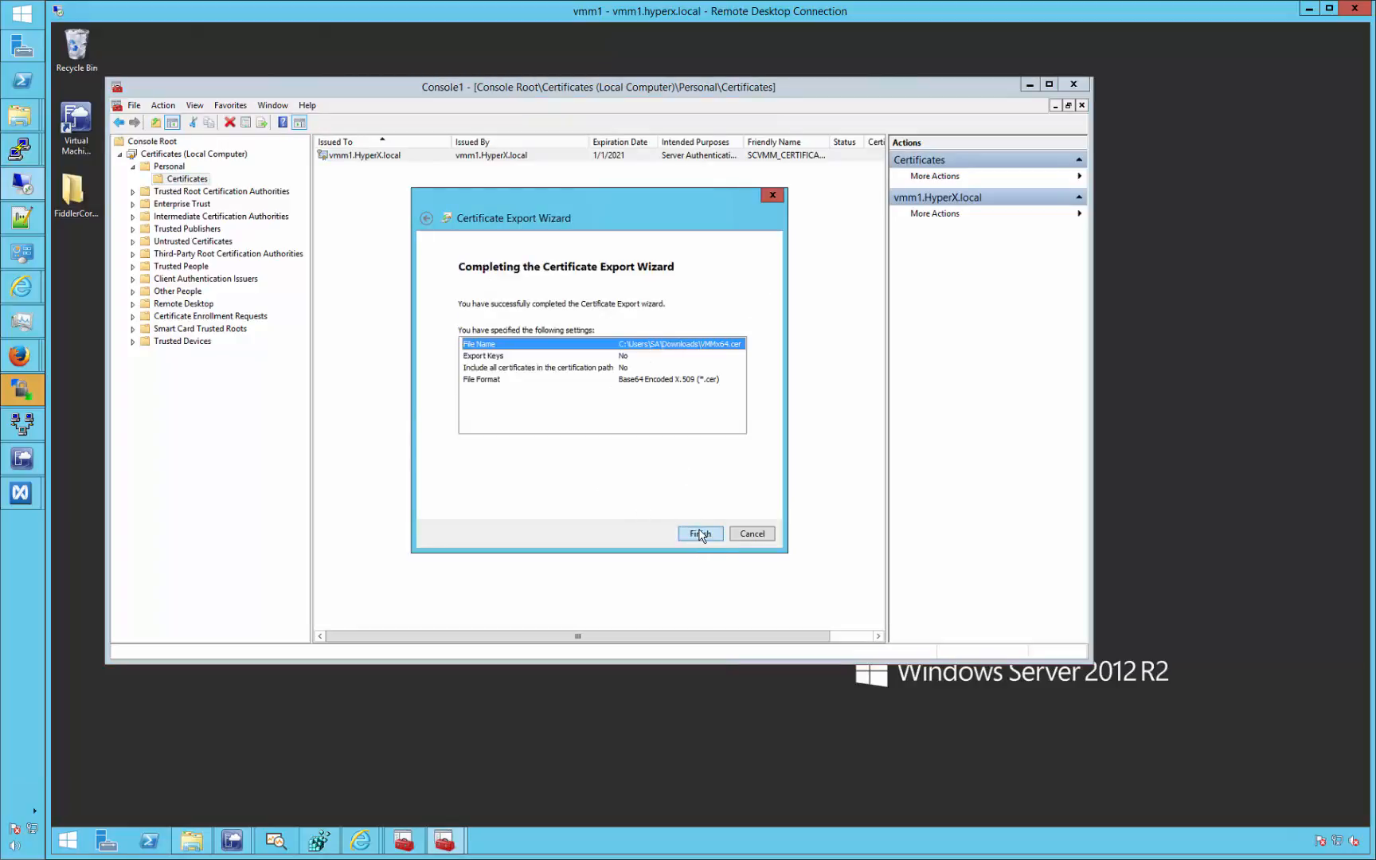
pyautogui.click(701, 533)
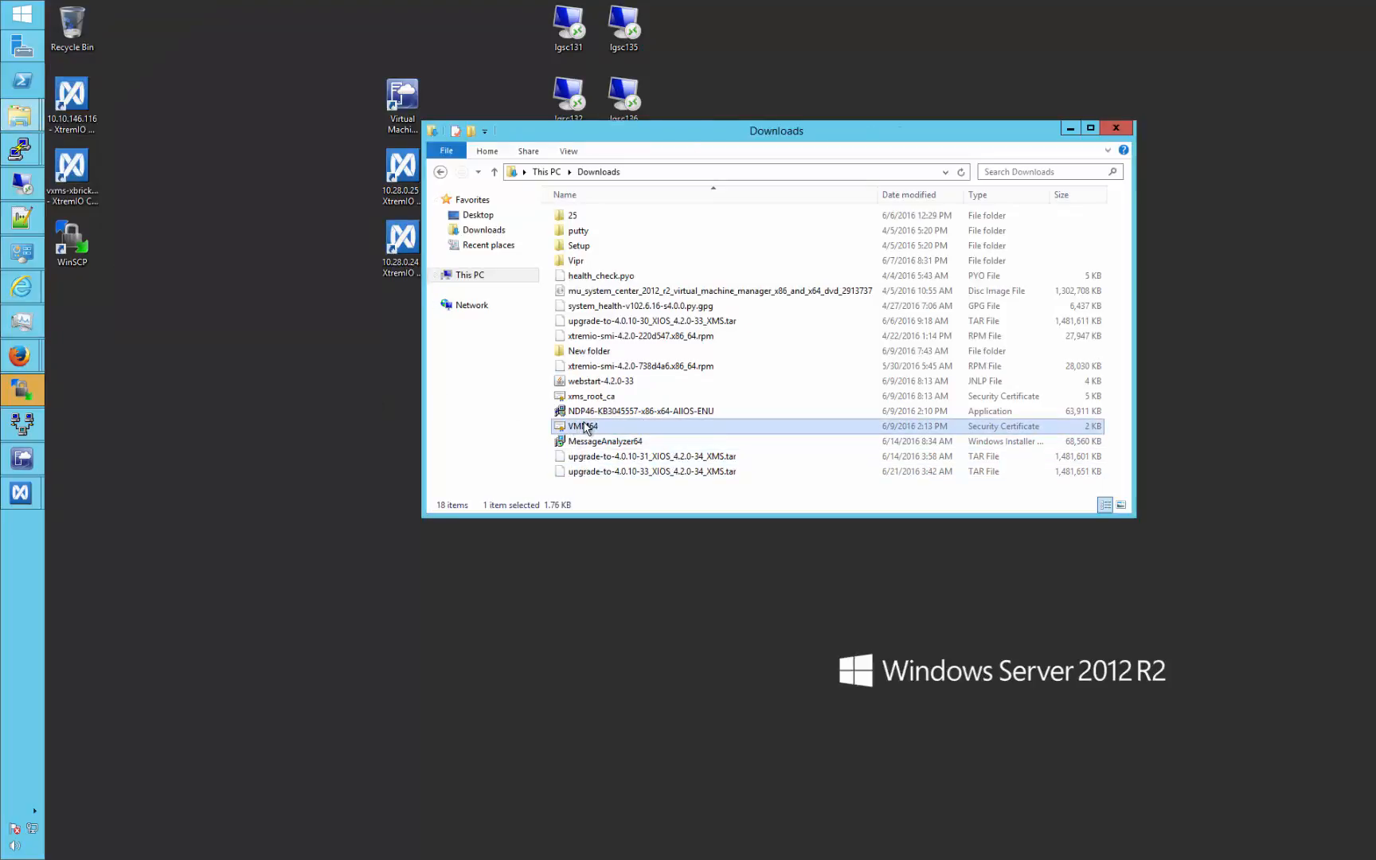
# Open the VMM64 certificate from Downloads in Notepad++ to view its text
pyautogui.rightClick(581, 426)
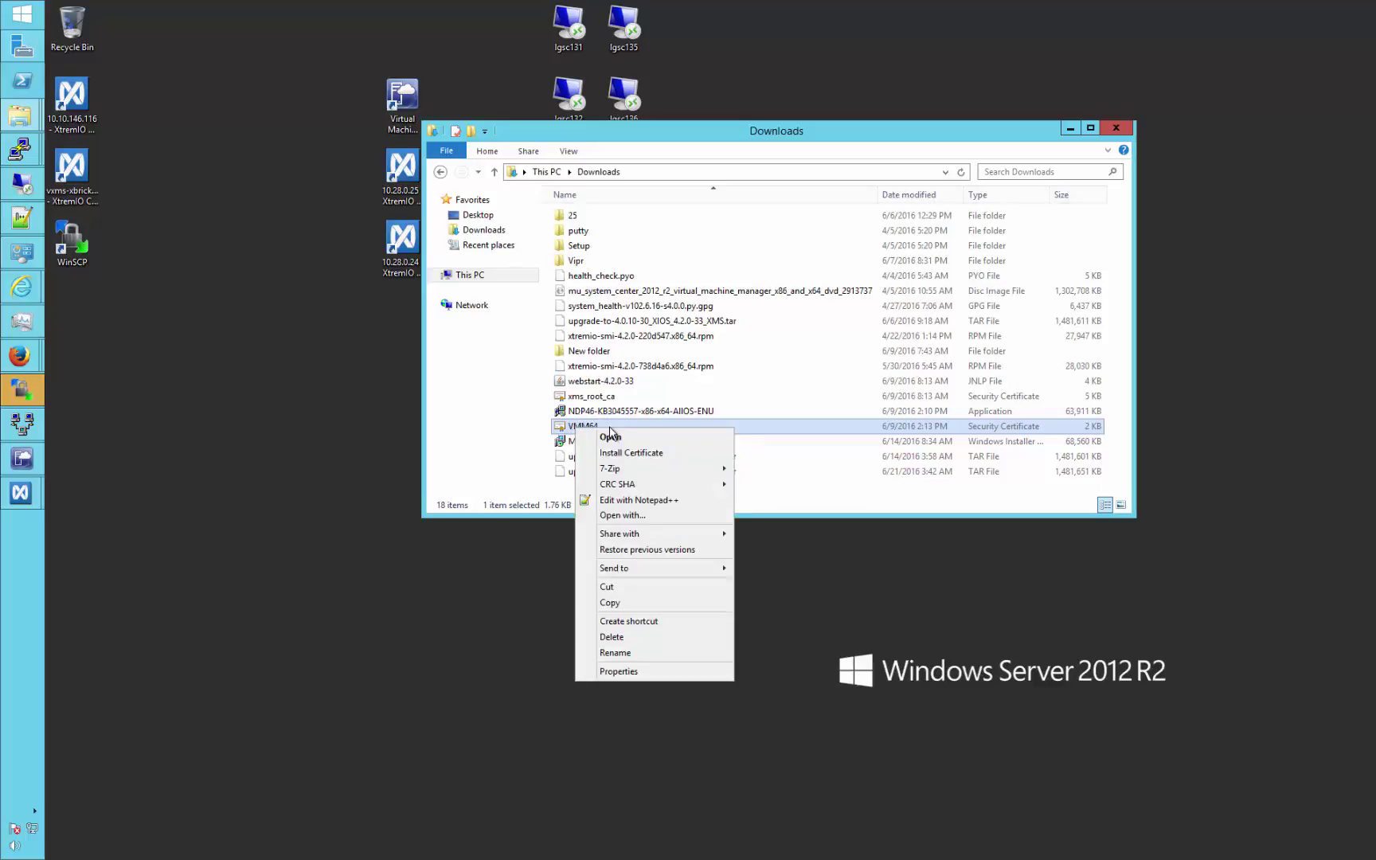
pyautogui.click(639, 501)
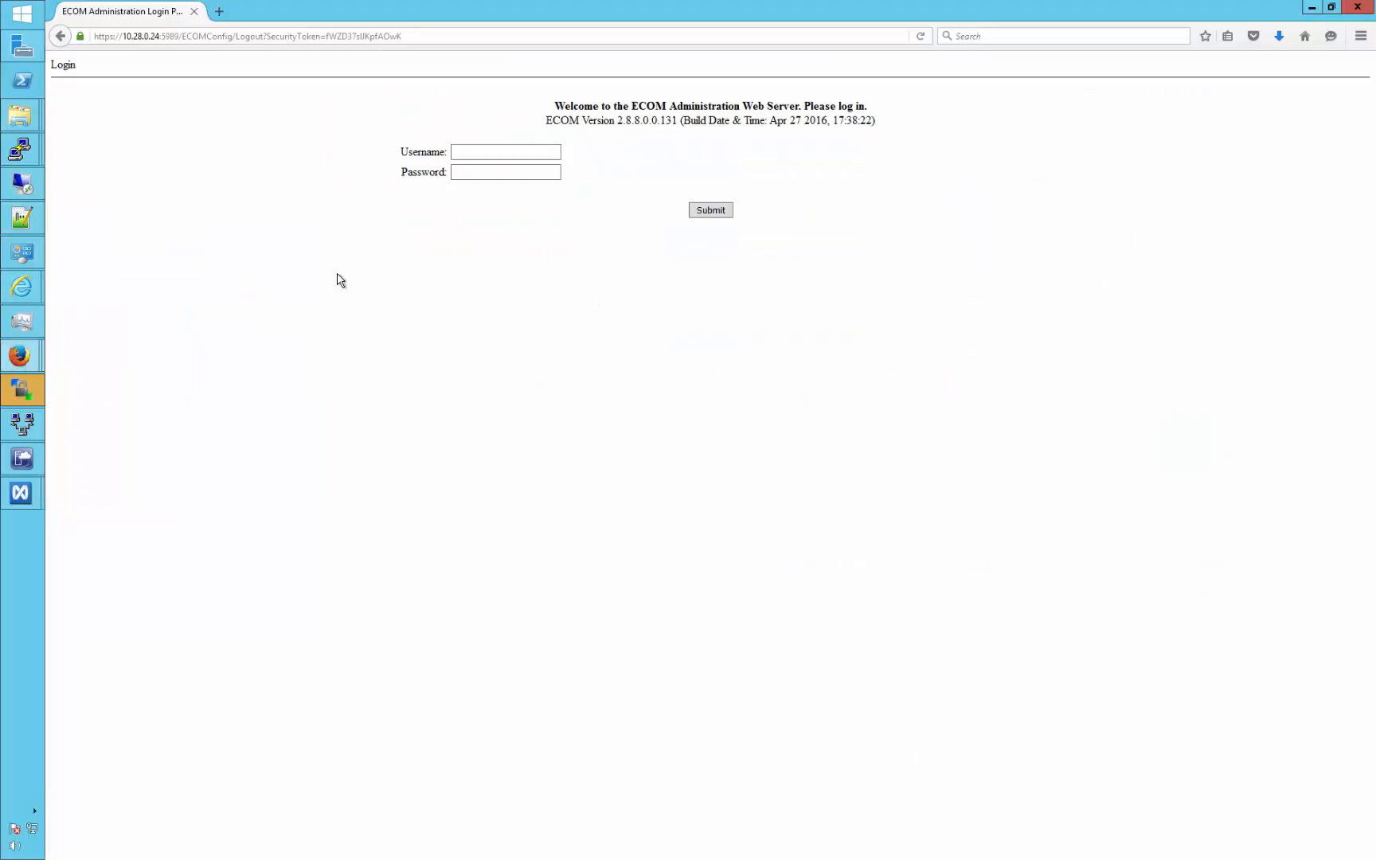
# Log in as admin and submit the pasted VMM certificate PEM as a trusted CA certificate
pyautogui.write('admin')
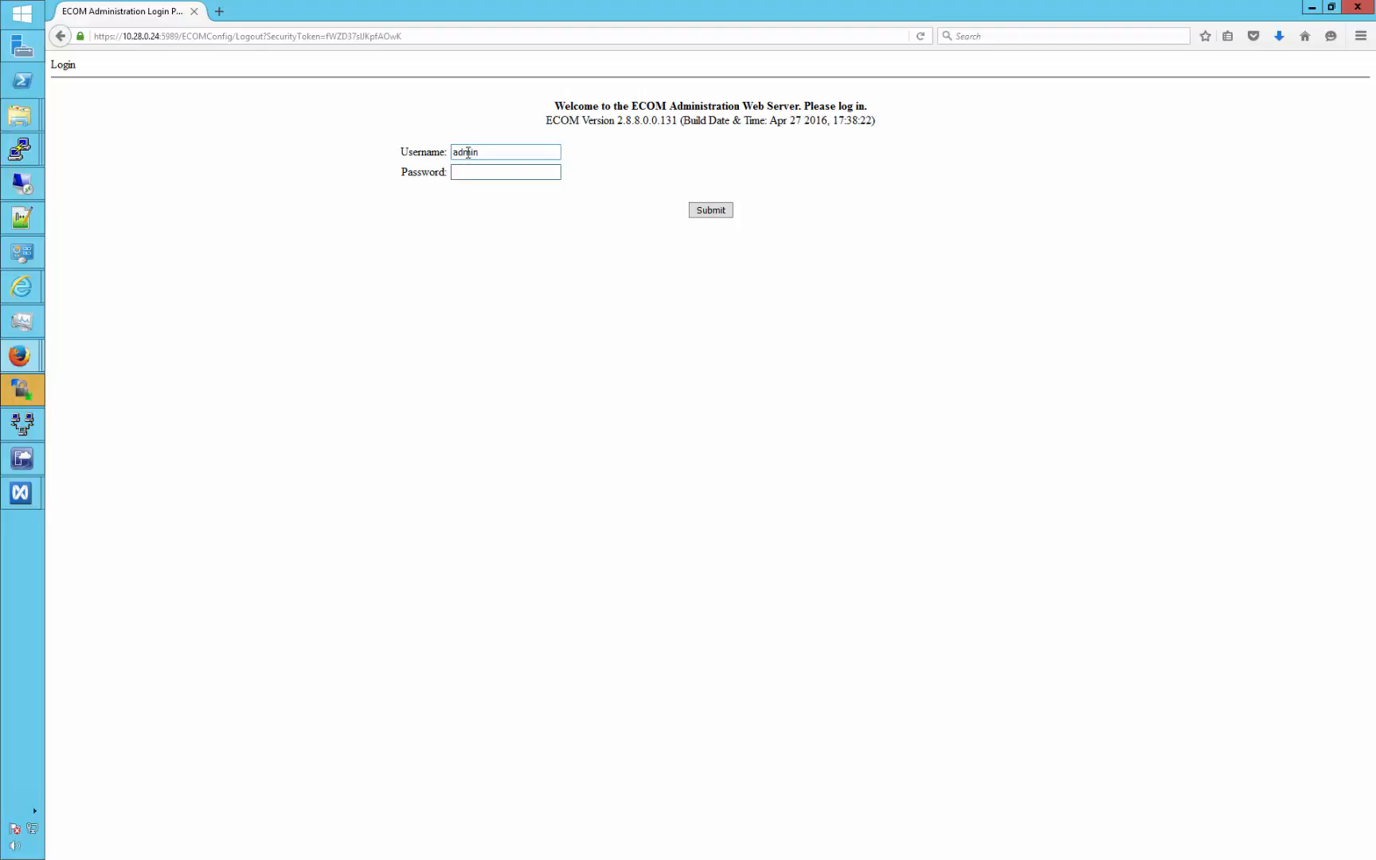
pyautogui.click(711, 210)
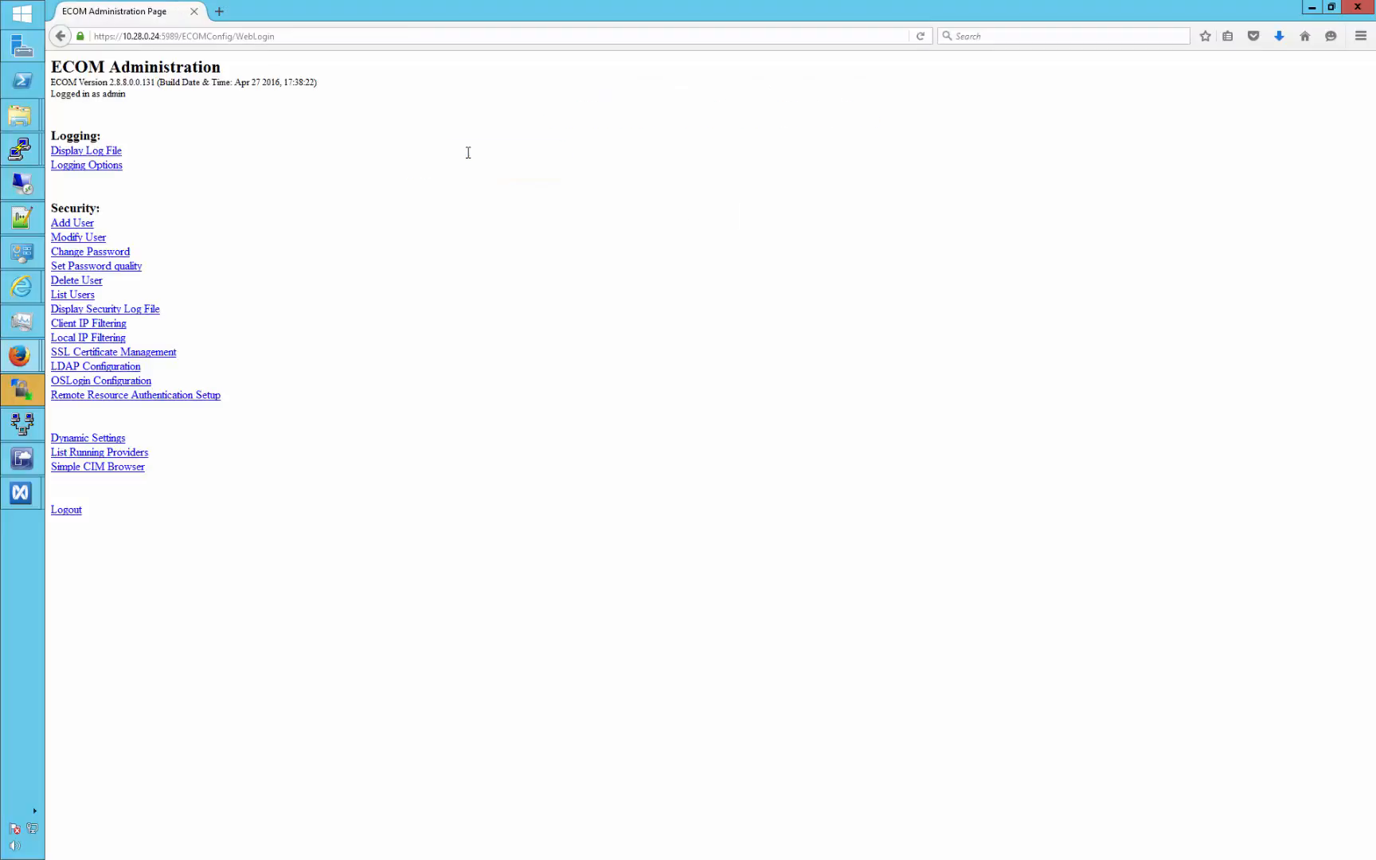
pyautogui.click(112, 352)
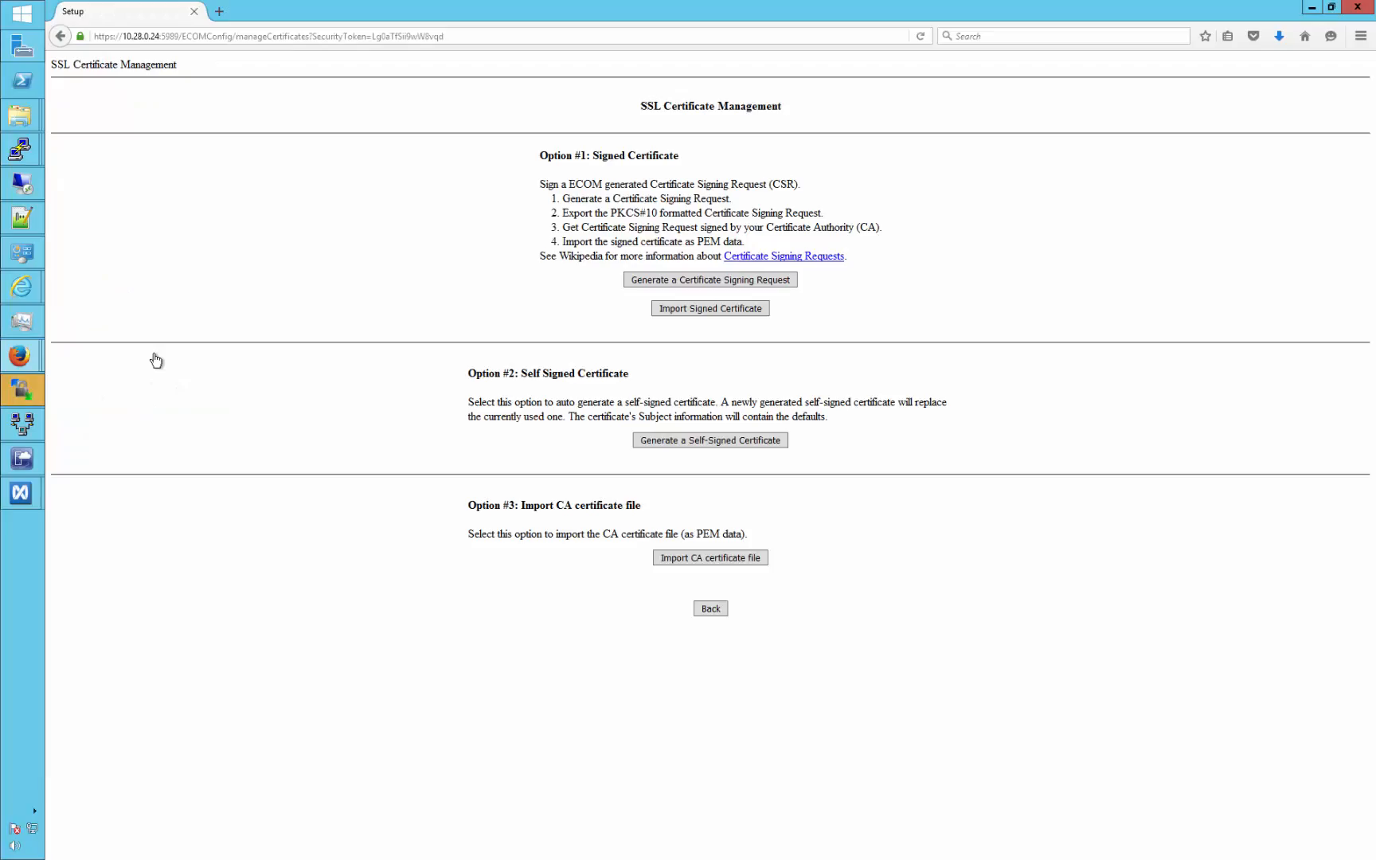
pyautogui.click(709, 557)
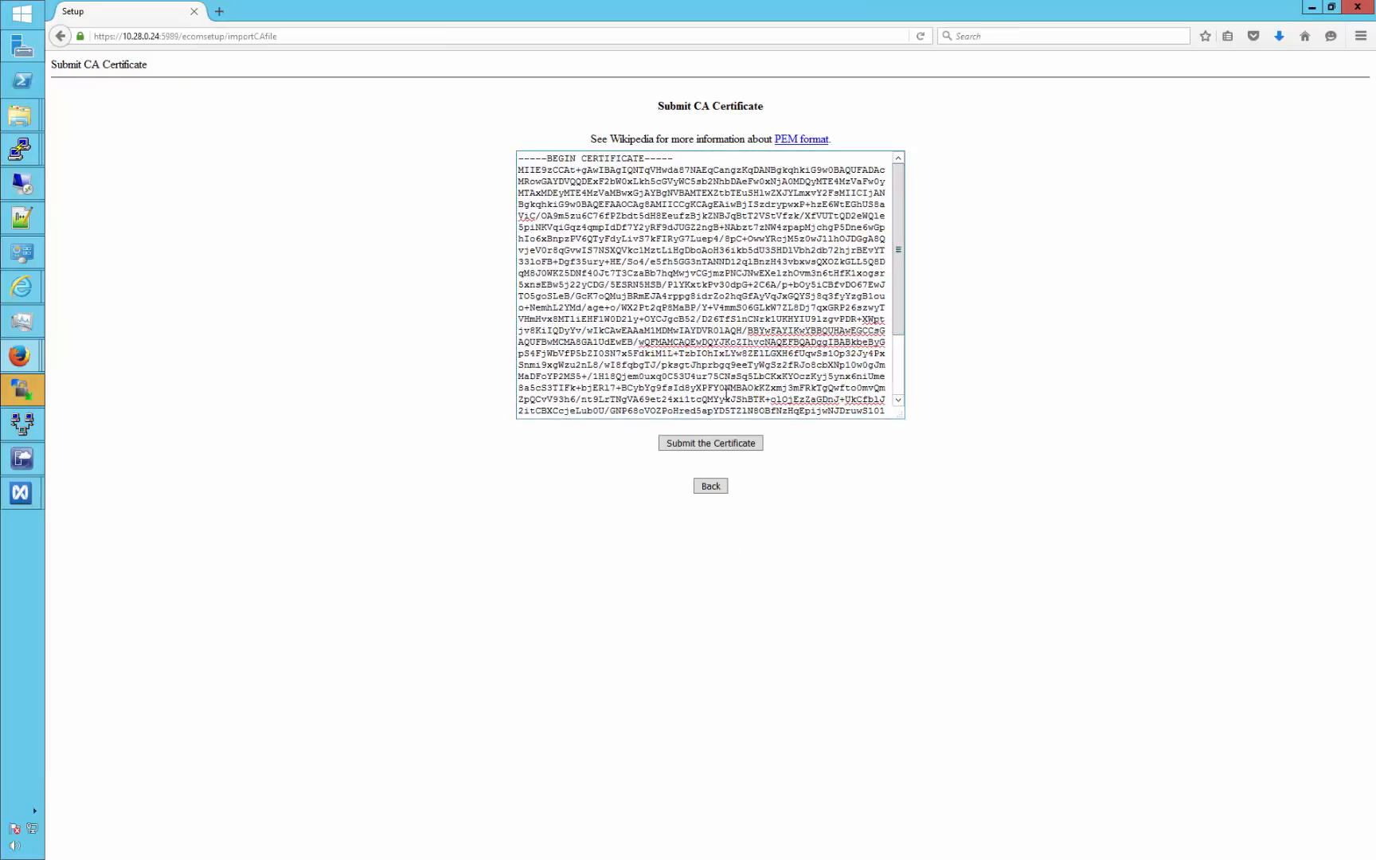
pyautogui.click(711, 486)
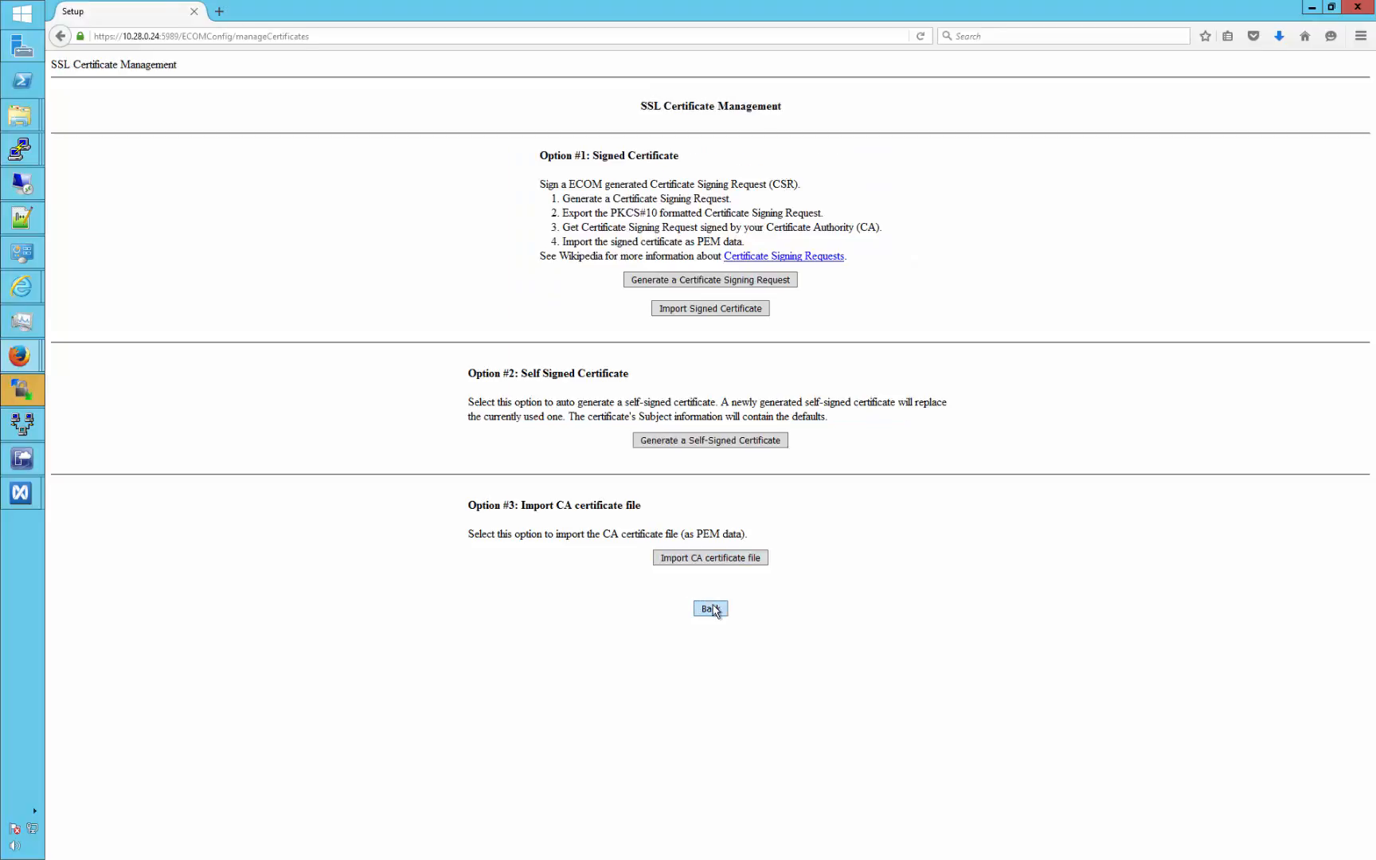
pyautogui.click(710, 609)
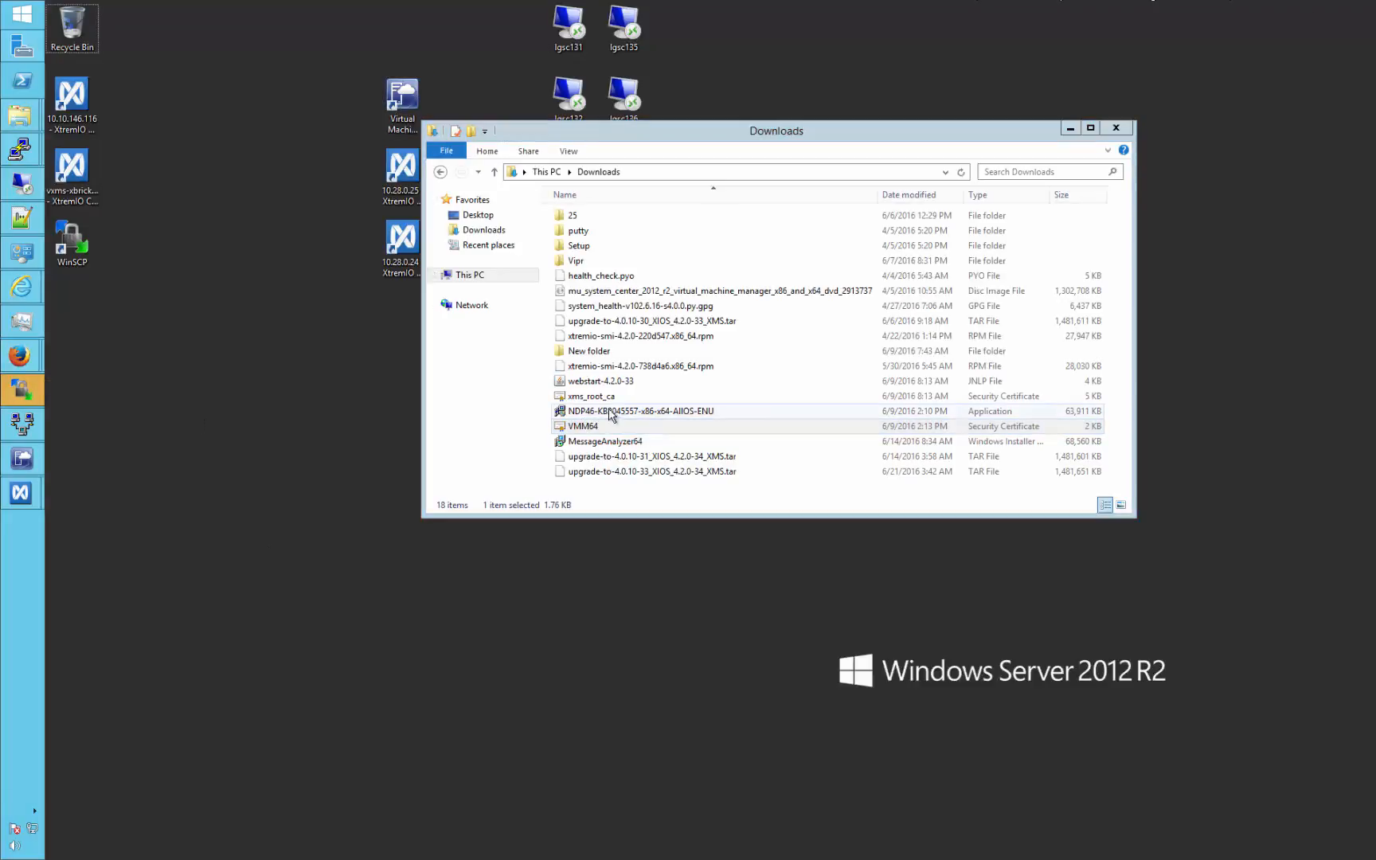
# On vmm1, set DWORD SchUseStrongCrypto to 1 under .NETFramework v4.0.30319 in regedit
pyautogui.click(641, 411)
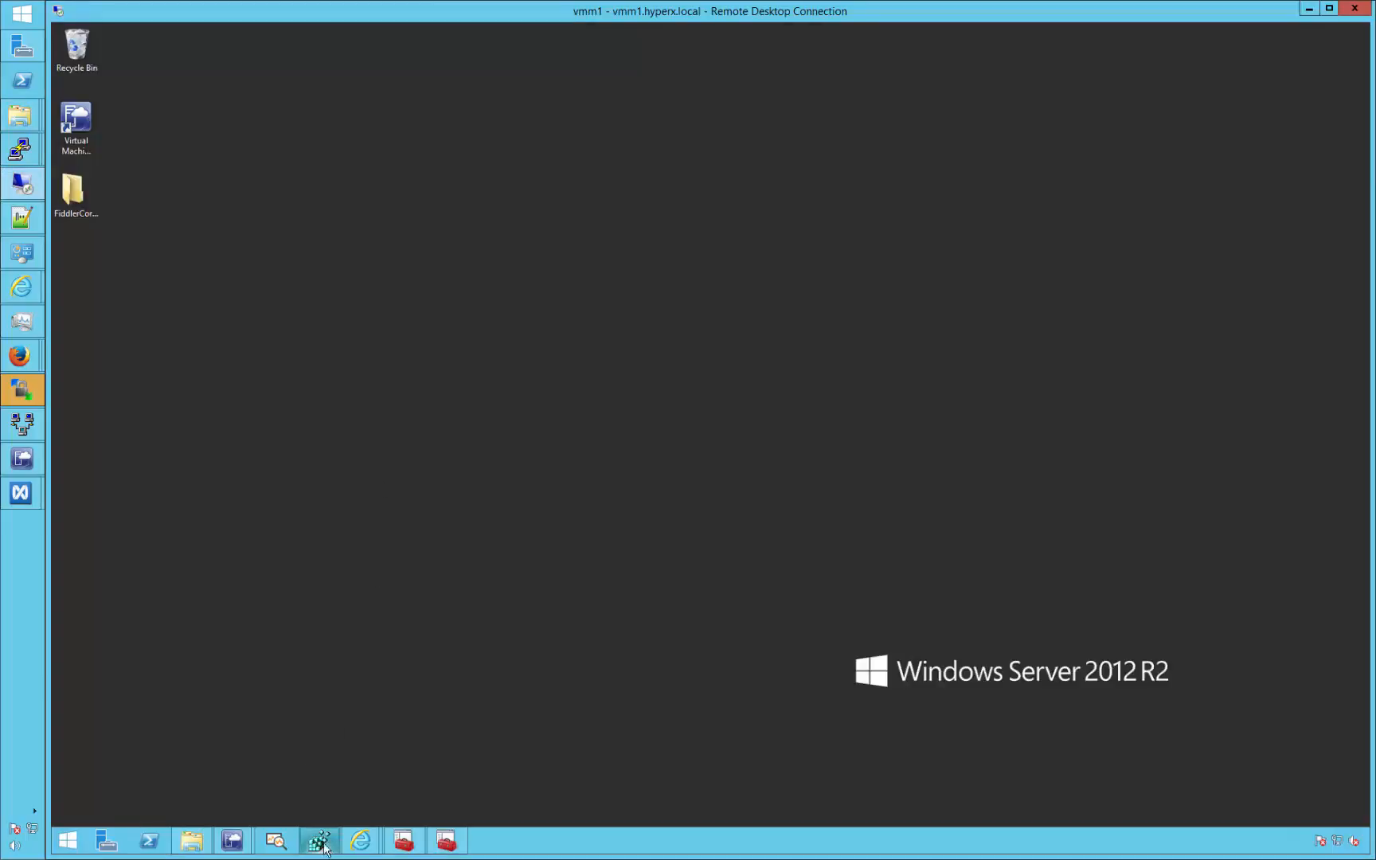
pyautogui.click(322, 840)
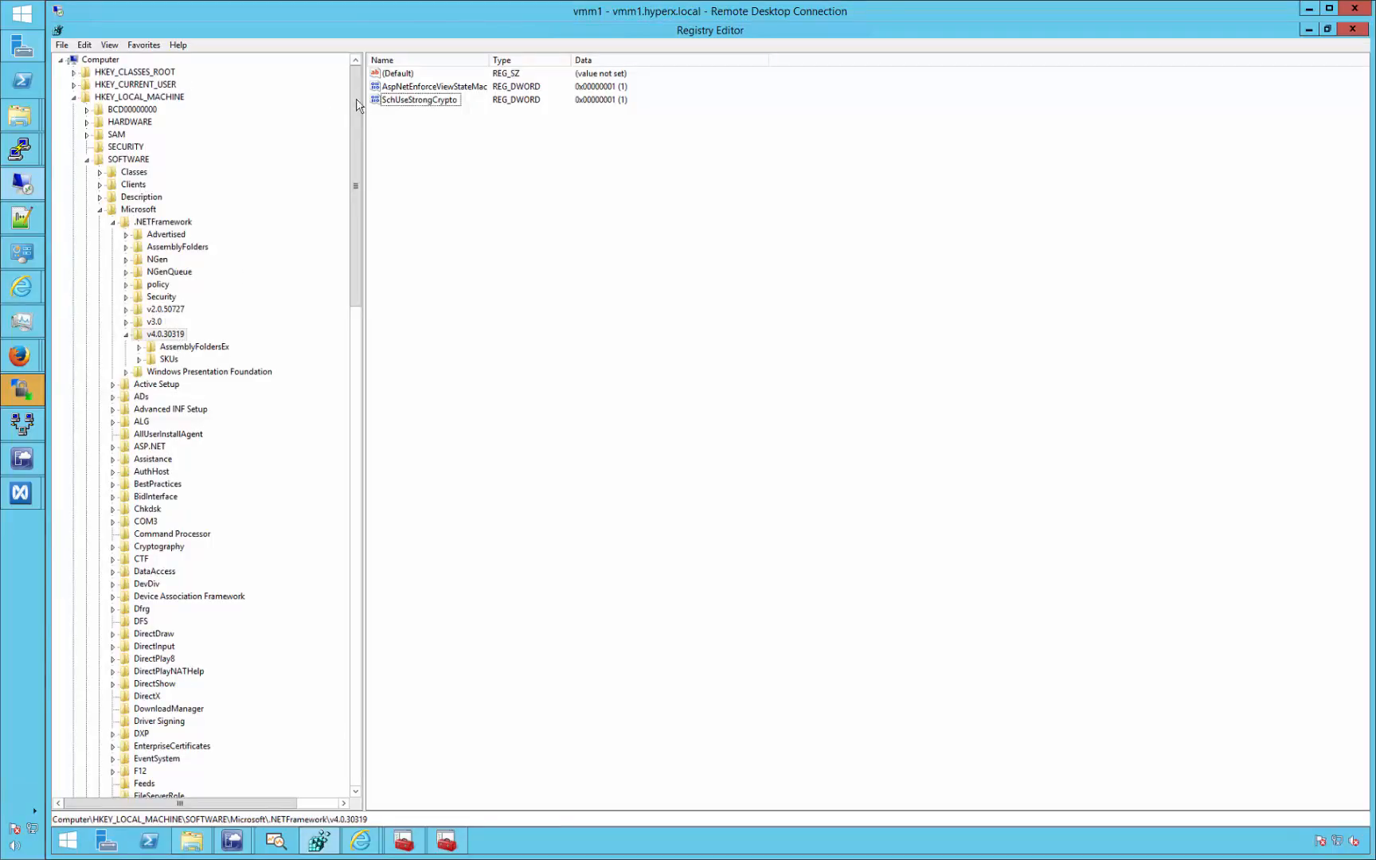
pyautogui.click(418, 100)
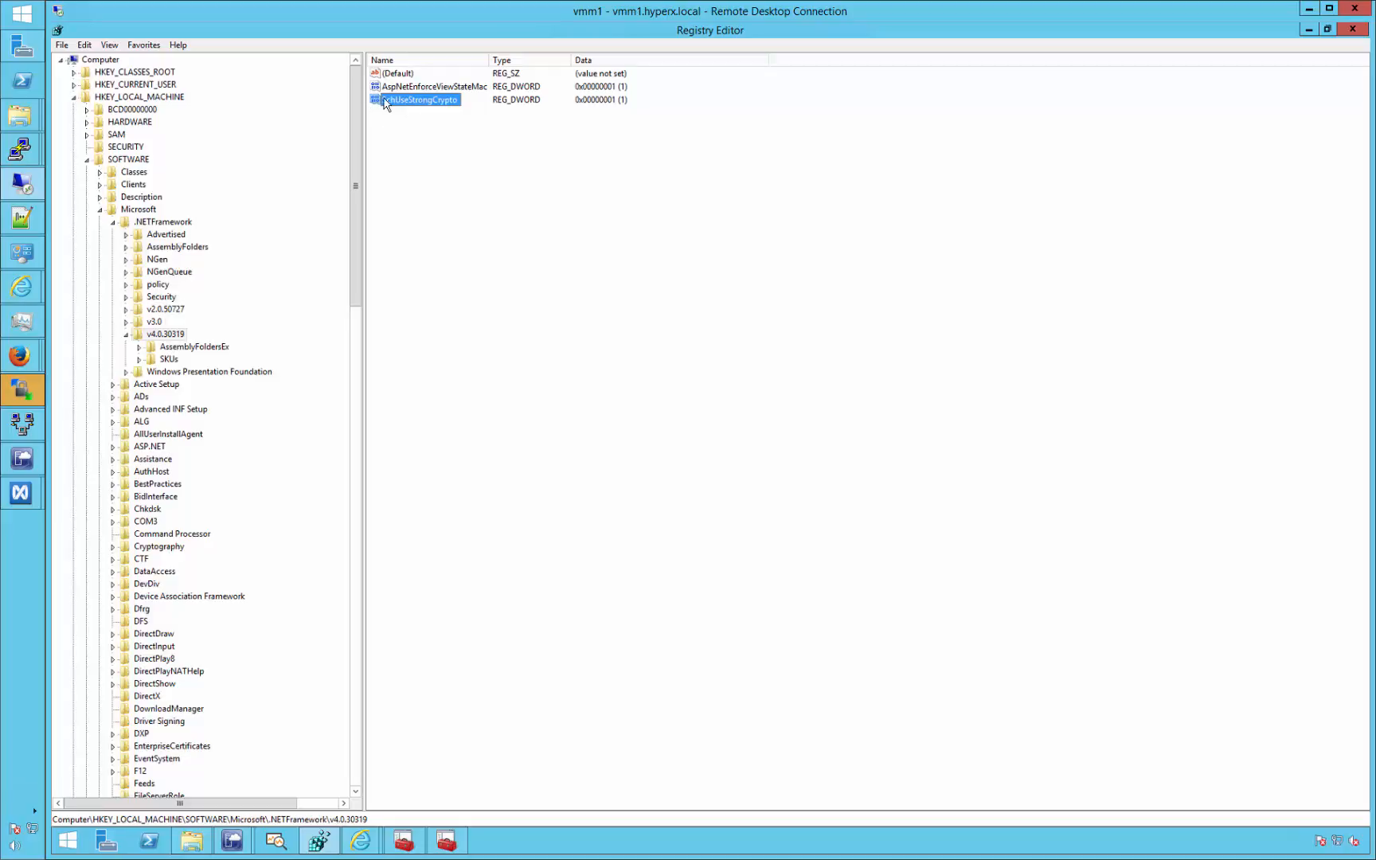
pyautogui.doubleClick(419, 99)
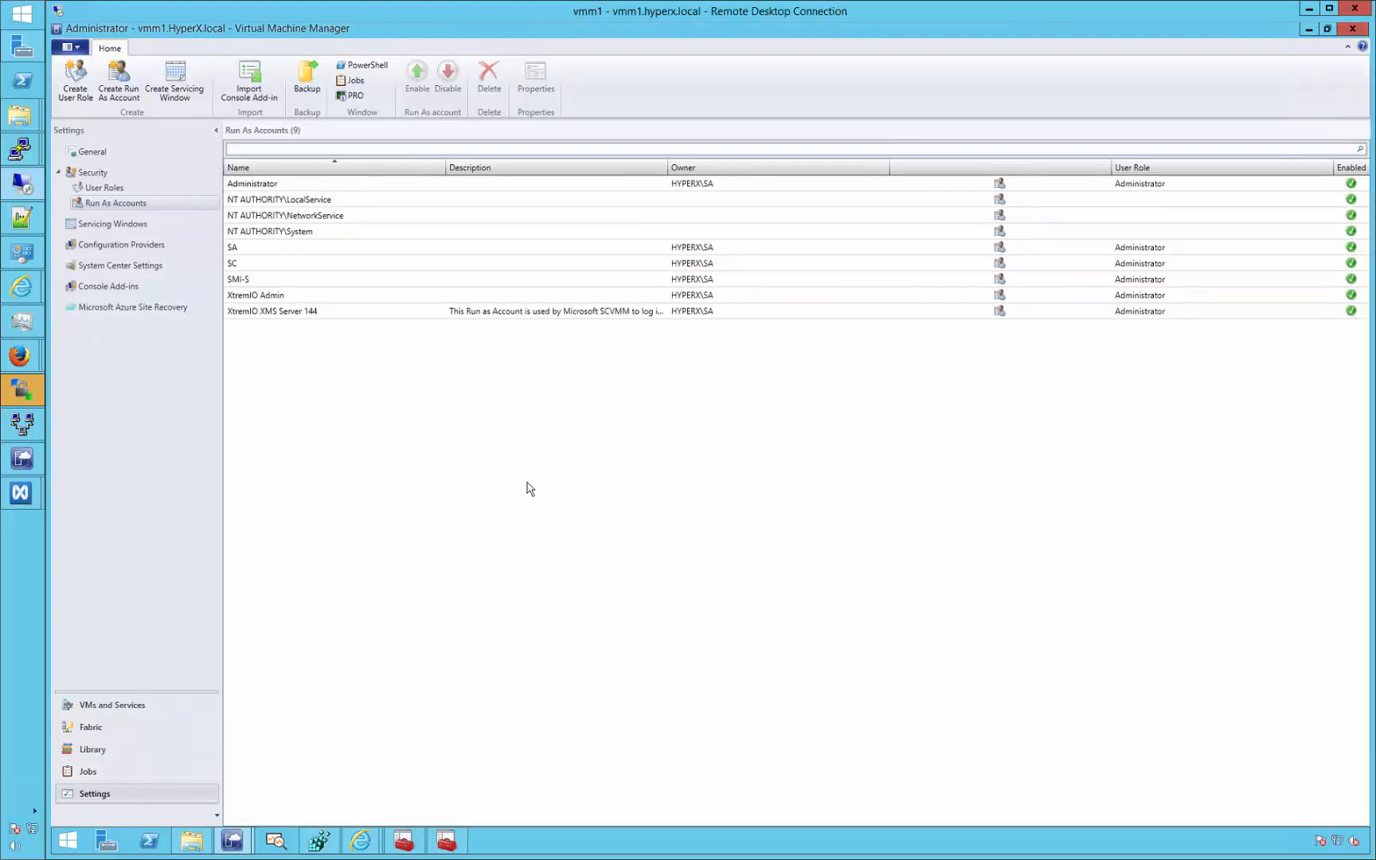
pyautogui.moveTo(94, 754)
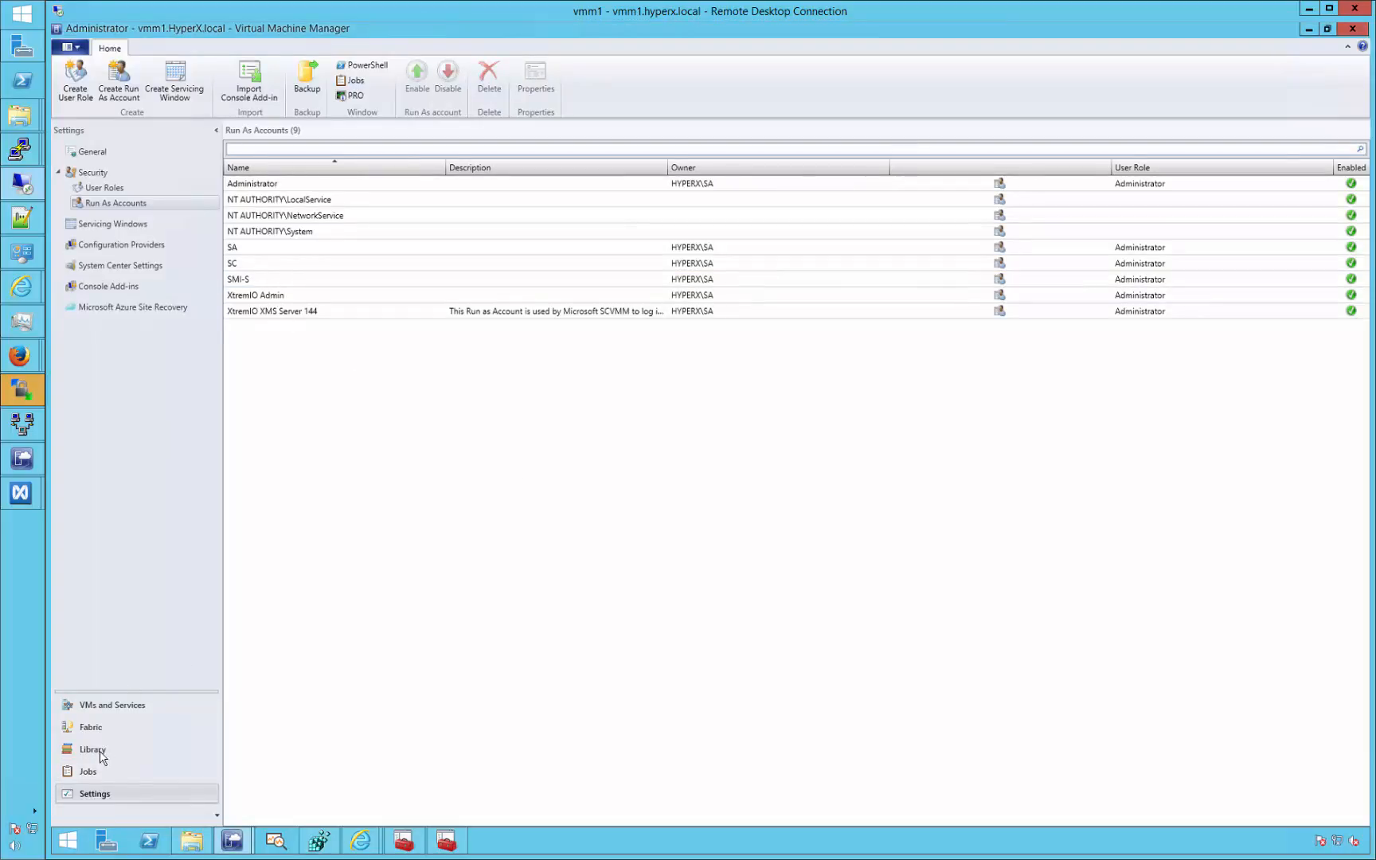
# In Fabric, add storage devices as SAN and NAS devices managed by an SMI-S provider
pyautogui.click(90, 728)
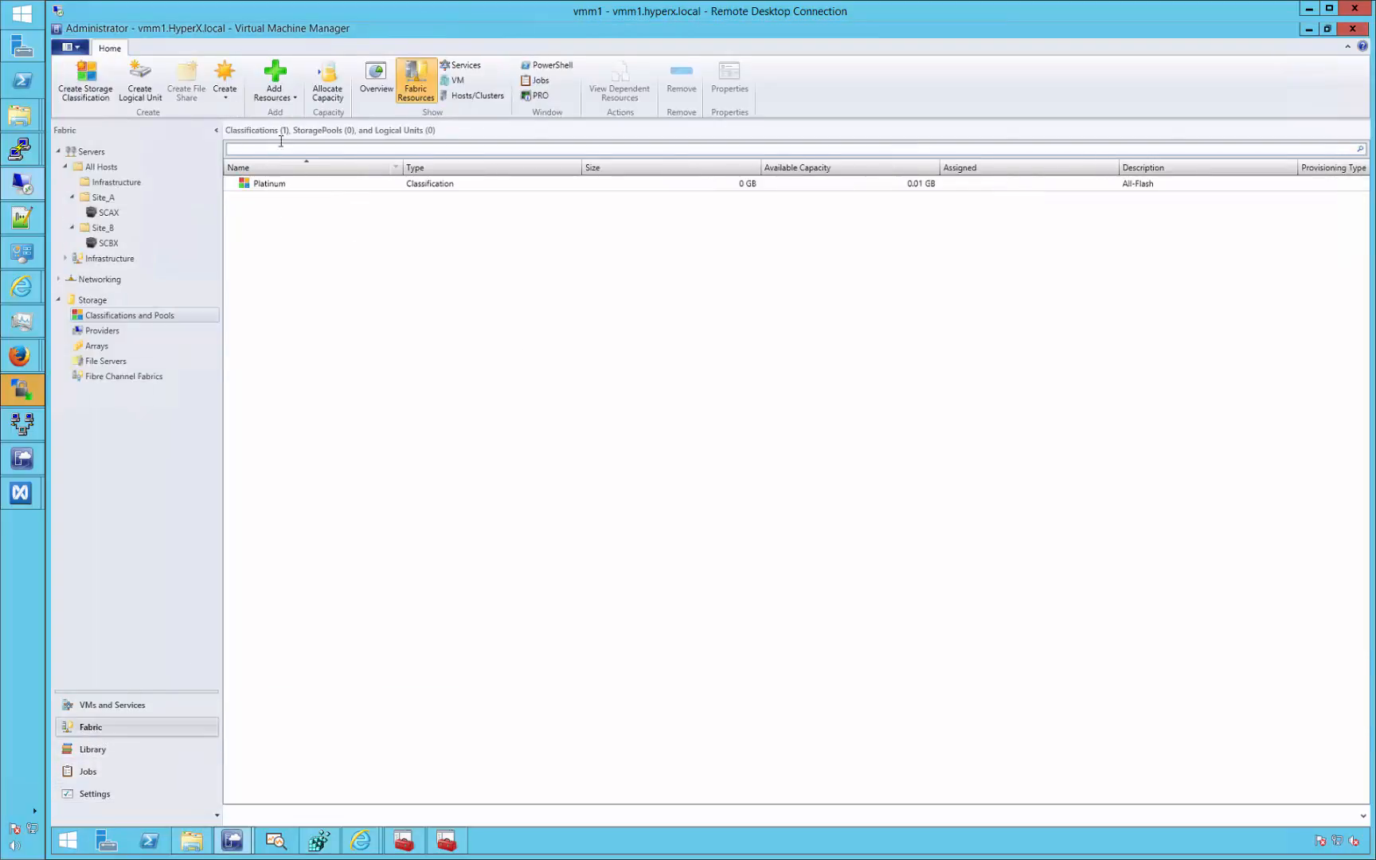
pyautogui.click(274, 80)
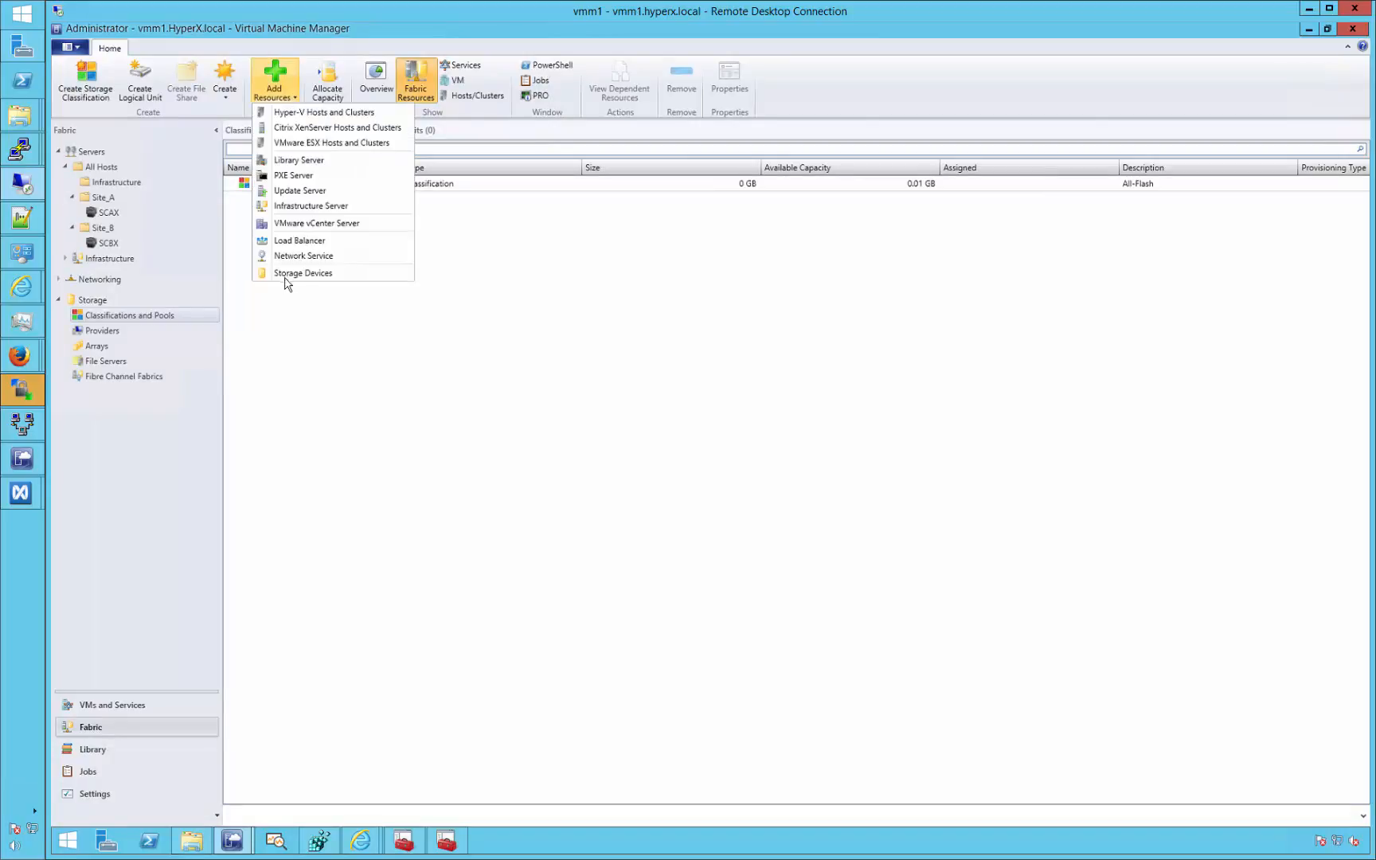
pyautogui.click(303, 273)
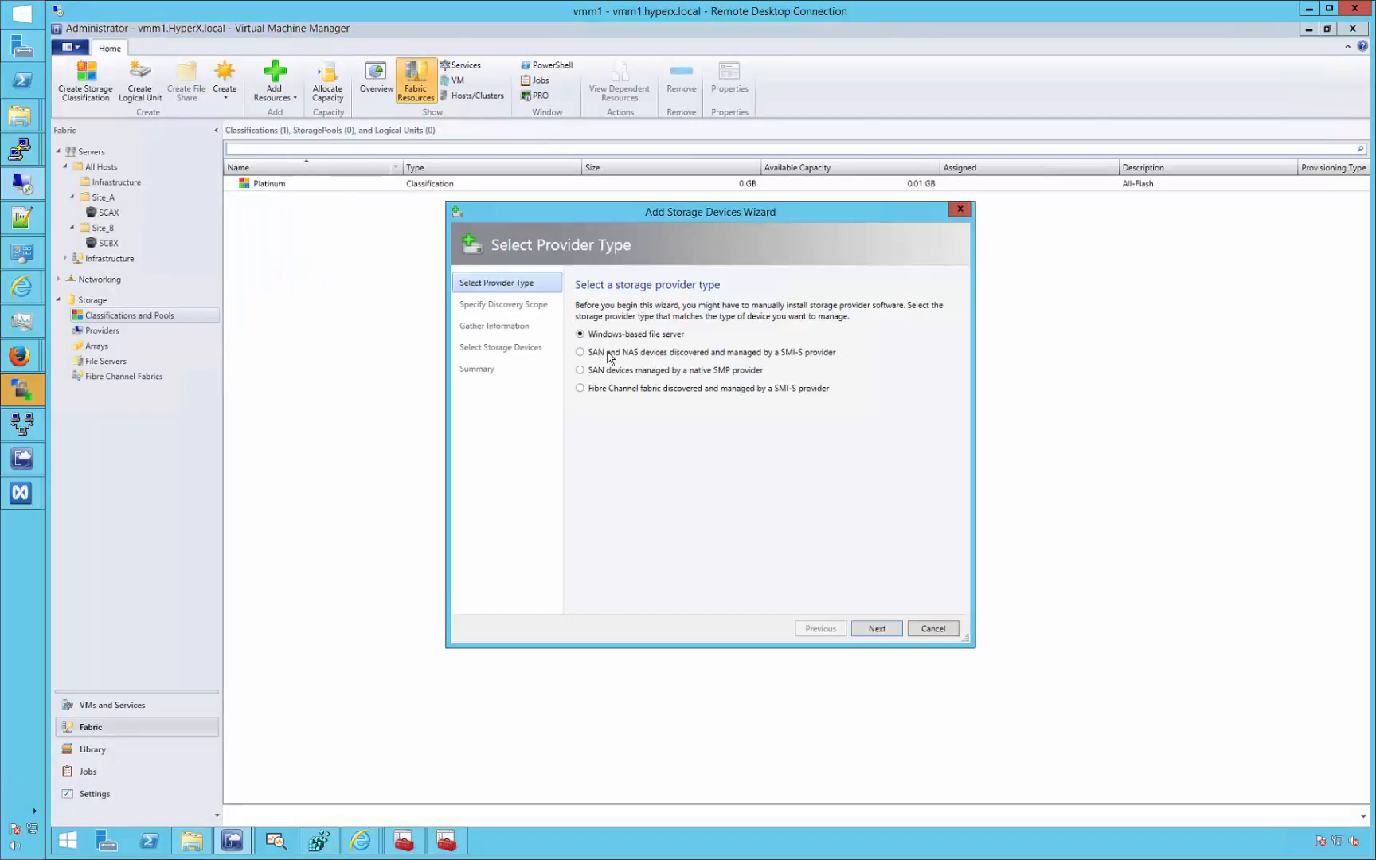
pyautogui.click(580, 352)
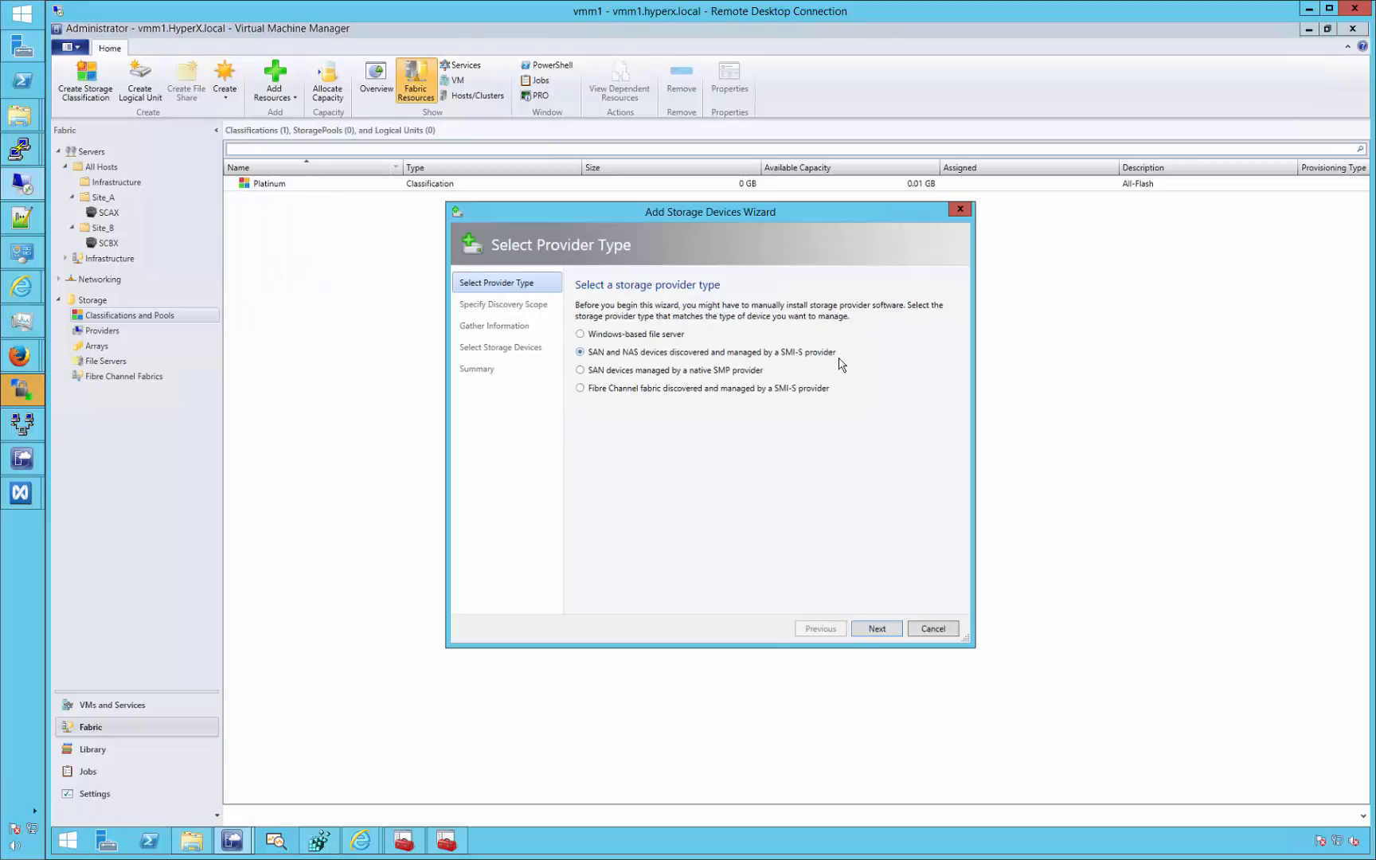
pyautogui.click(876, 629)
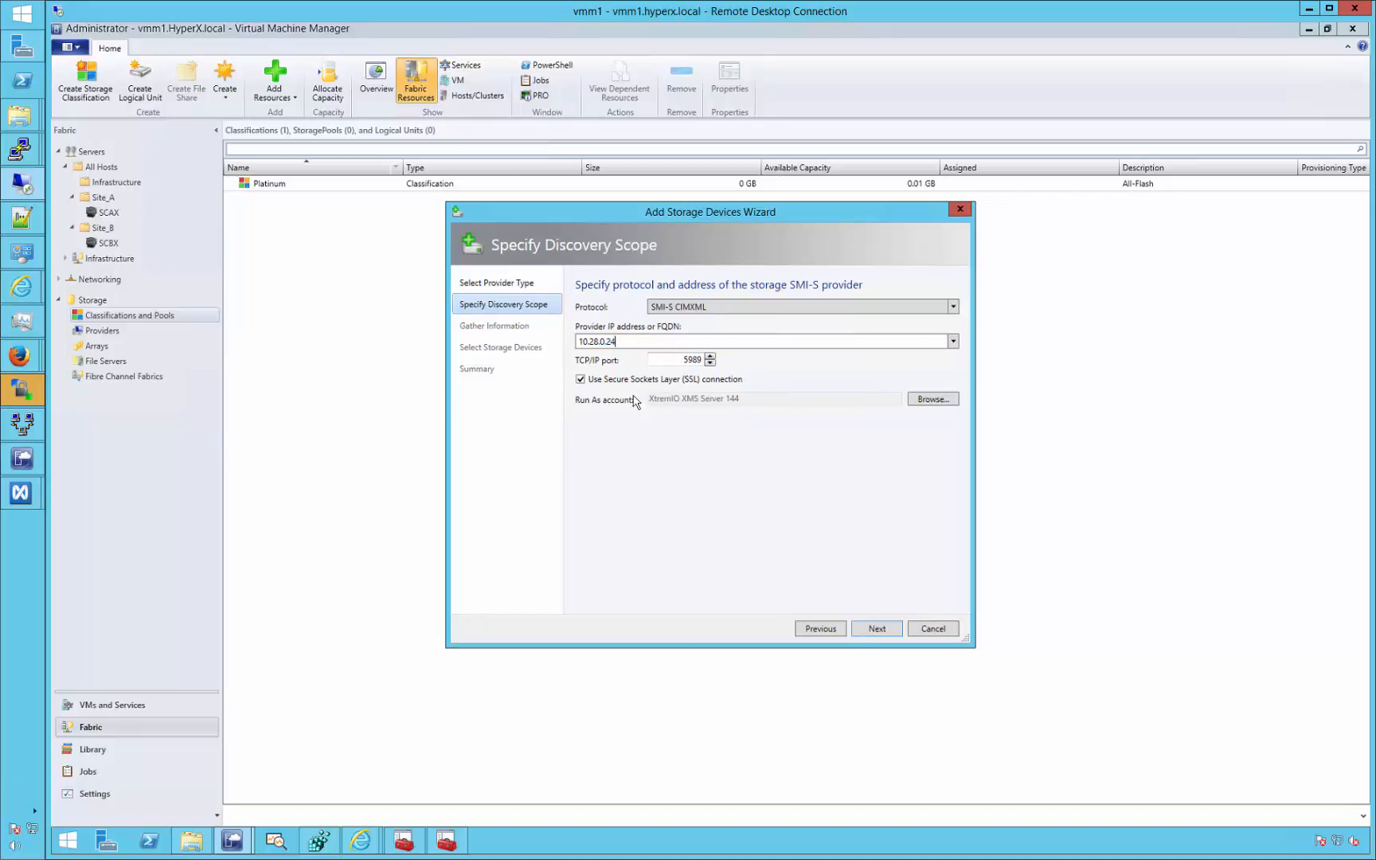
pyautogui.moveTo(933, 399)
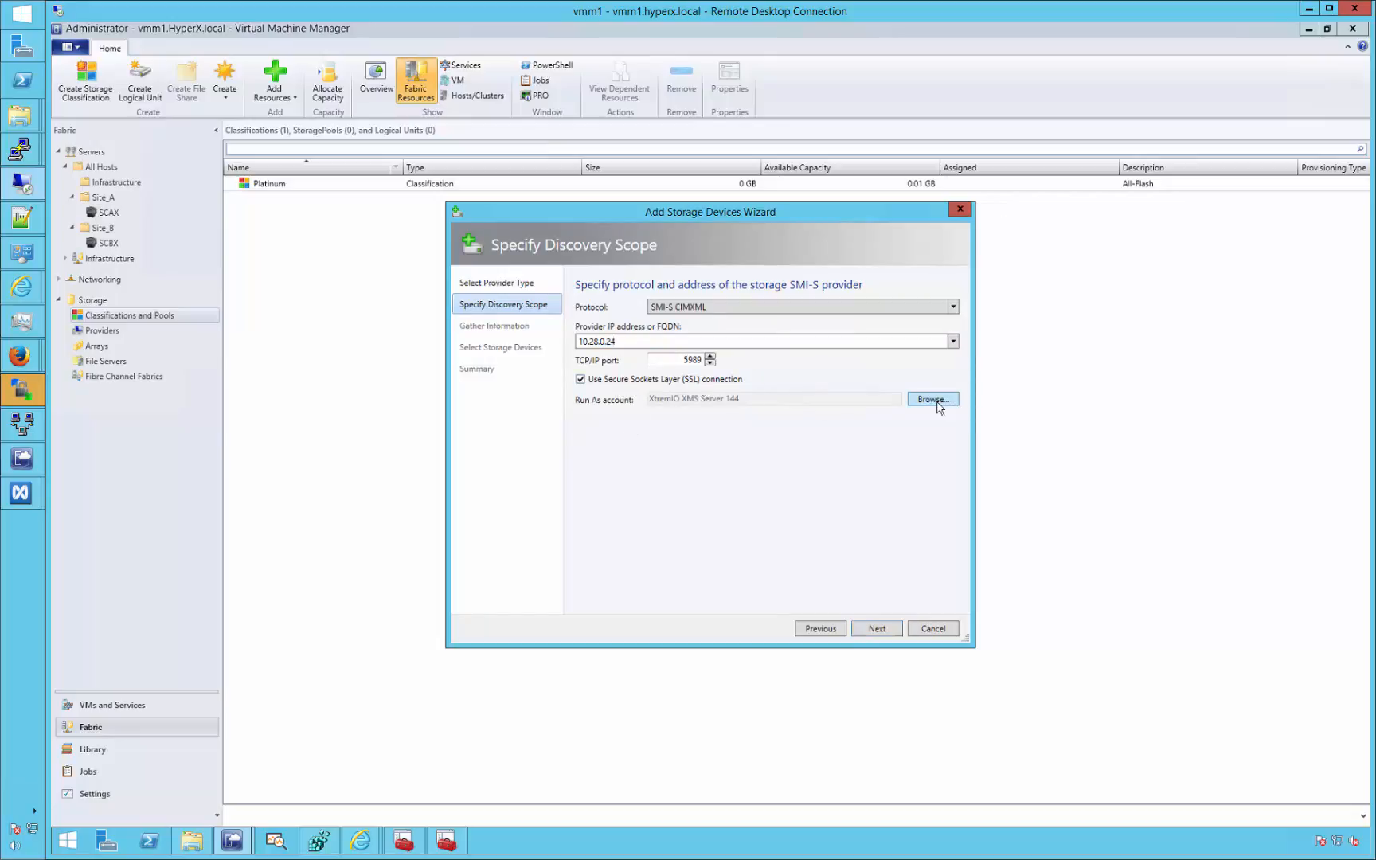
# Connect with the SMI-S Run As account and discover the XtremIO array xbricksc129
pyautogui.click(932, 400)
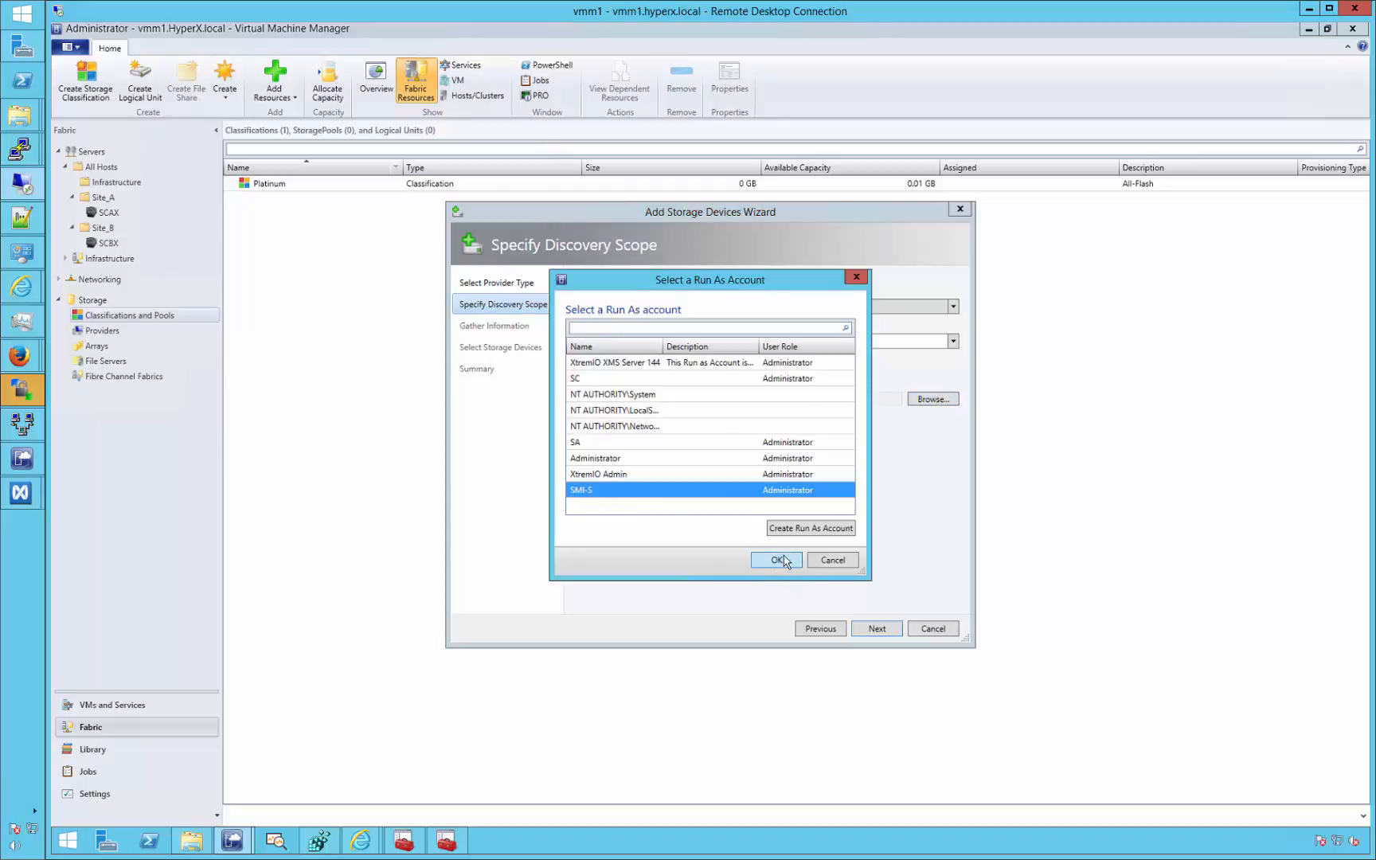
pyautogui.click(775, 560)
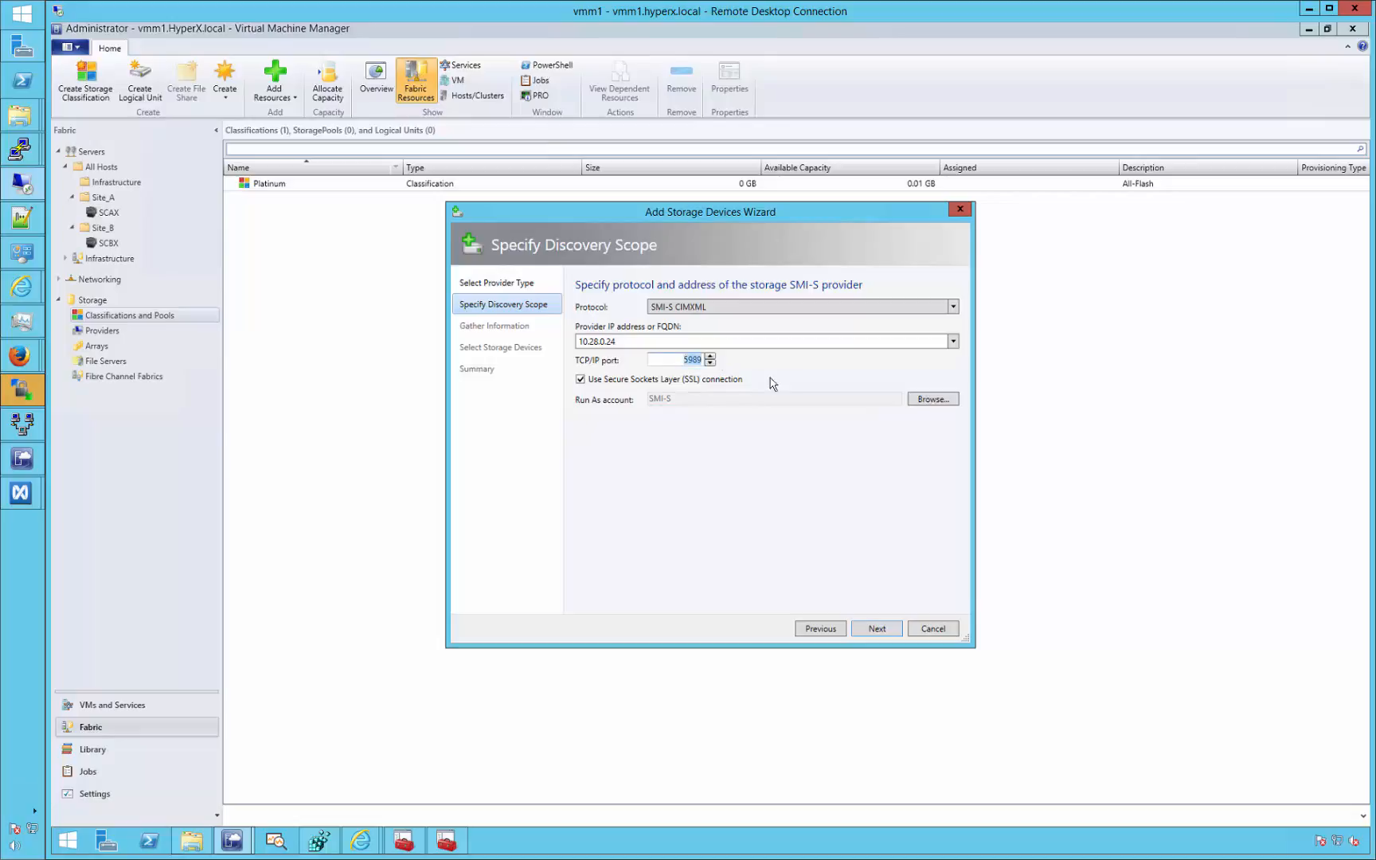
pyautogui.click(876, 628)
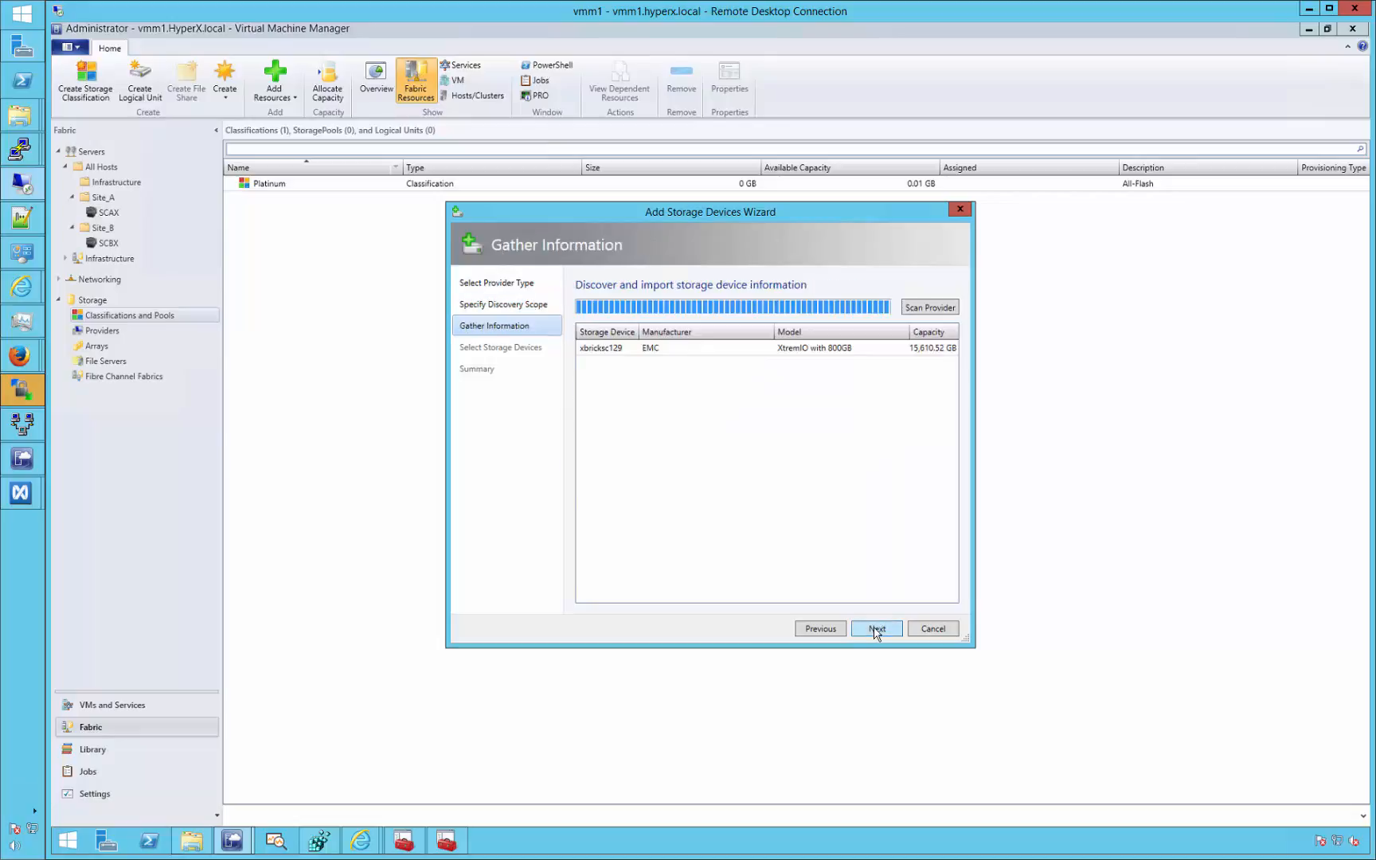
pyautogui.click(607, 348)
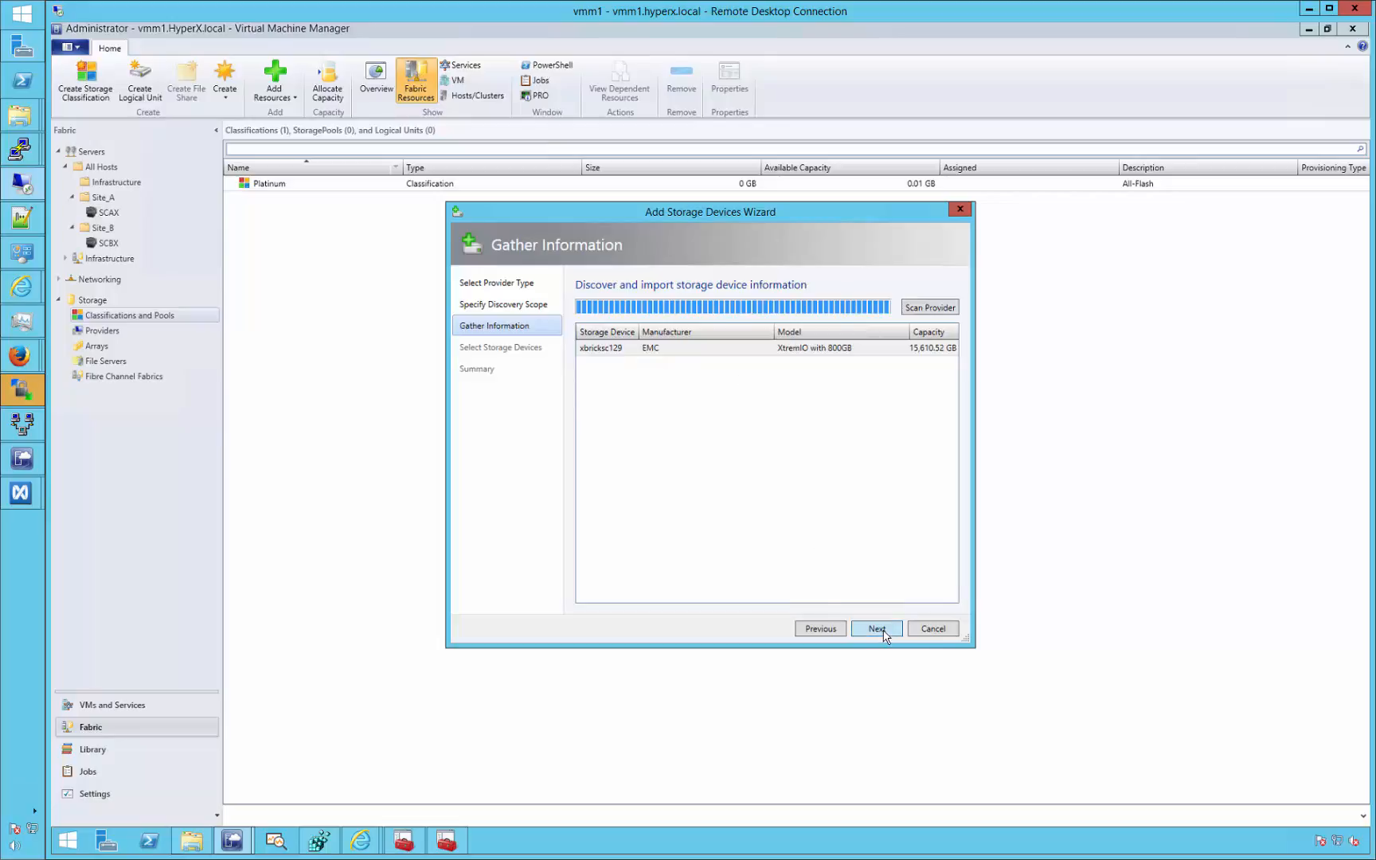
# Select the xbricksc129 pool with Platinum classification and Site_A host group
pyautogui.click(877, 628)
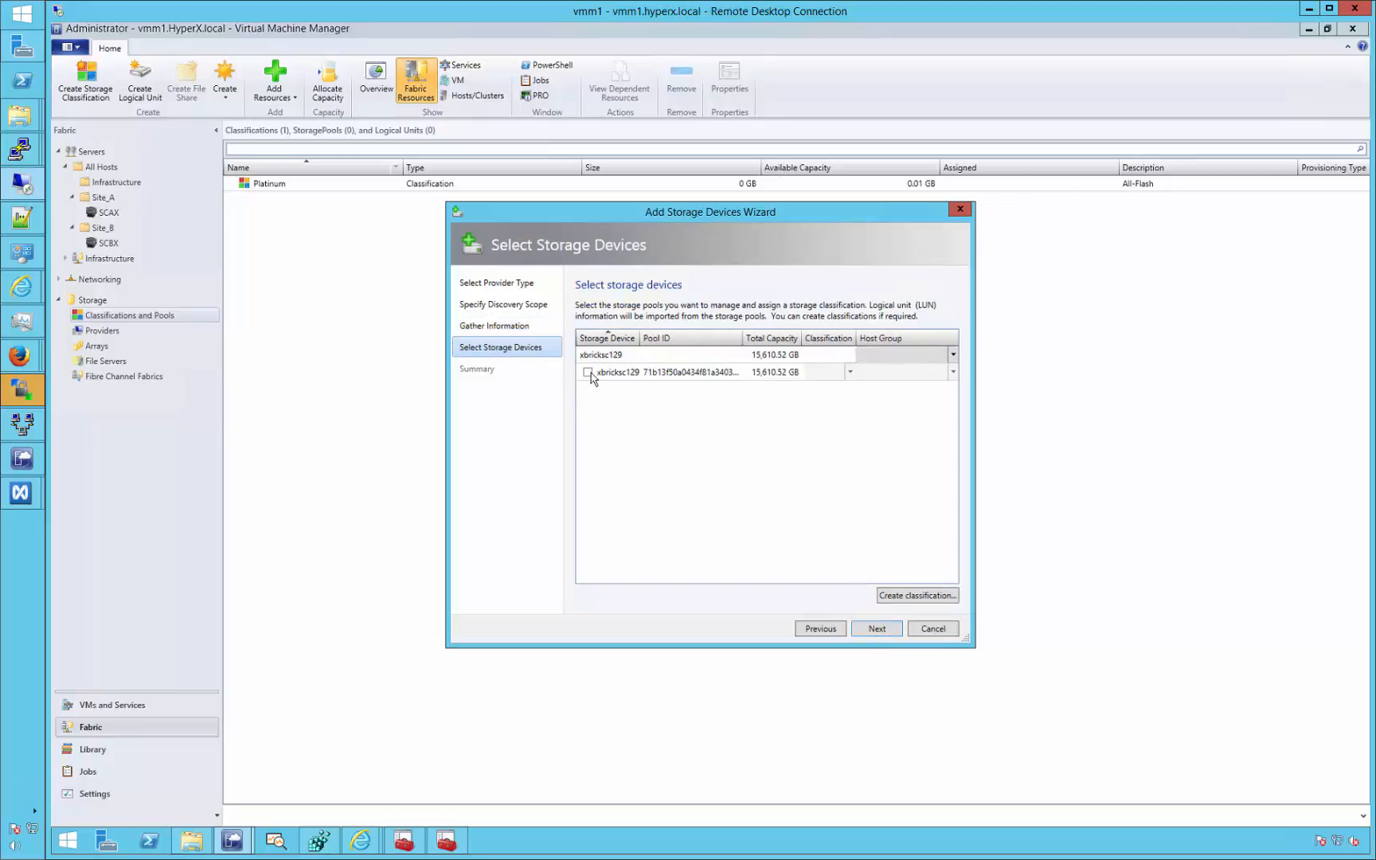
pyautogui.click(588, 372)
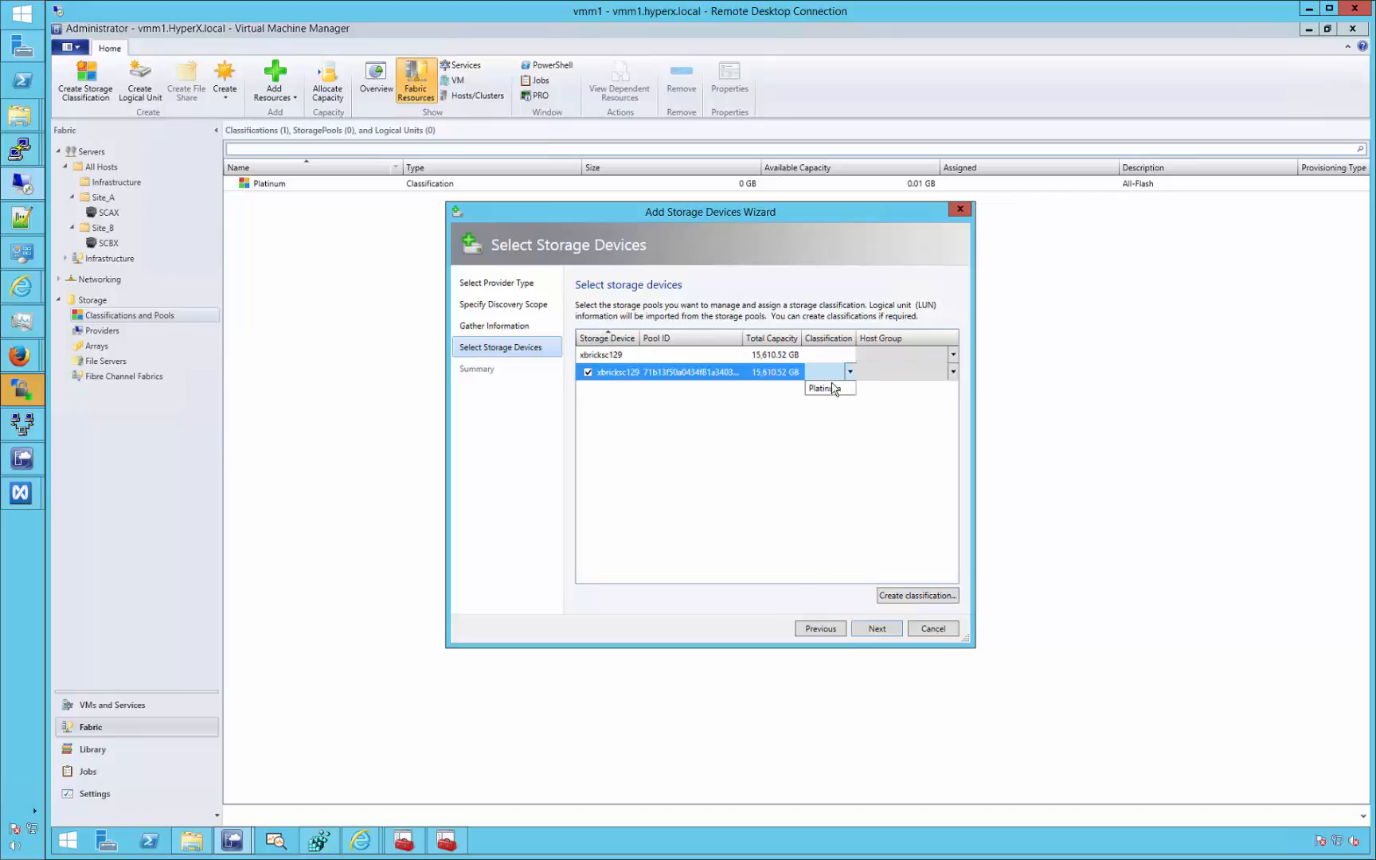
pyautogui.click(953, 371)
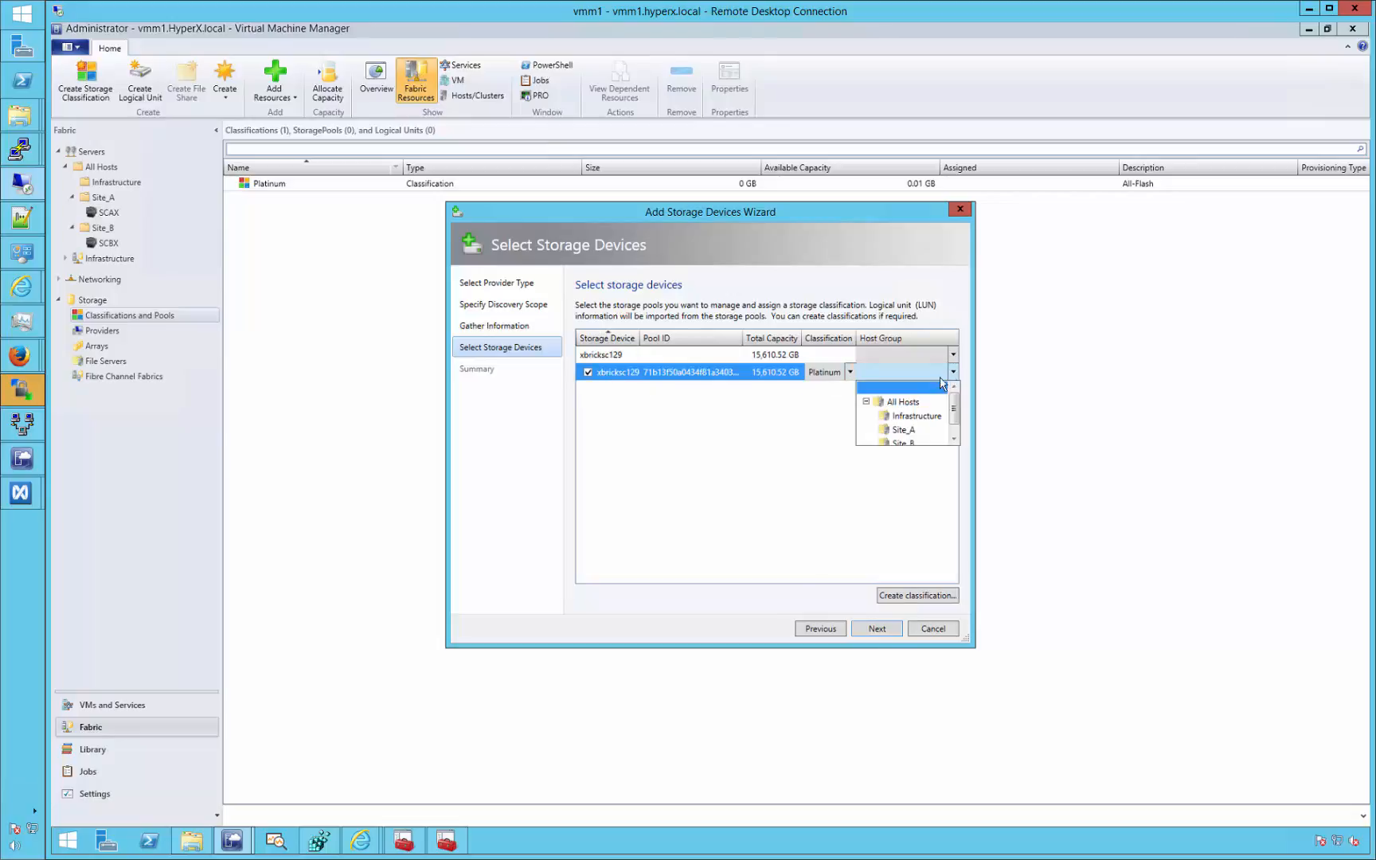
pyautogui.click(906, 429)
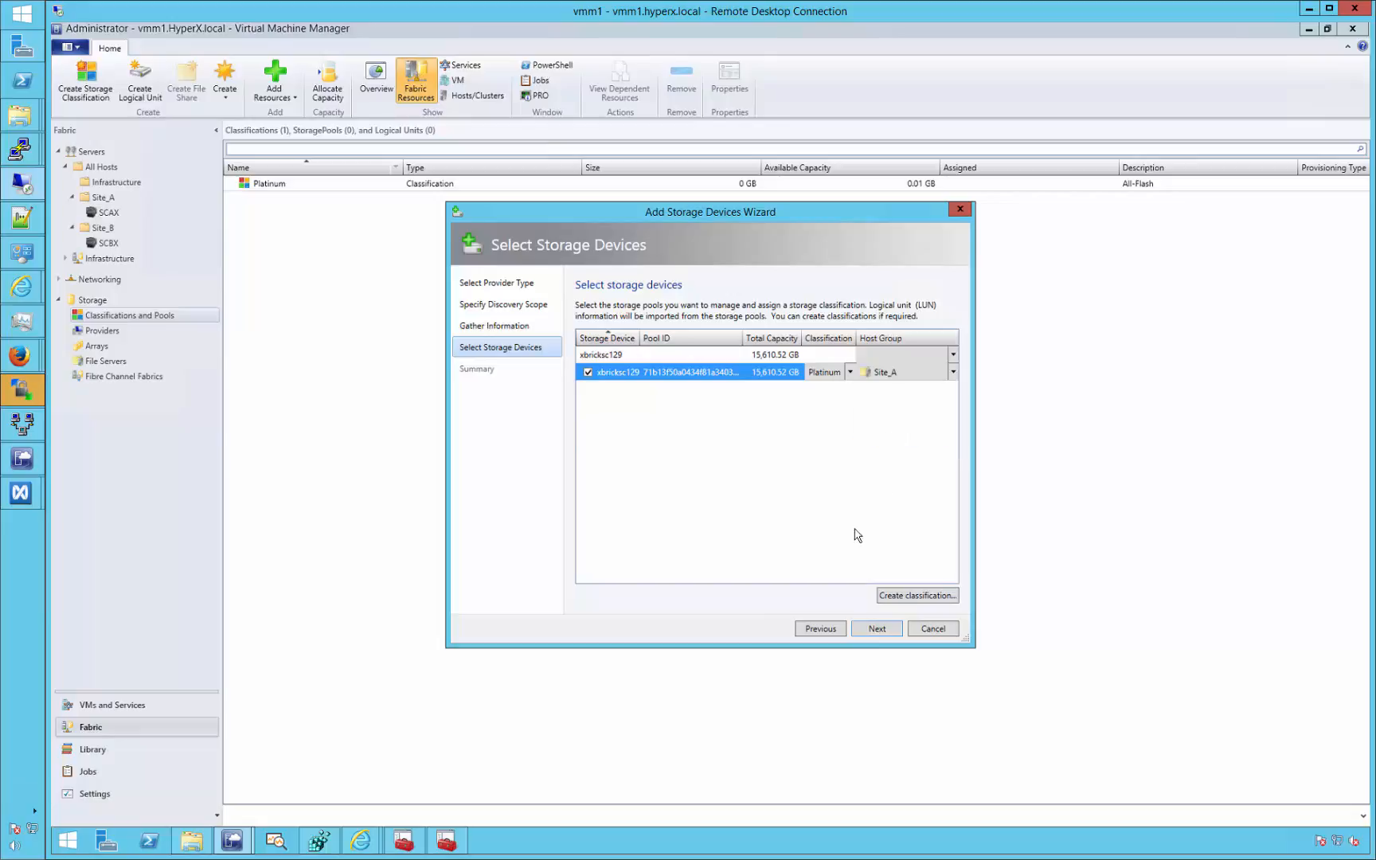
# Complete the storage device wizard and review the completed Set Storage Array job
pyautogui.click(877, 628)
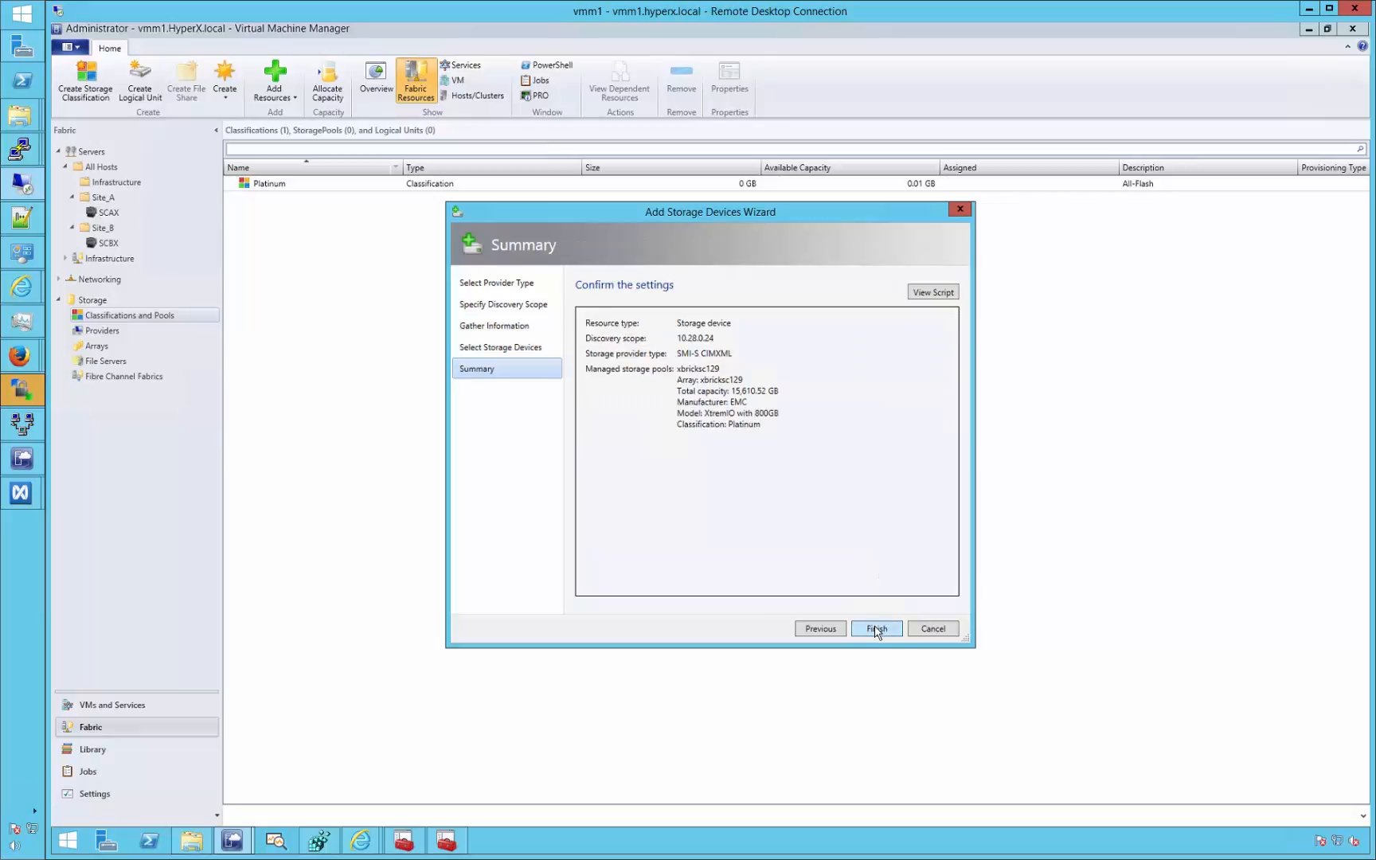
pyautogui.click(877, 629)
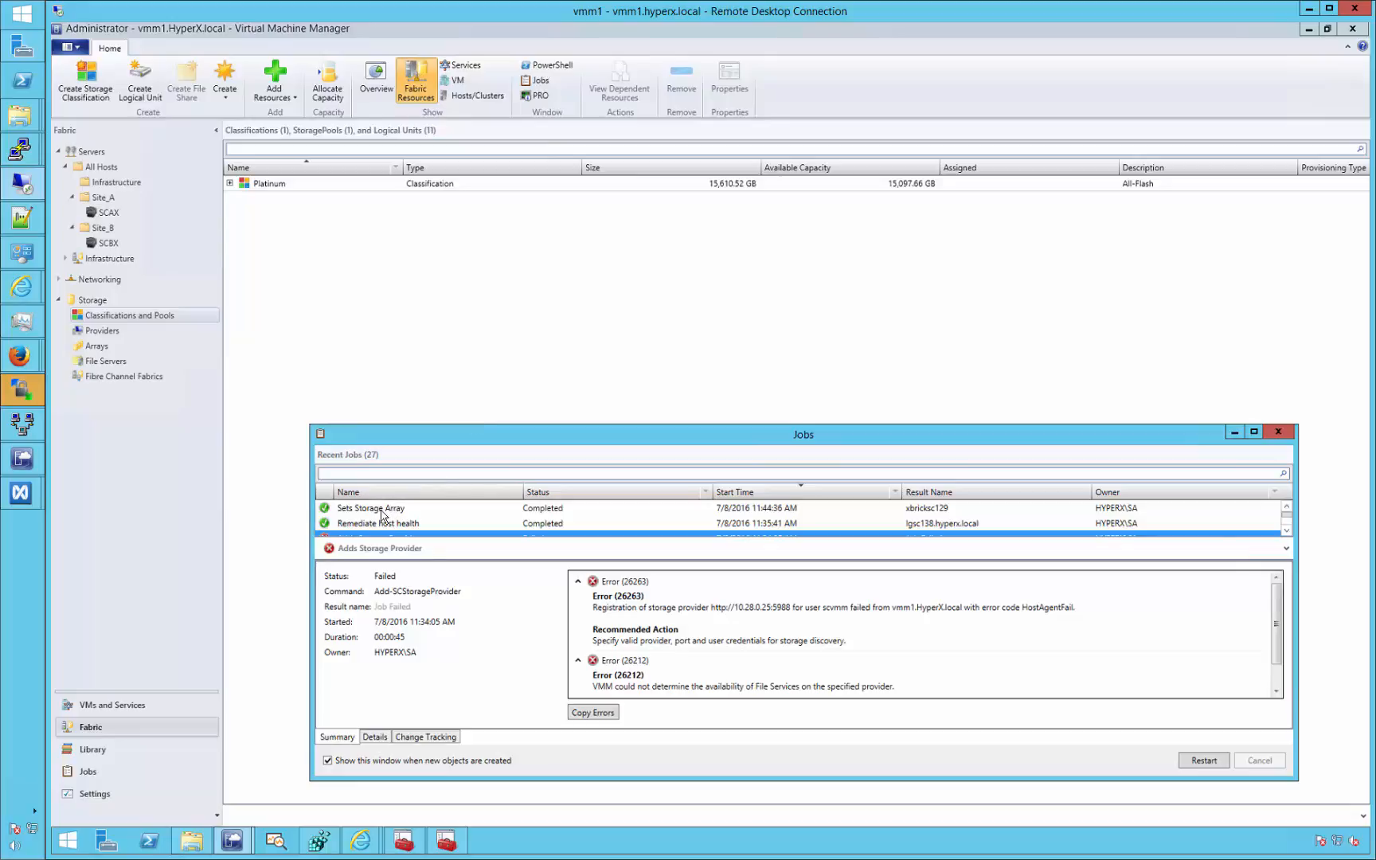
pyautogui.click(370, 509)
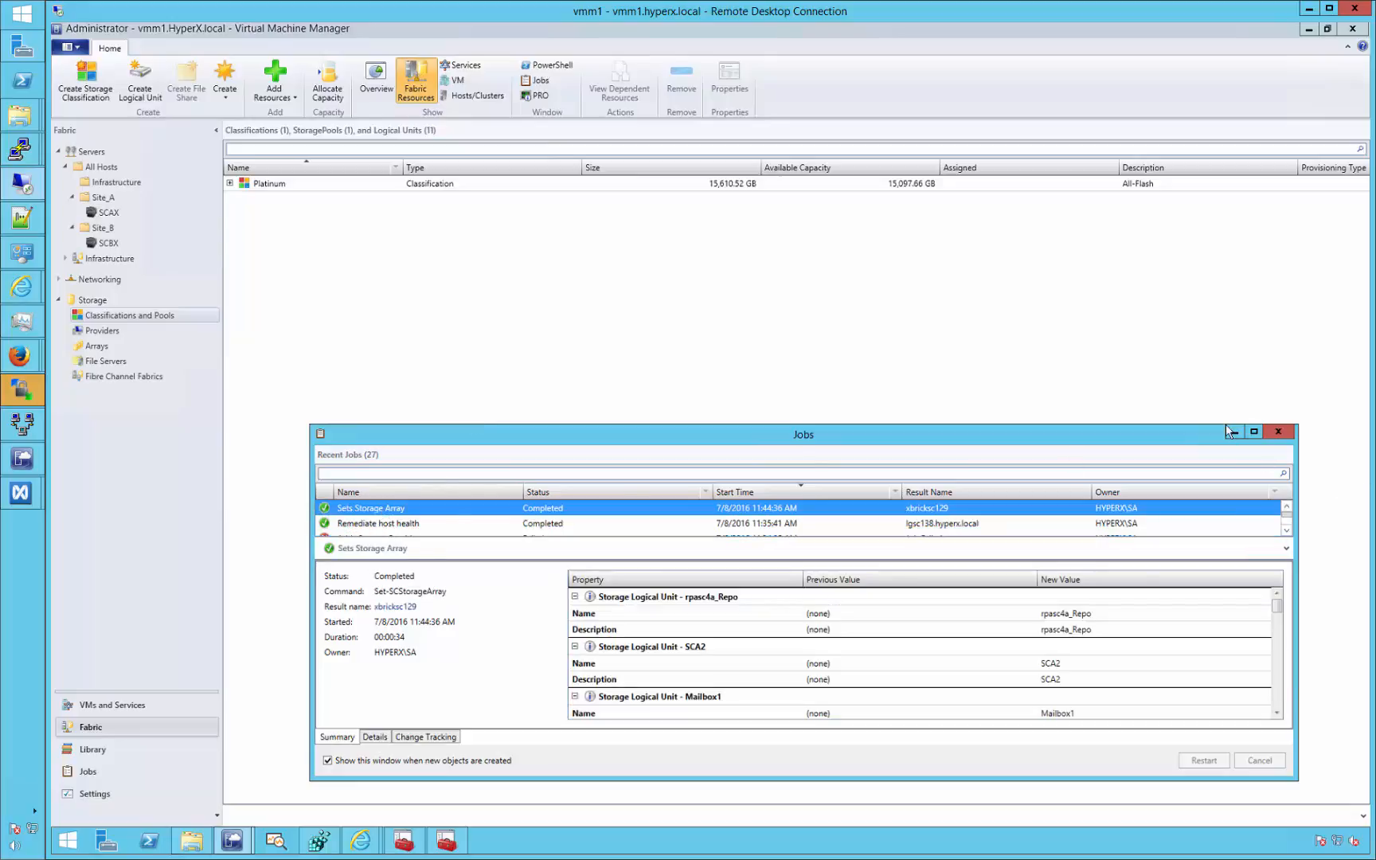
pyautogui.click(1282, 432)
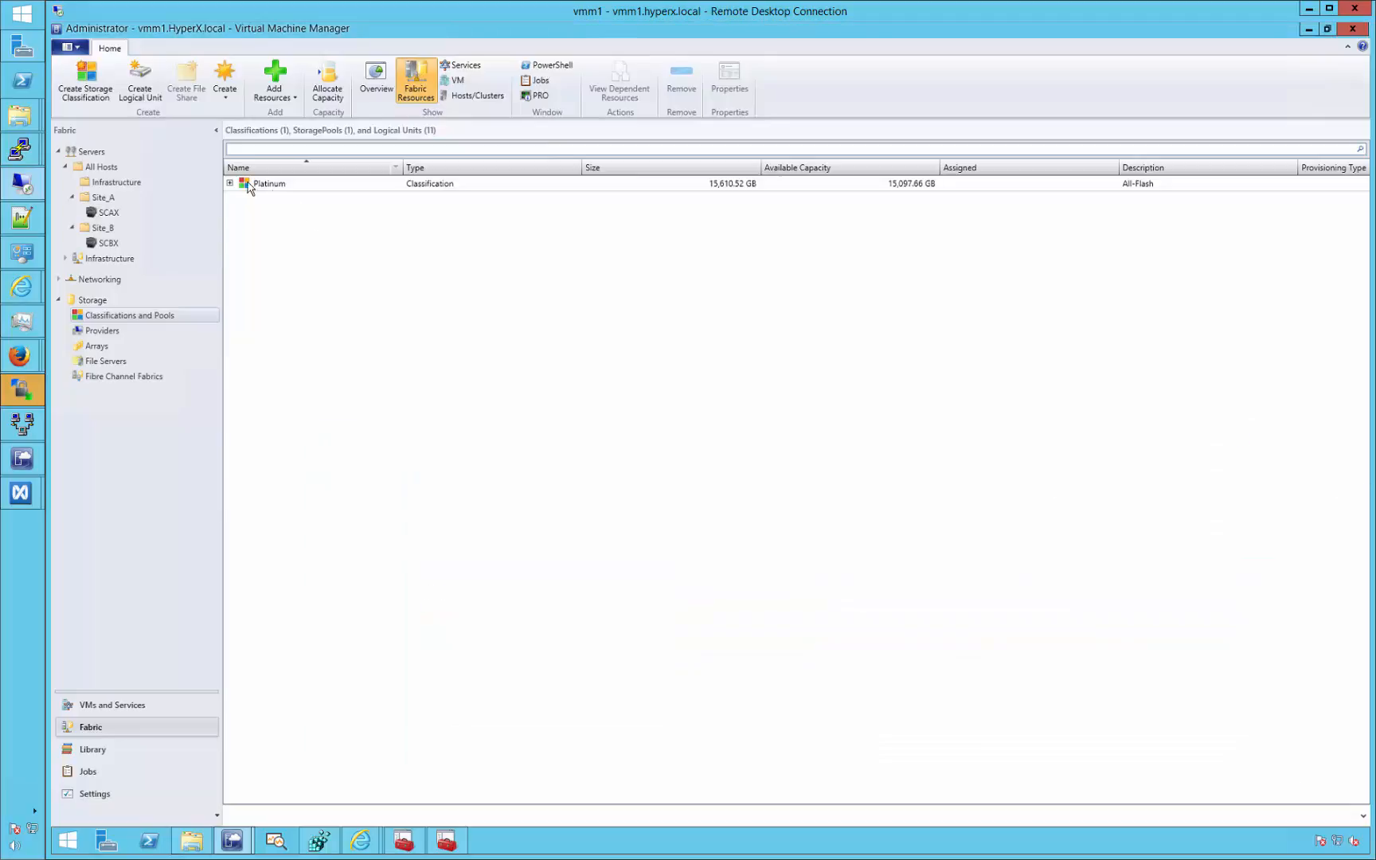
# Expand Platinum and the xbricksc129 pool to list its logical units, selecting 131_1TB
pyautogui.click(230, 183)
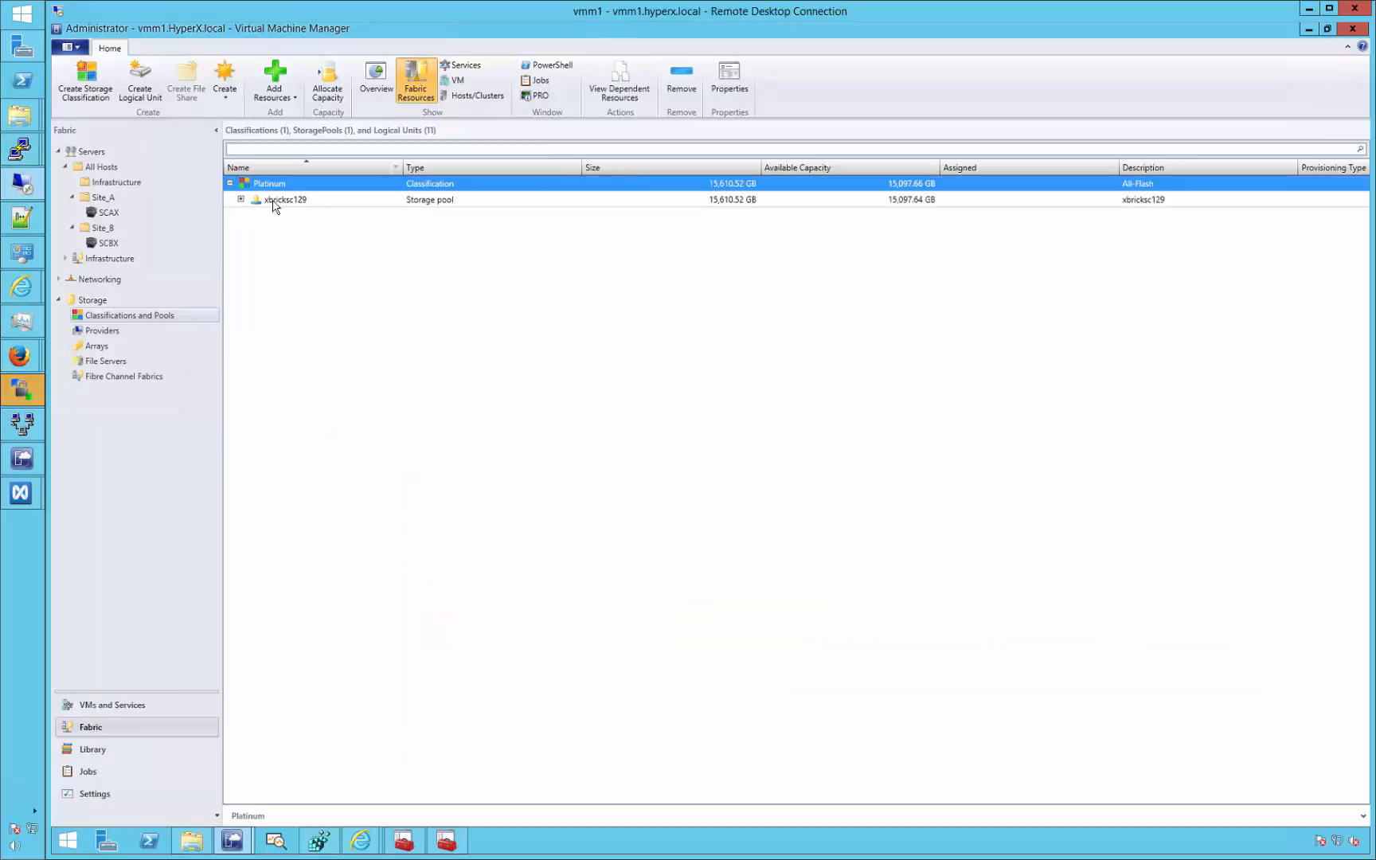
pyautogui.click(240, 199)
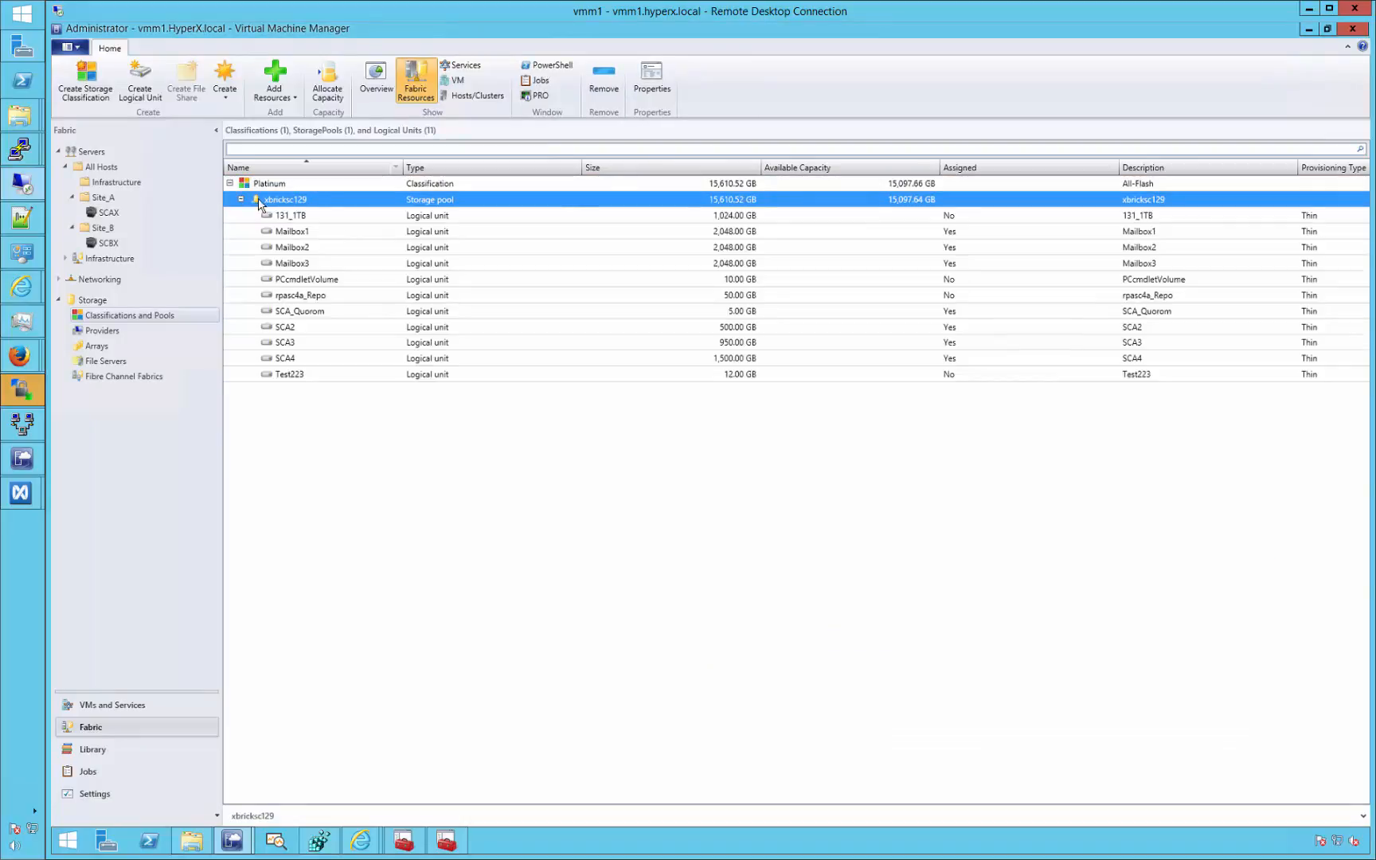
pyautogui.click(289, 215)
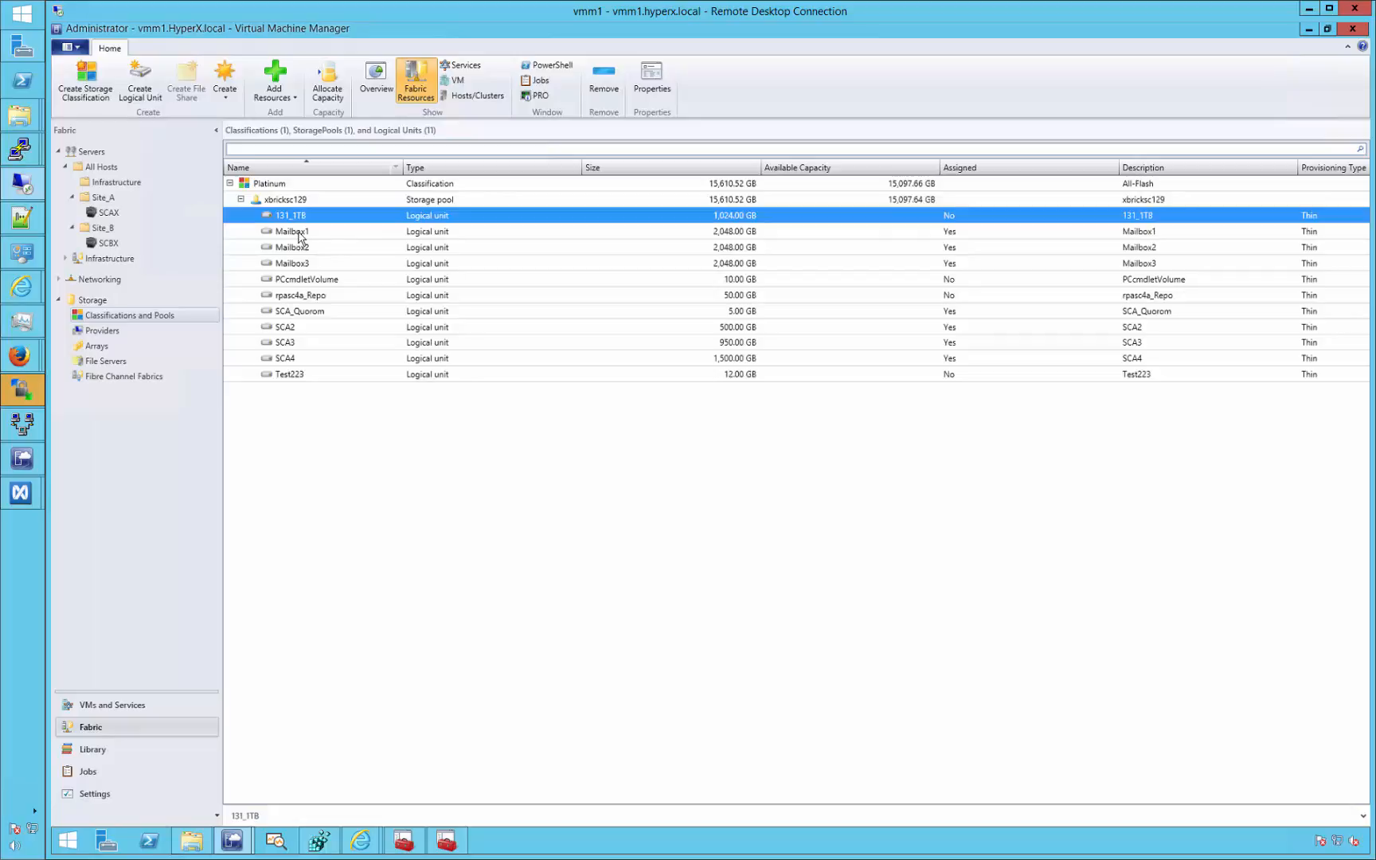
# Inspect Mailbox1's 2,048 GB properties and its twelve registered initiator addresses
pyautogui.doubleClick(293, 231)
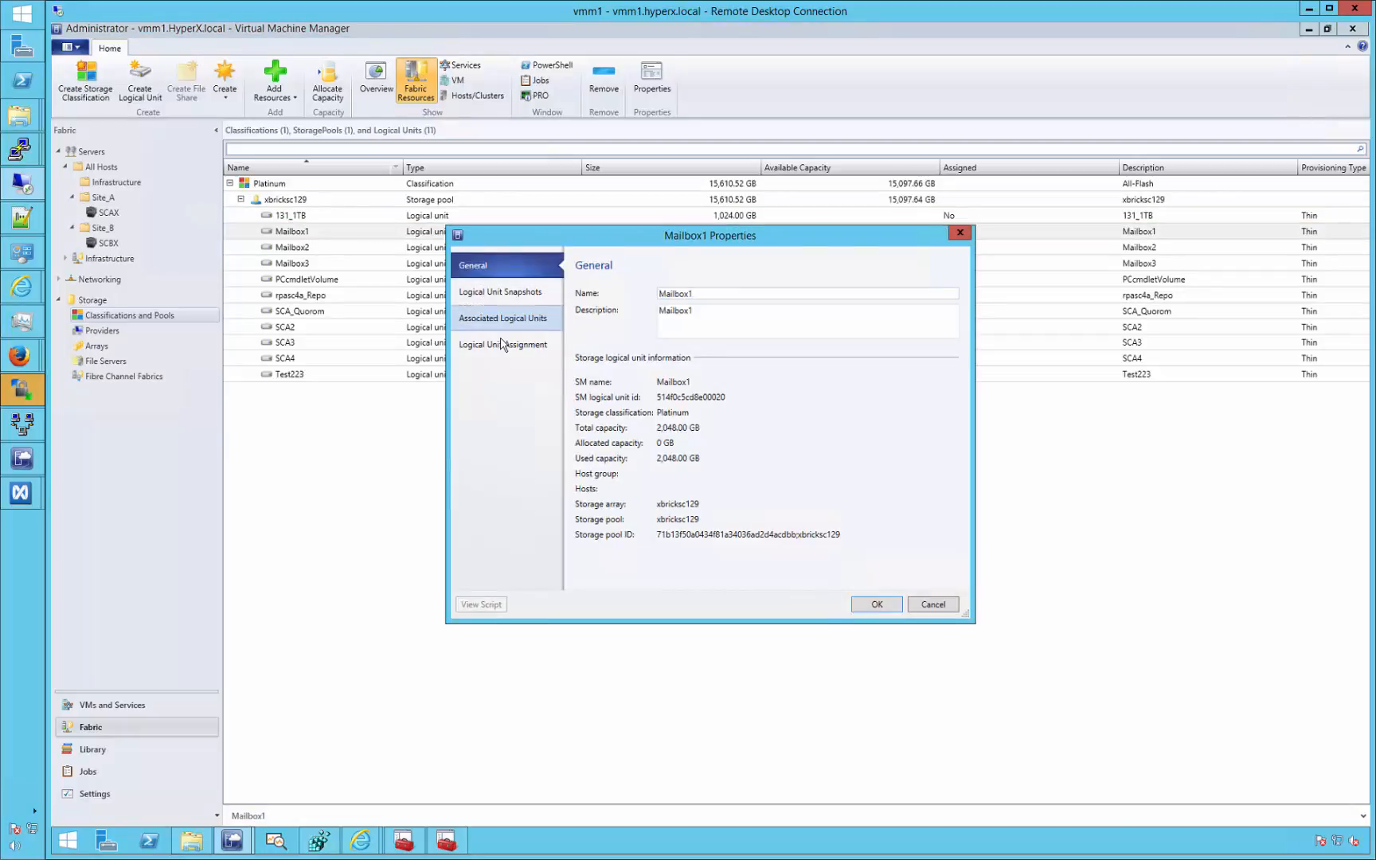
pyautogui.click(502, 345)
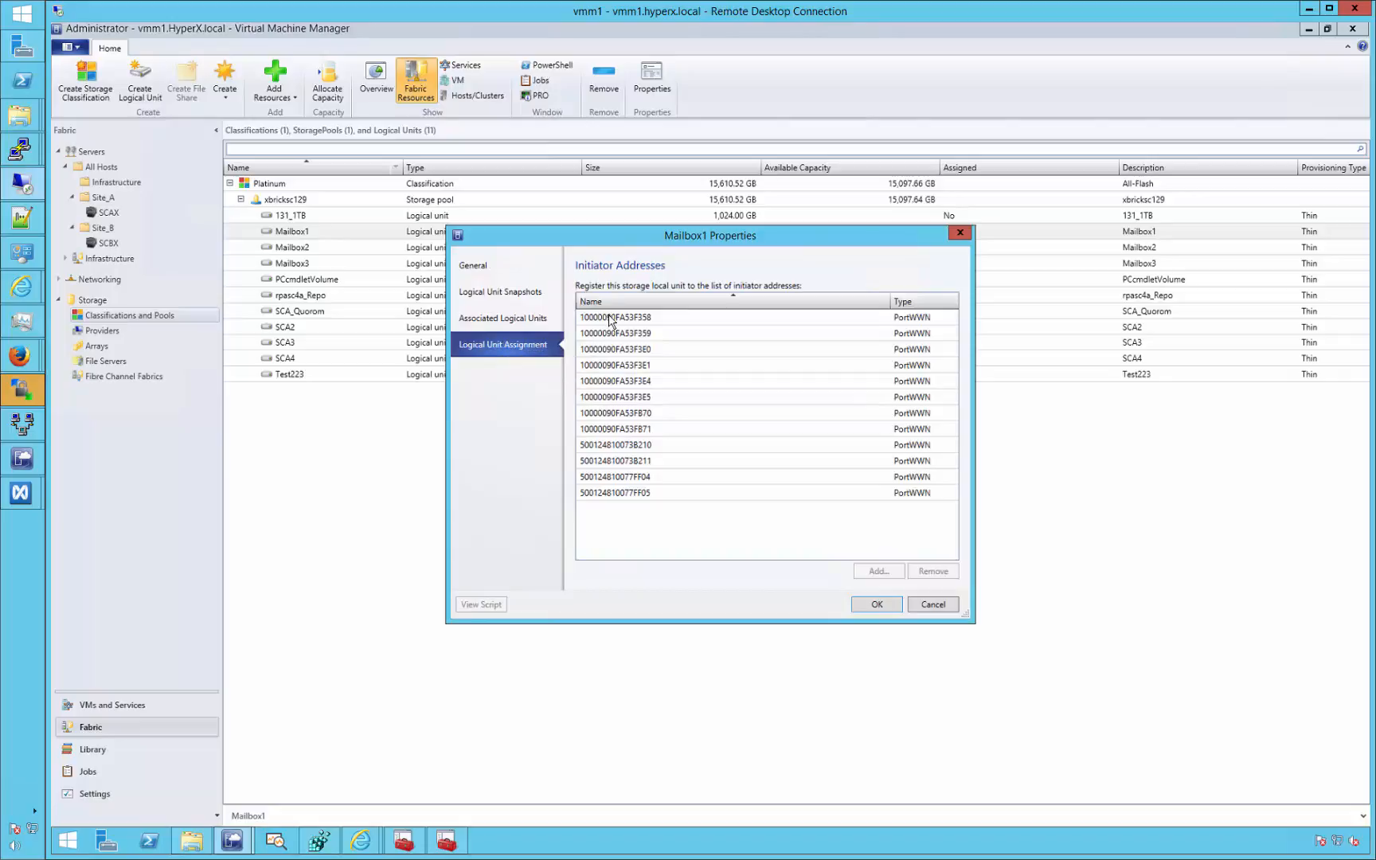
pyautogui.click(615, 317)
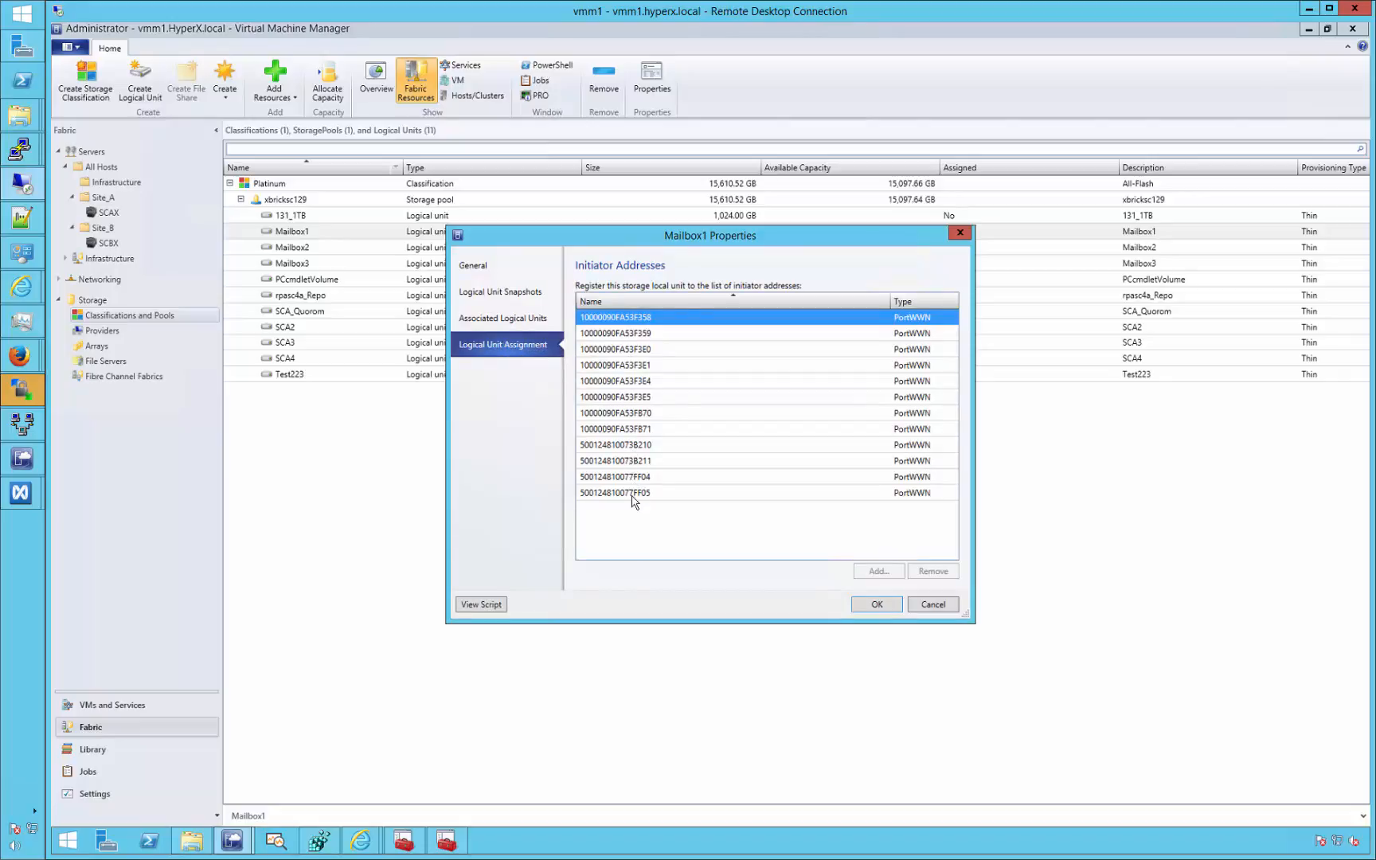
pyautogui.click(616, 429)
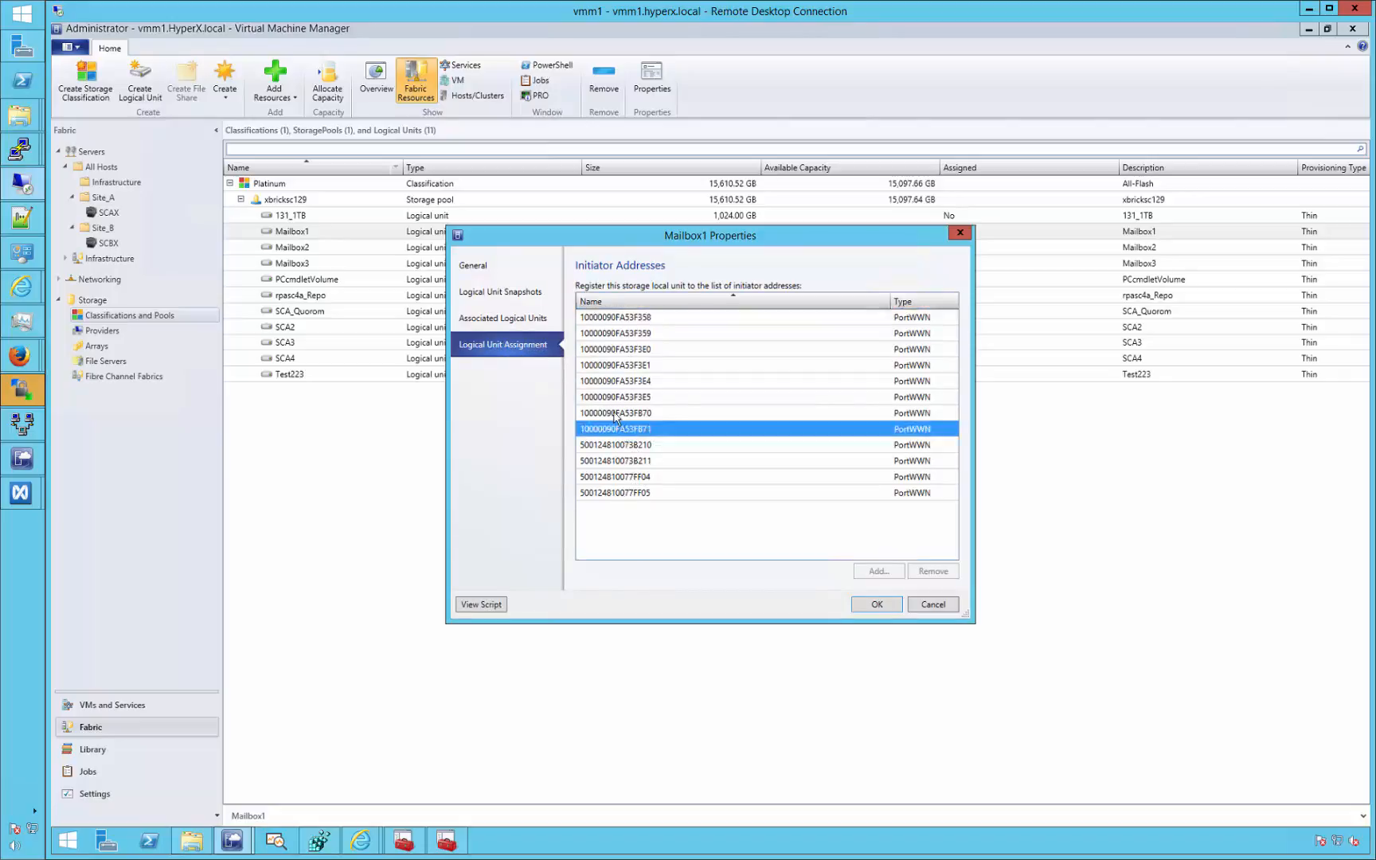
pyautogui.click(639, 317)
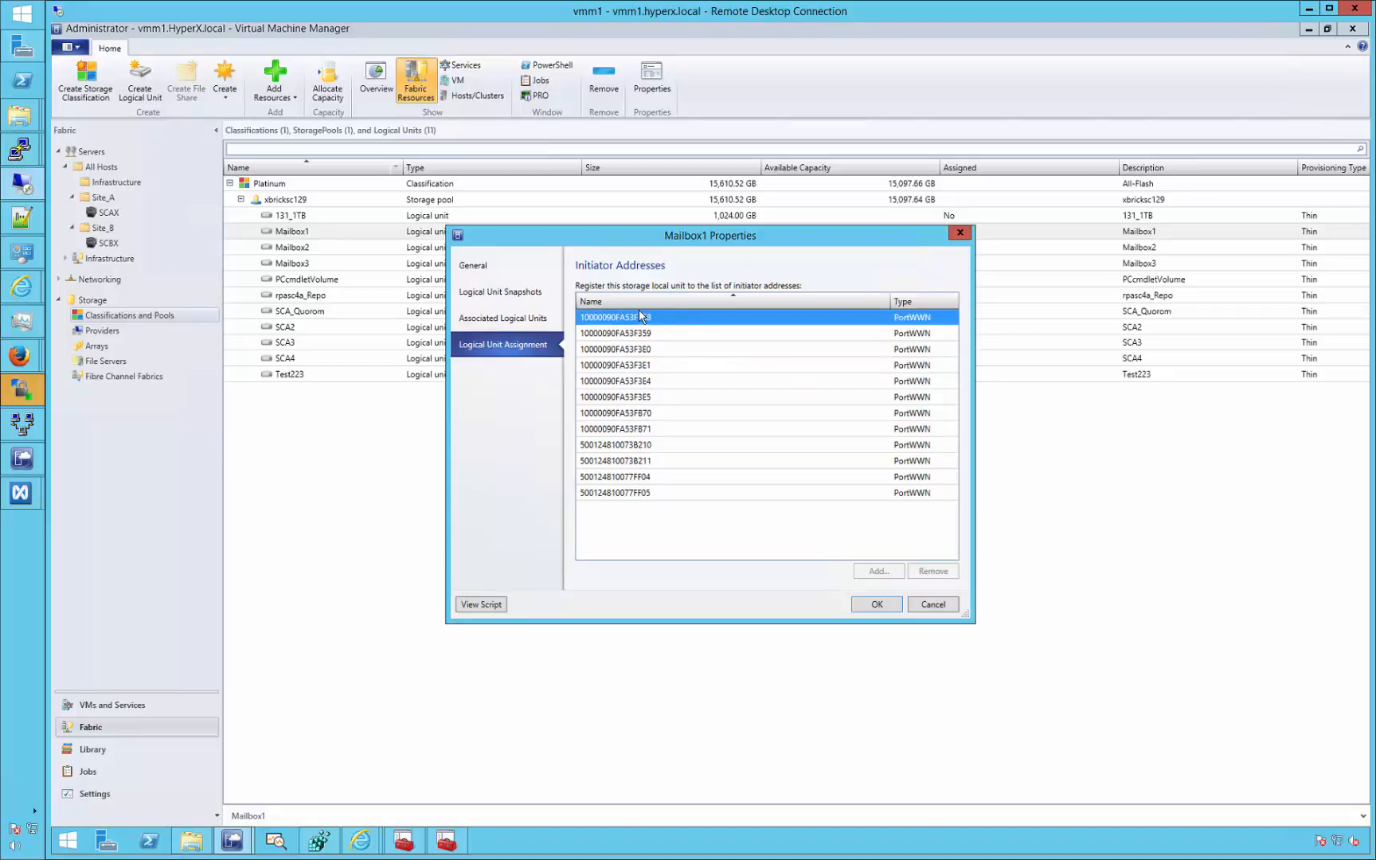
pyautogui.click(876, 604)
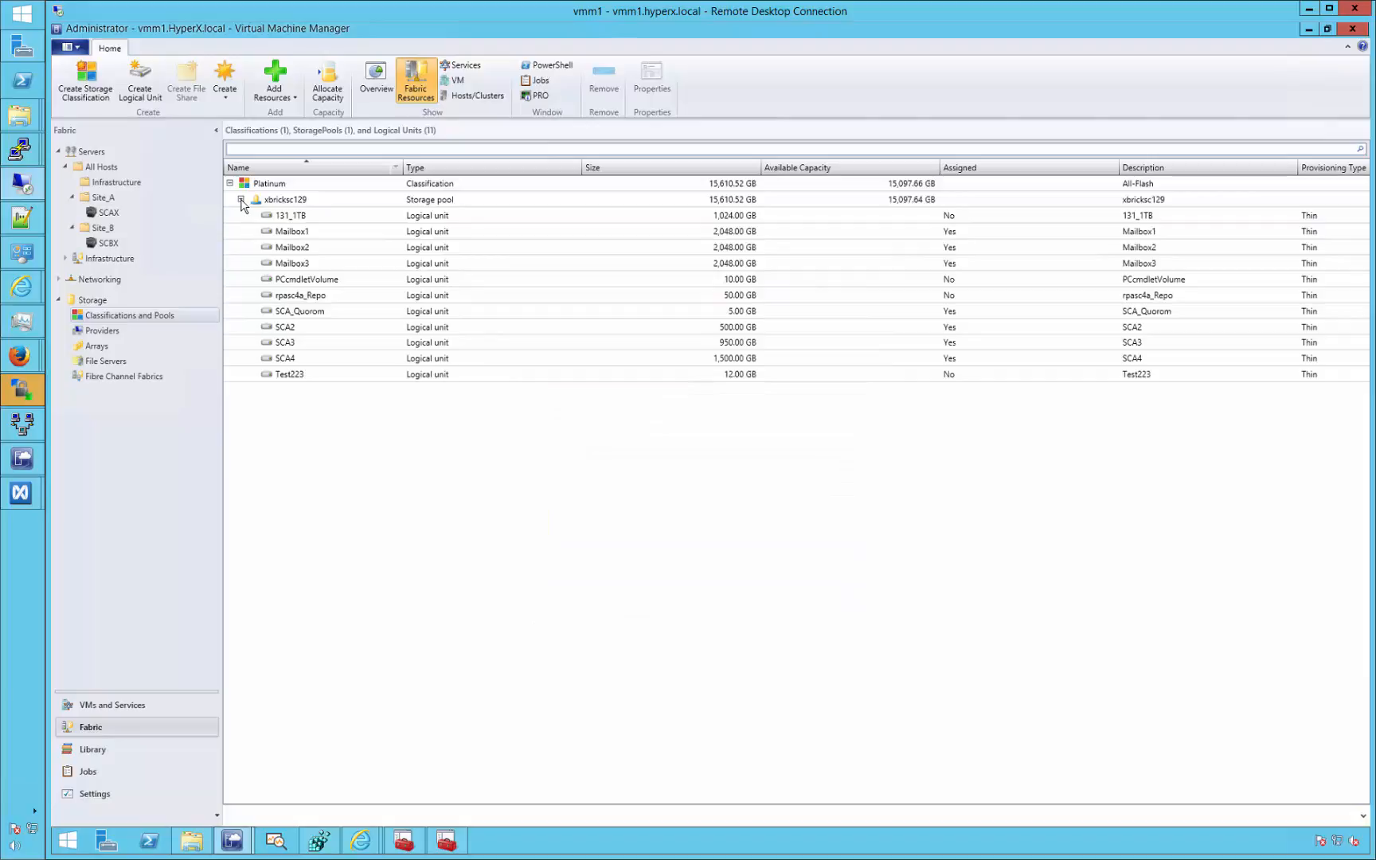
# Create fixed-size 111 GB logical unit SMIS_TestLun in xbricksc129 and locate it in the pool
pyautogui.click(241, 200)
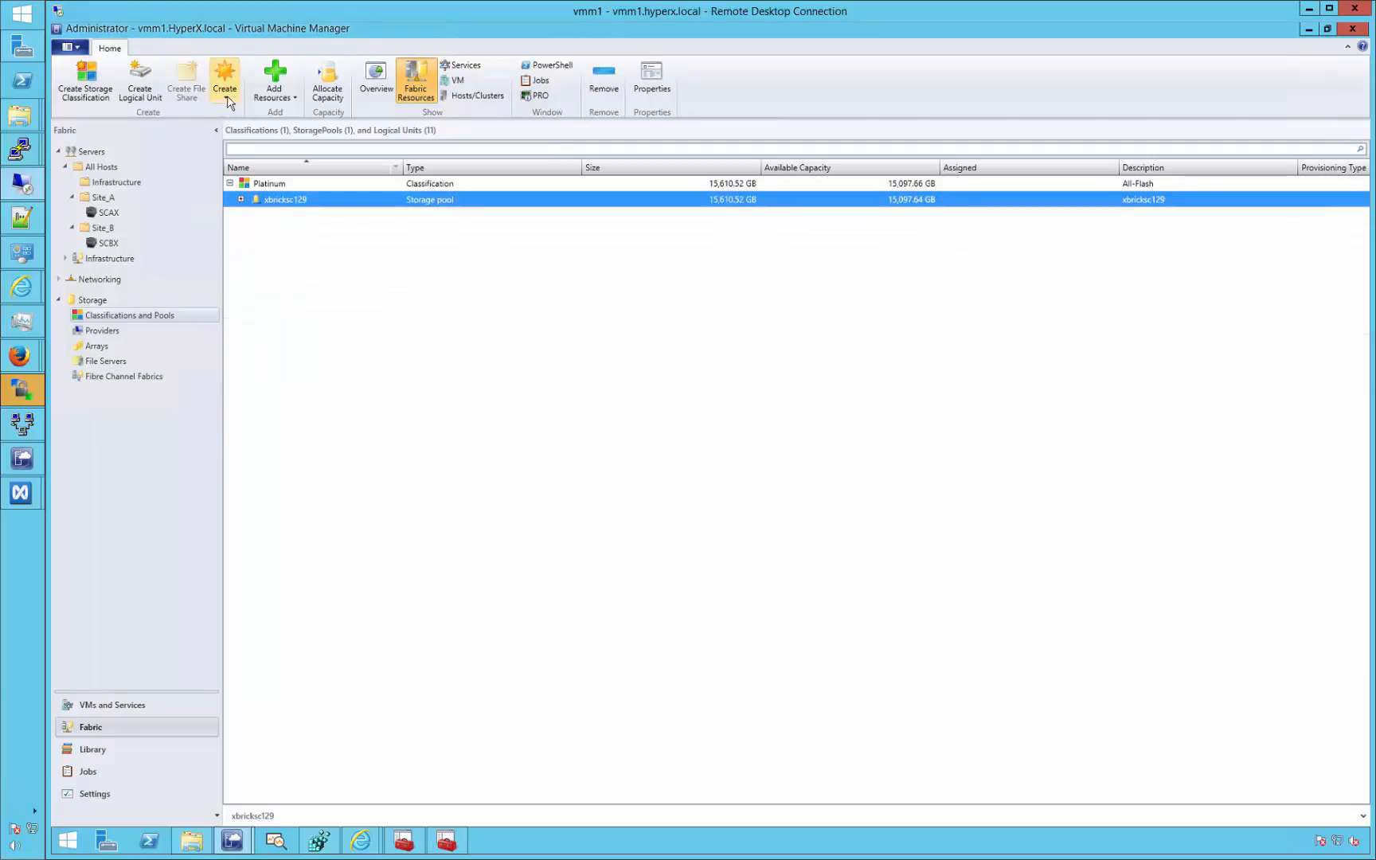
pyautogui.click(225, 76)
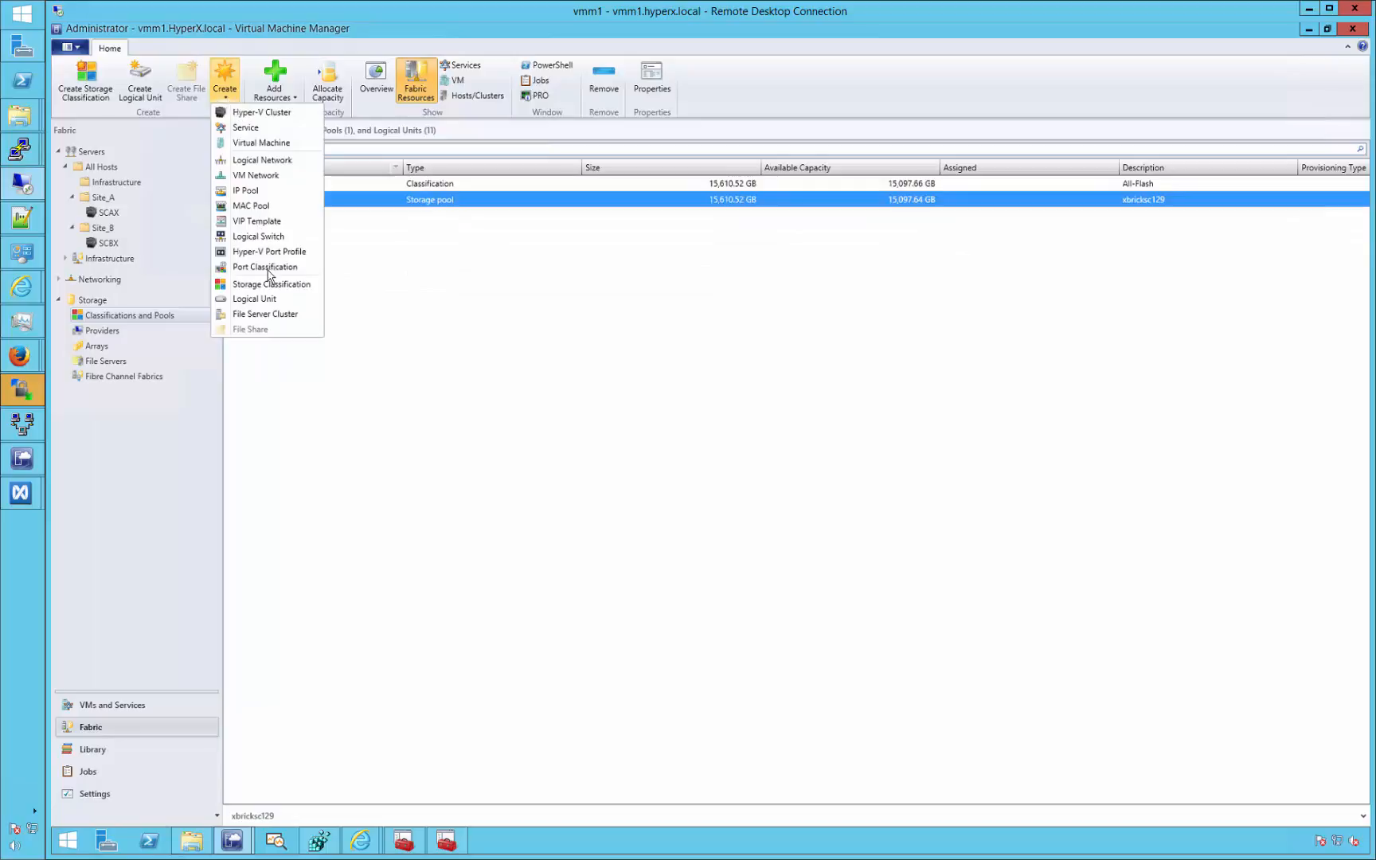
pyautogui.click(254, 298)
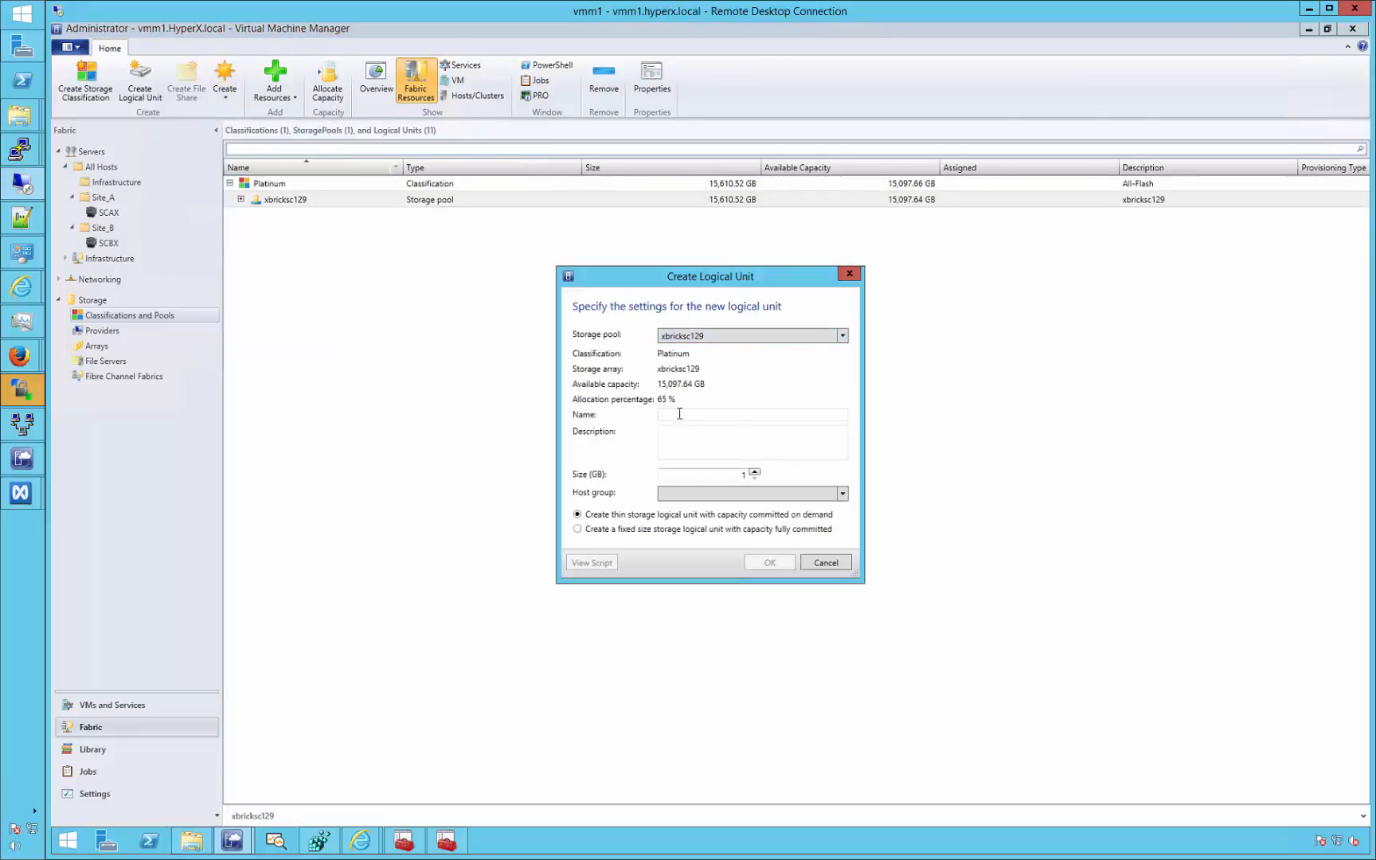
pyautogui.write('SMIS_TestLun')
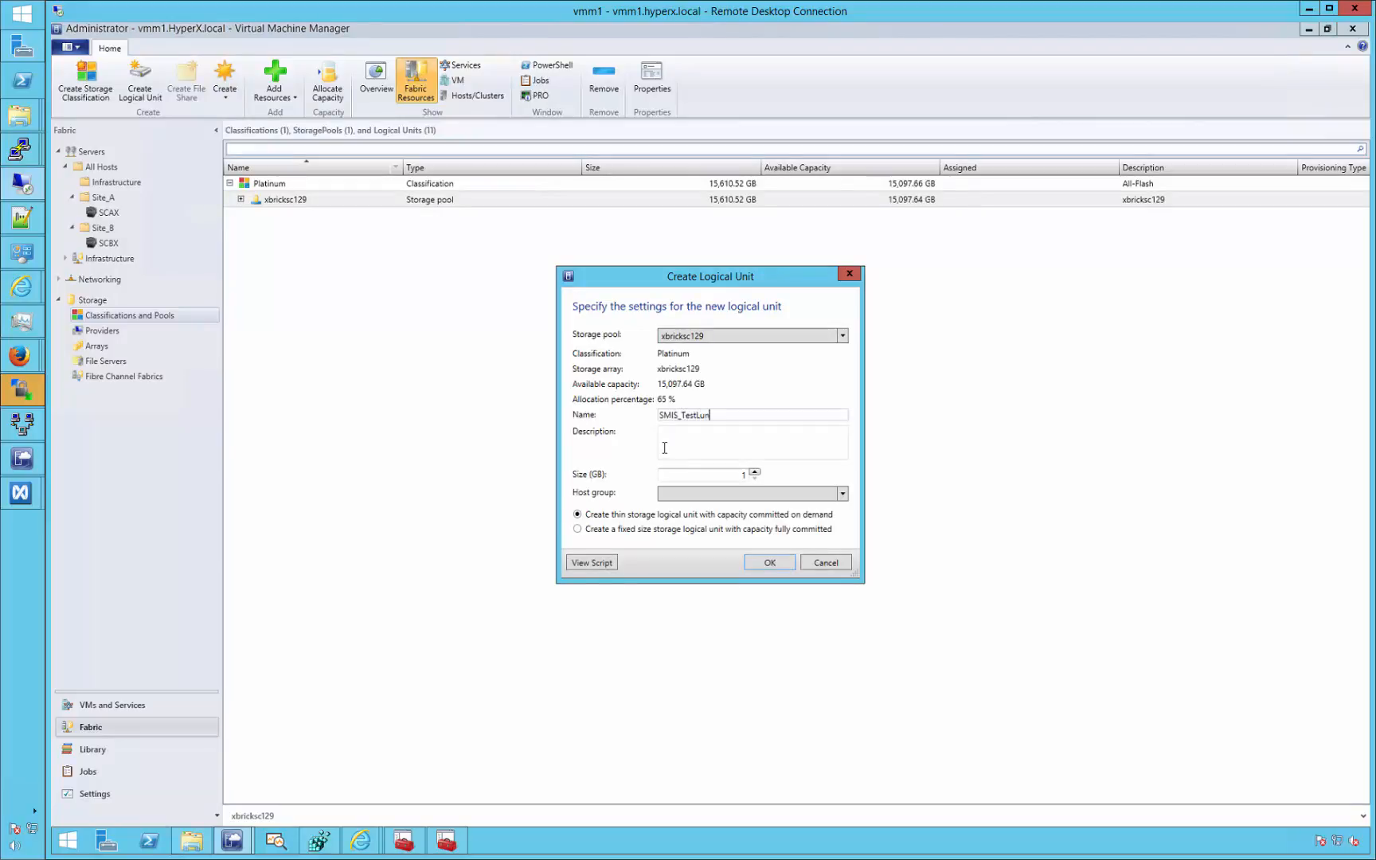
pyautogui.write('SMIS_testLUN')
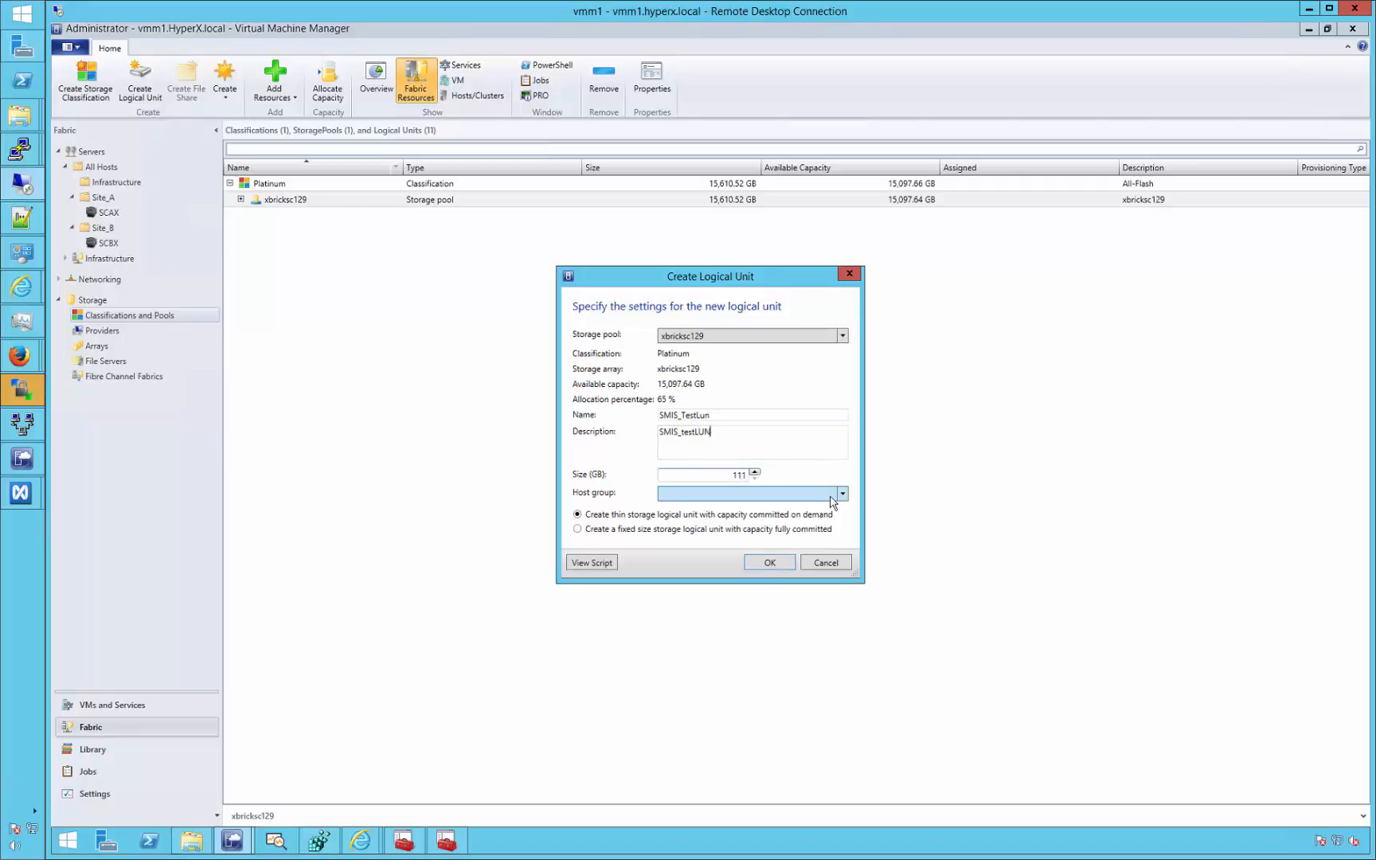
pyautogui.click(577, 529)
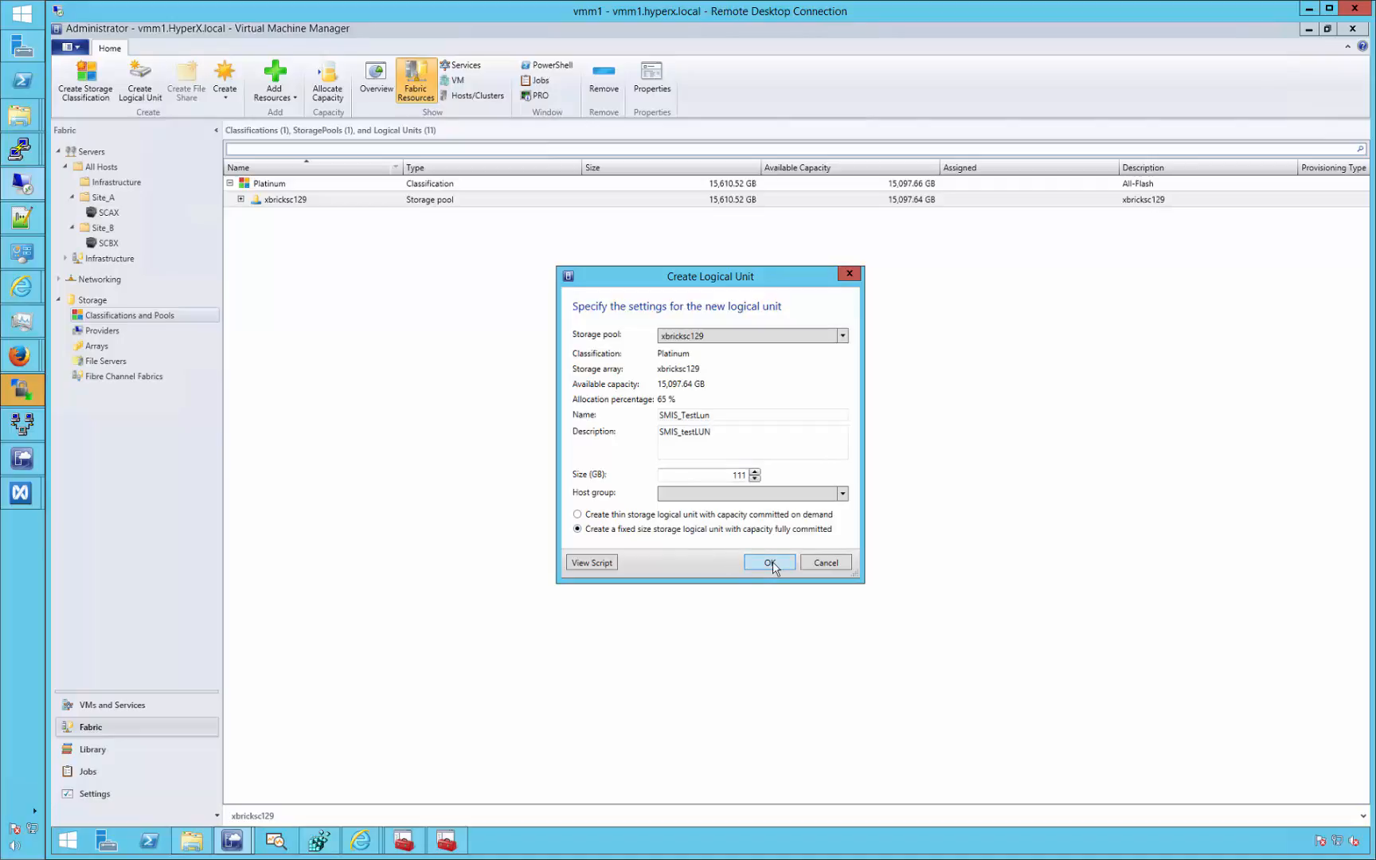
pyautogui.click(769, 563)
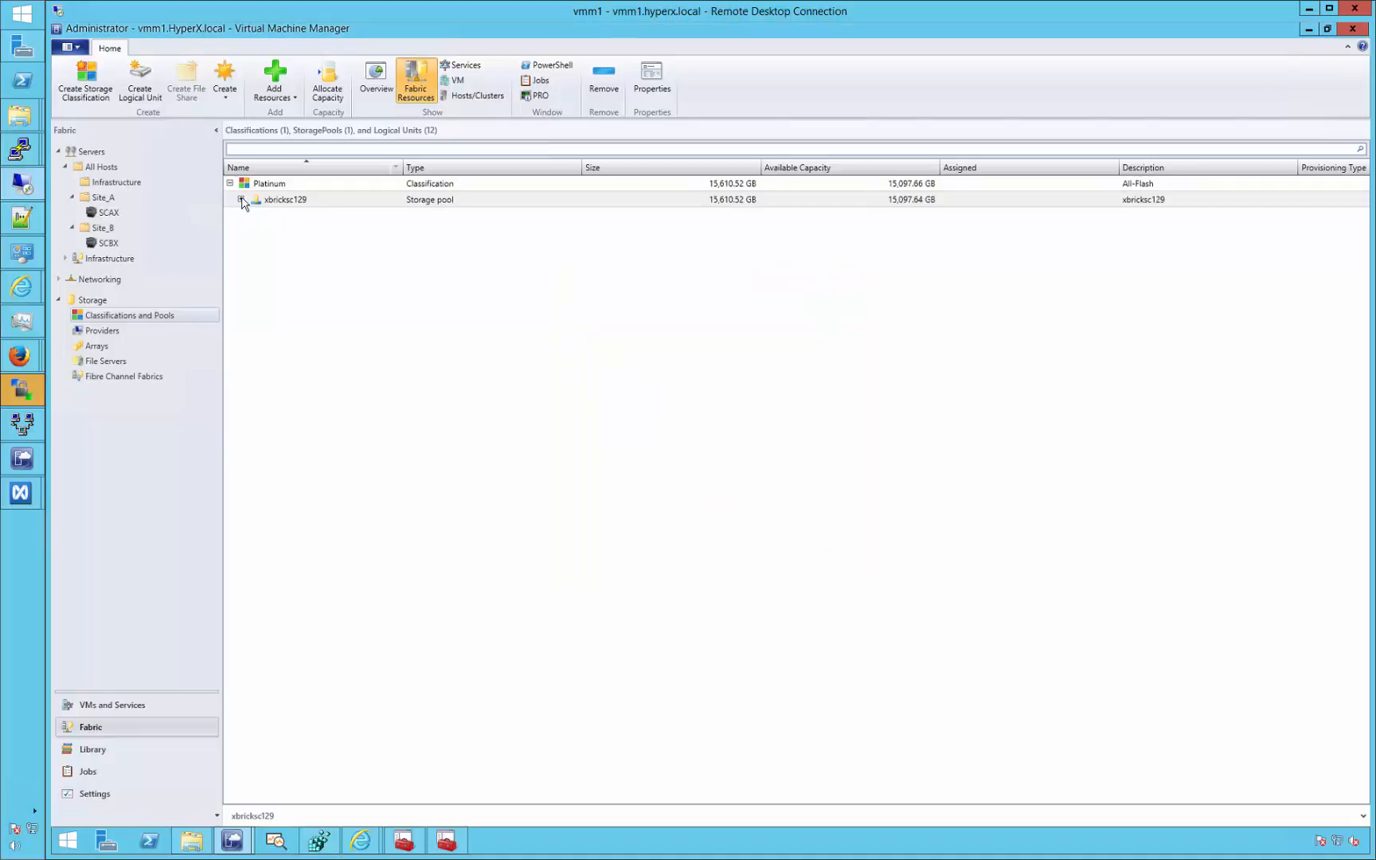
pyautogui.click(242, 199)
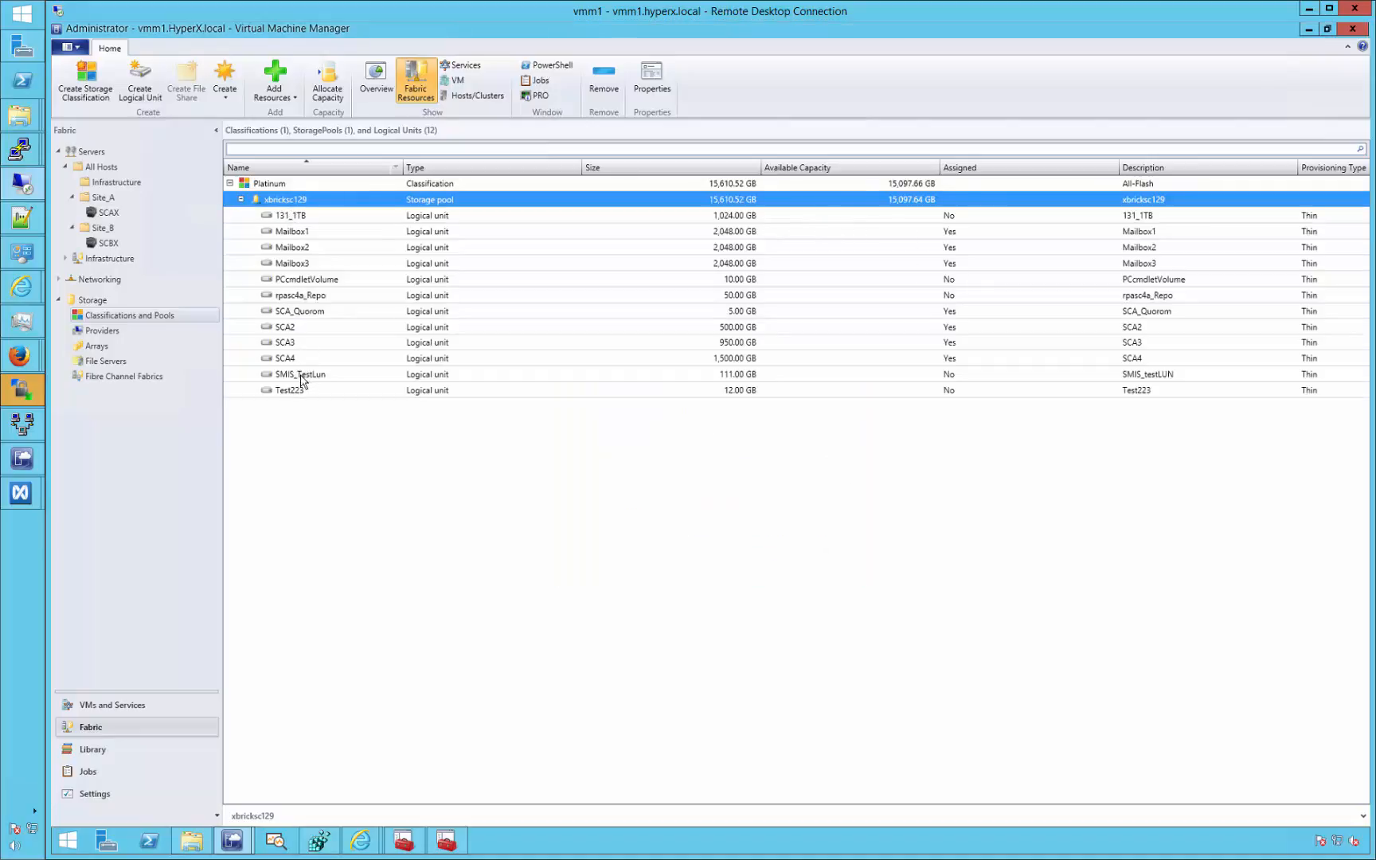
pyautogui.click(300, 375)
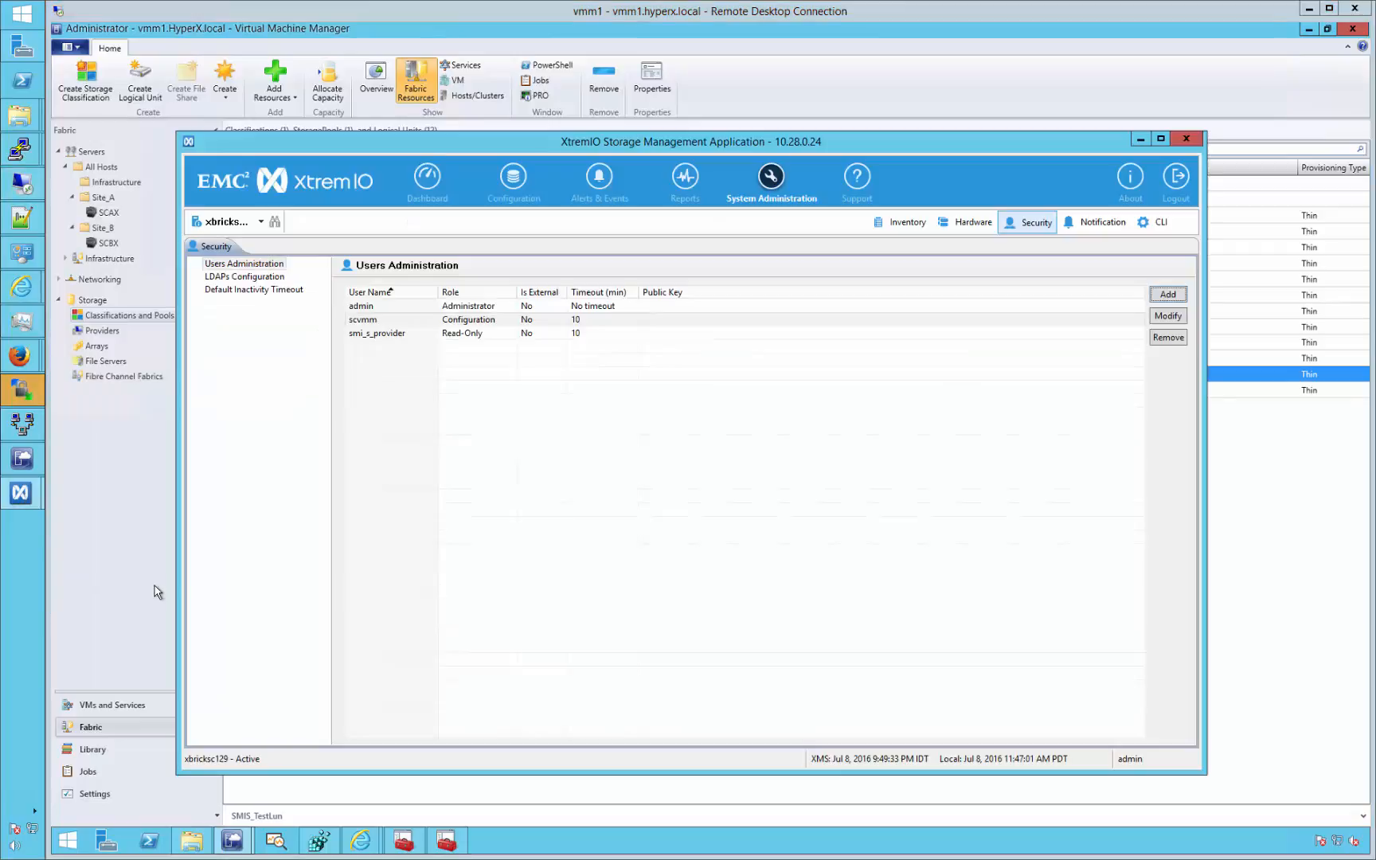
# Confirm in XMS volume configuration that SMIS_TestLun is 111GB, cancelling without changes
pyautogui.click(513, 177)
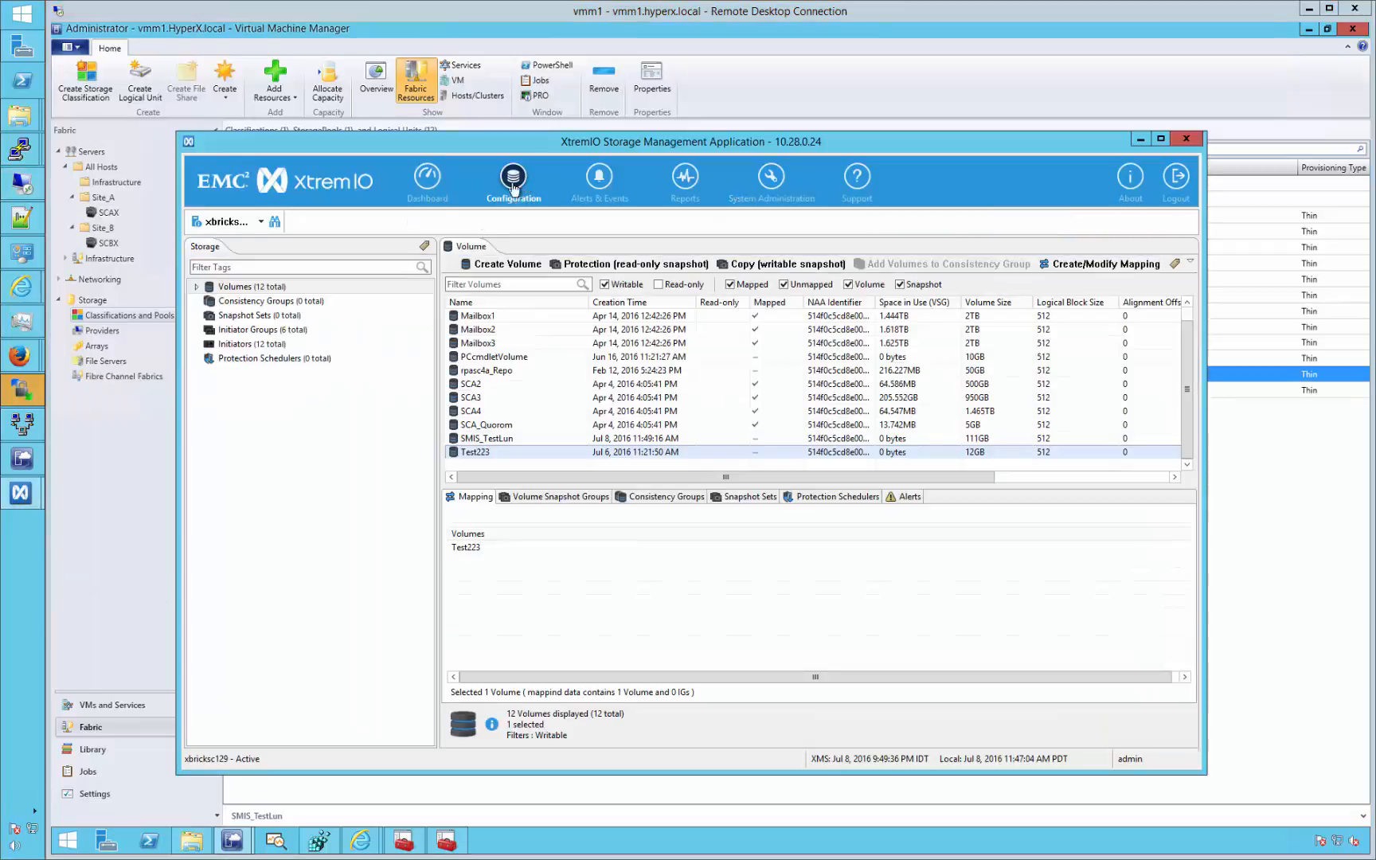
pyautogui.click(486, 438)
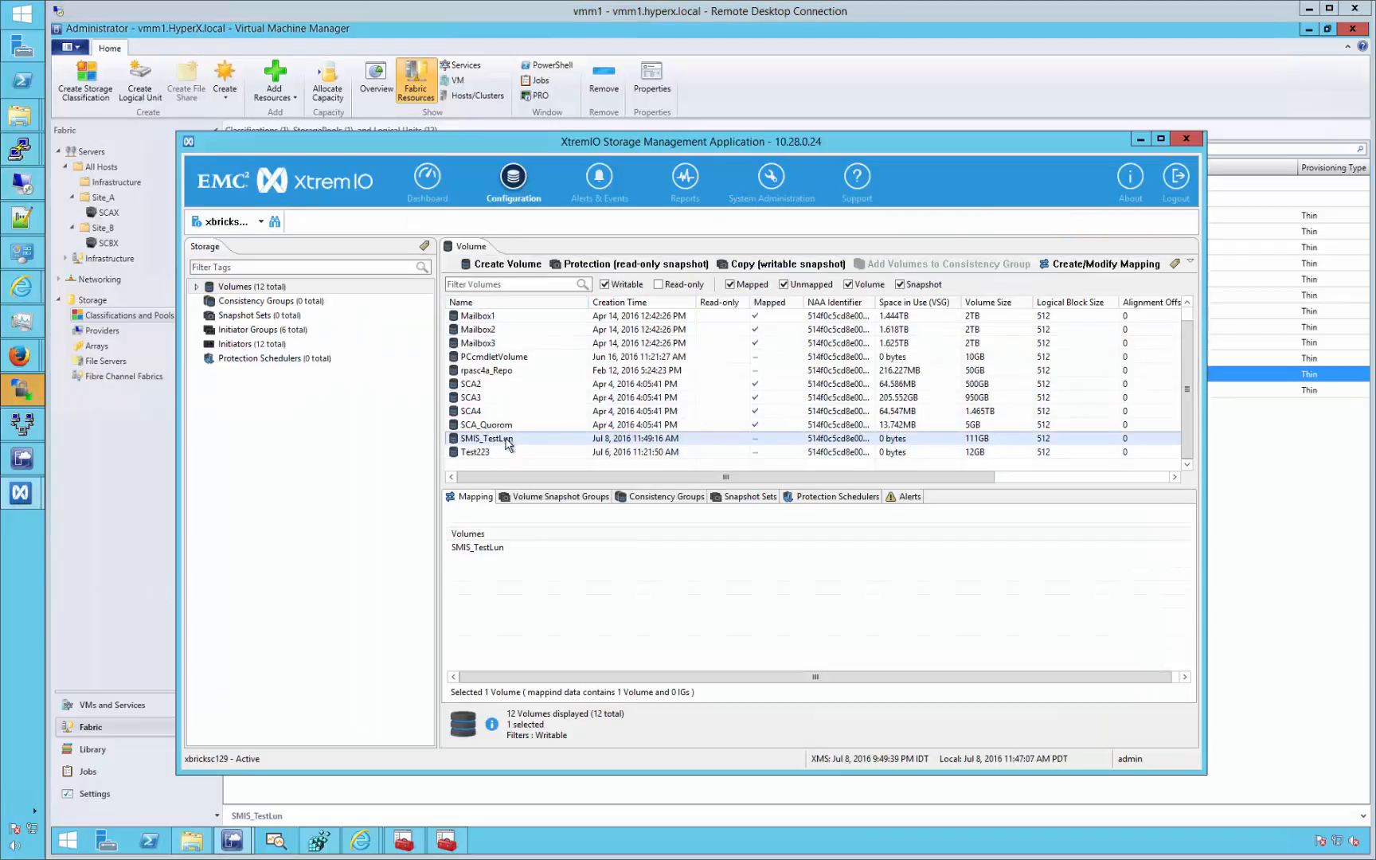
pyautogui.doubleClick(485, 438)
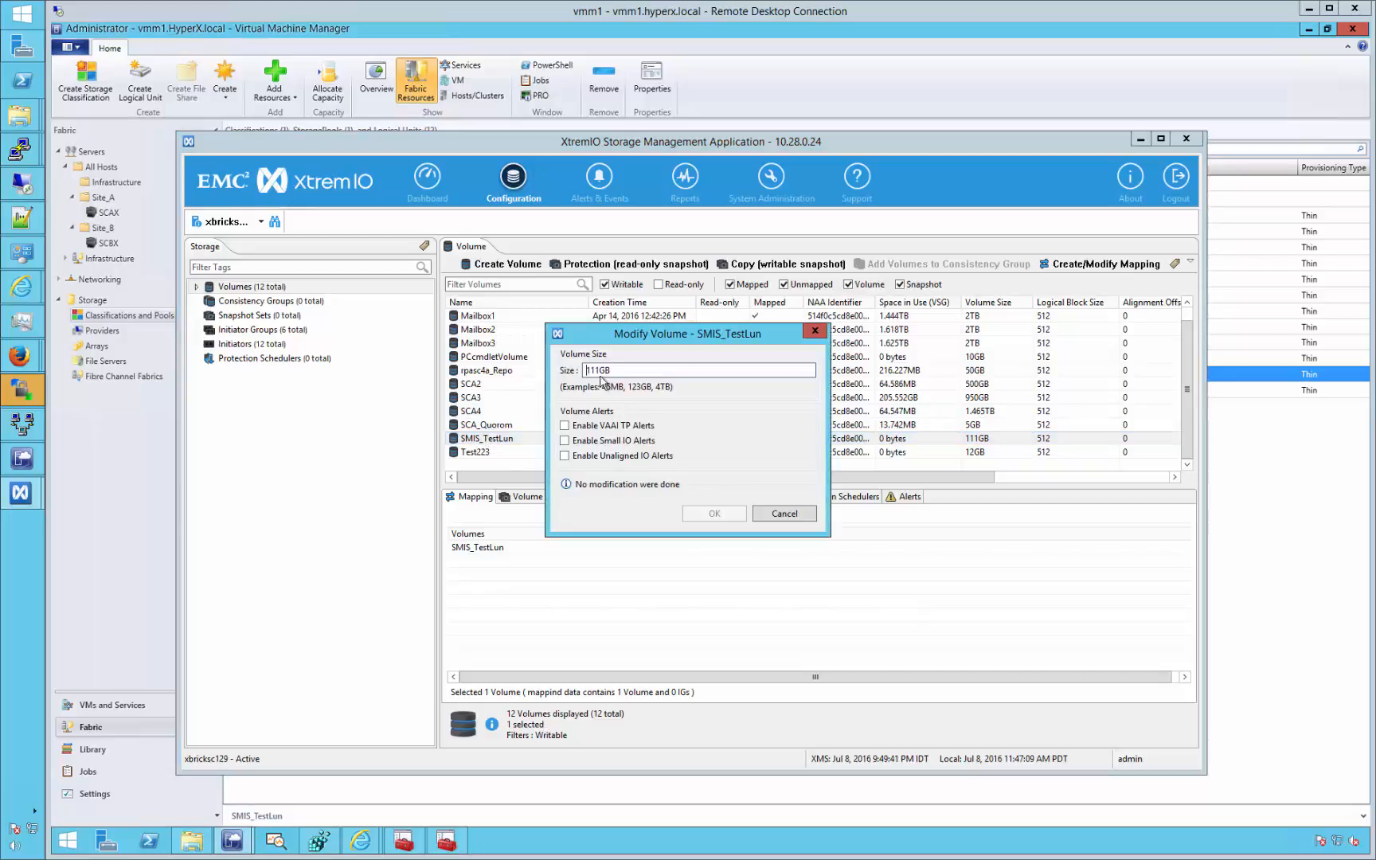
pyautogui.click(785, 513)
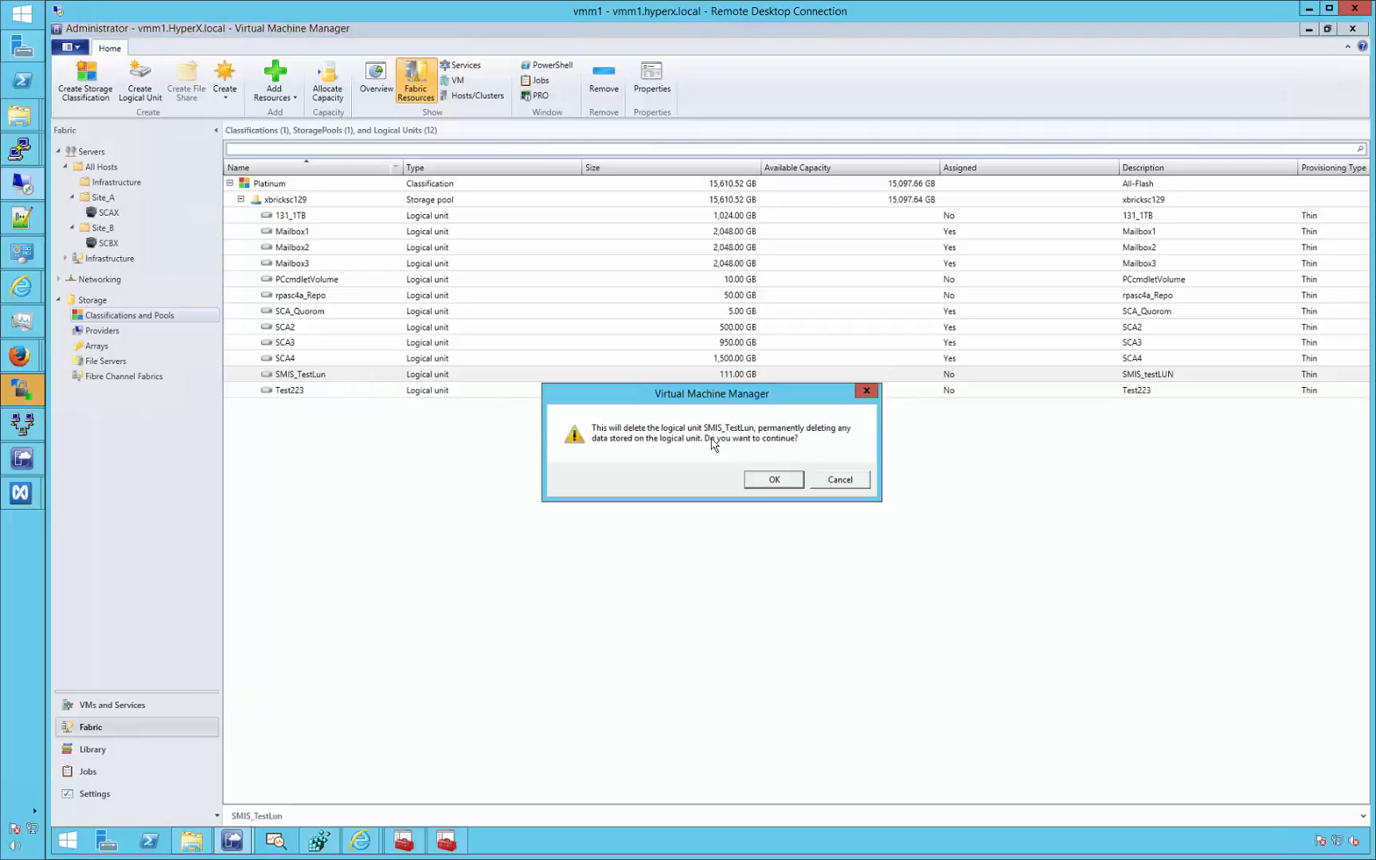
# Confirm deleting SMIS_TestLun, then bring up Server Manager's dashboard
pyautogui.click(773, 480)
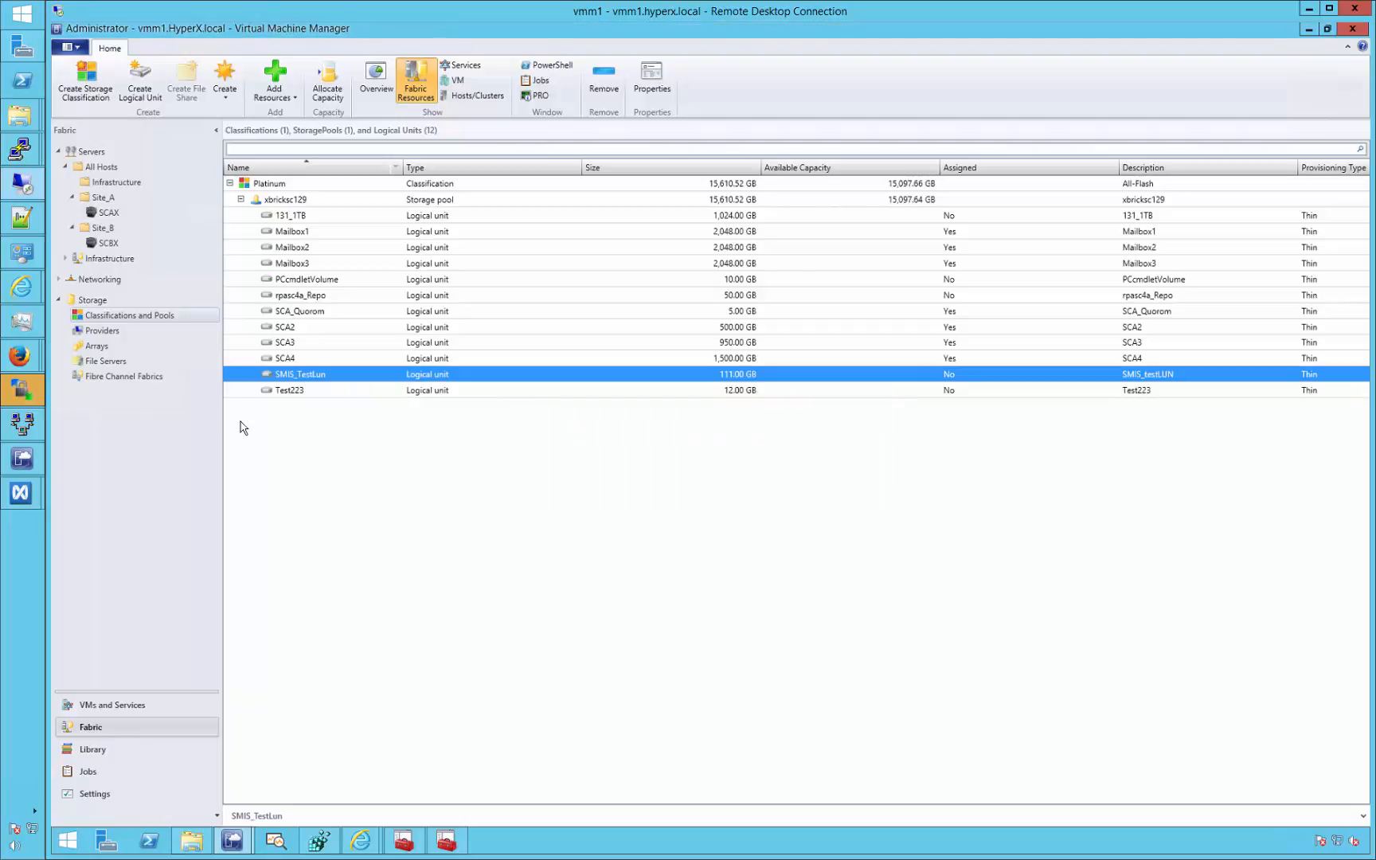
pyautogui.click(603, 78)
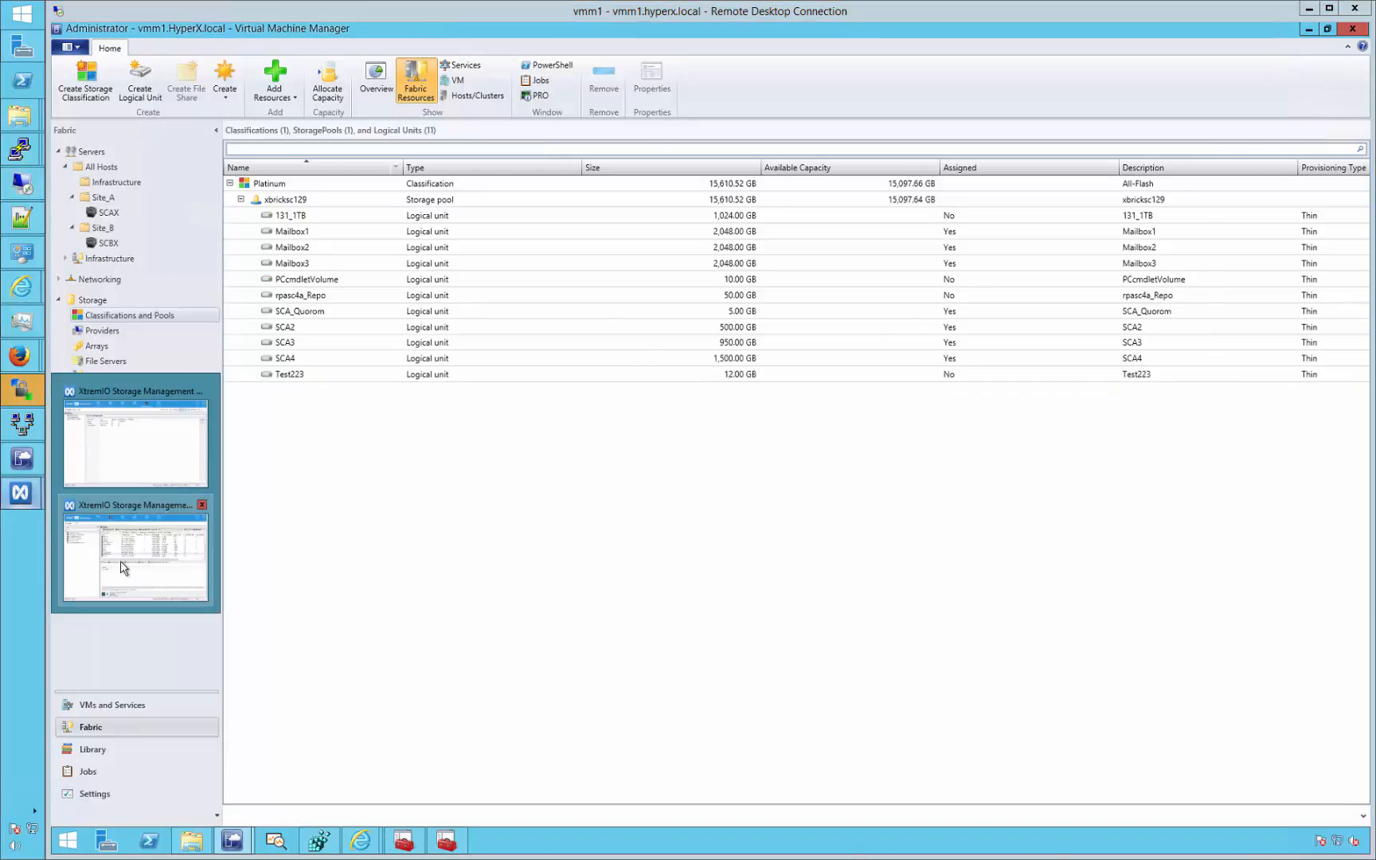
pyautogui.click(134, 557)
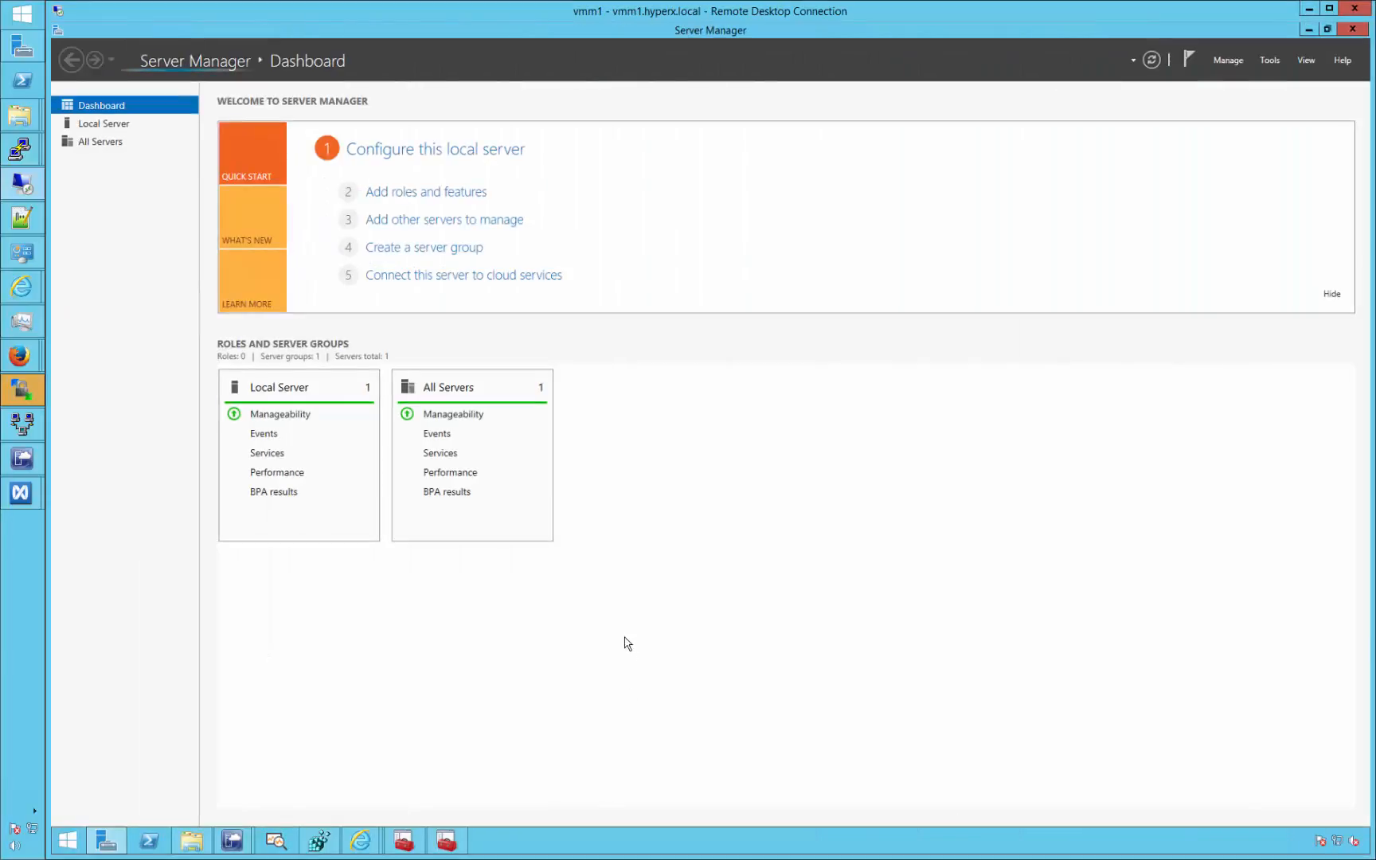
pyautogui.click(1230, 59)
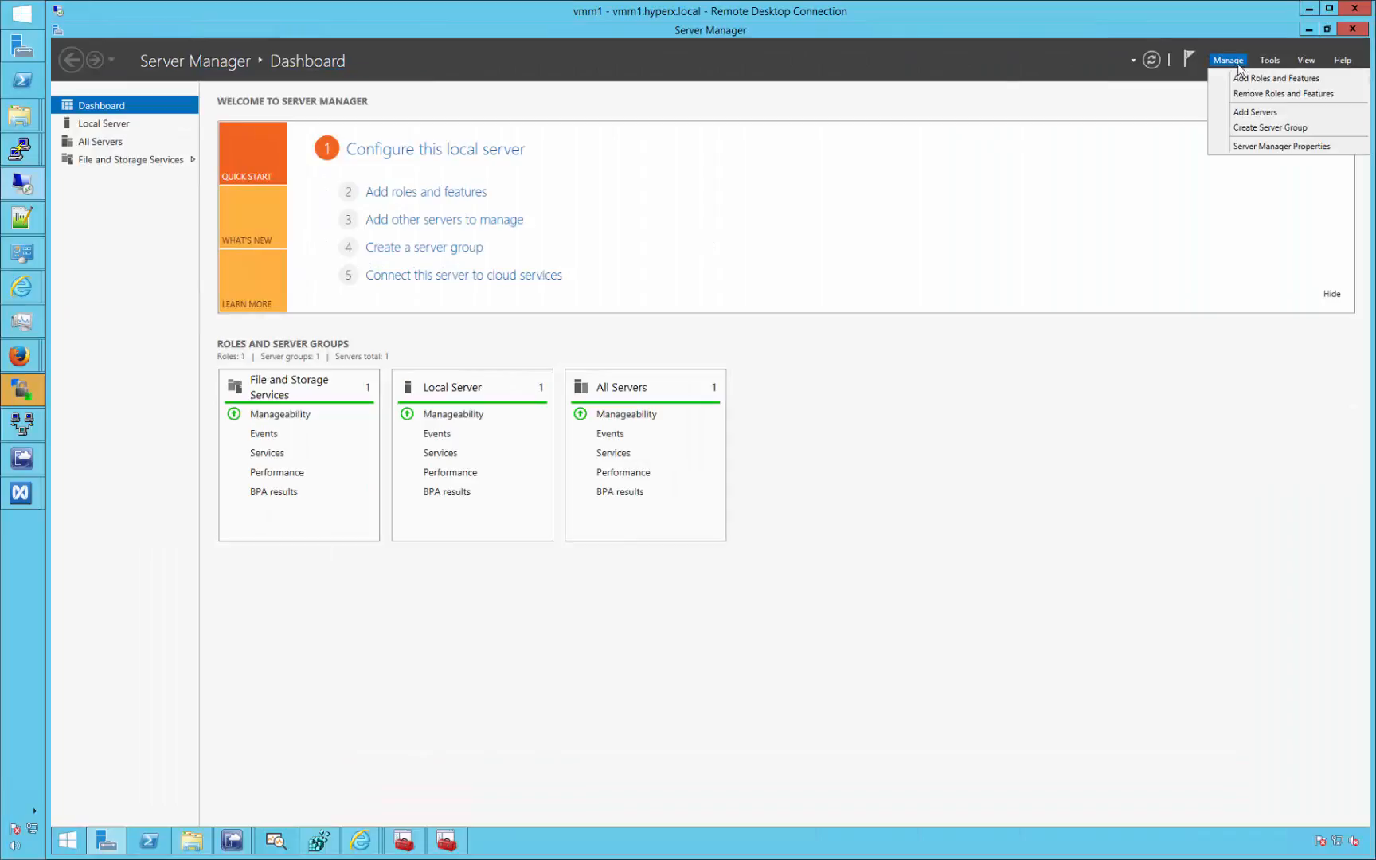
pyautogui.click(1272, 78)
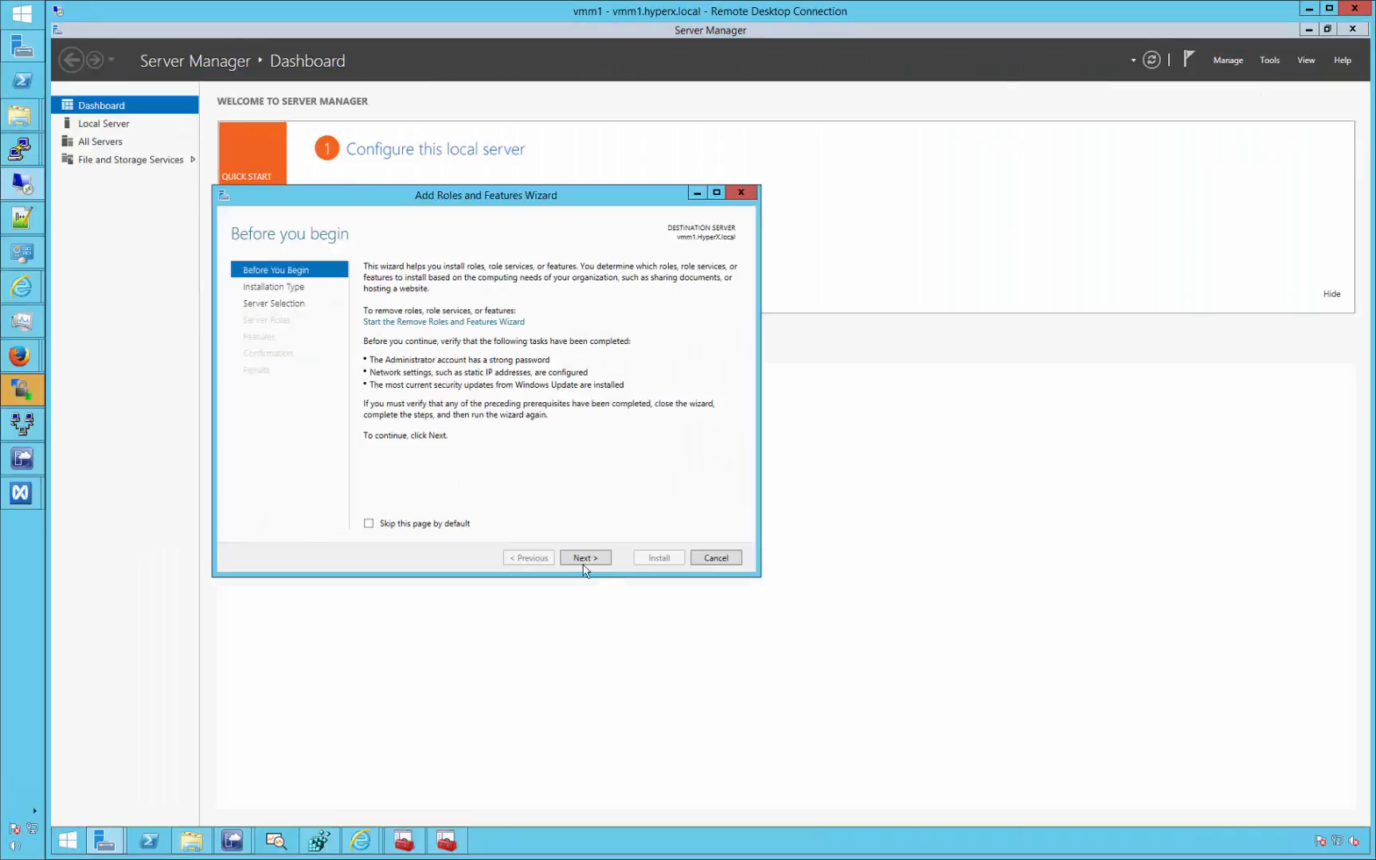
pyautogui.click(585, 557)
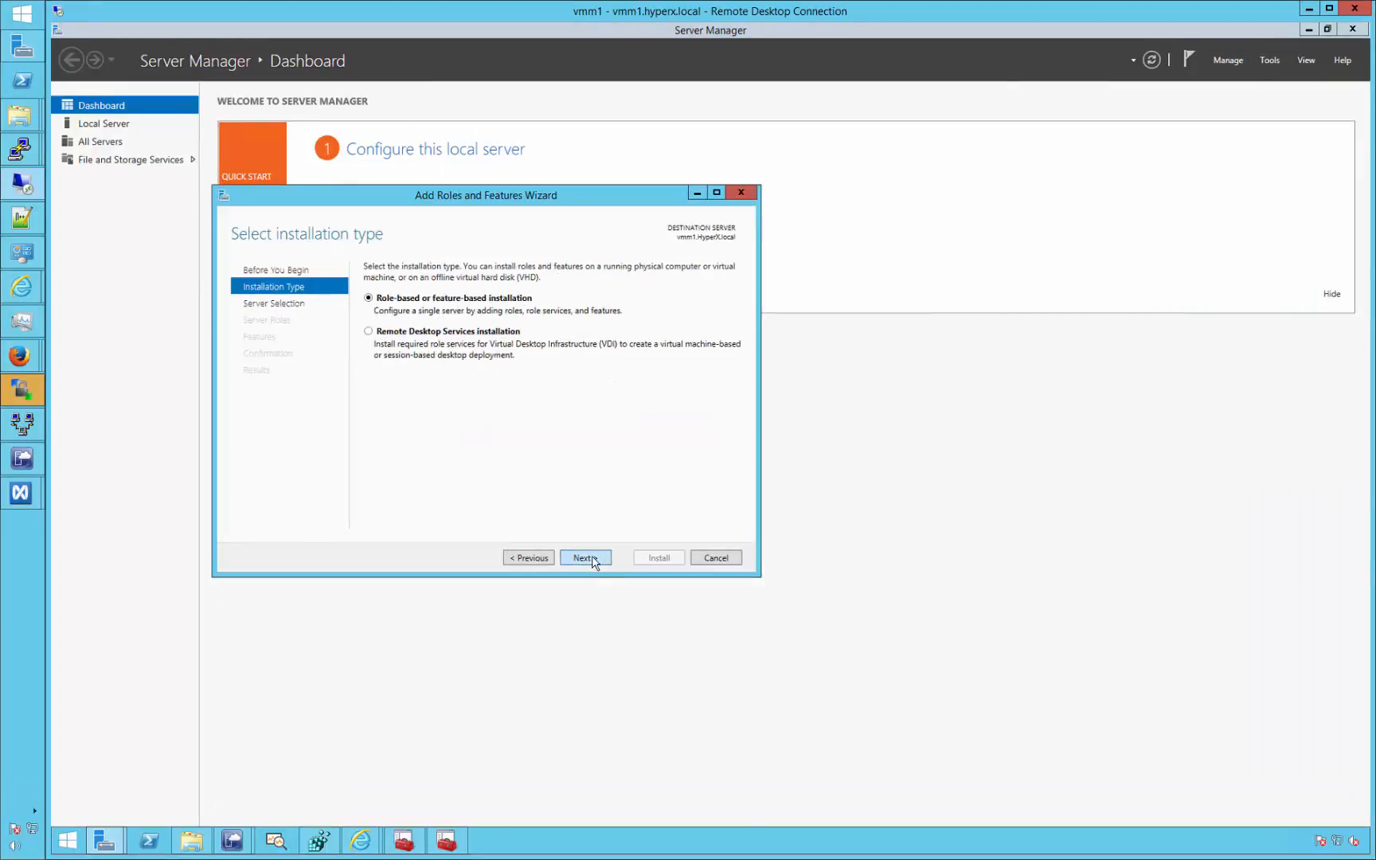
pyautogui.click(584, 558)
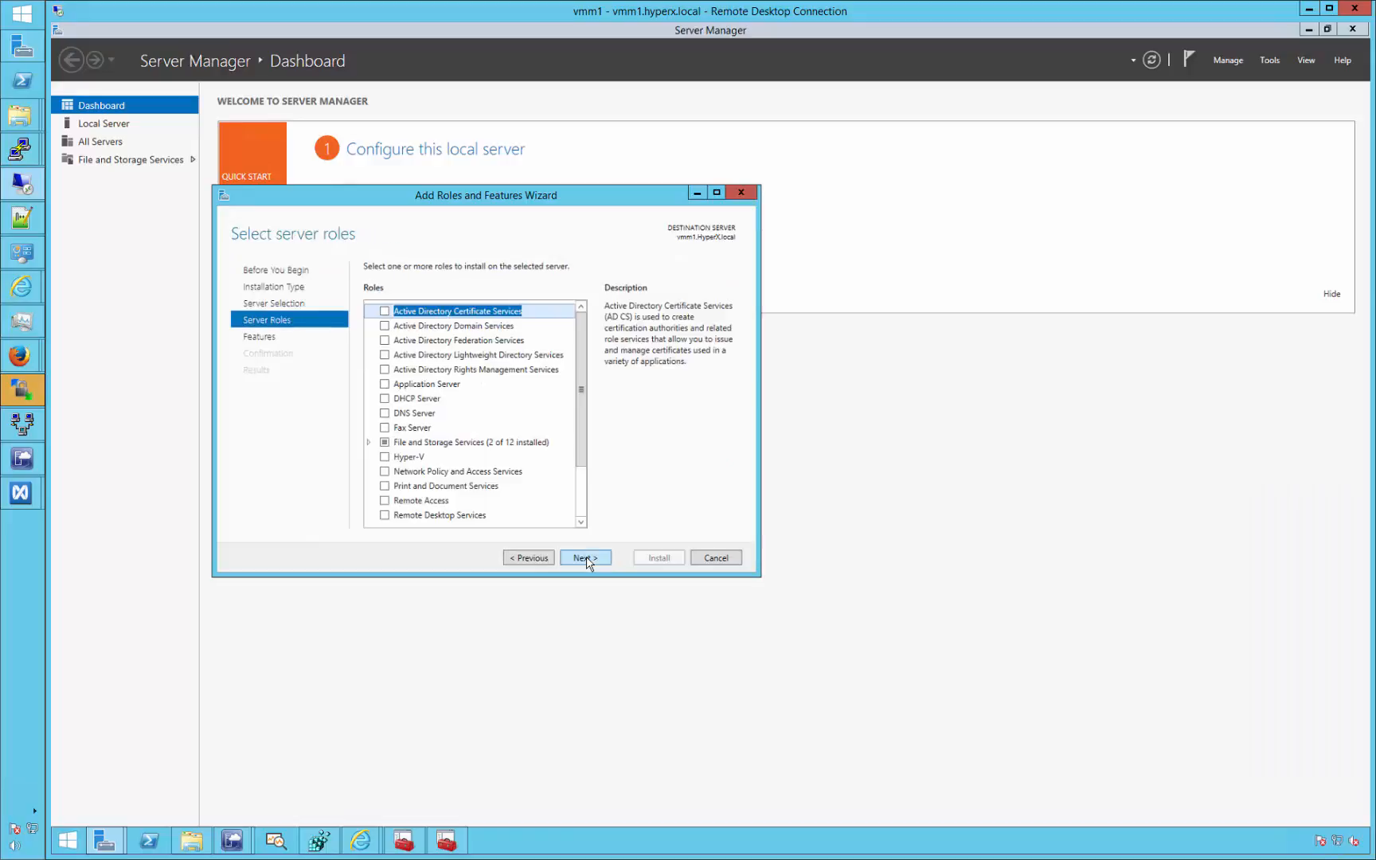
pyautogui.click(584, 557)
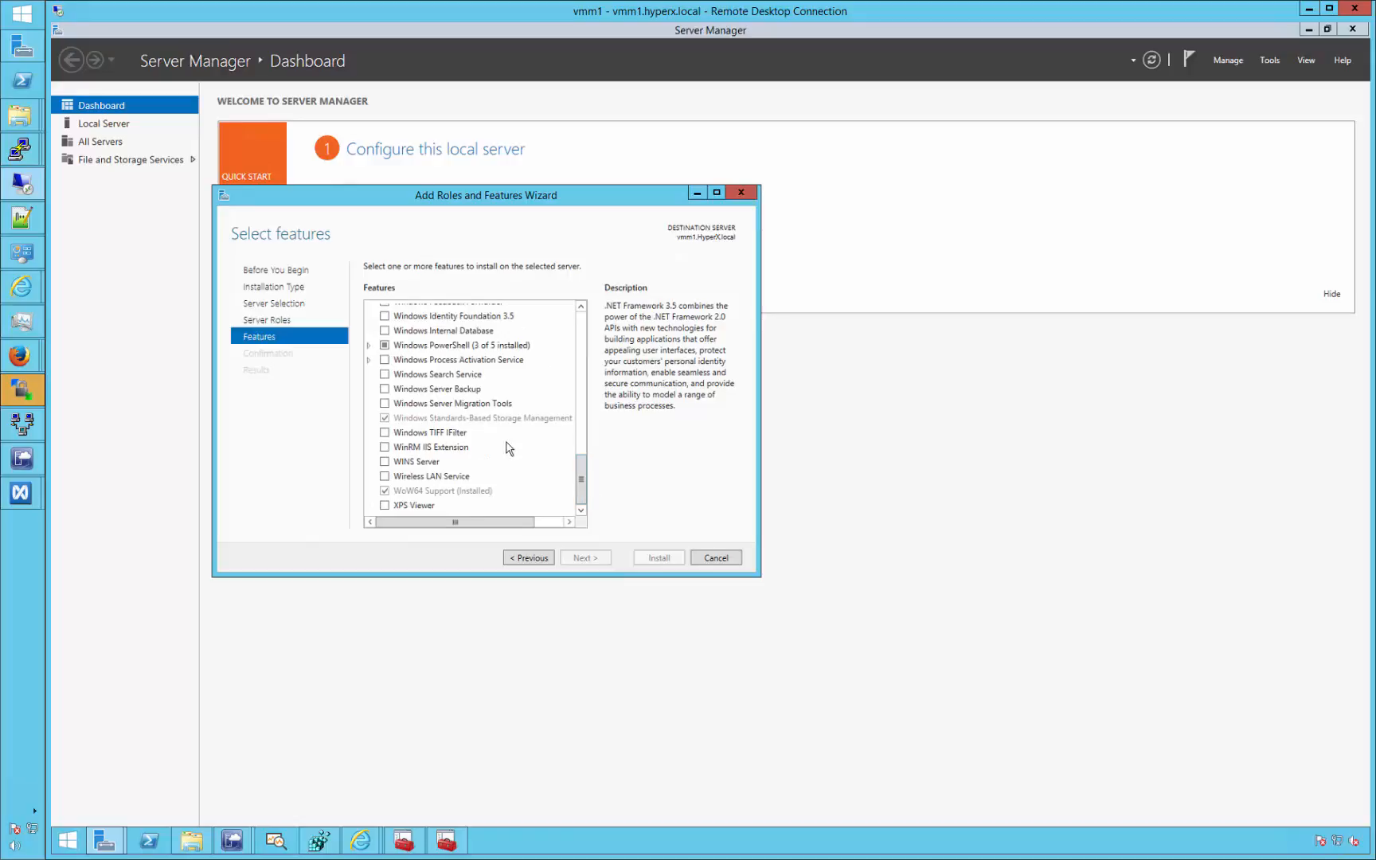
pyautogui.click(473, 418)
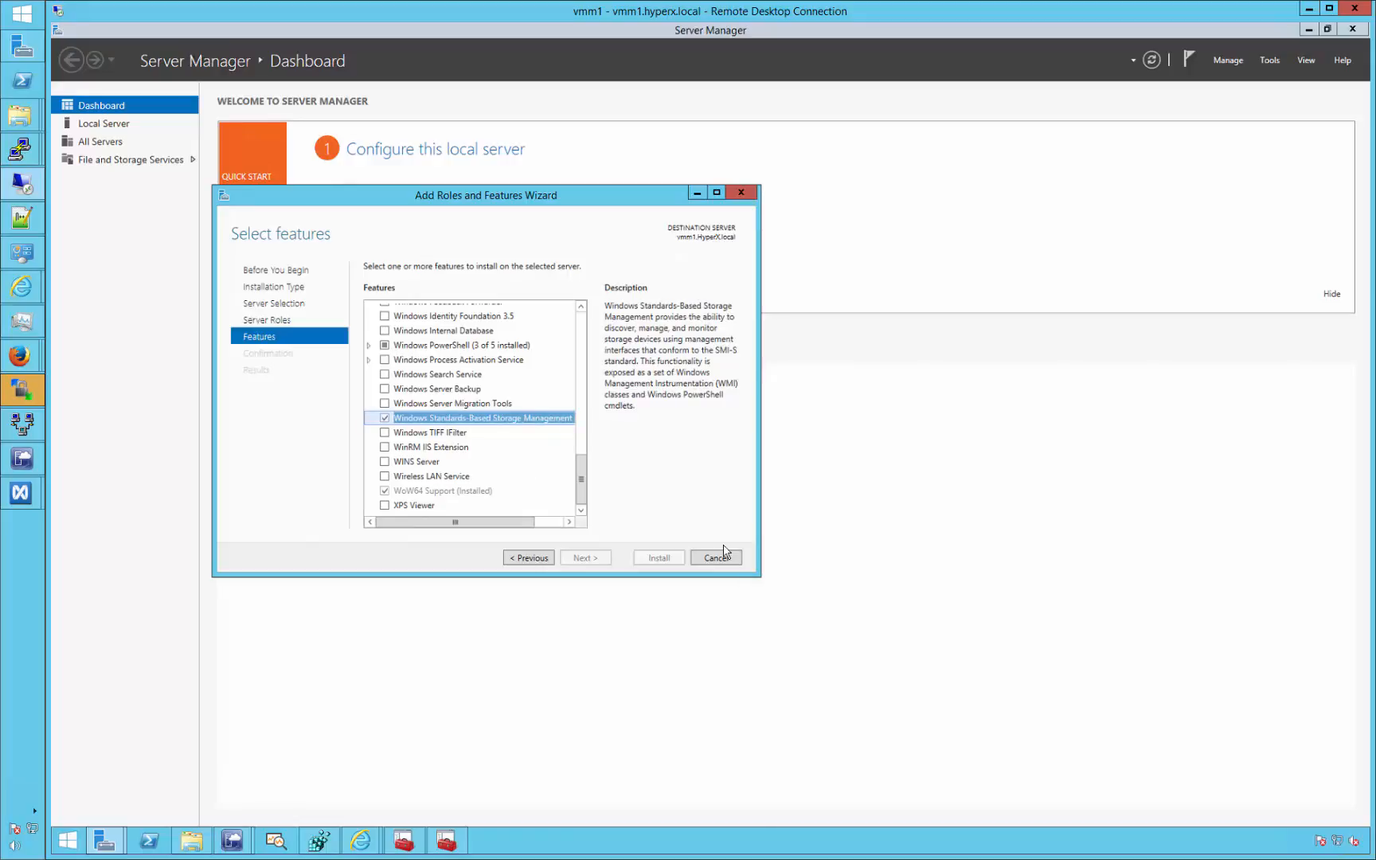
pyautogui.click(717, 558)
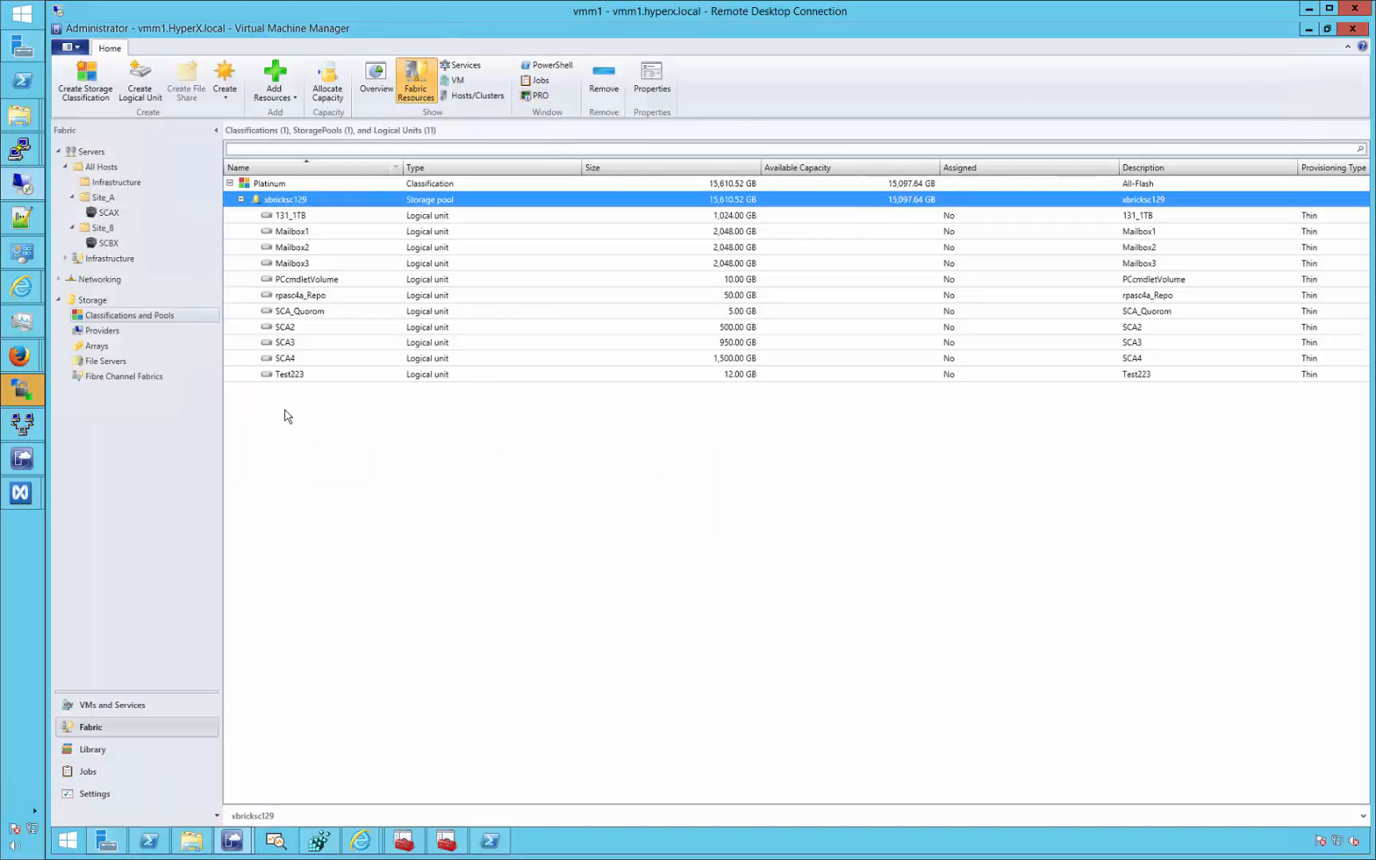
pyautogui.moveTo(301, 376)
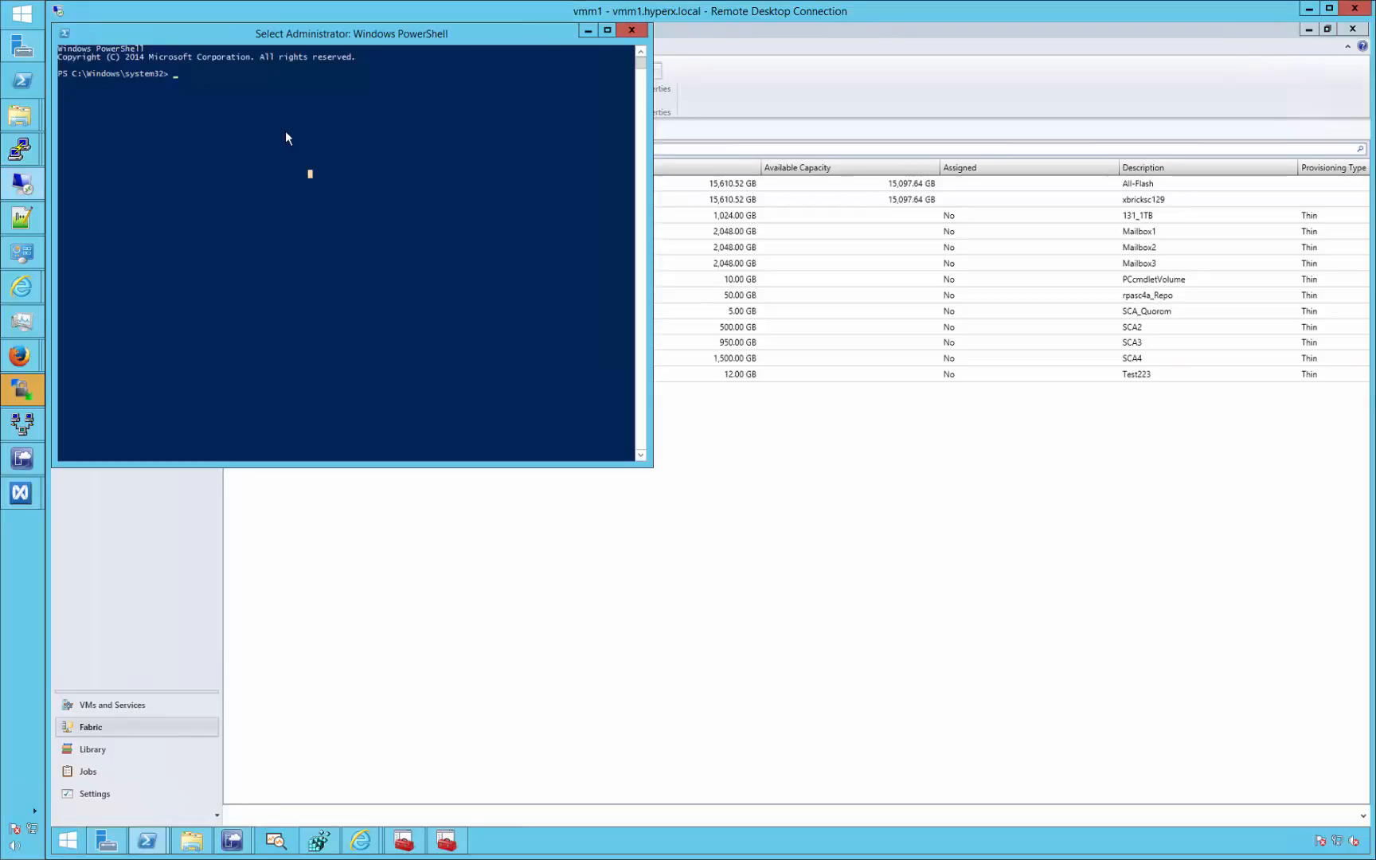
# List the storage provider, subsystems, and pools with FriendlyName and UniqueID in PowerShell
pyautogui.write('Get-S')
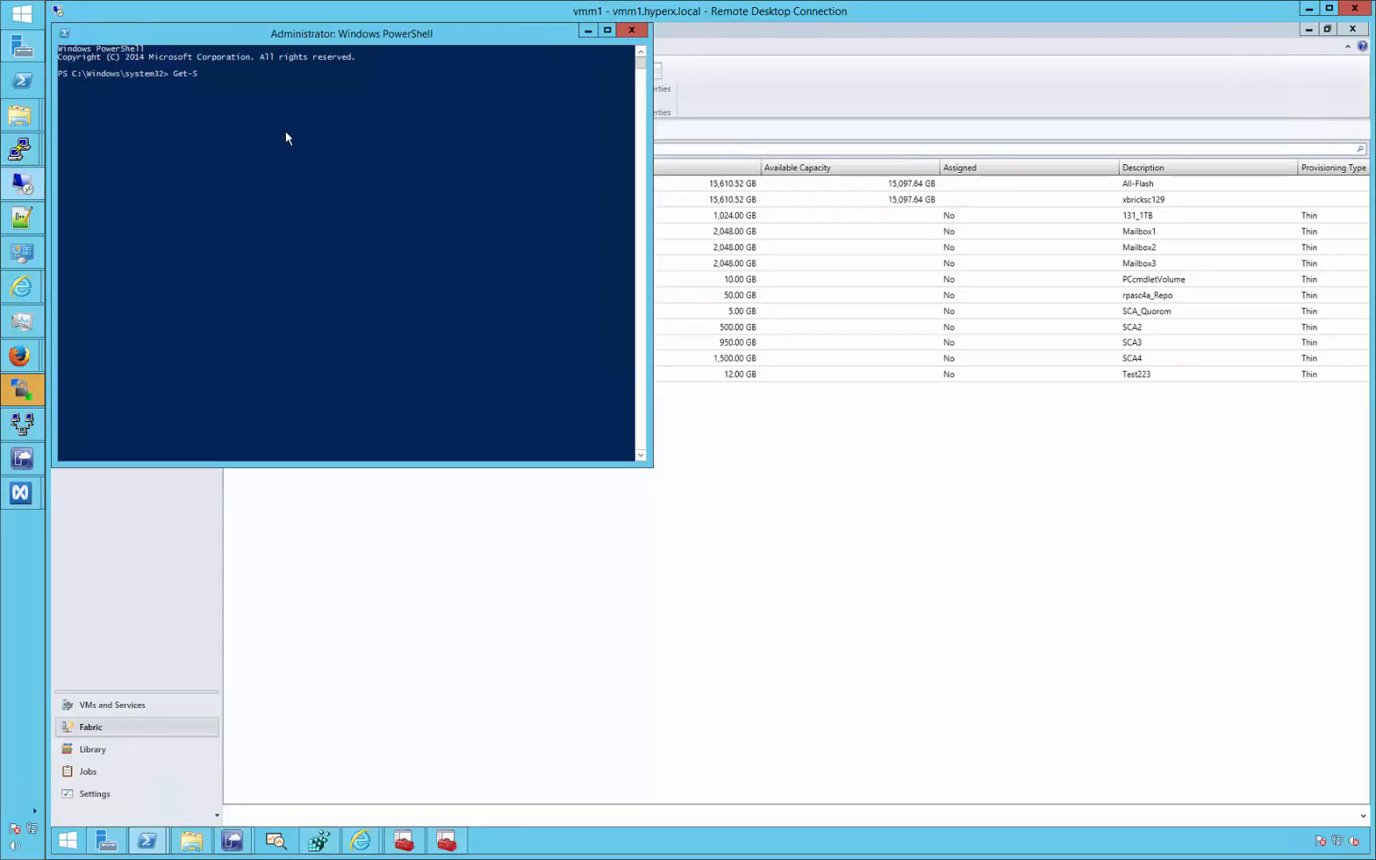
pyautogui.write('torageProvider')
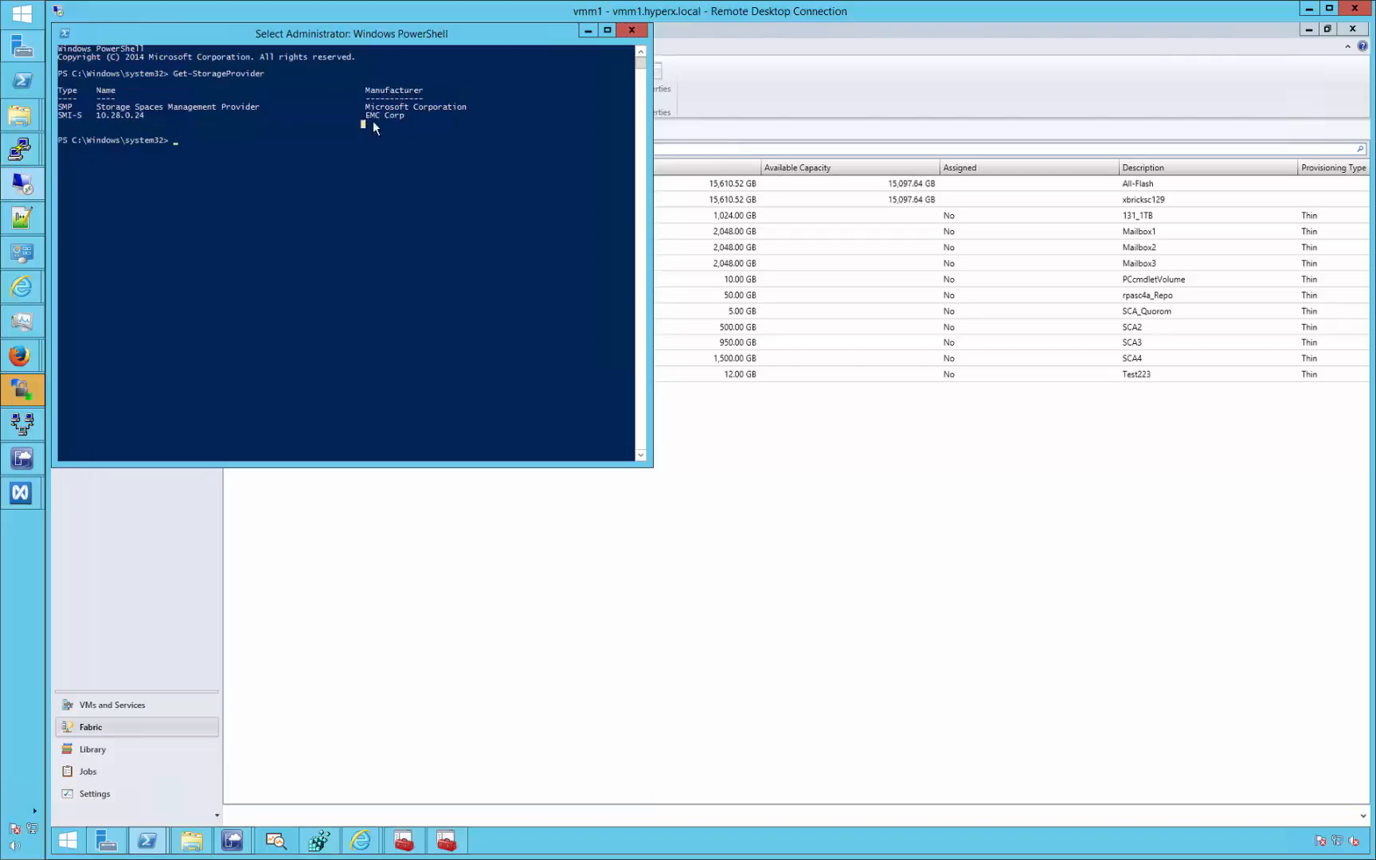
pyautogui.moveTo(207, 161)
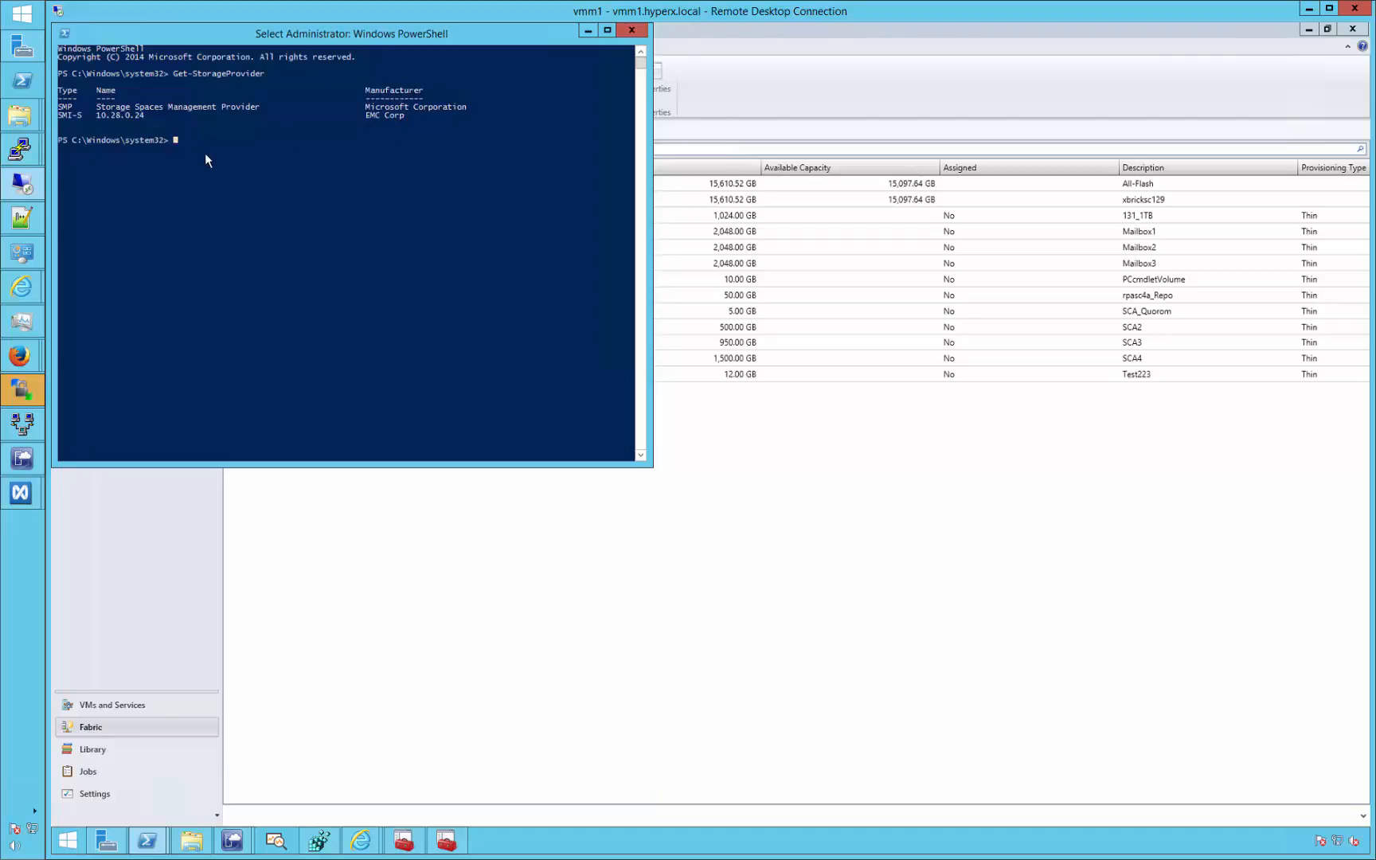
pyautogui.write('Get-Stor')
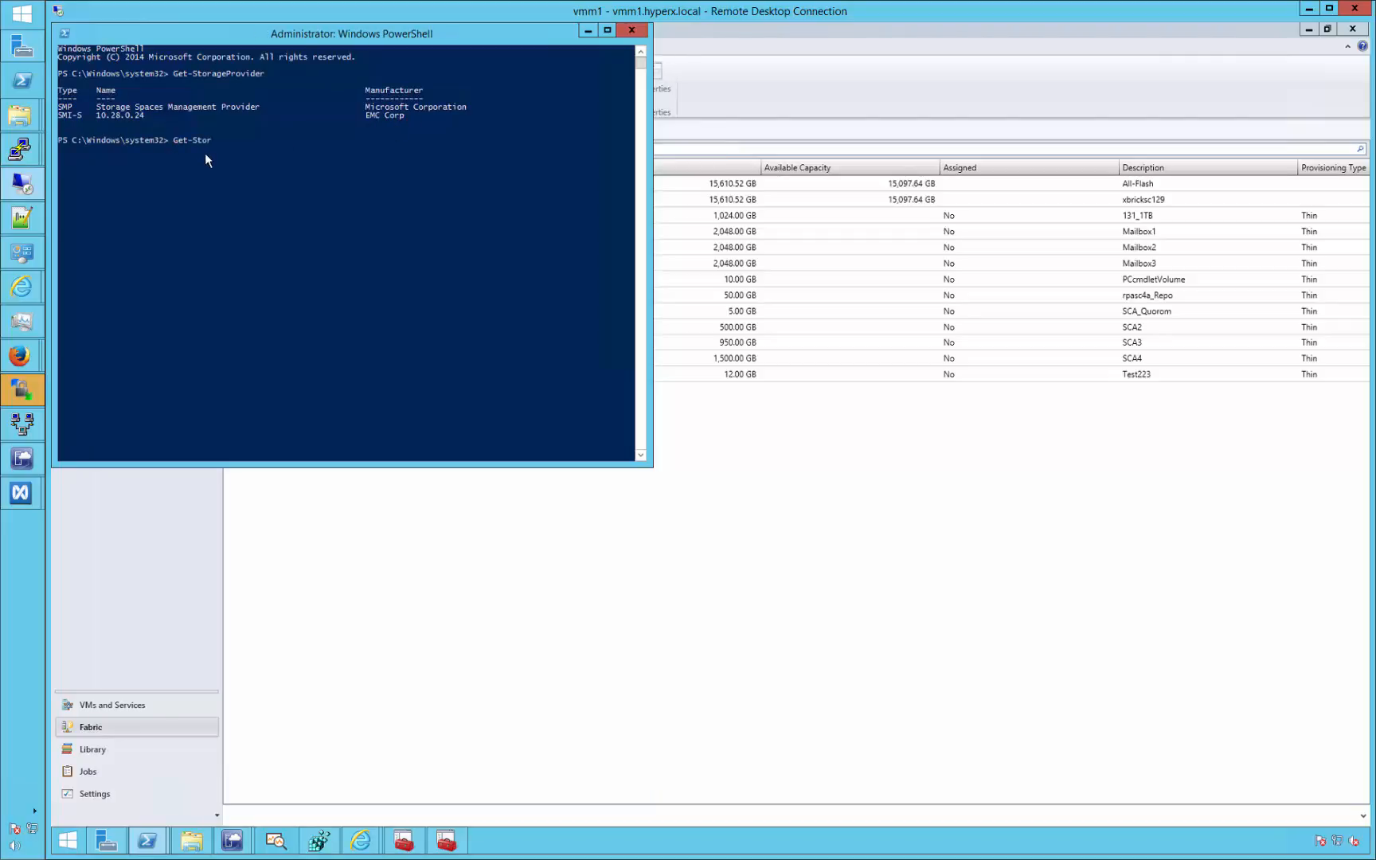
pyautogui.press('Enter')
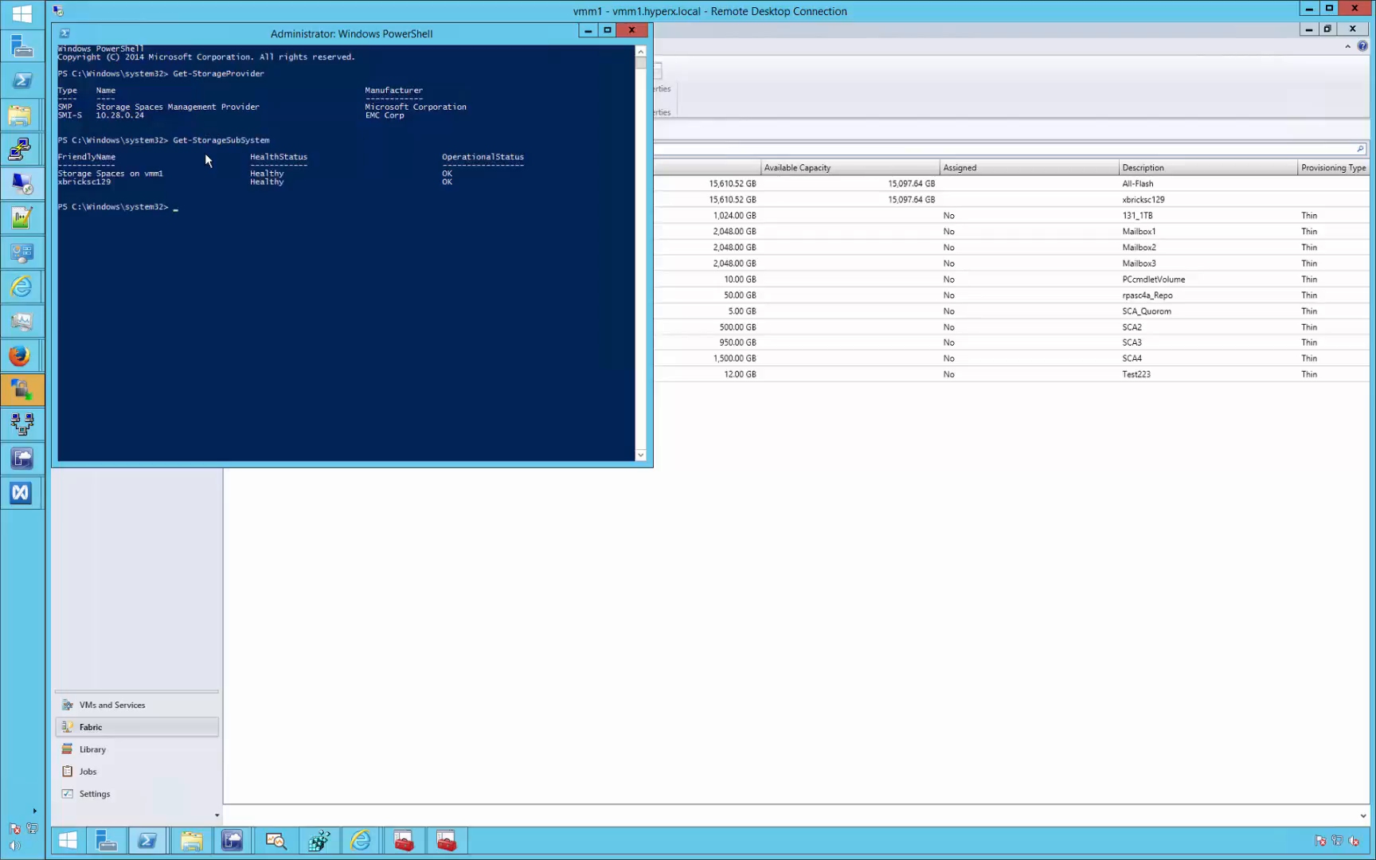
pyautogui.write('Get-StoragePool | ft')
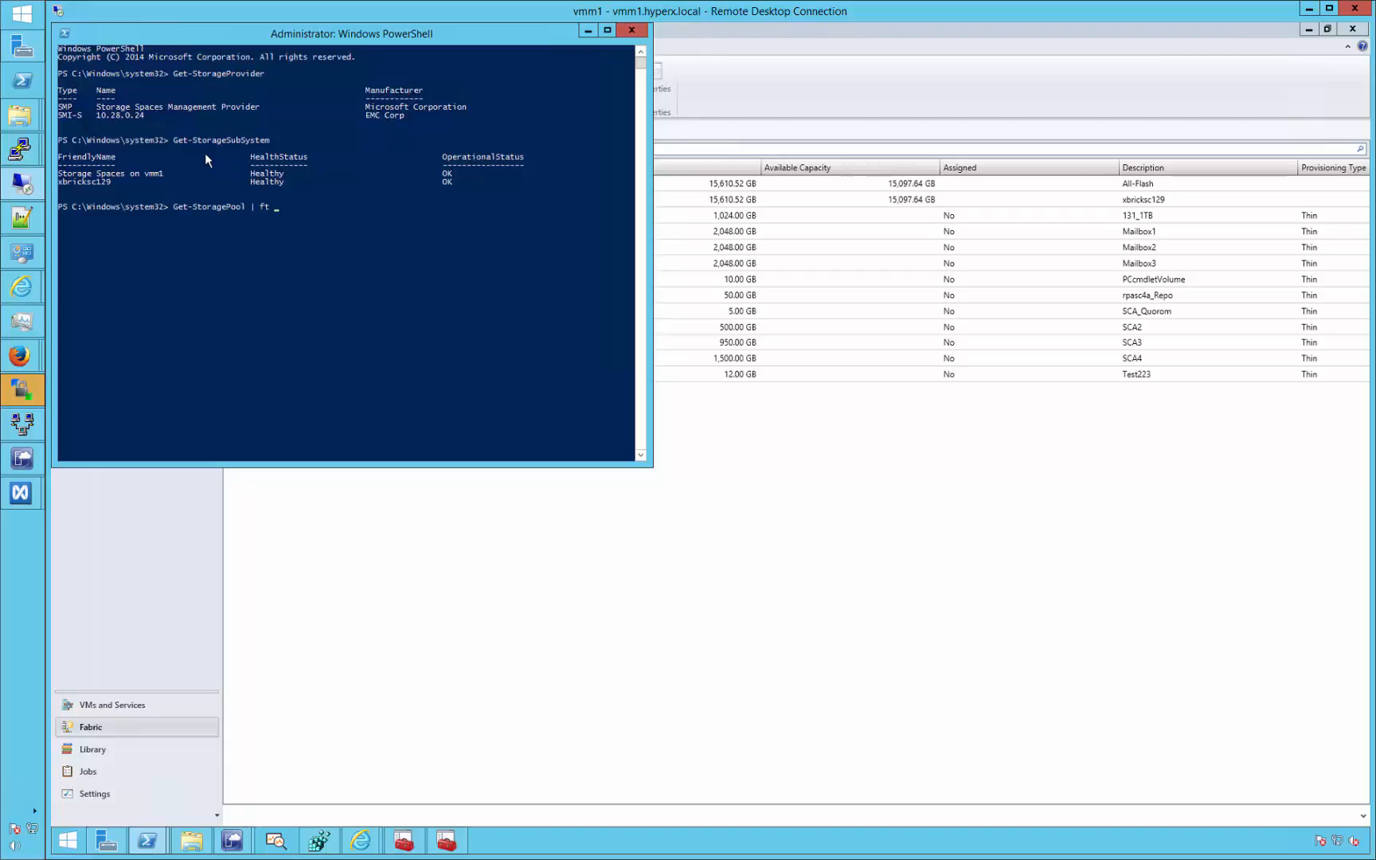
pyautogui.write('FriendlyName, UniqueID')
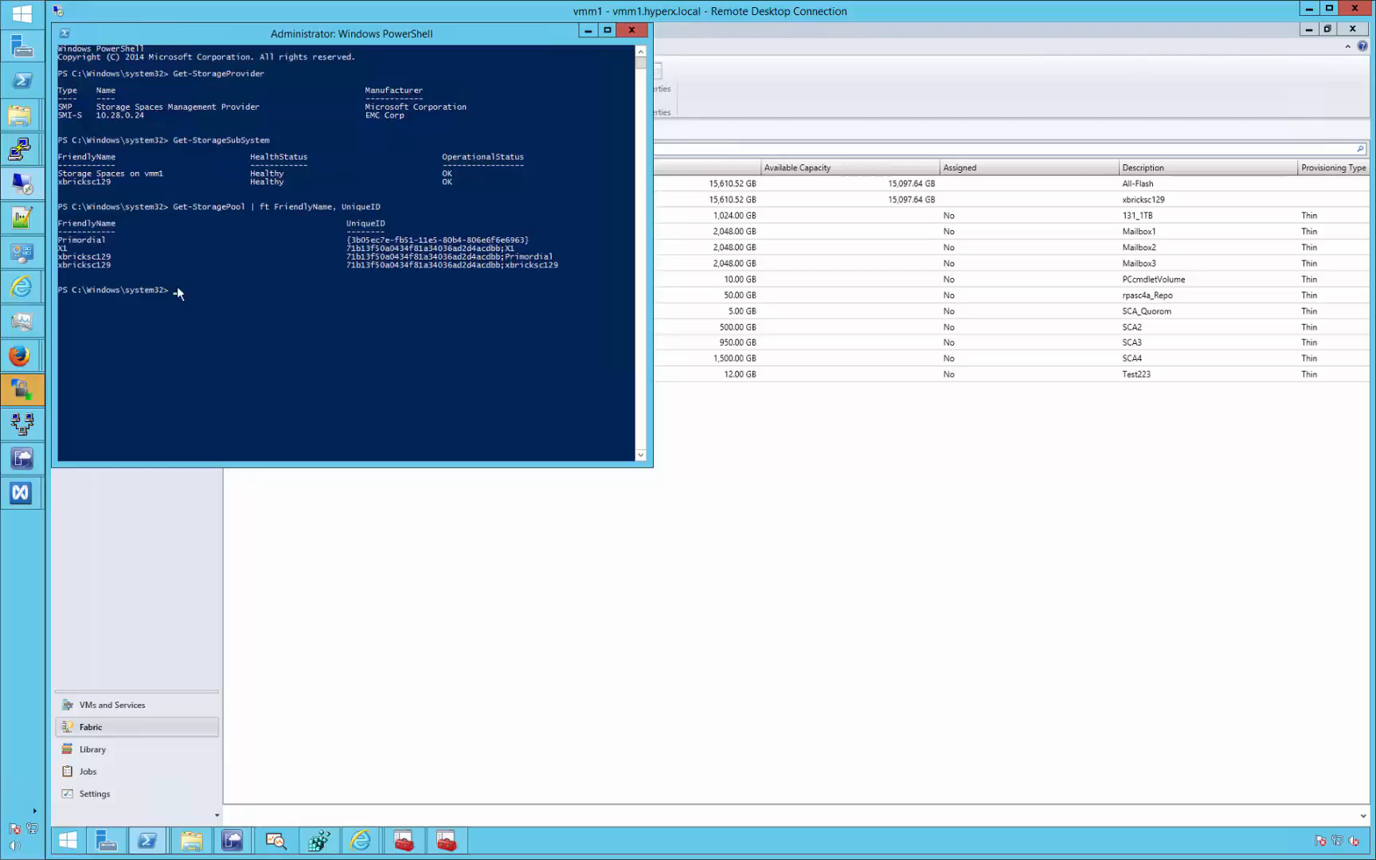
# Create virtual disk PowershellVolume on pool xbricksc129 and check it in XMS at 555GB
pyautogui.write('New')
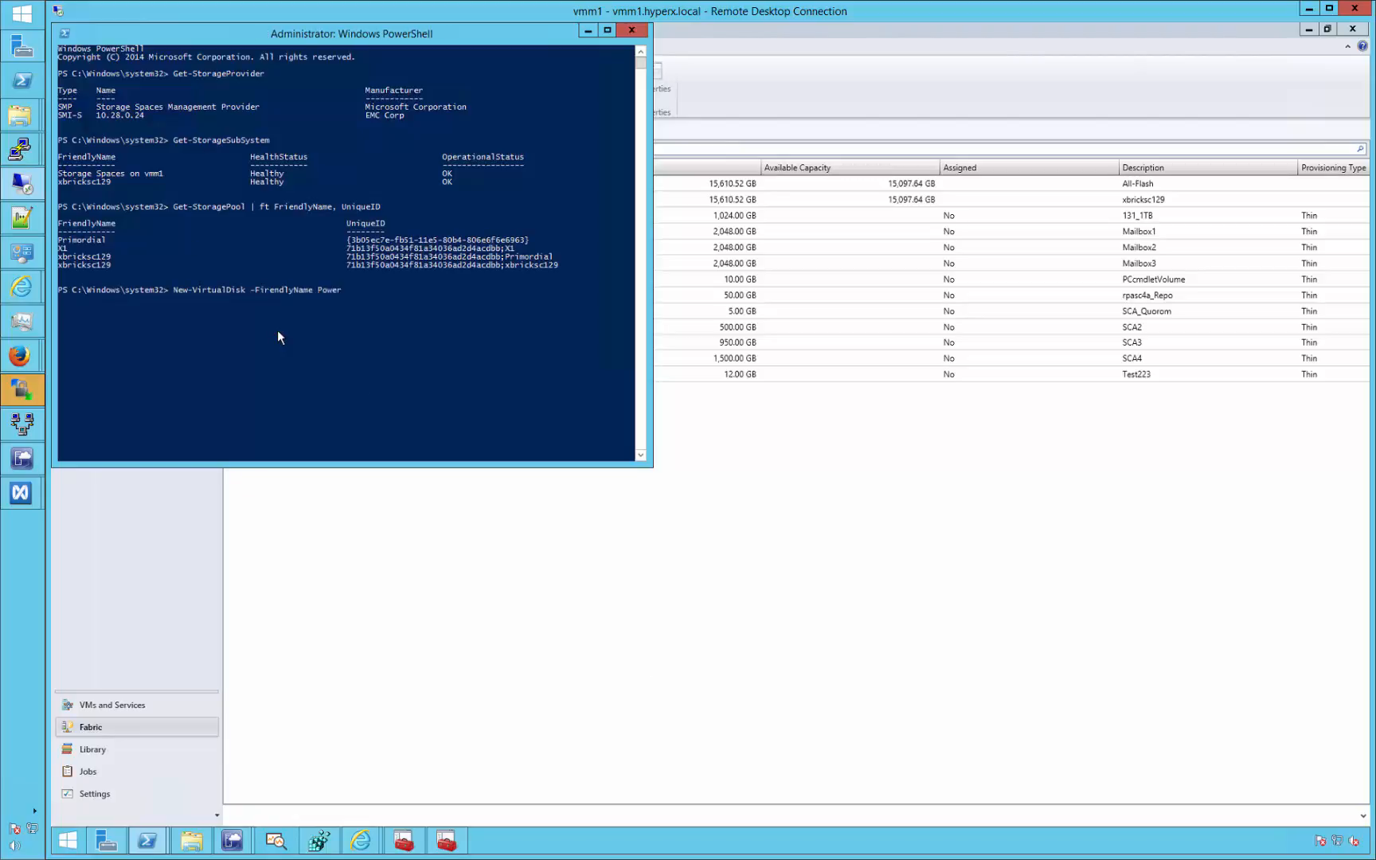
pyautogui.write('shellVolume -StorePoolUniqu')
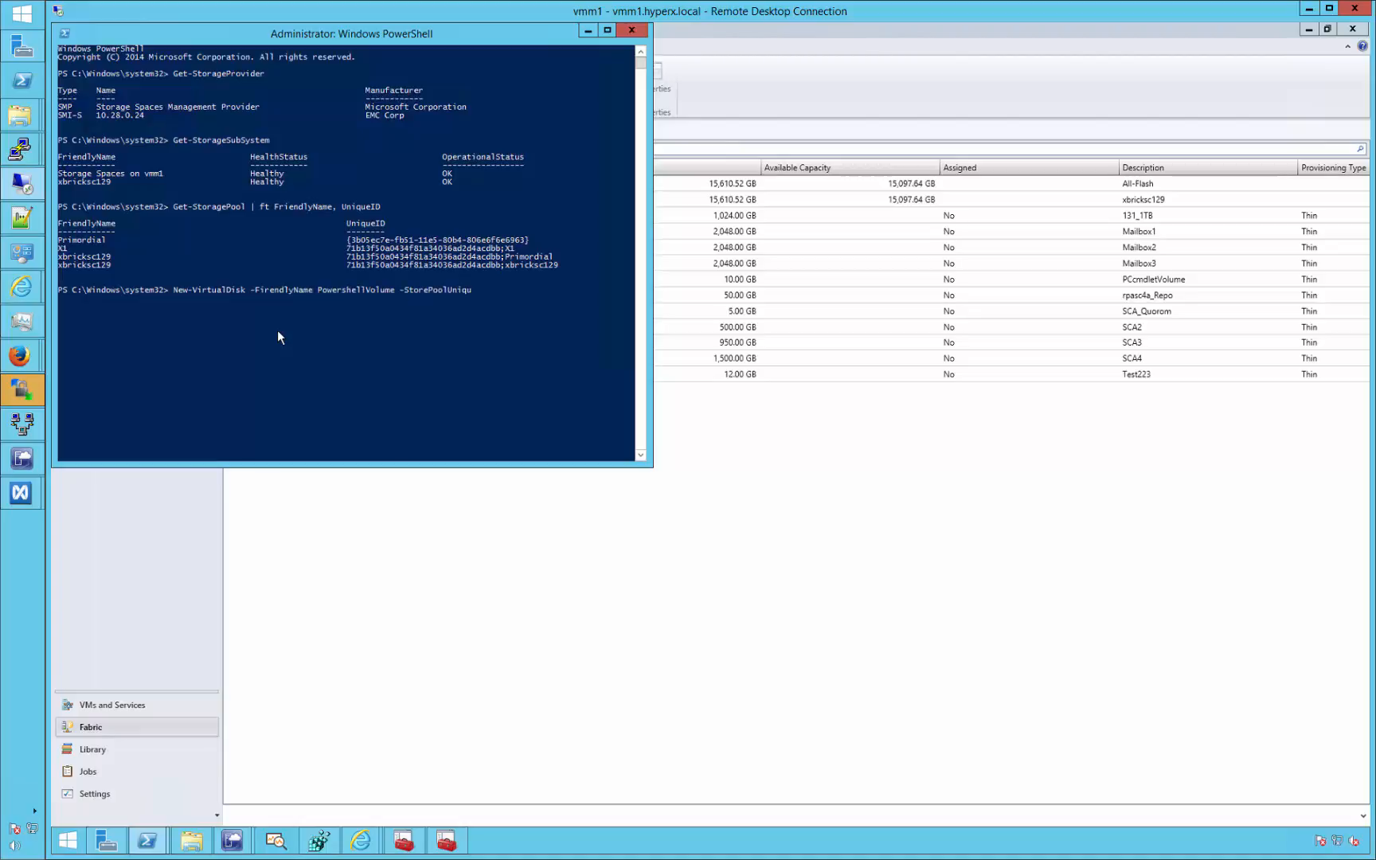
pyautogui.write('eID "71b13f50a0434f81a34036ad2d4acdbb;xbricksc129"')
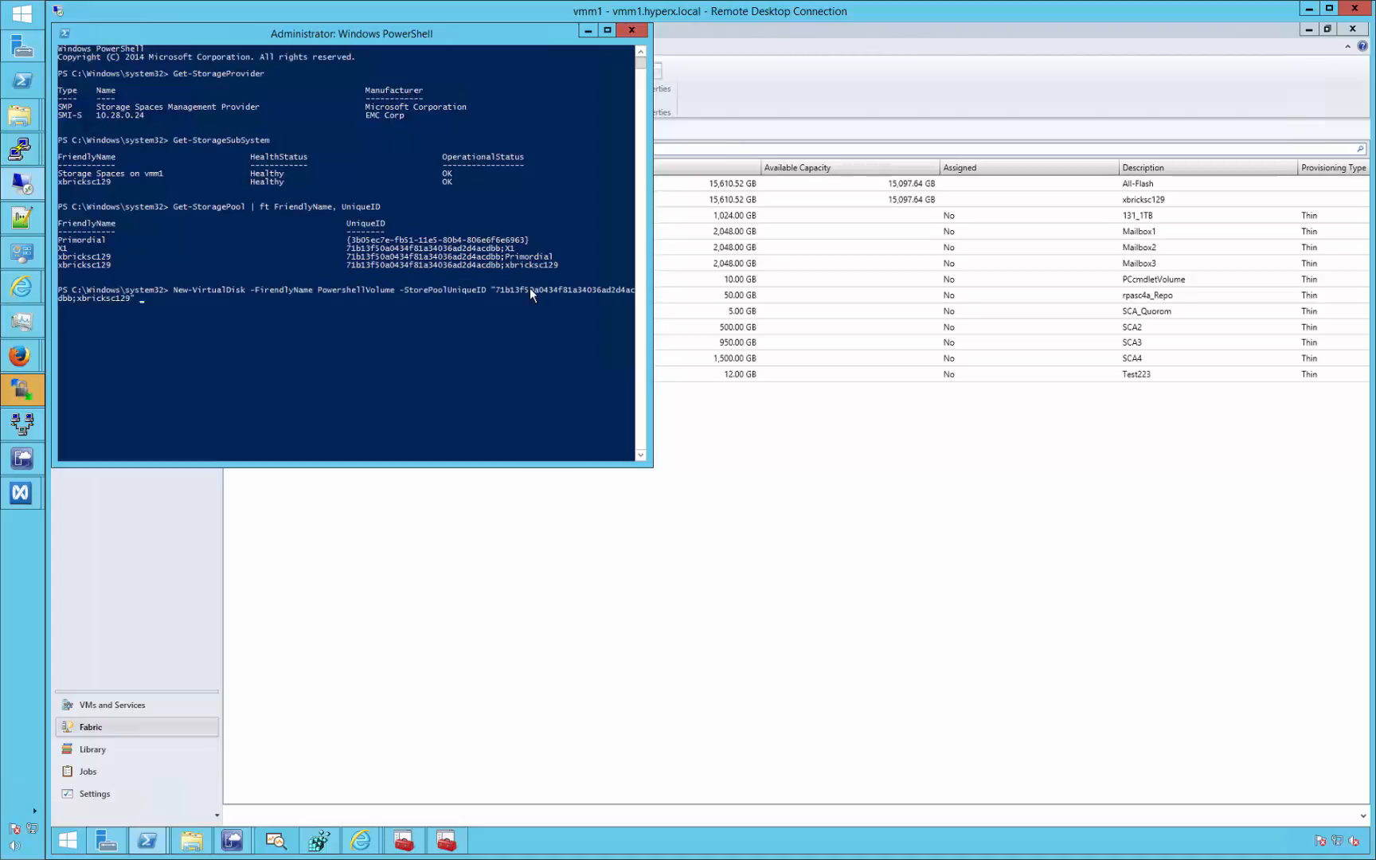
pyautogui.write('-size')
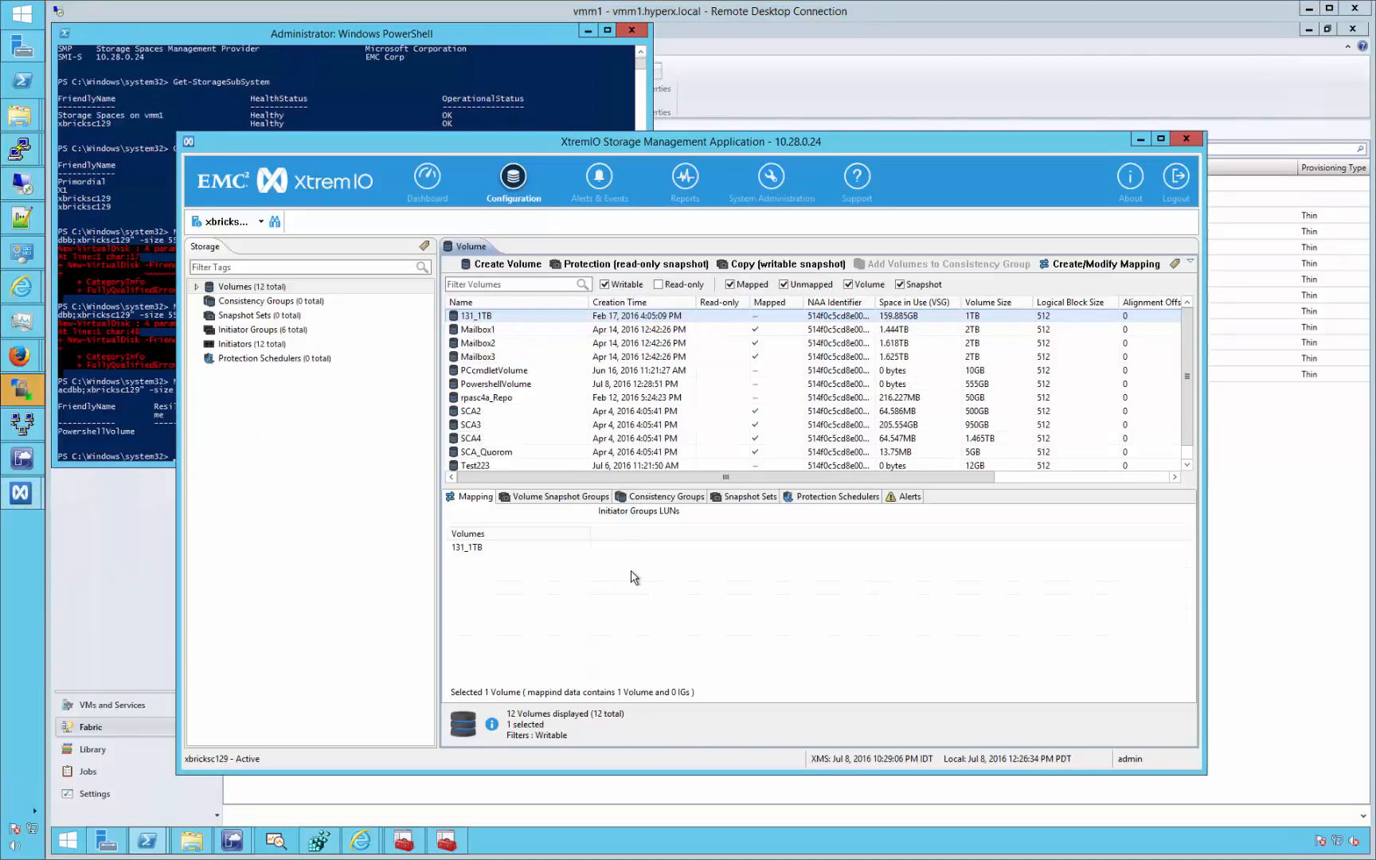
pyautogui.click(496, 384)
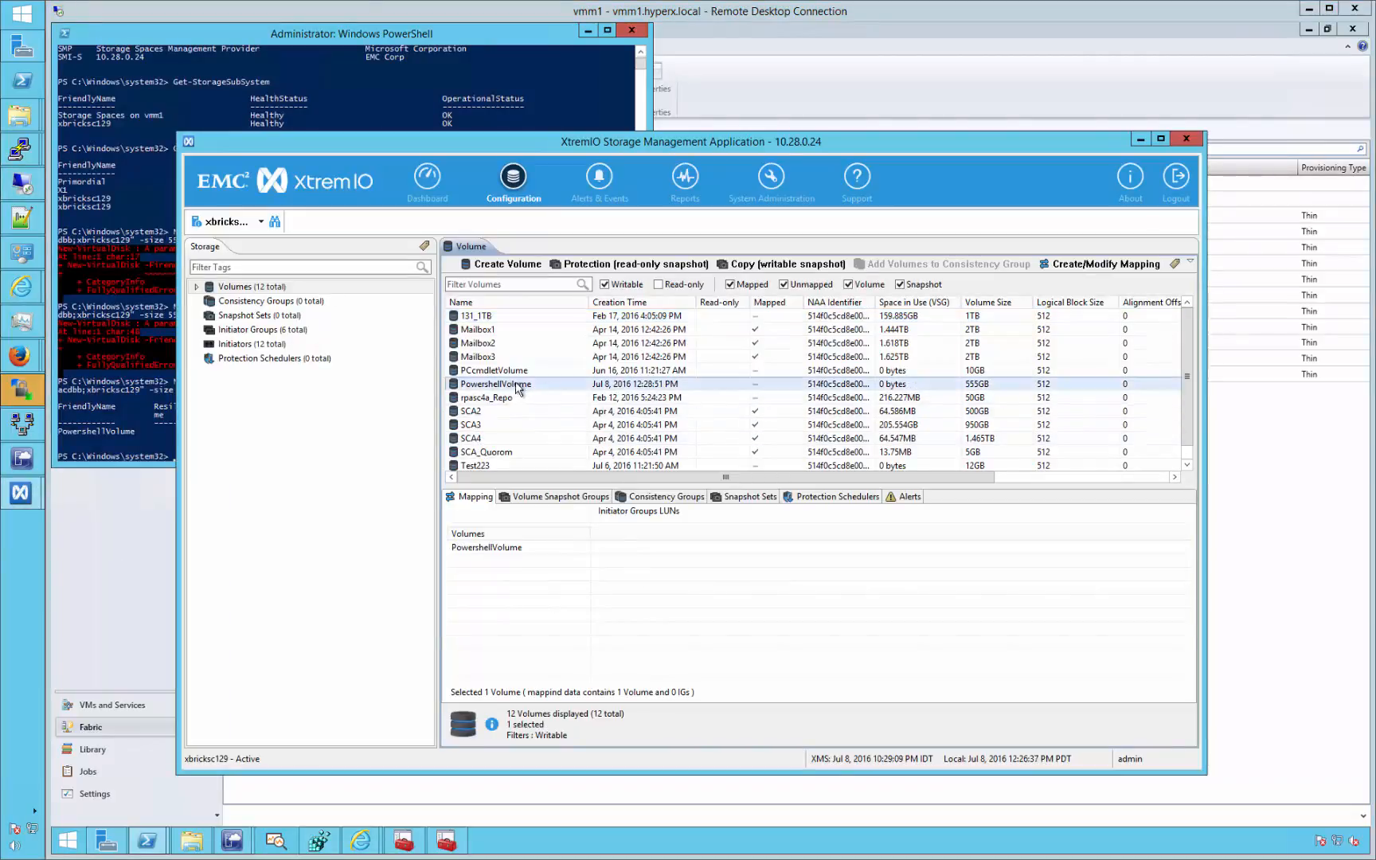